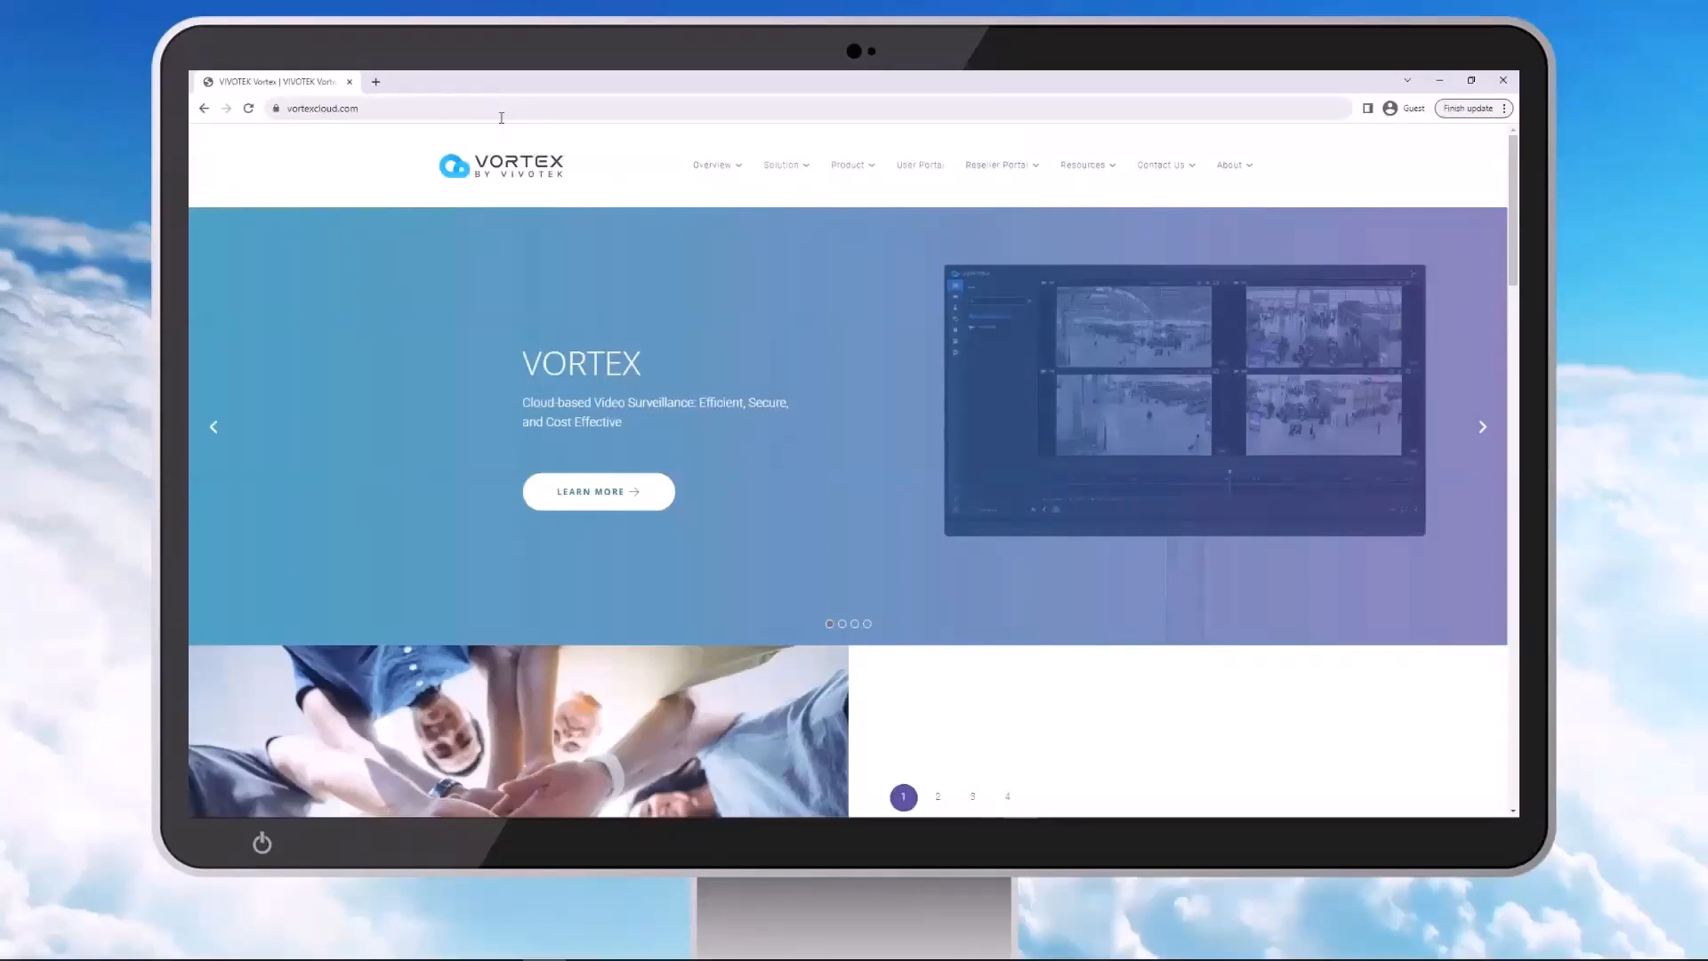
mouse_move(920, 163)
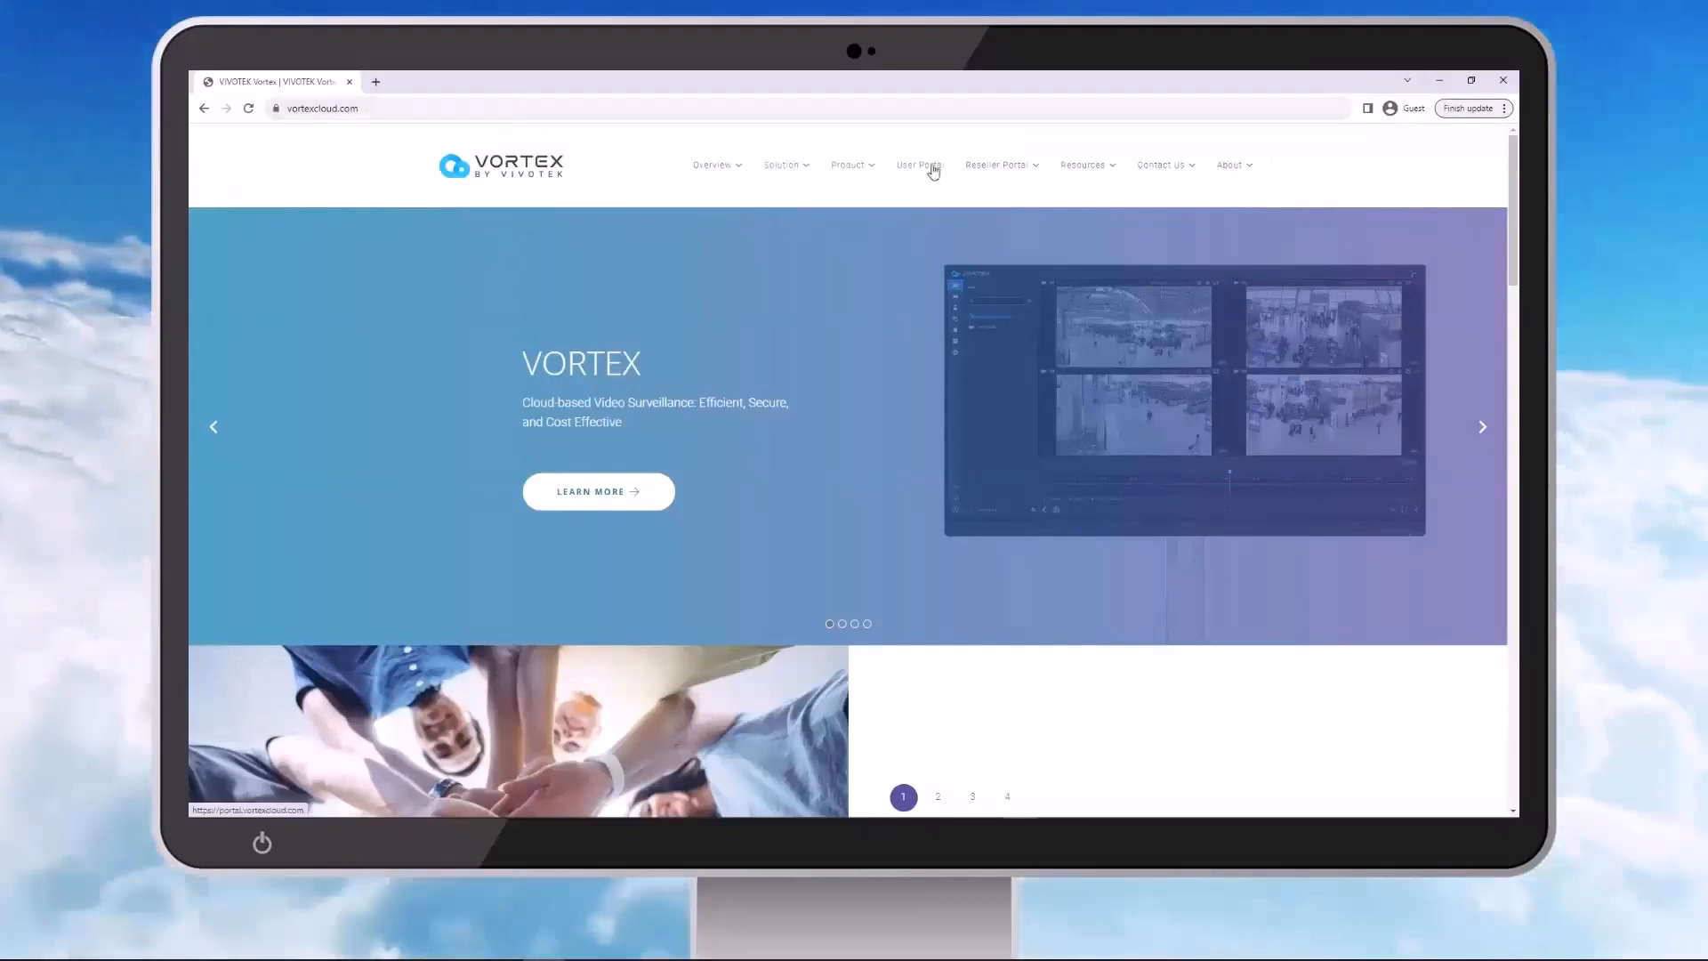
Register a new user portal account with email and password so an activation email is sent
click(918, 164)
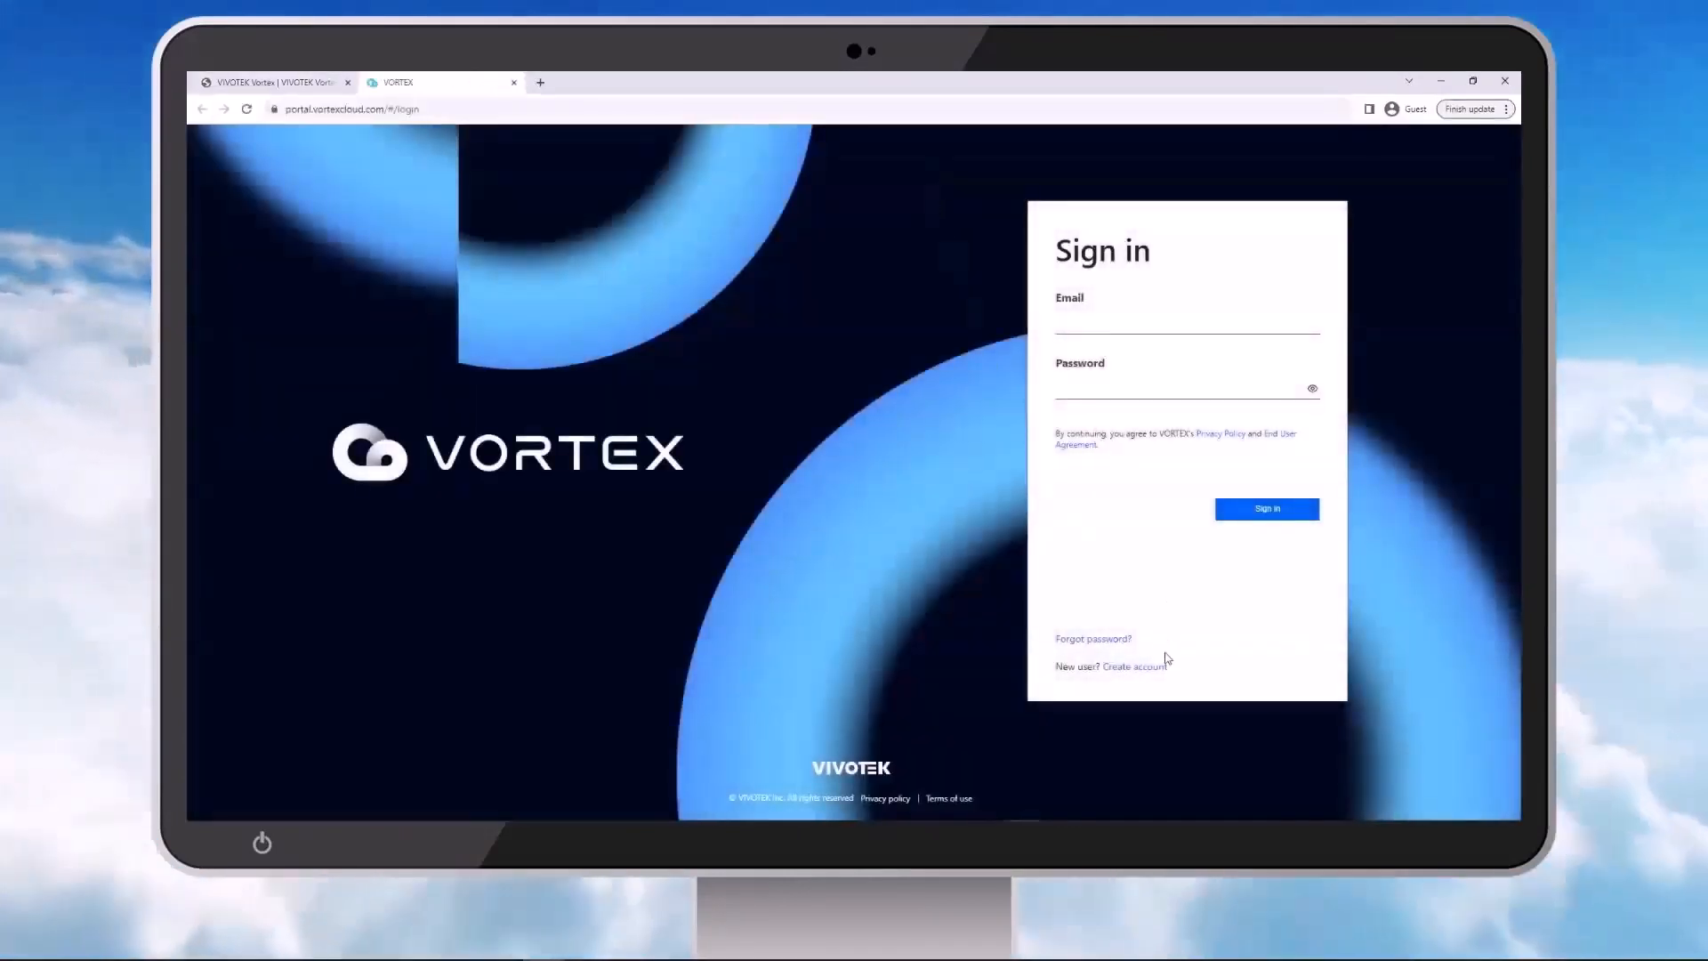
click(1134, 666)
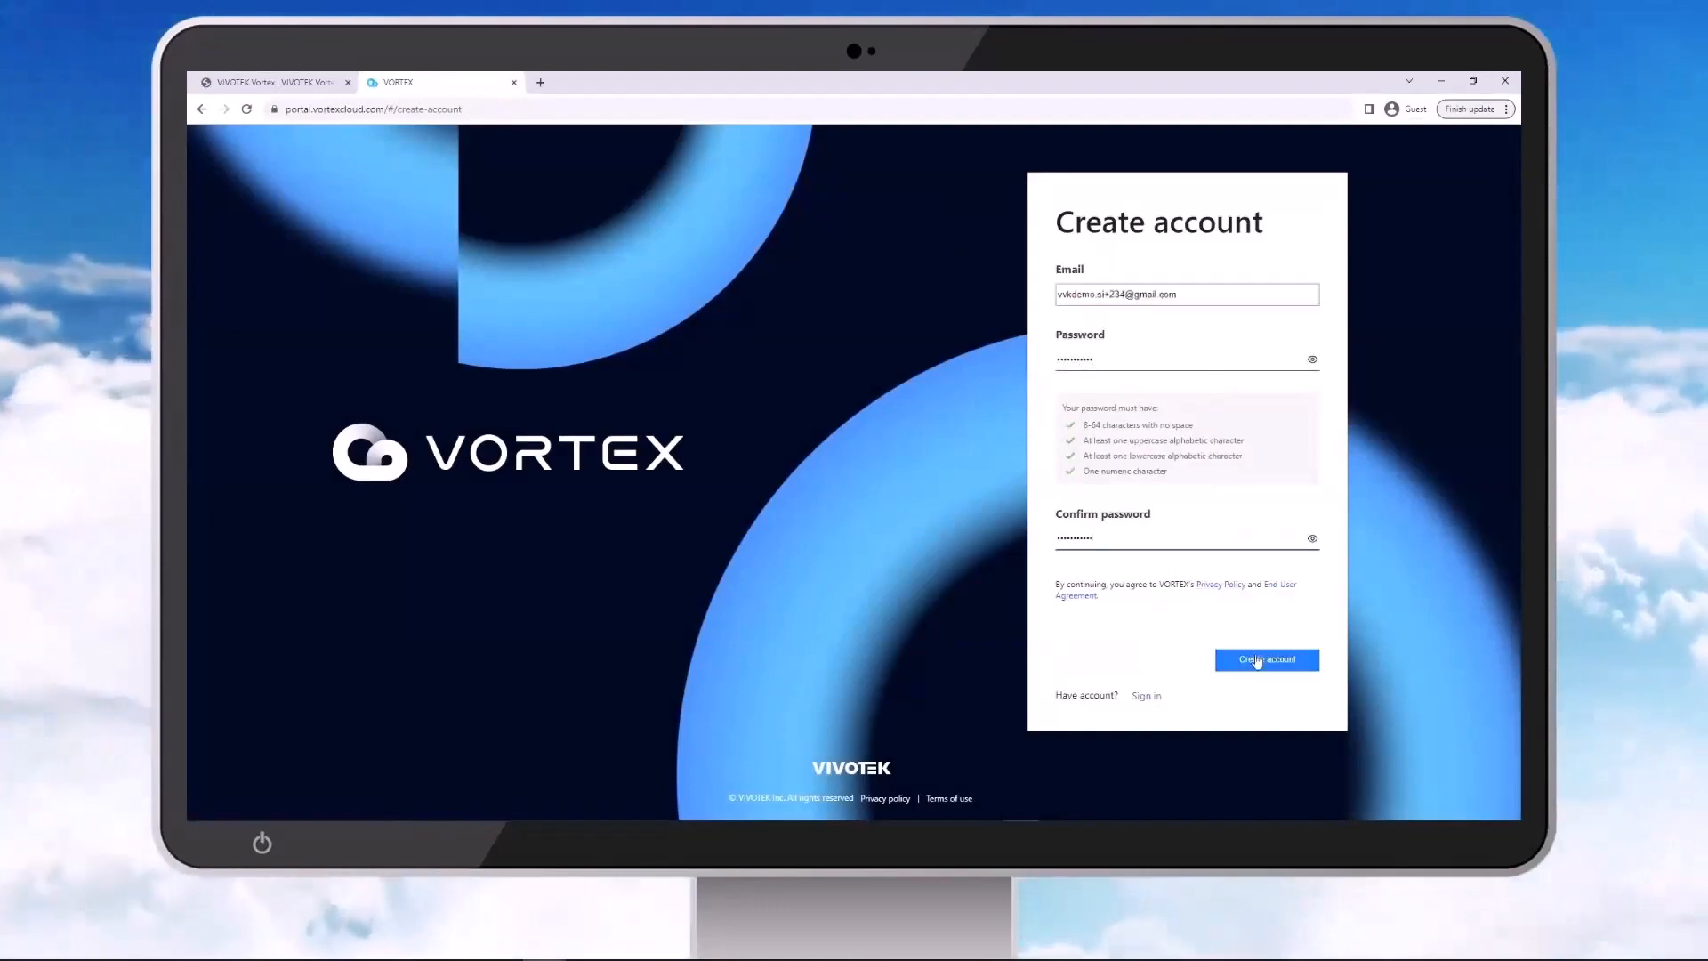
click(1265, 658)
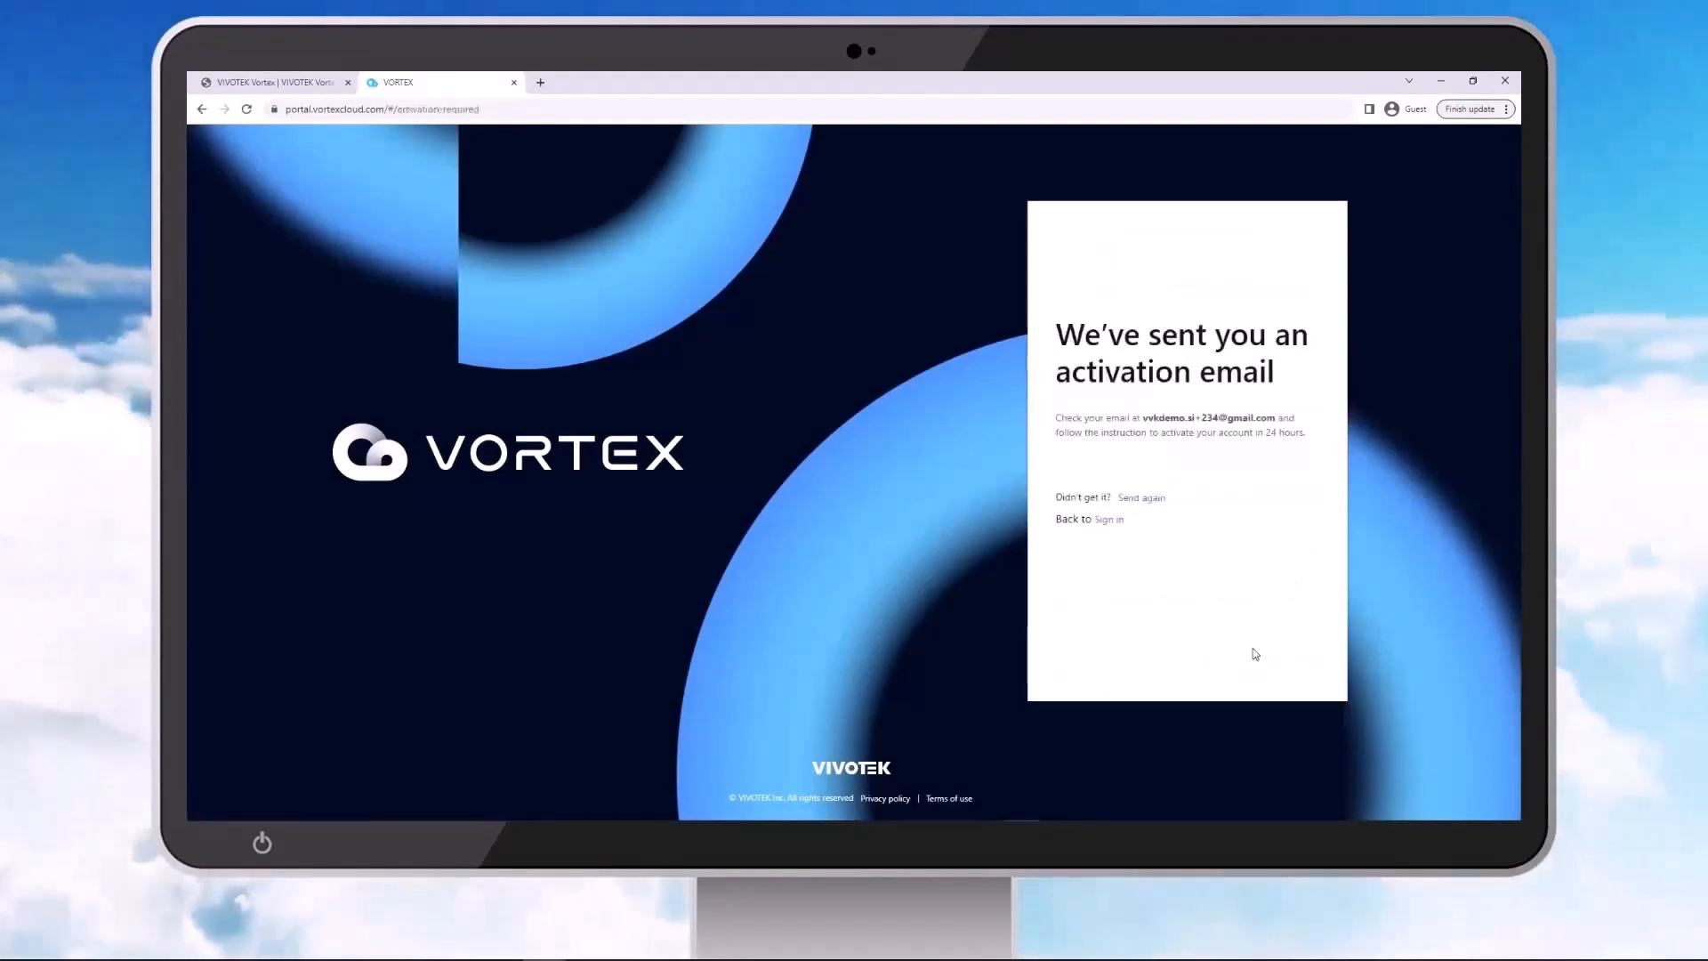
mouse_move(1108, 520)
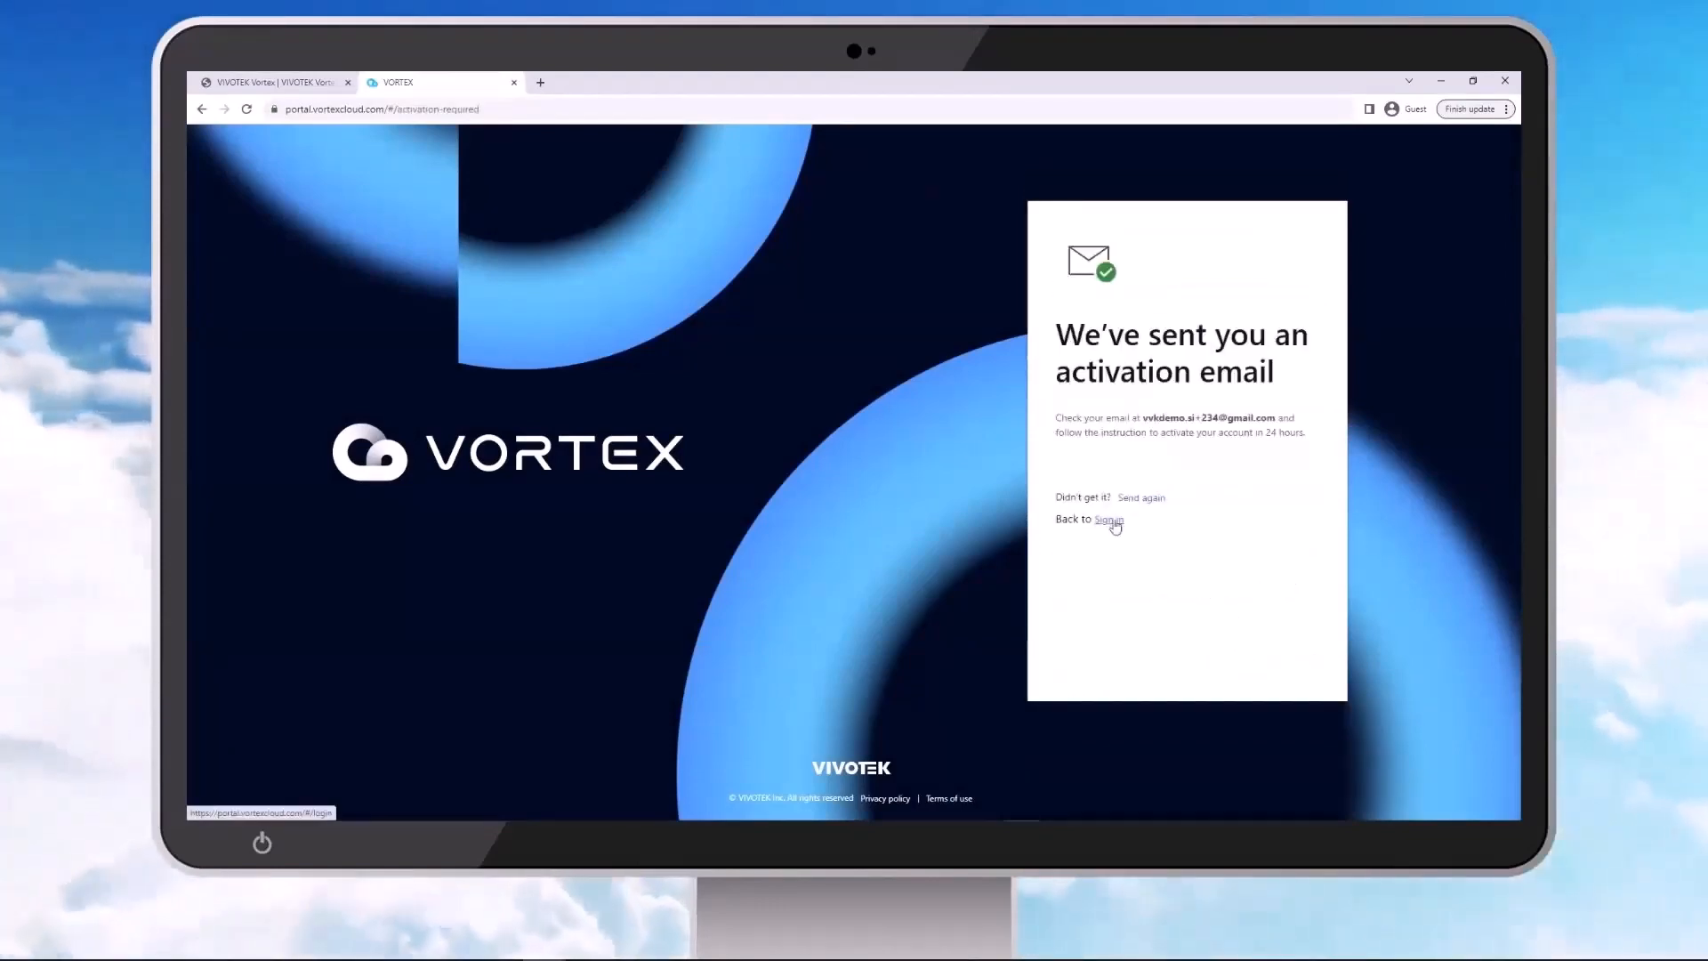
click(1109, 518)
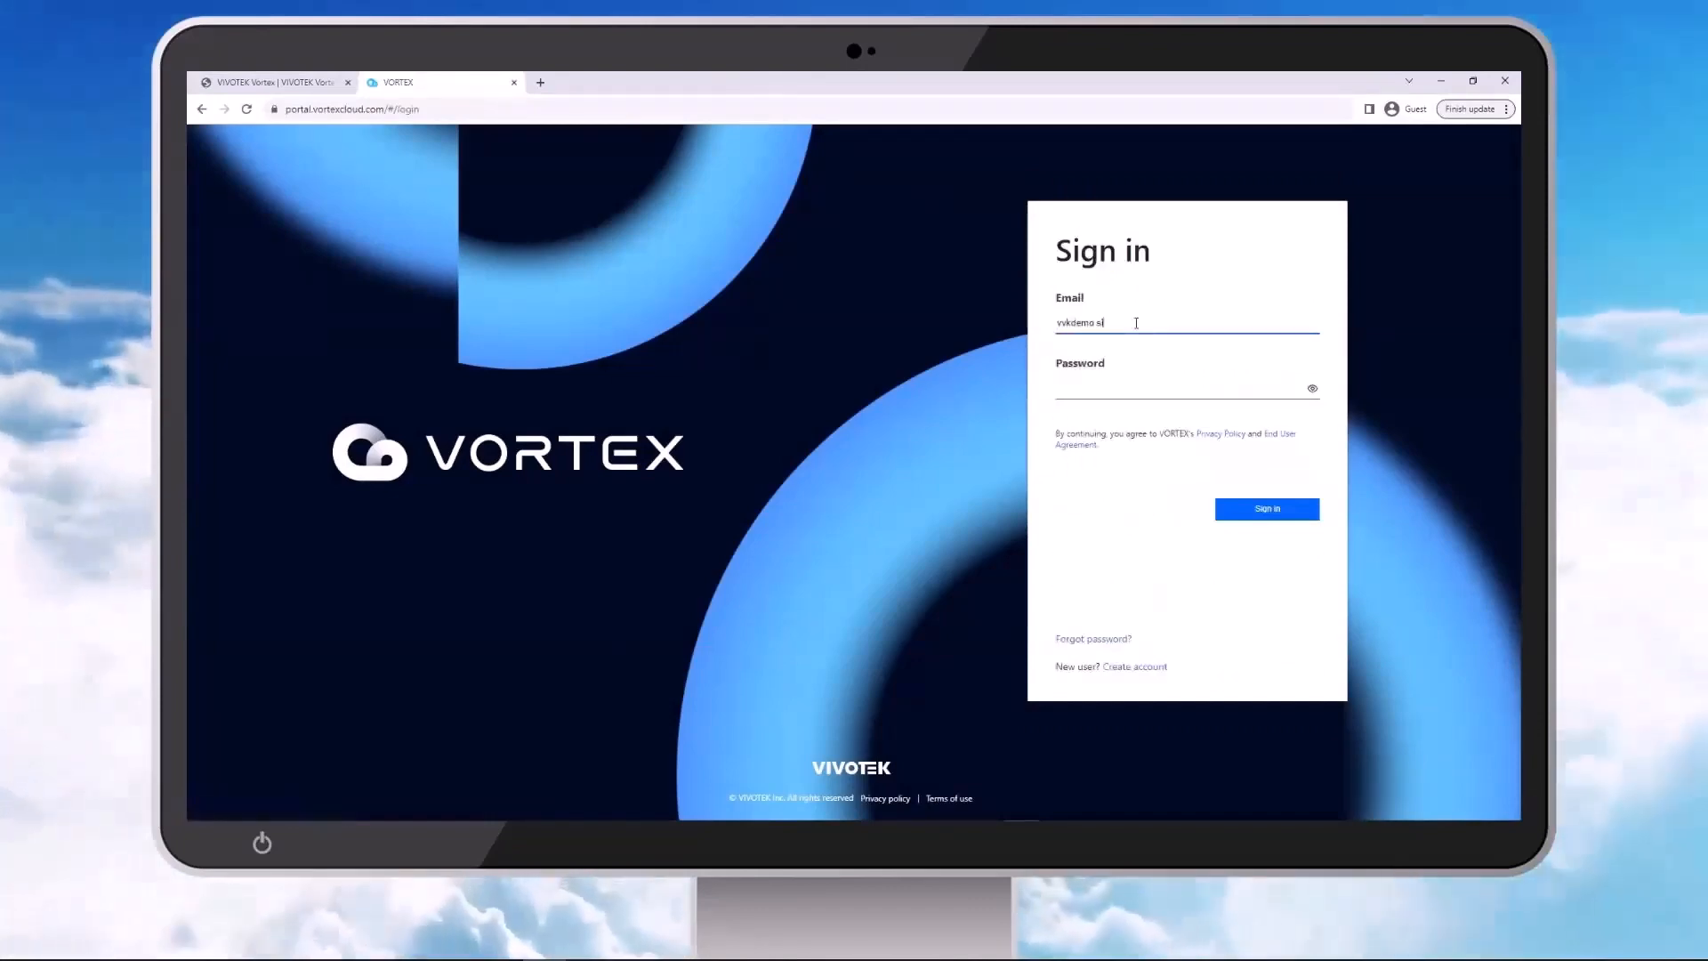
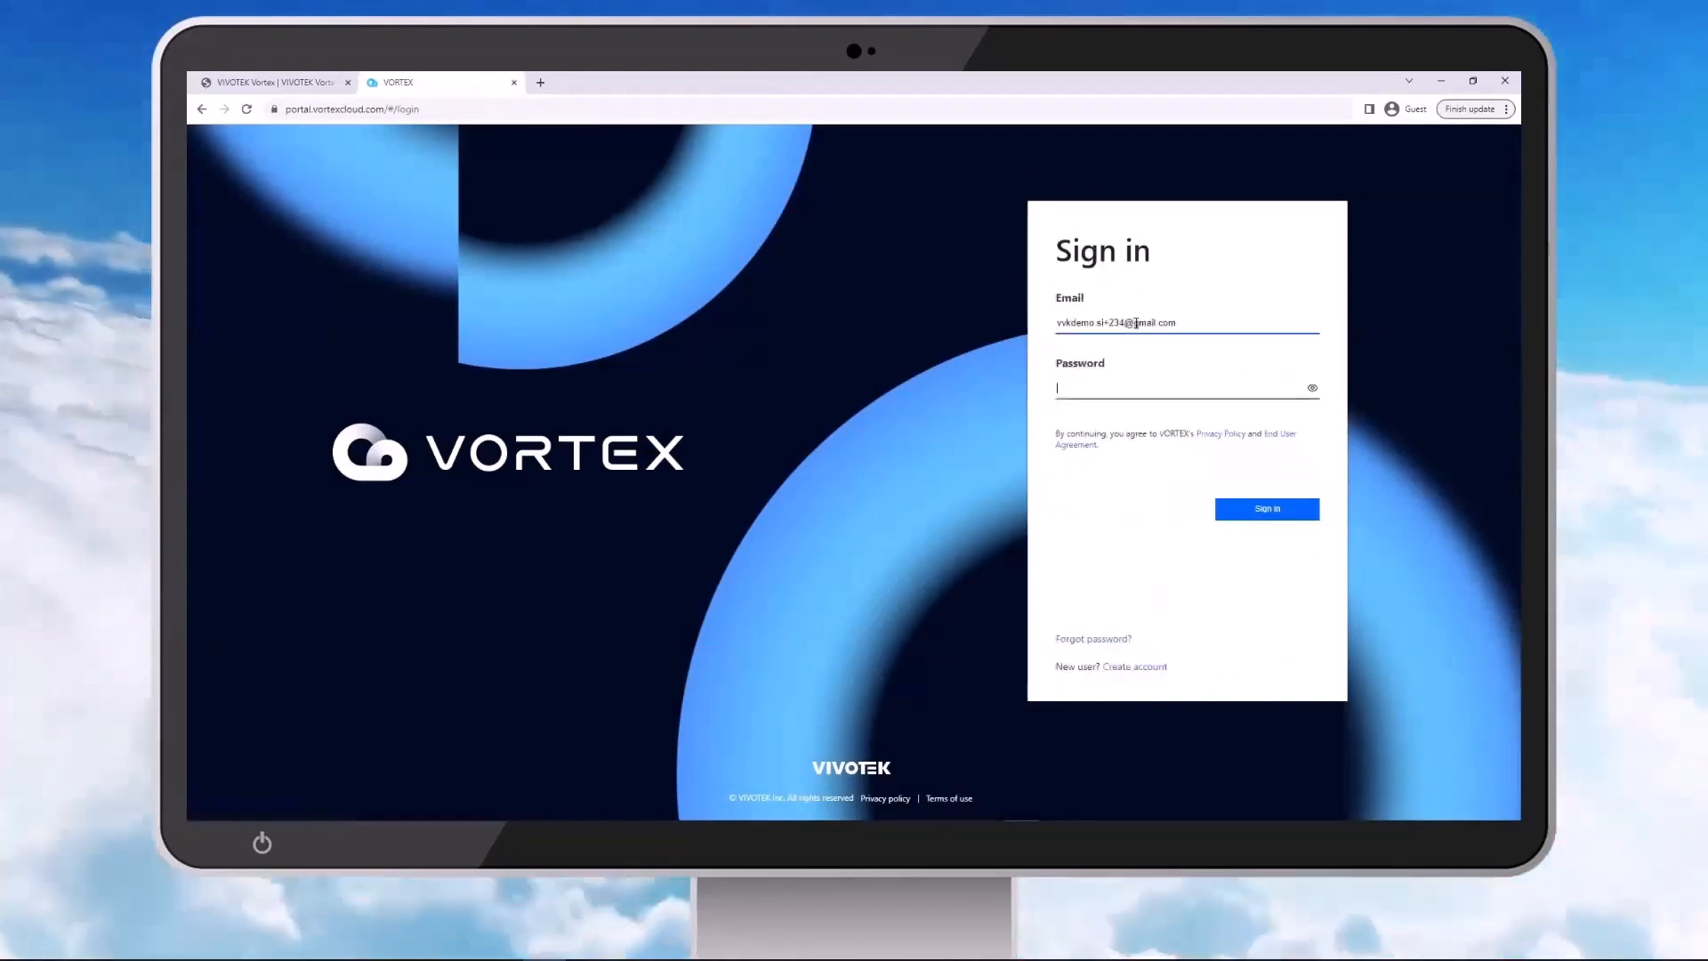
click(1265, 509)
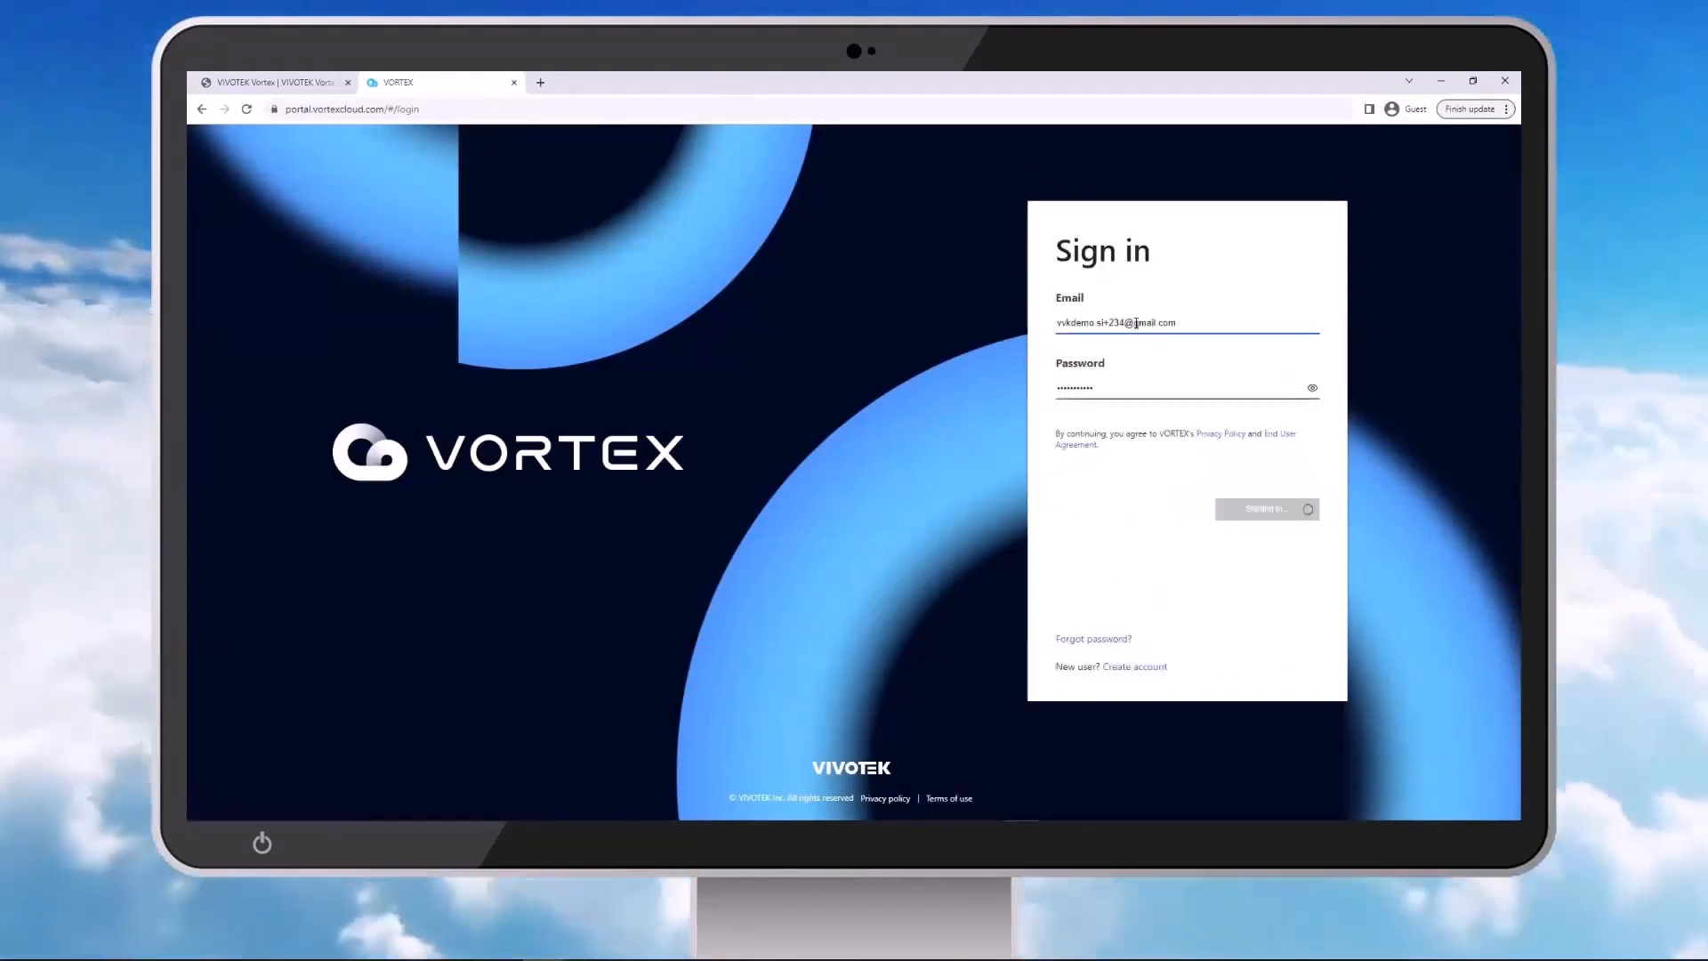
click(1266, 509)
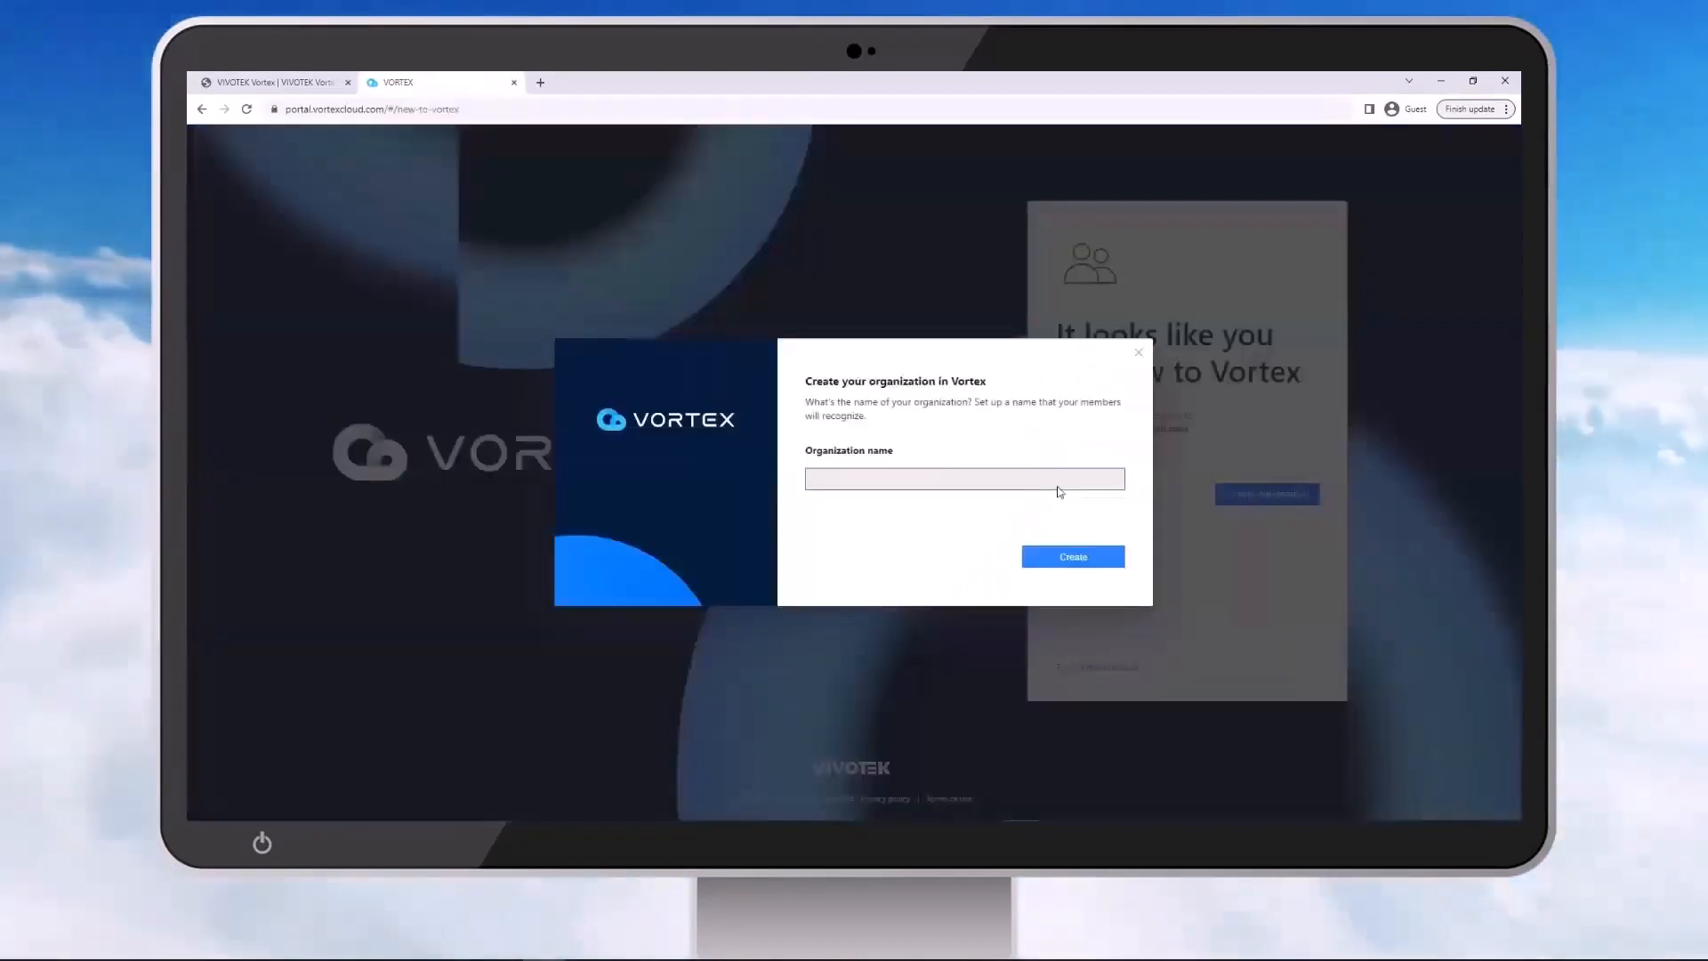
Create an organization named VORTEXDemo
text(VORTEXD)
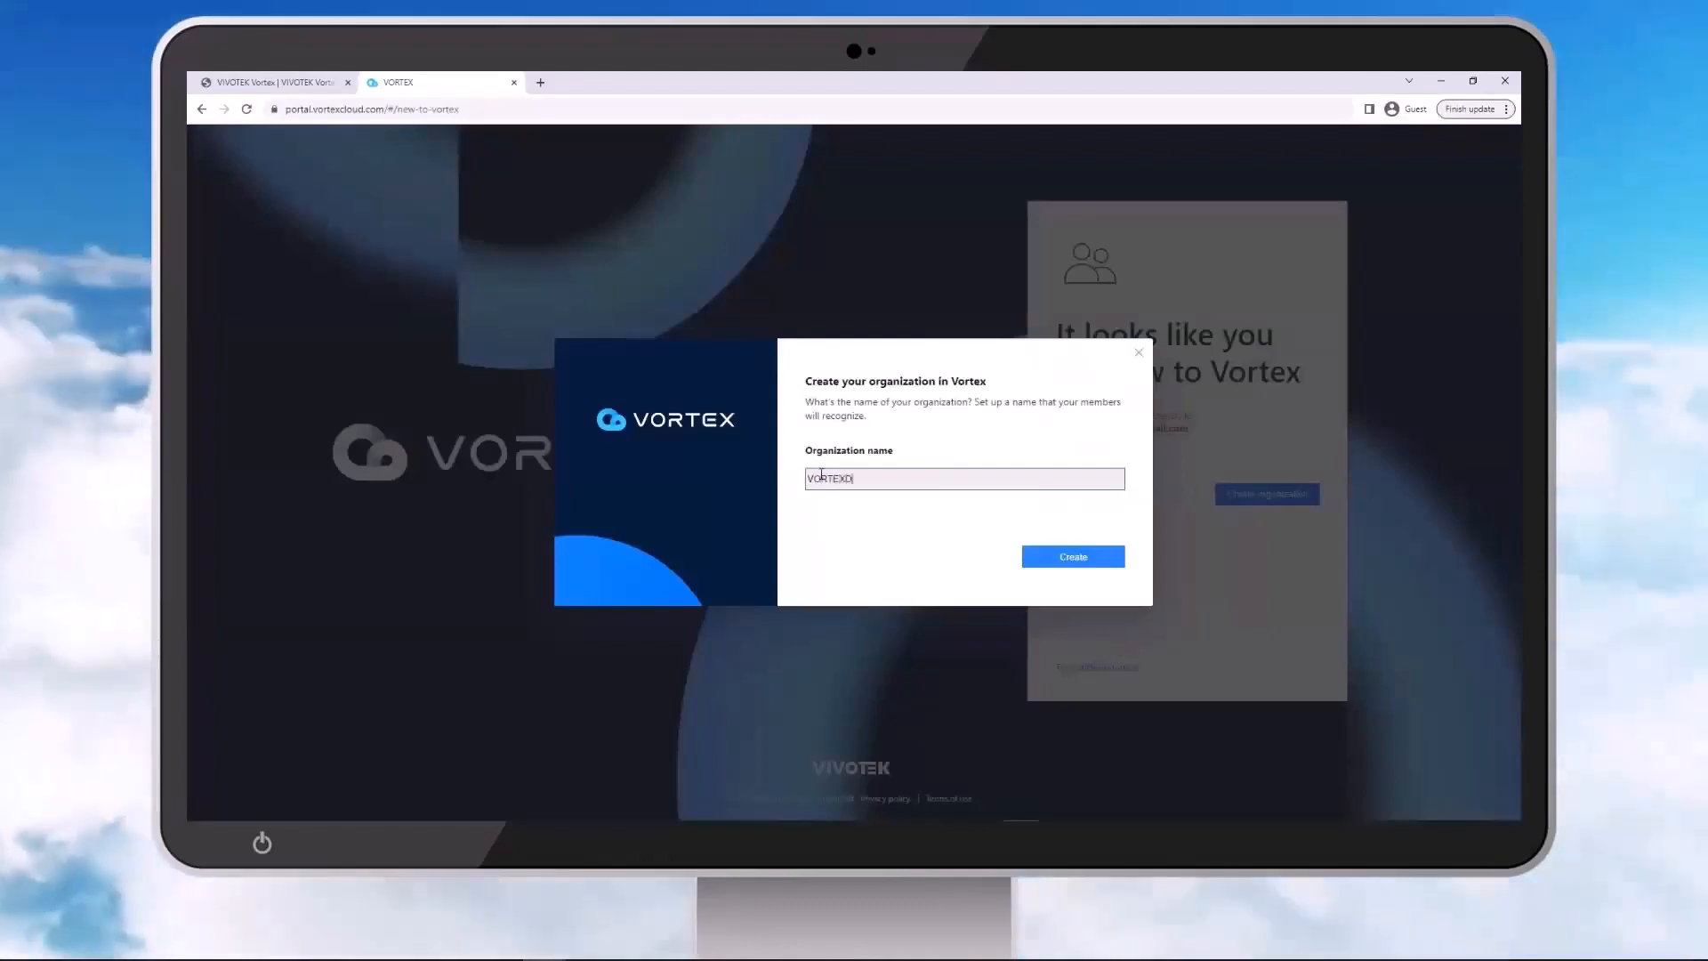
click(1071, 557)
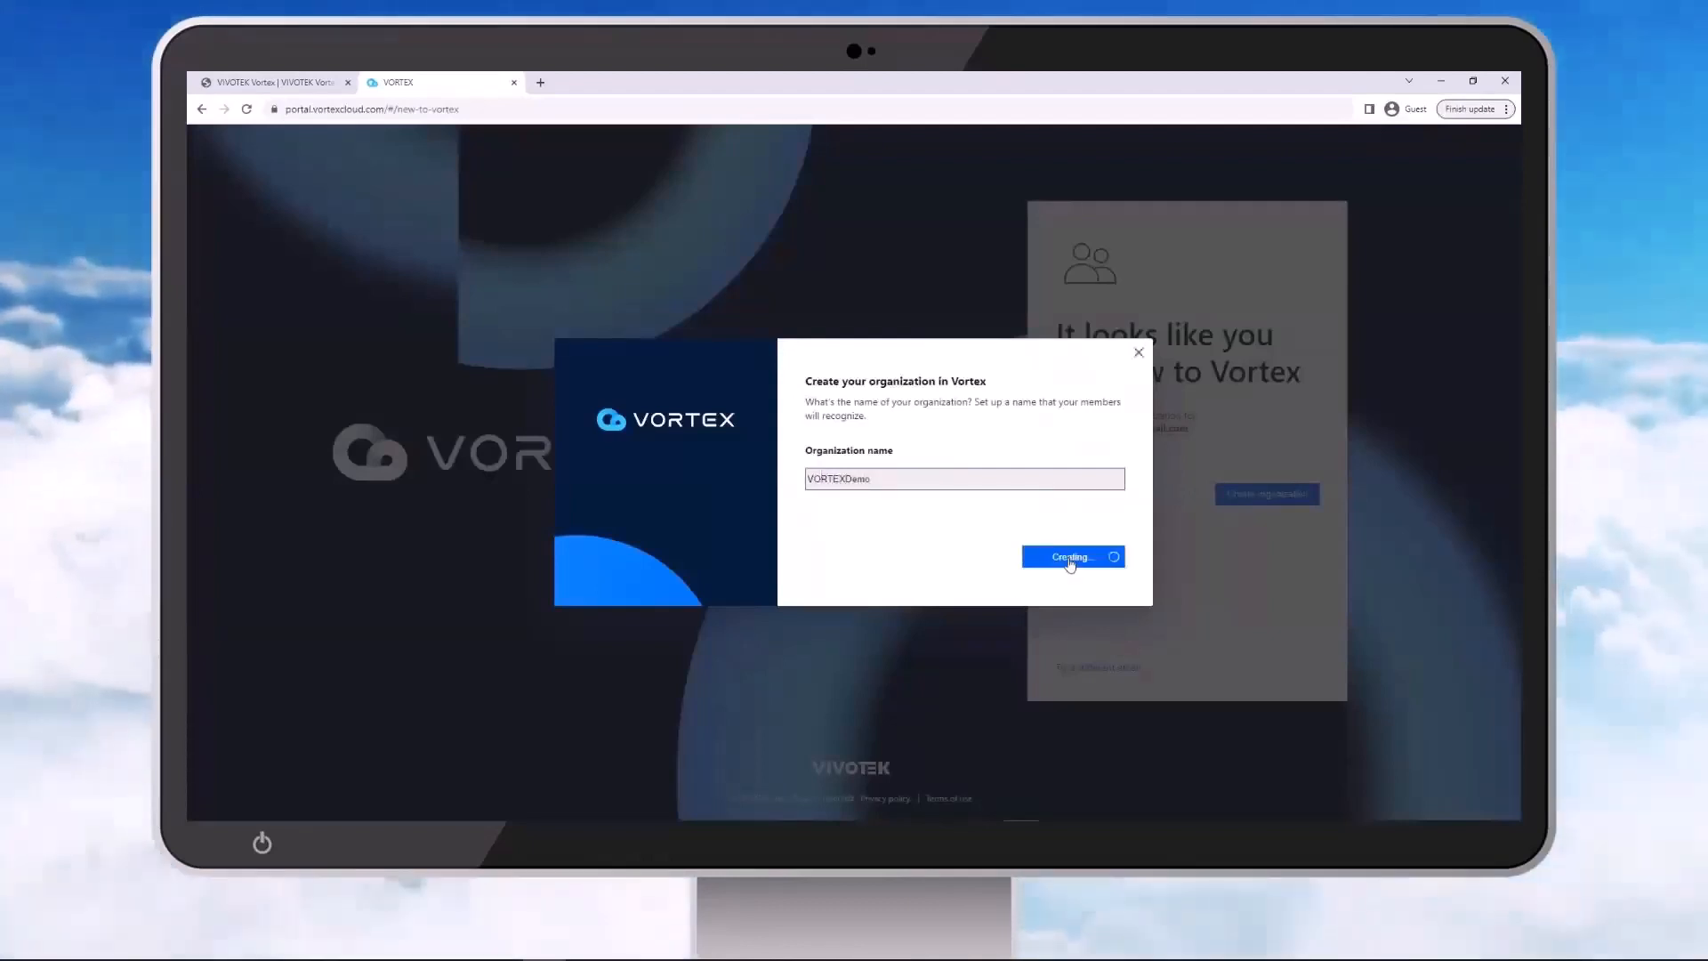
click(1069, 557)
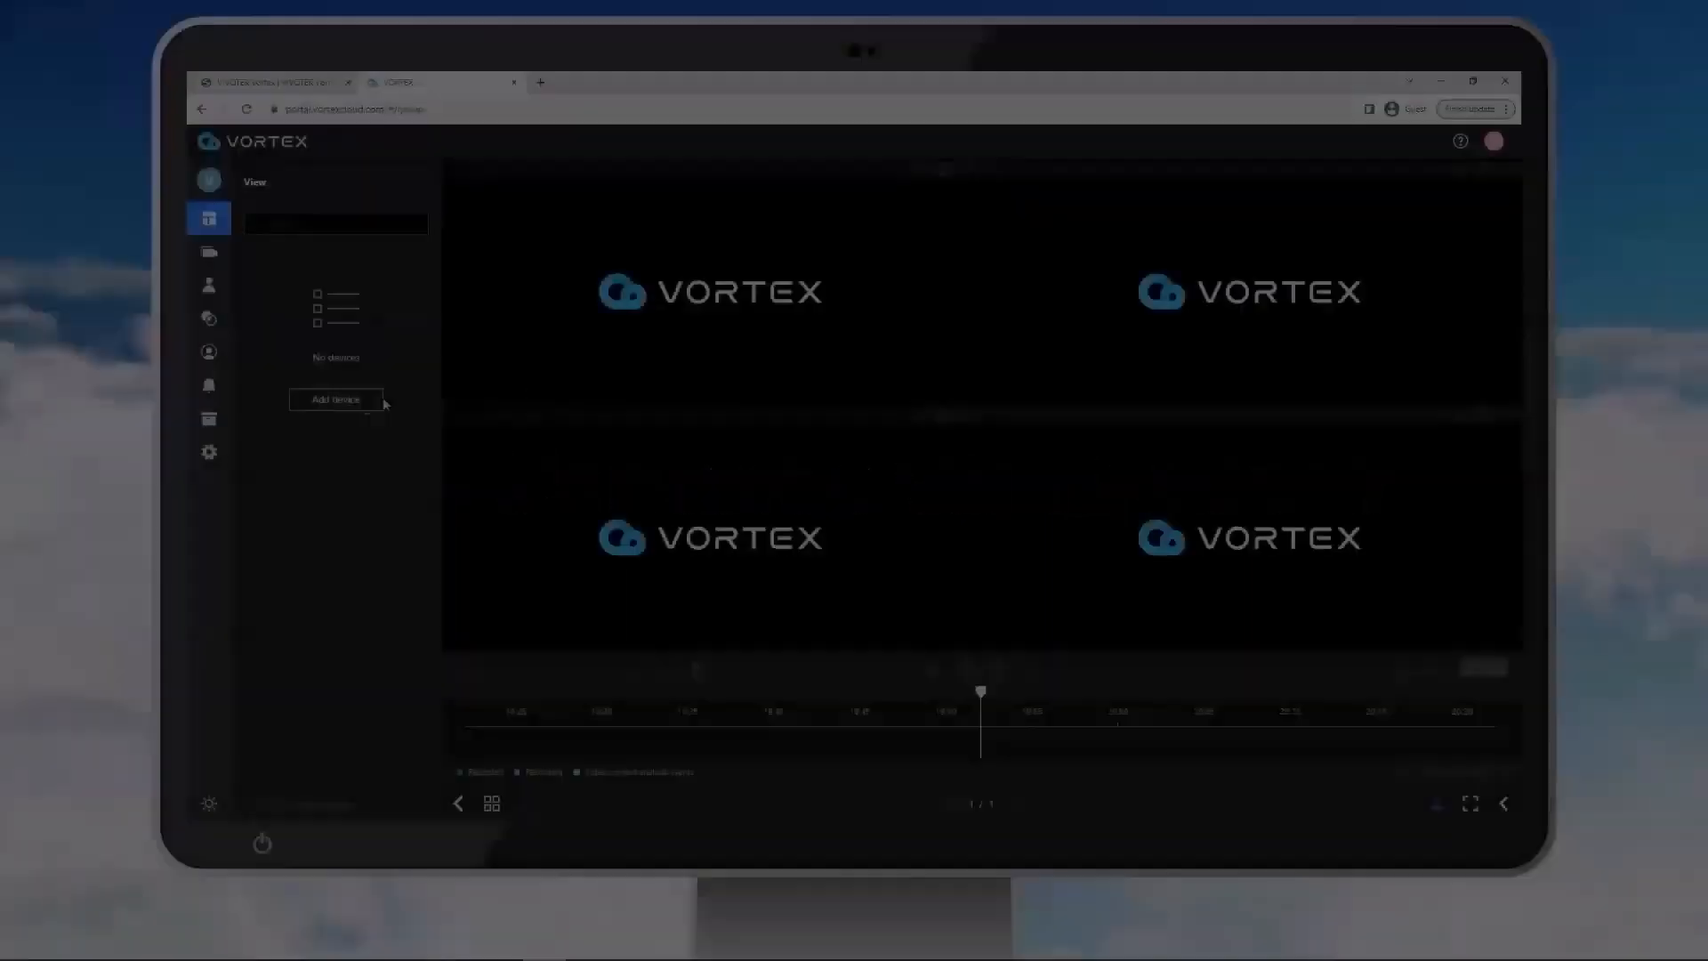
Add a camera with device ID D002L named Hallway to the organization
click(336, 399)
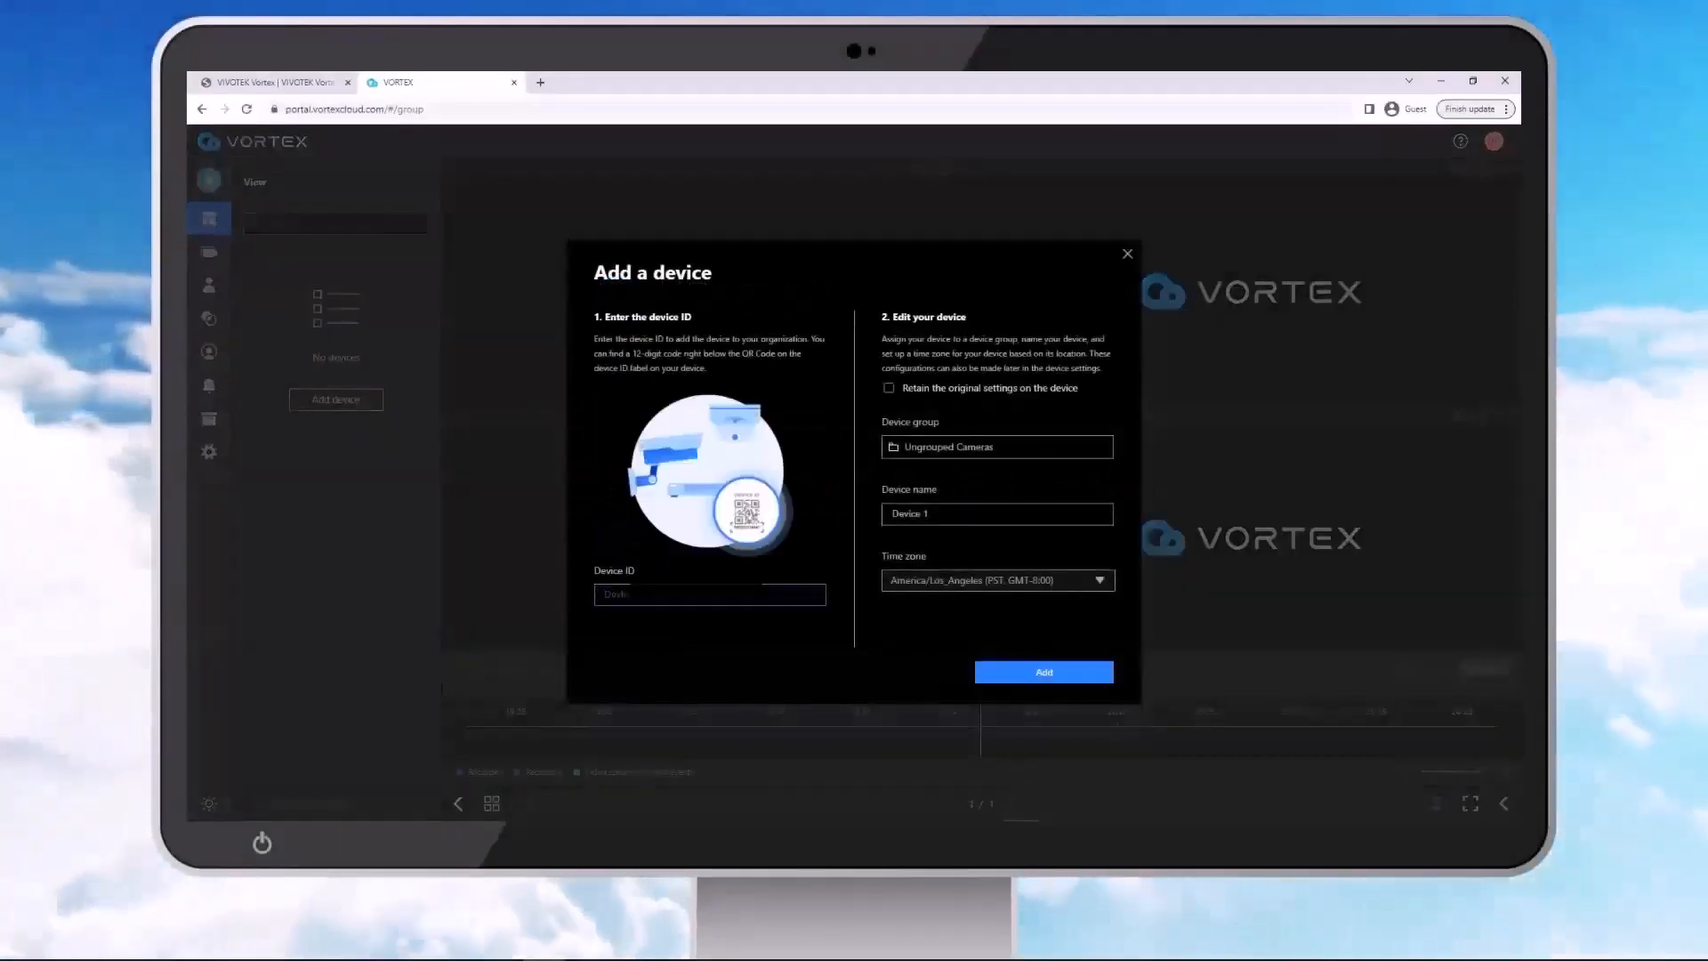
text(D002L)
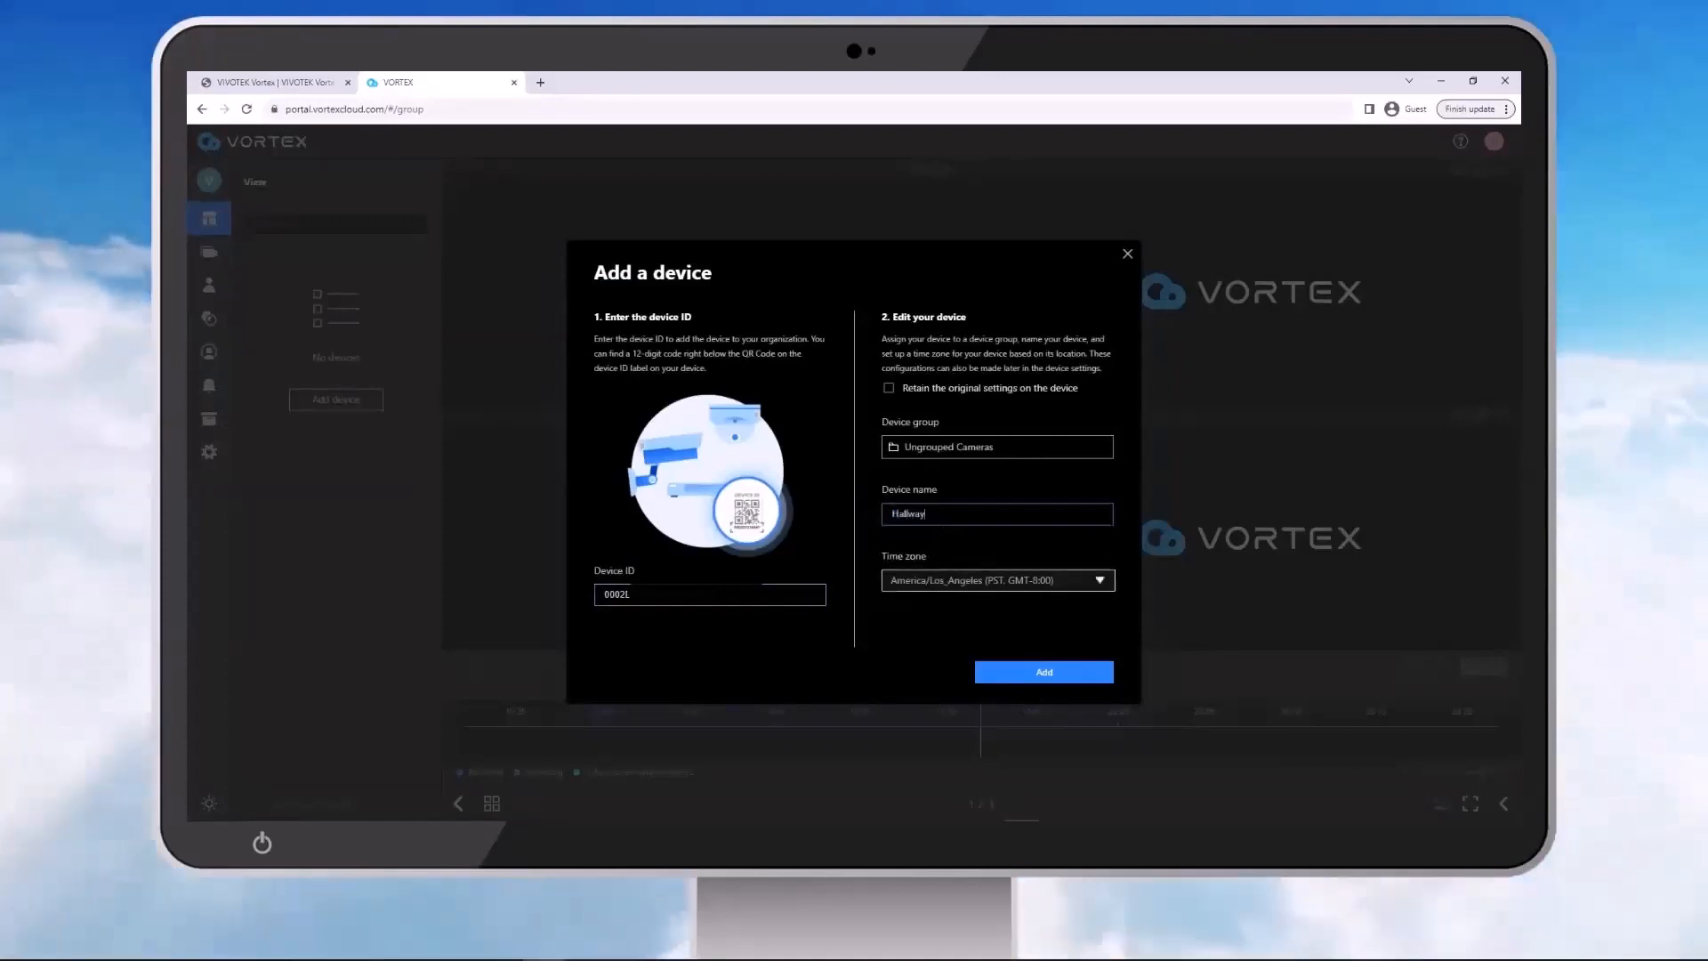
mouse_move(1043, 672)
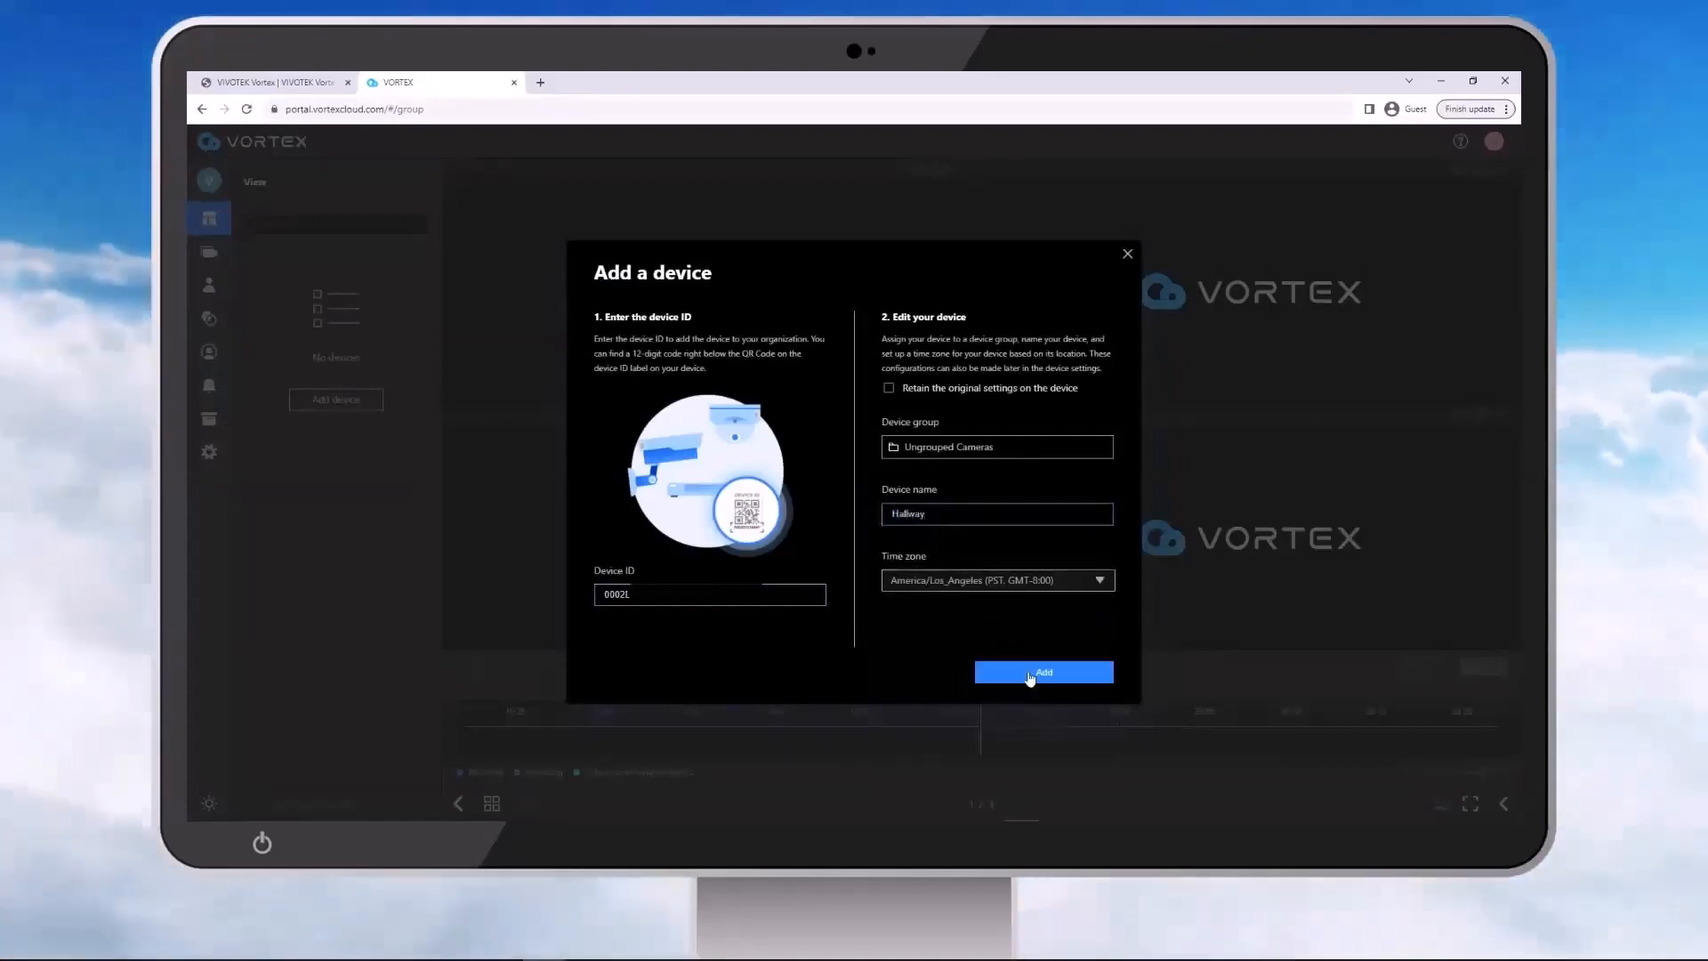
click(1041, 671)
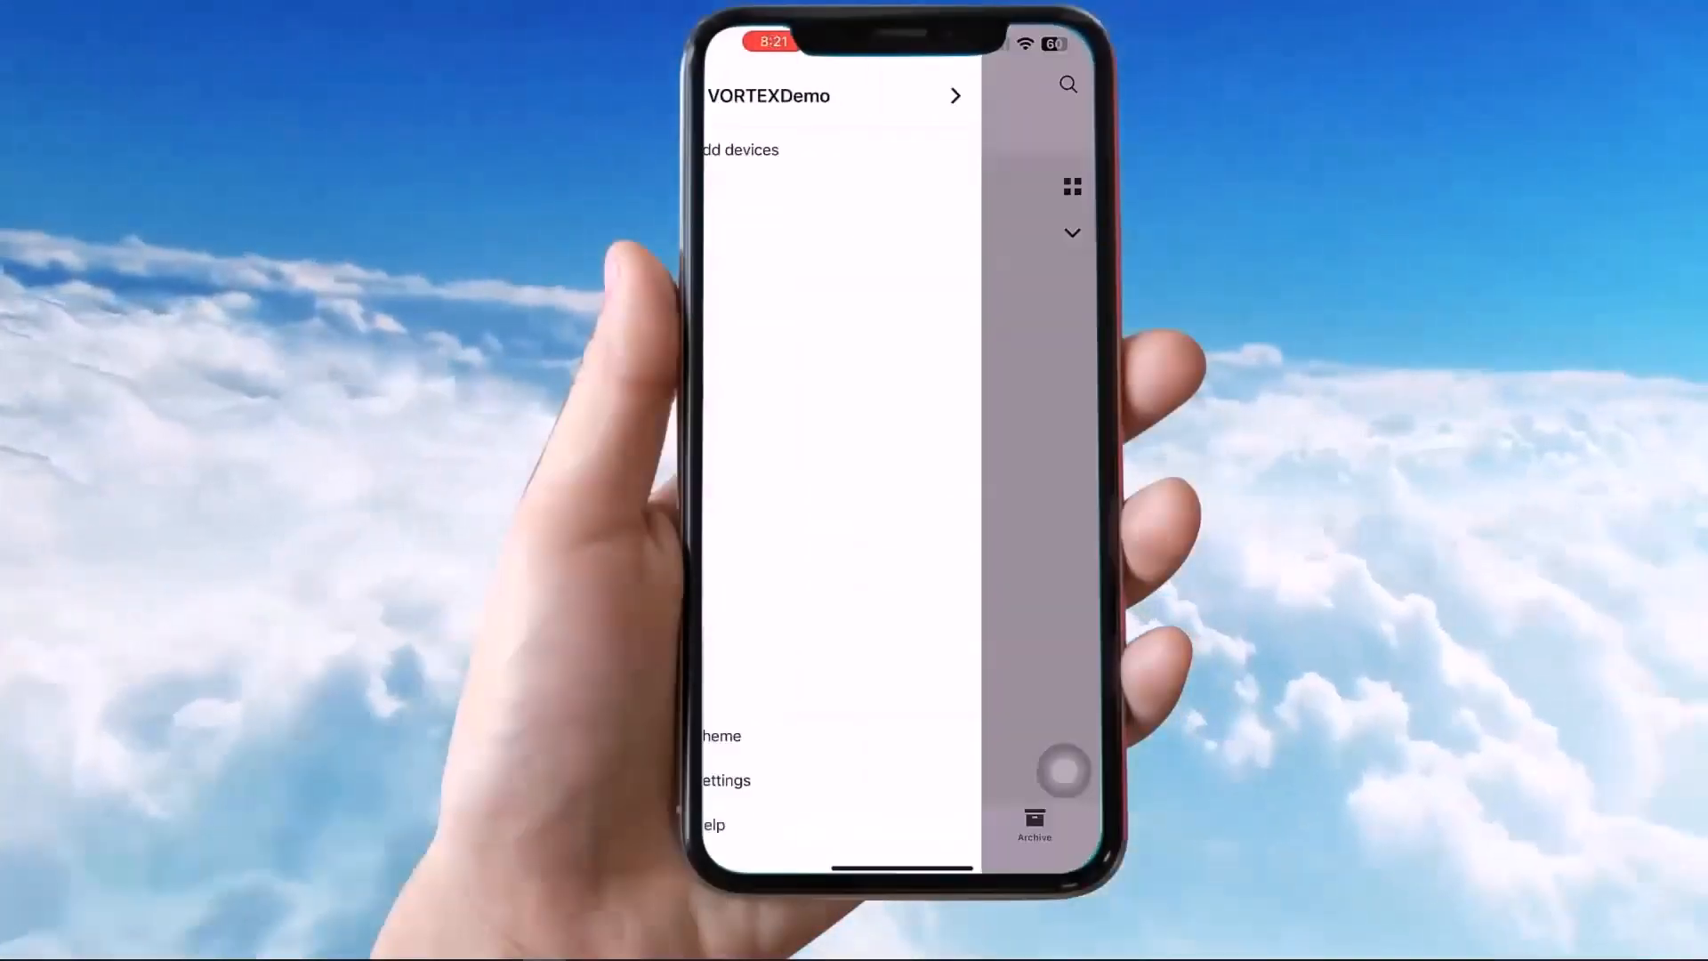
Add a camera from the phone by entering its ID manually, naming it Hallway
click(740, 149)
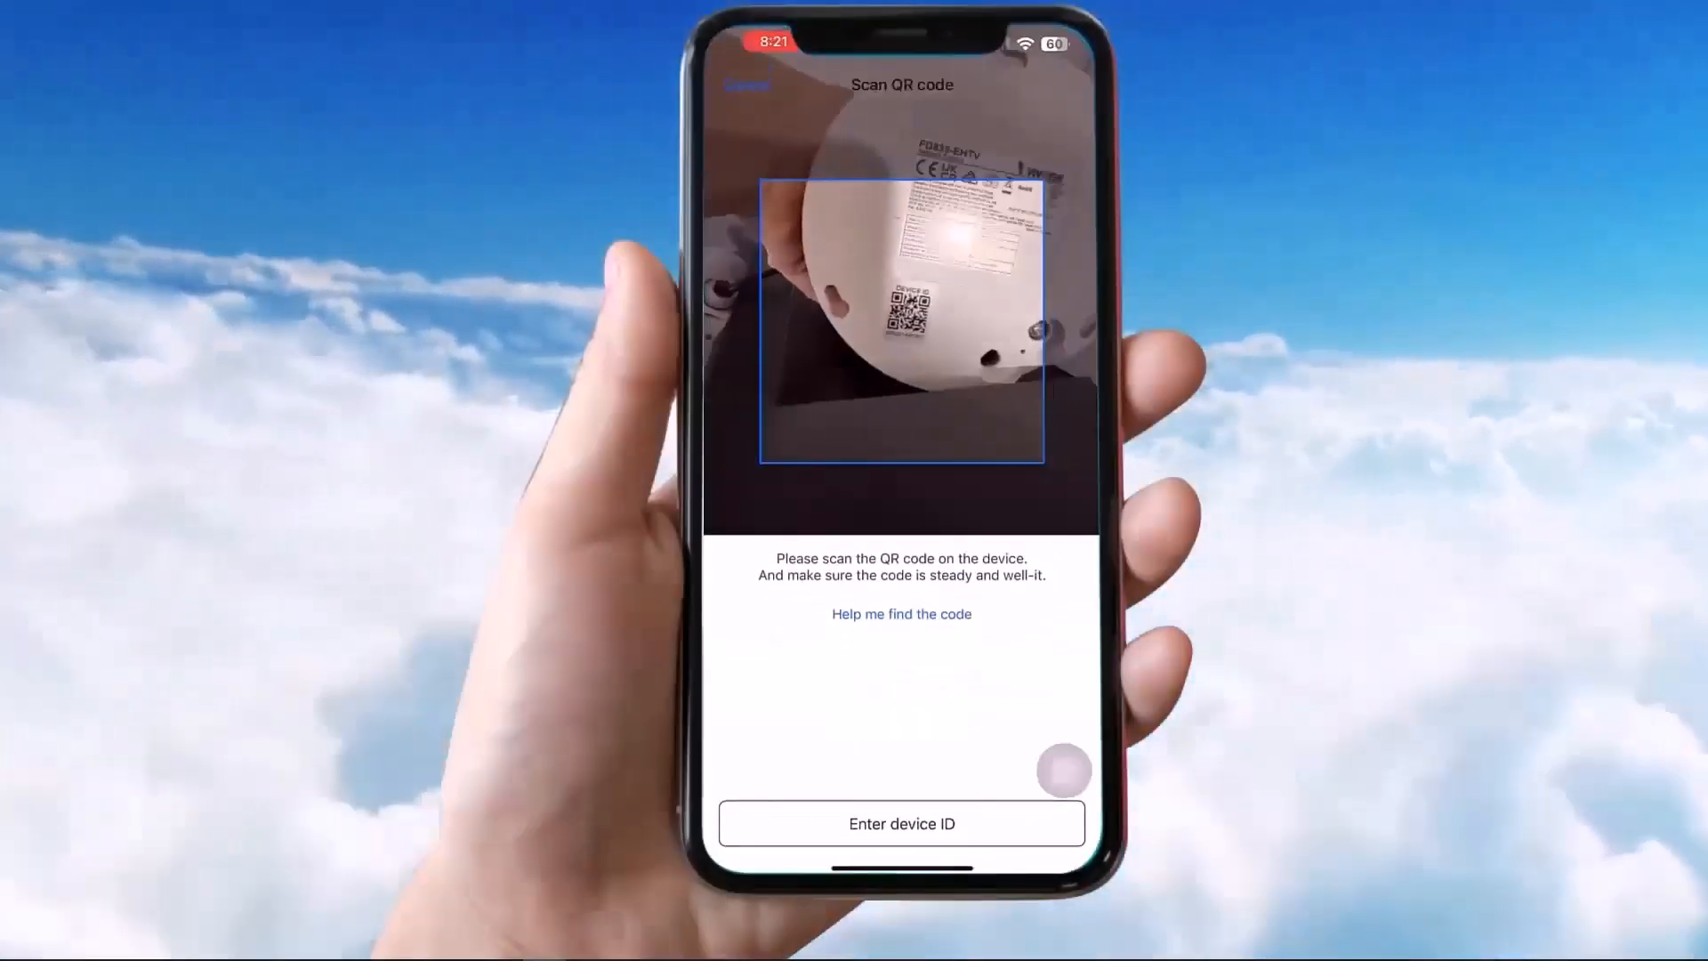
click(900, 822)
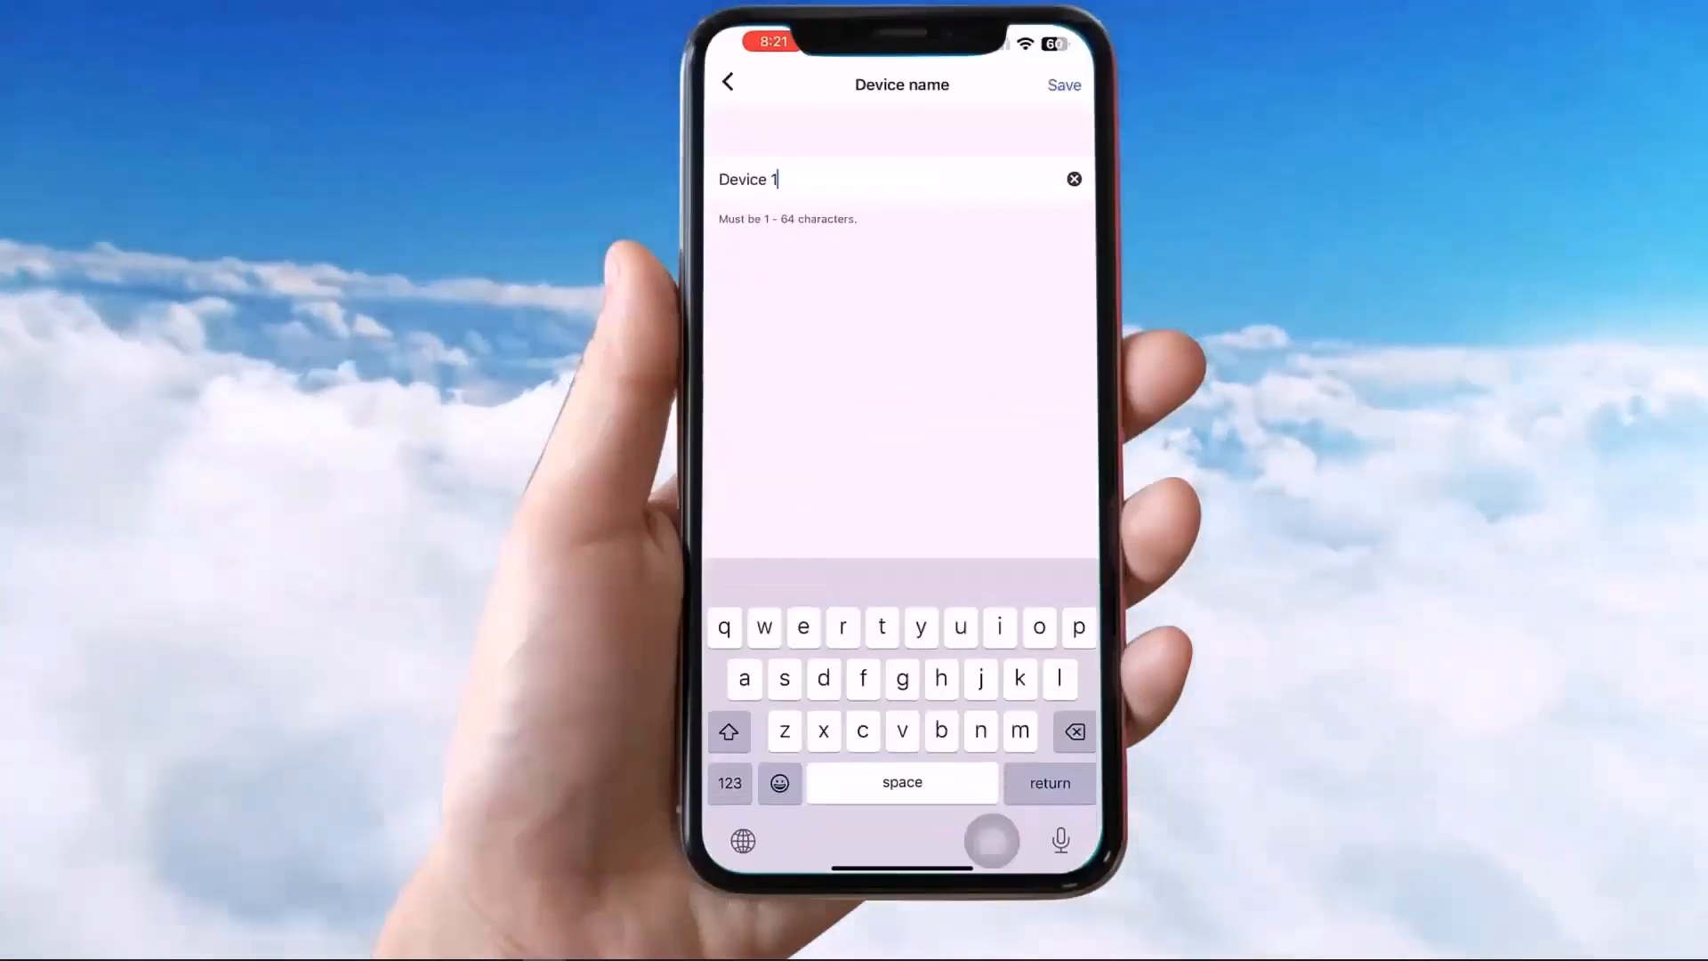
text(Hallway)
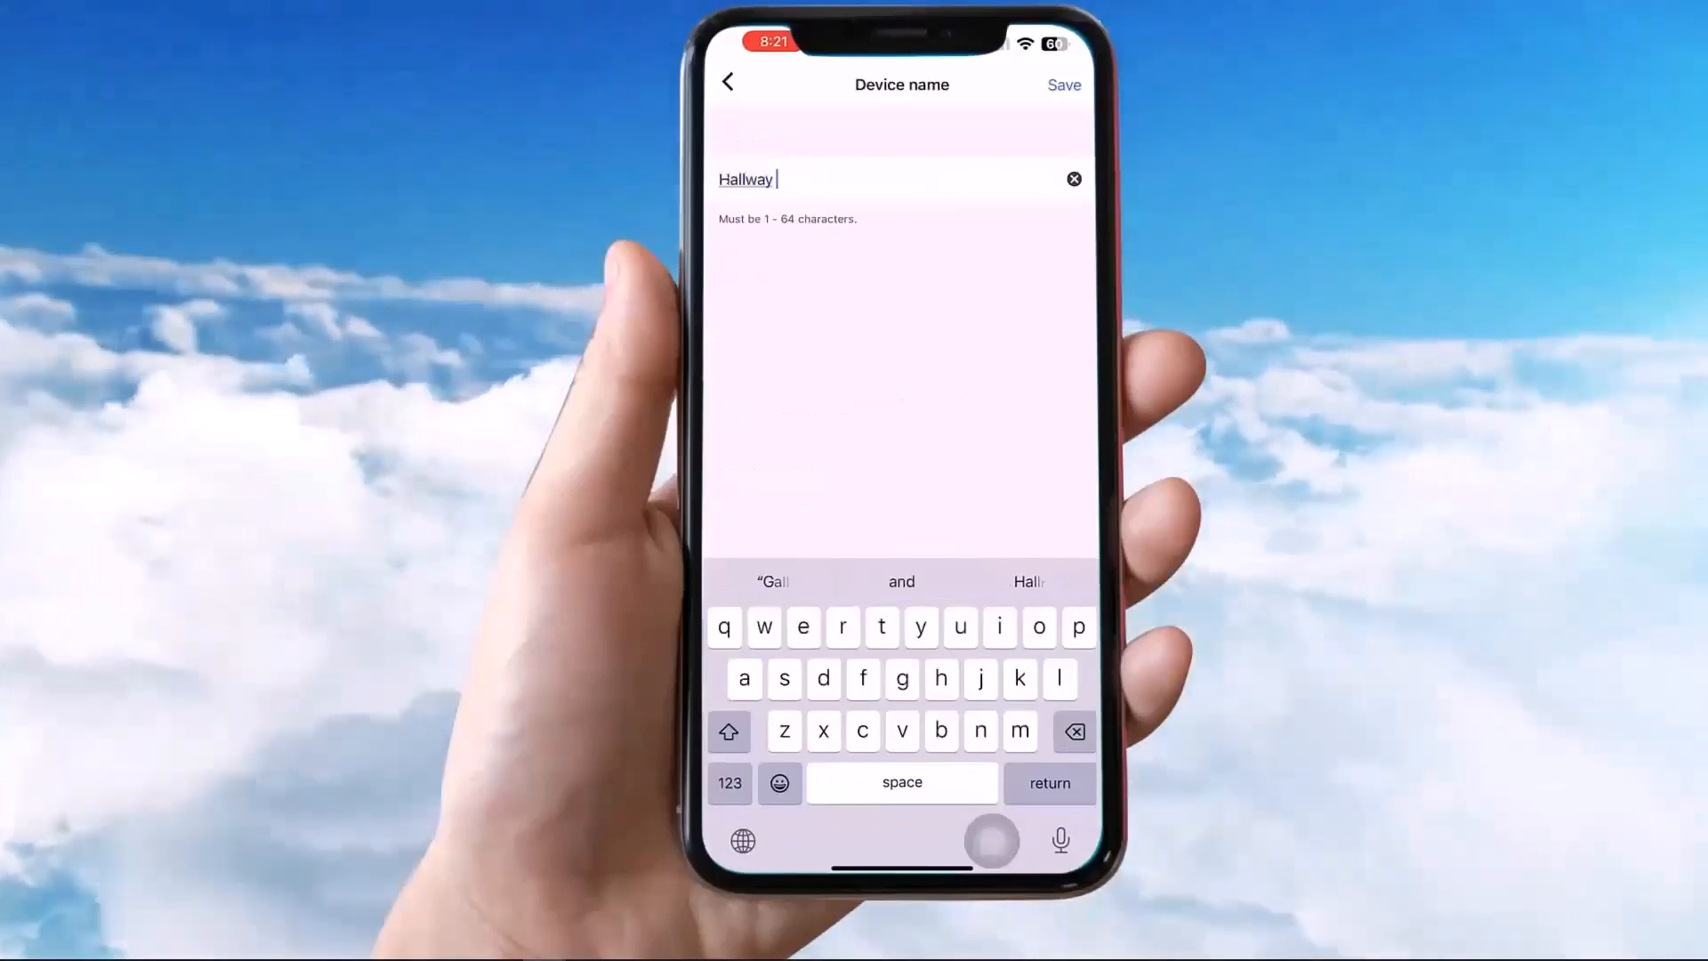
click(1062, 85)
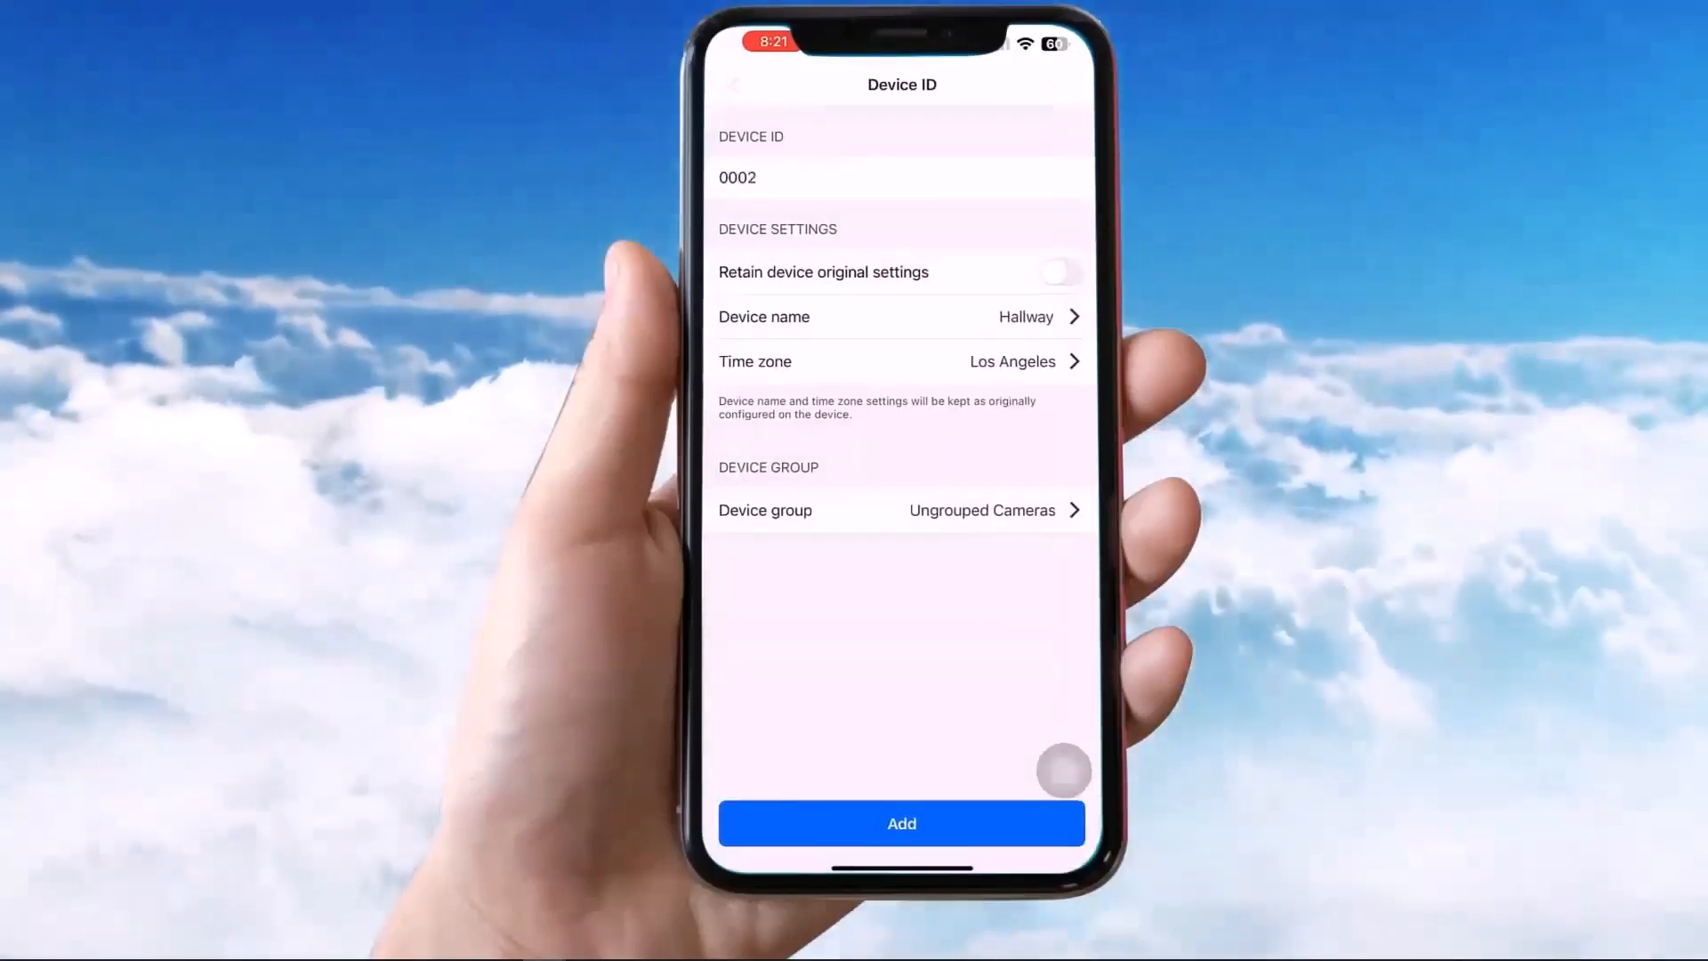
click(900, 822)
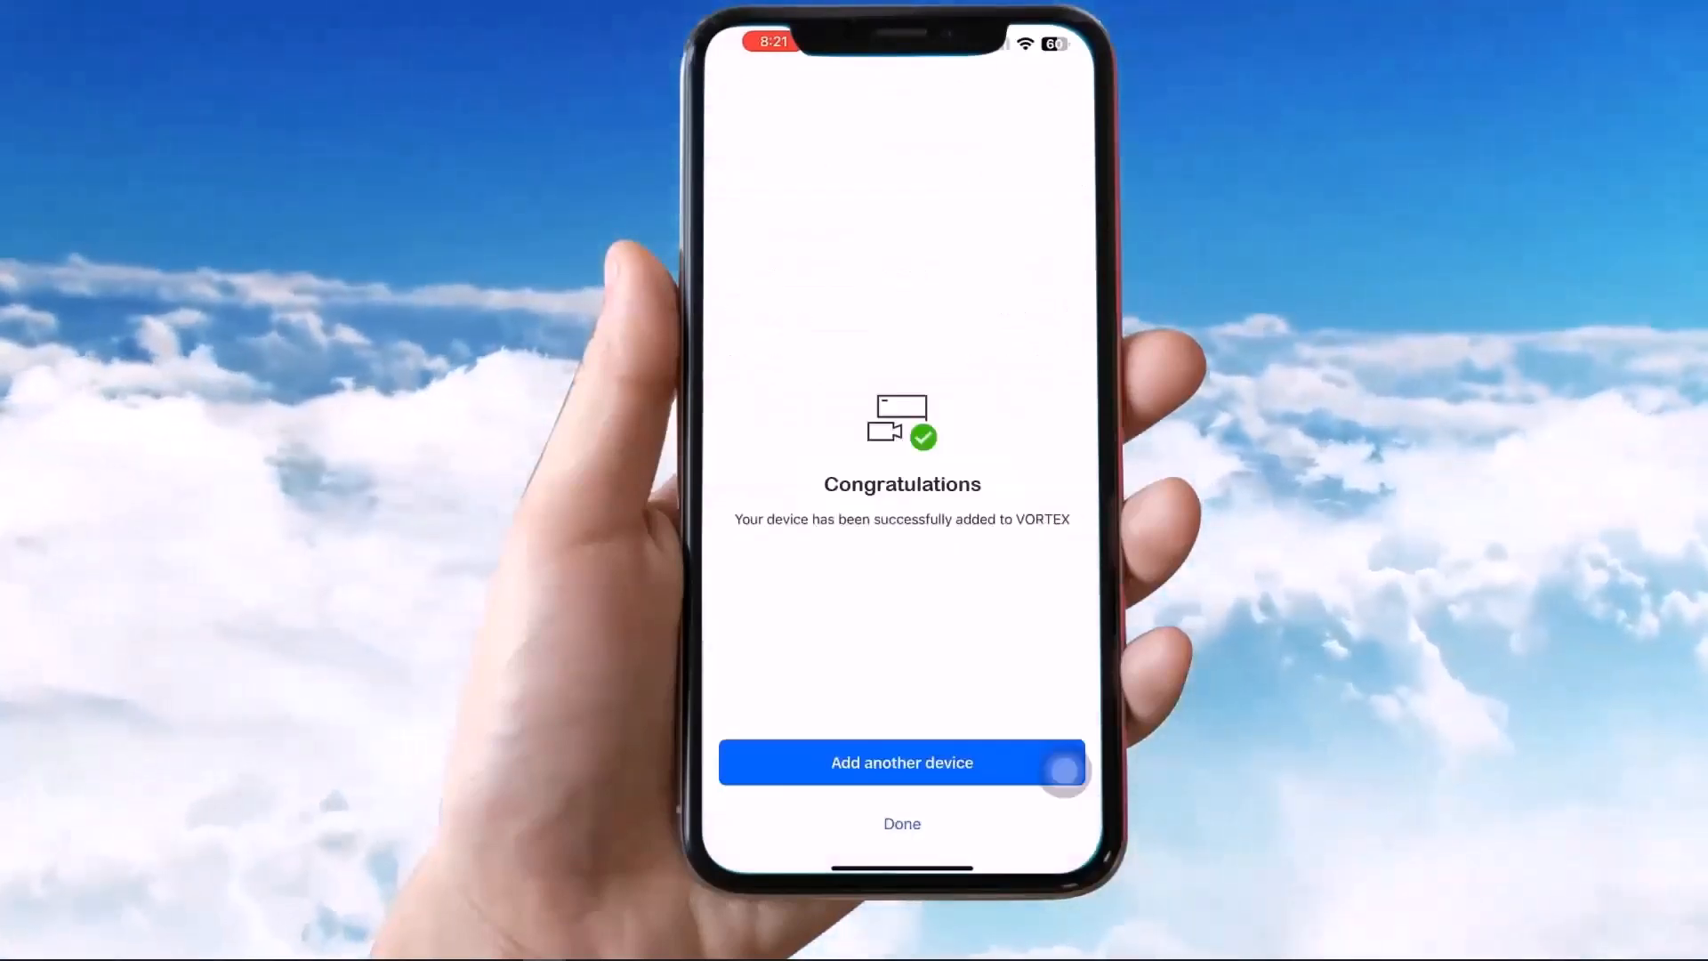
Add a second camera by manual ID entry, named Front door
click(900, 762)
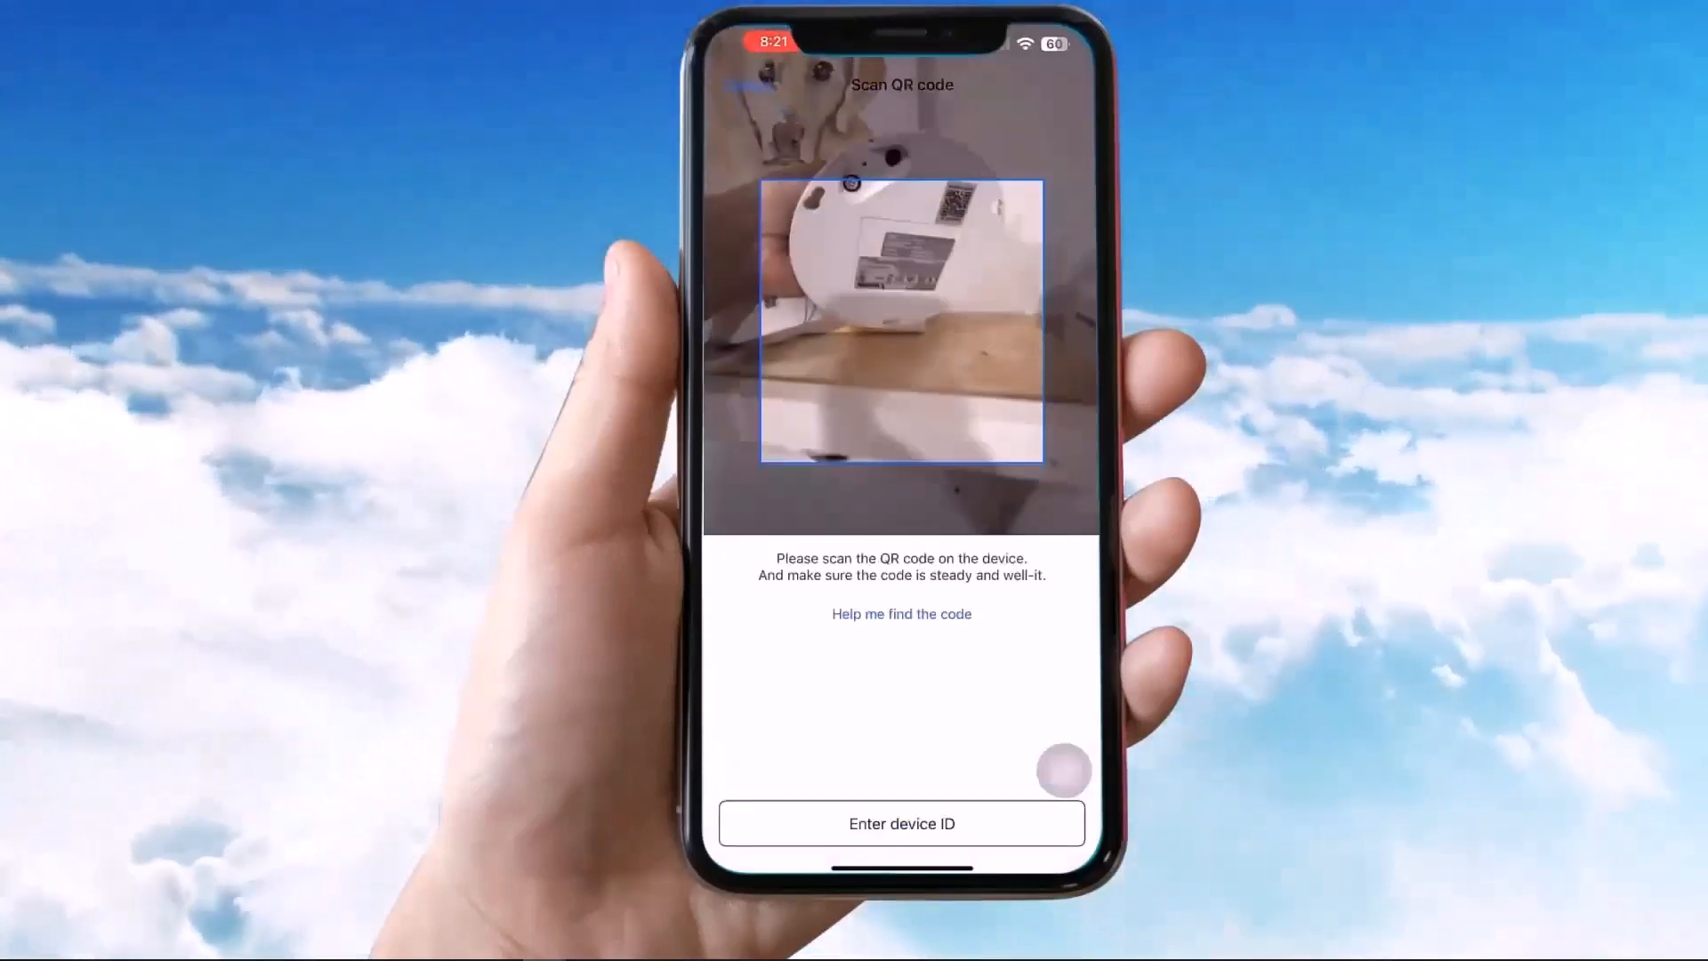
click(901, 822)
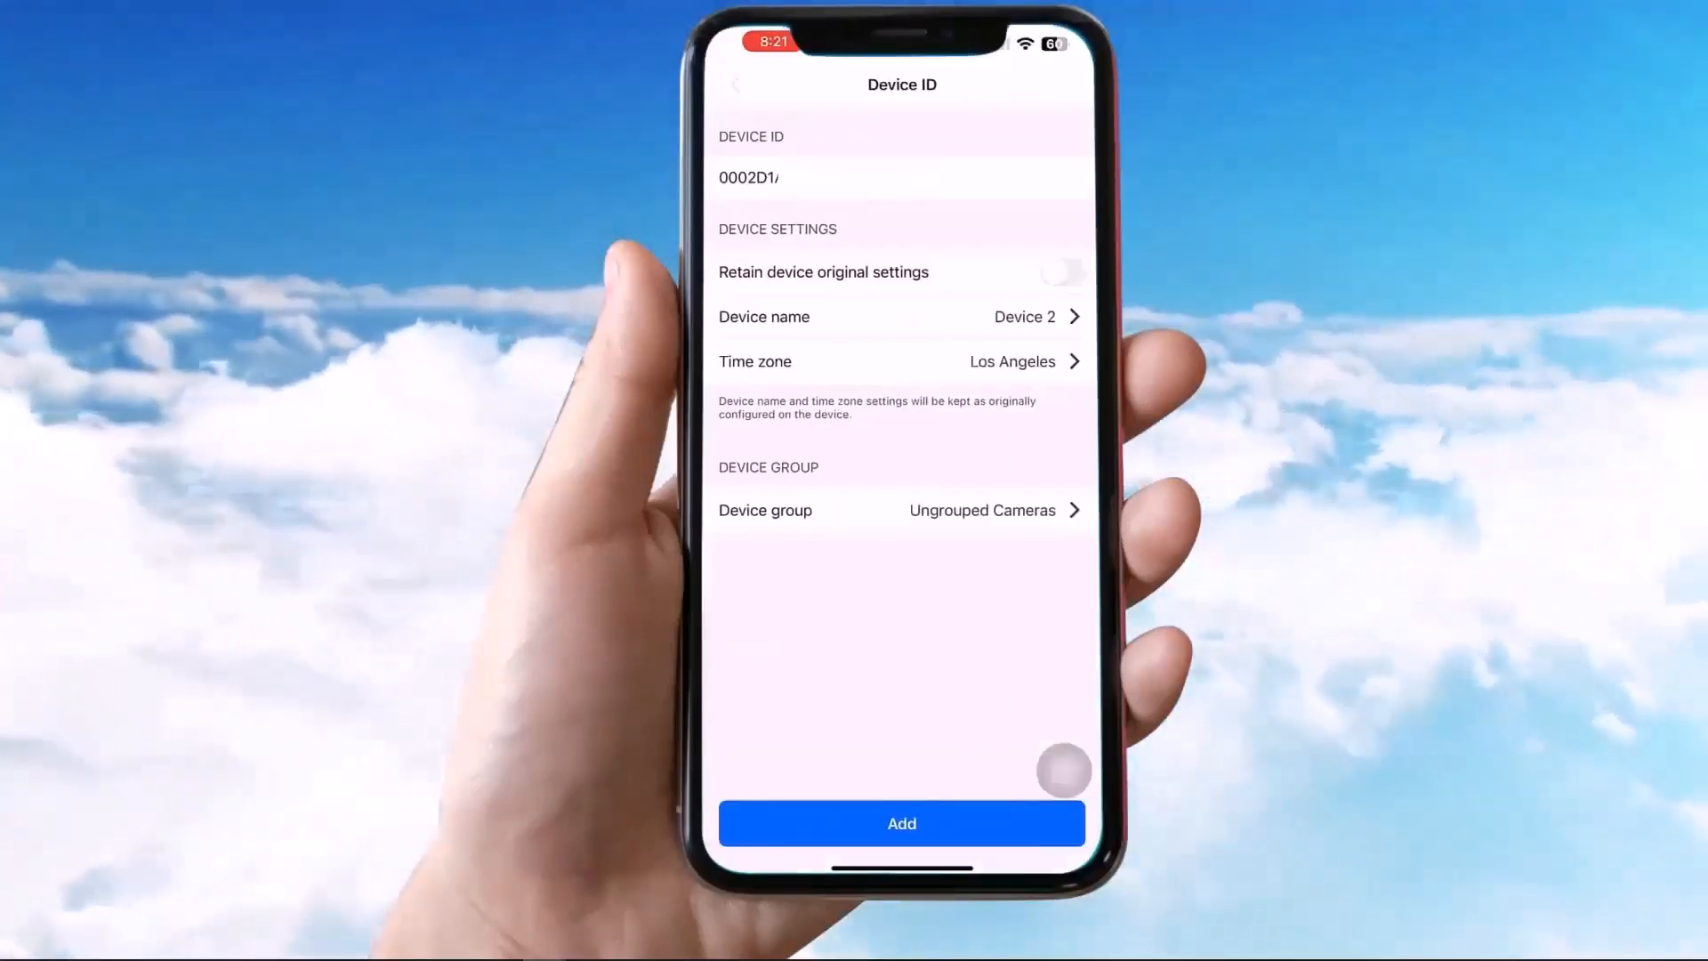
click(900, 317)
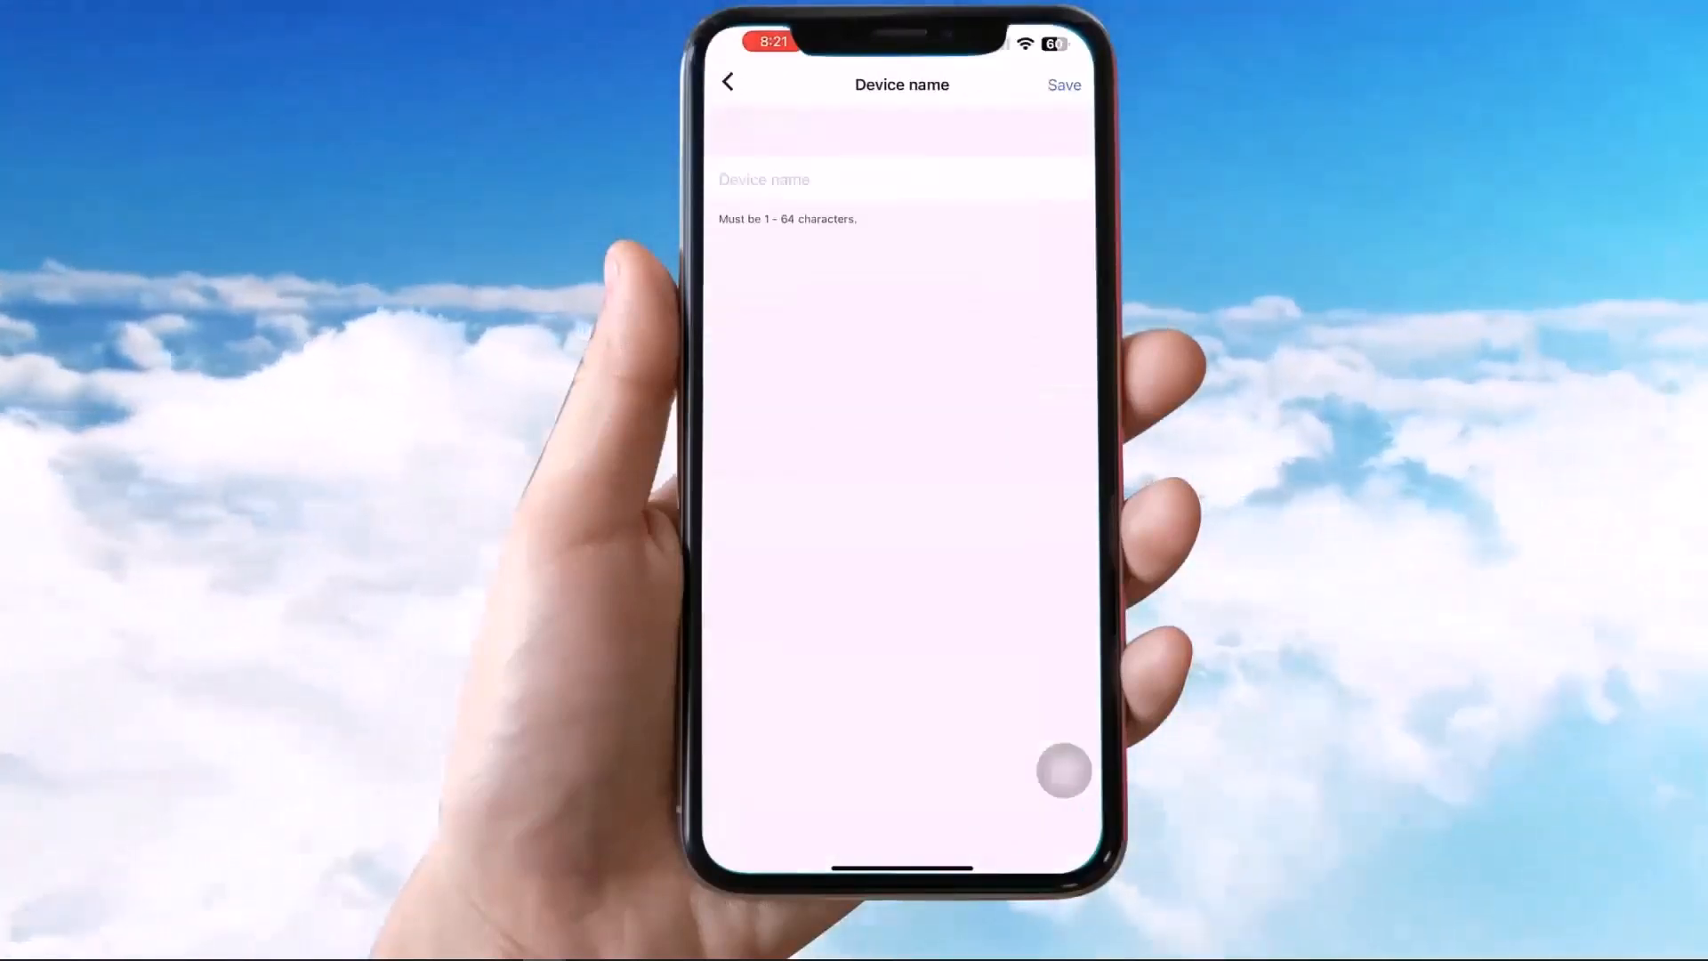
text(Front doo)
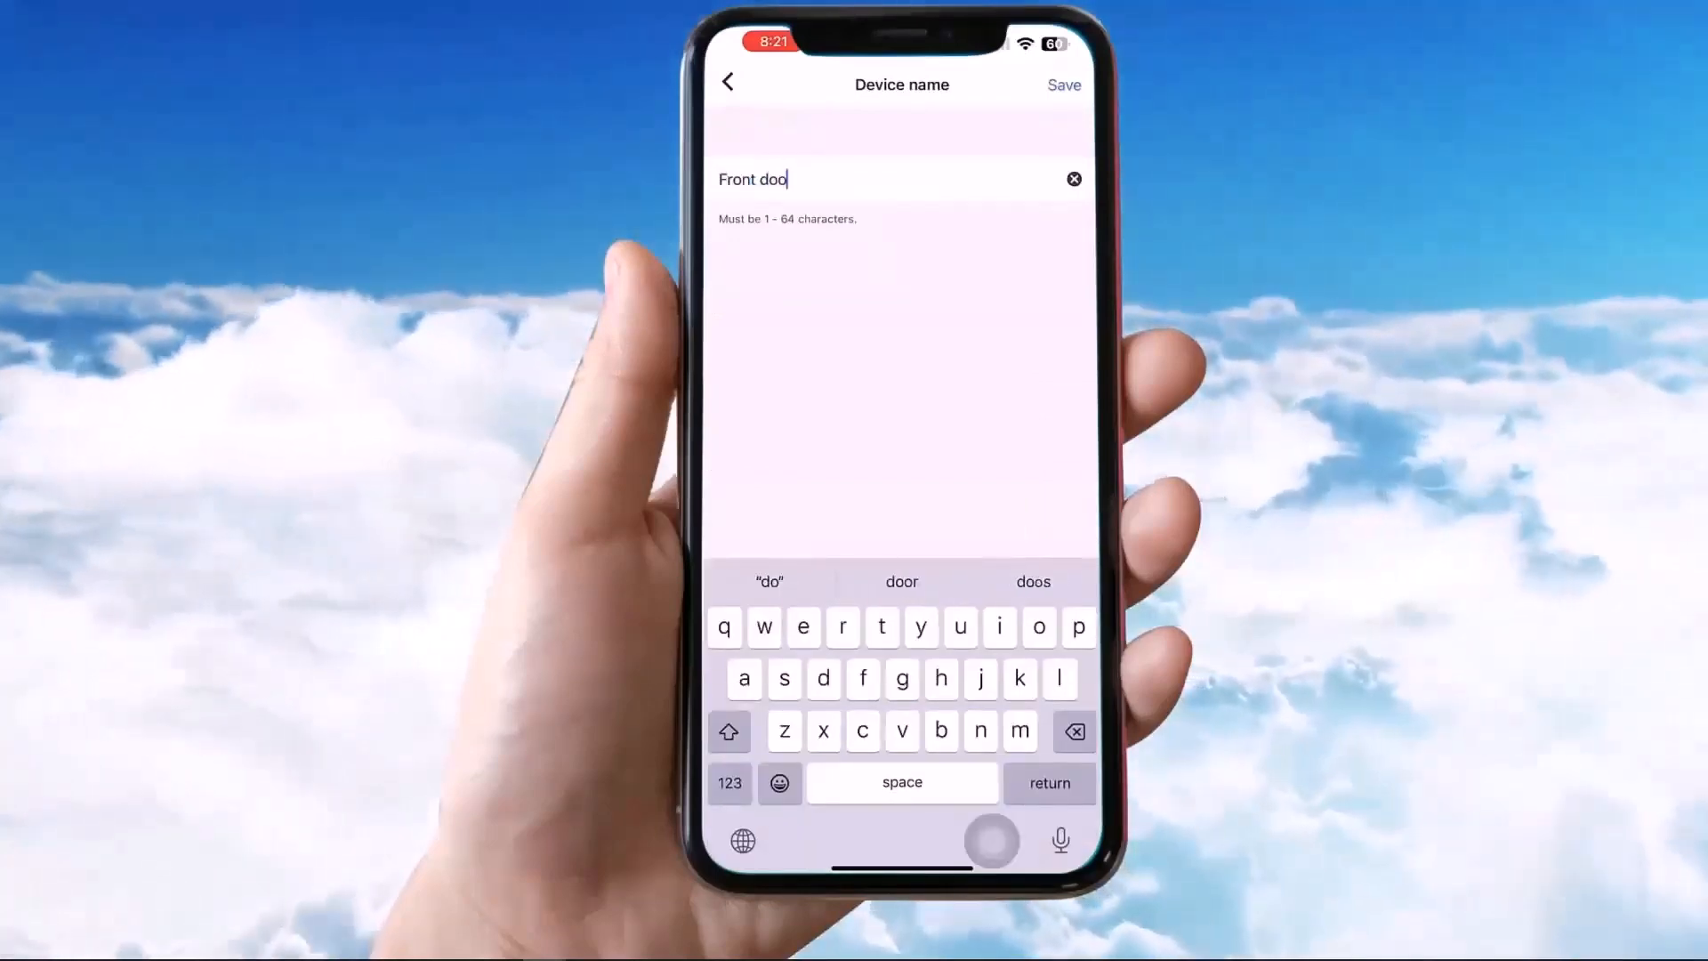
click(1062, 86)
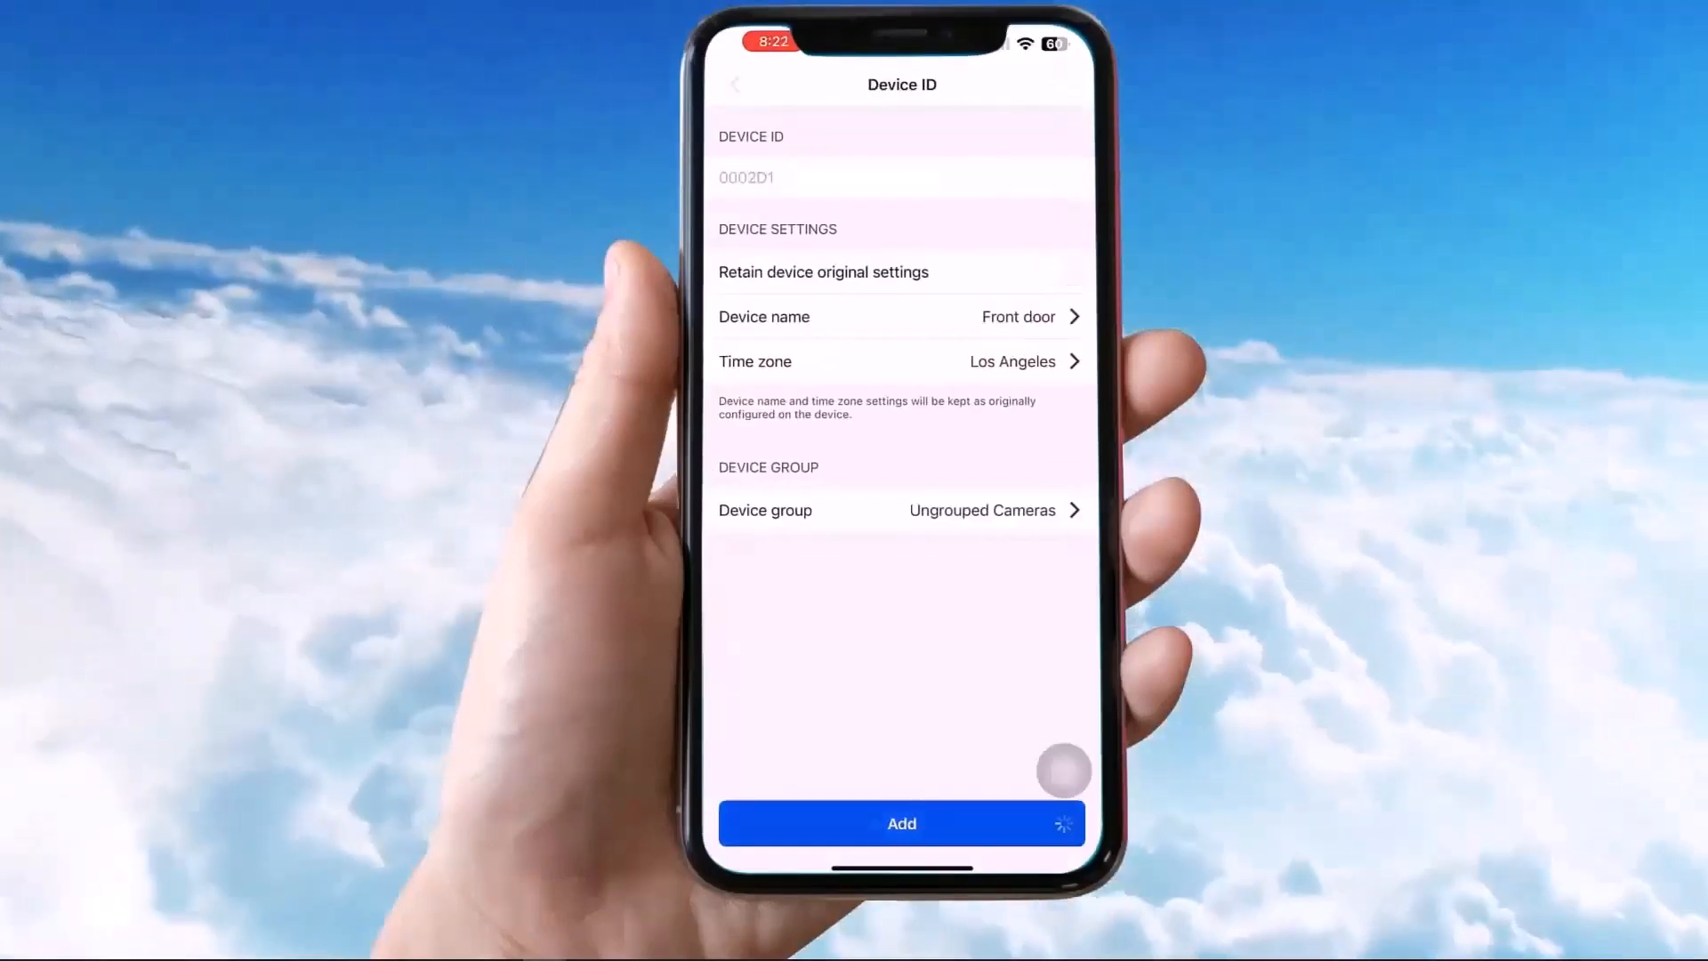
click(900, 822)
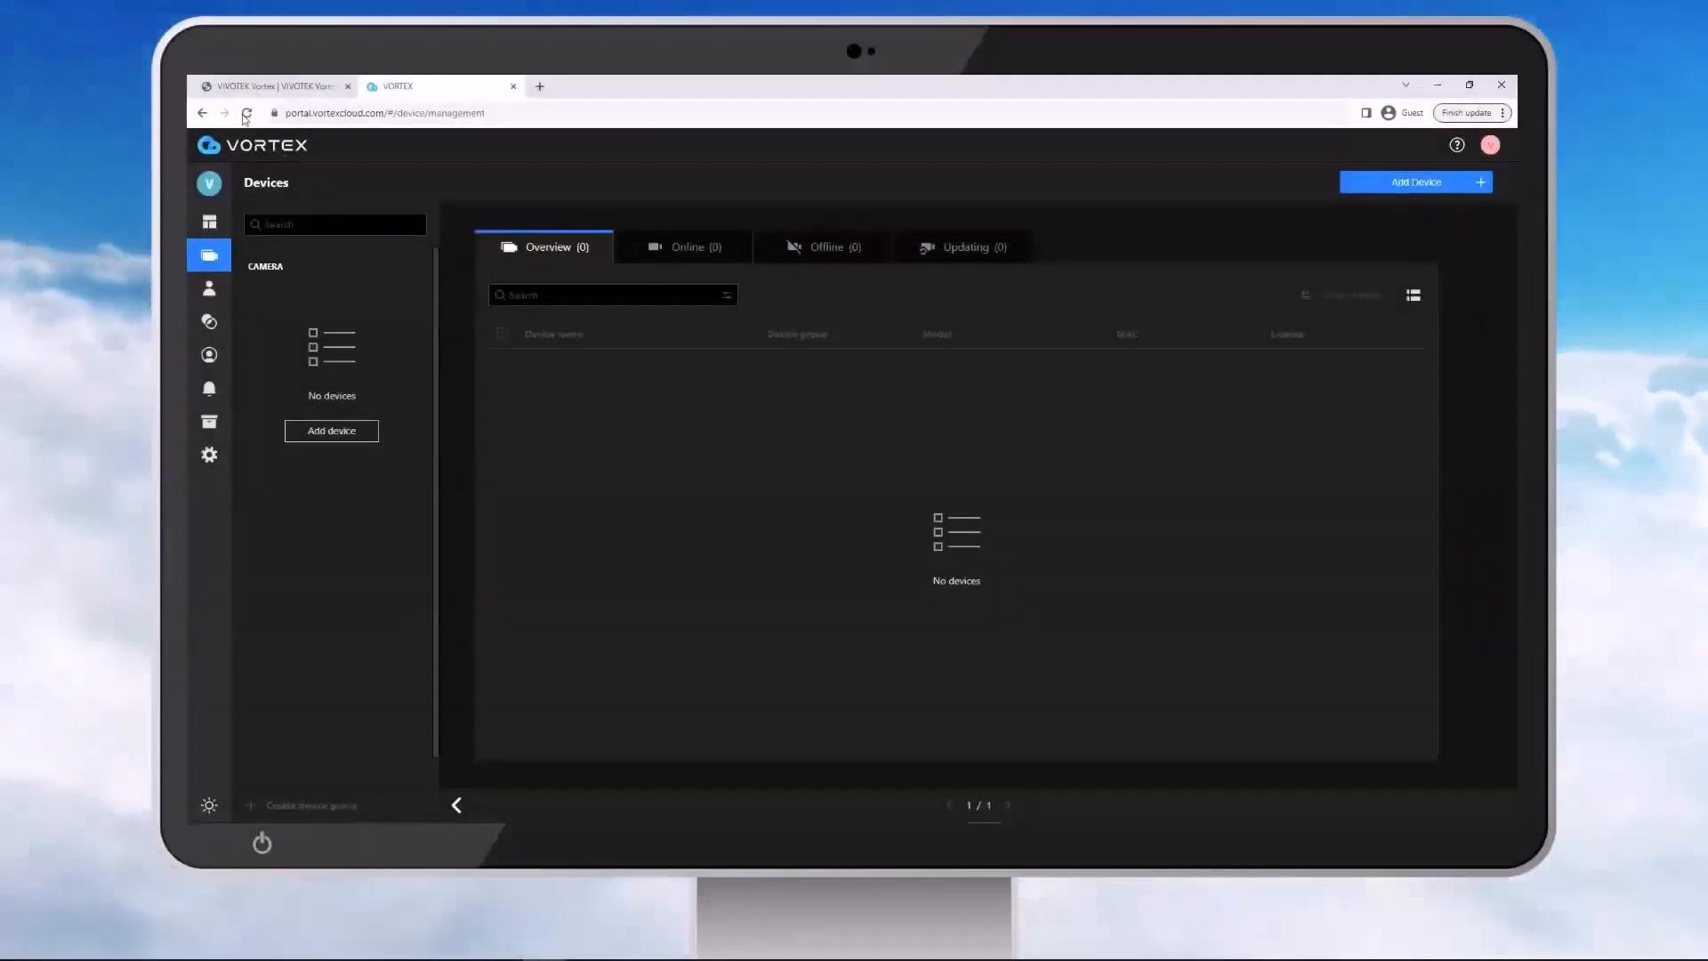
Check Device 3's firmware update page, finding version 4.33.8 available
click(246, 112)
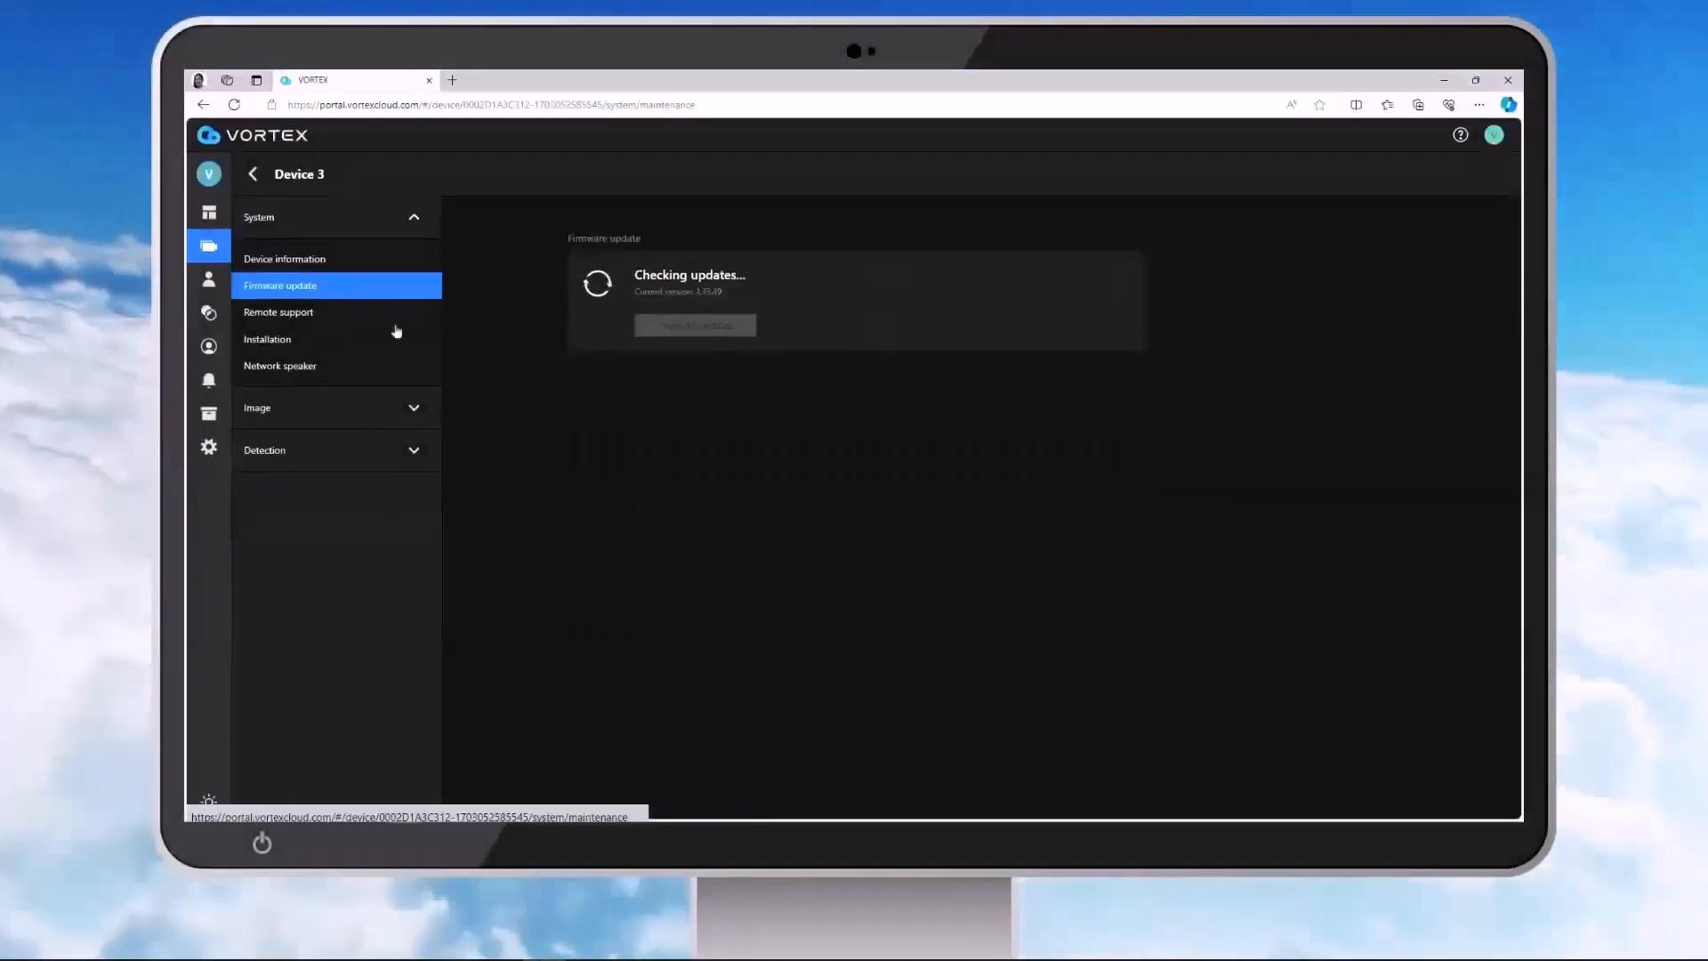
mouse_move(560, 546)
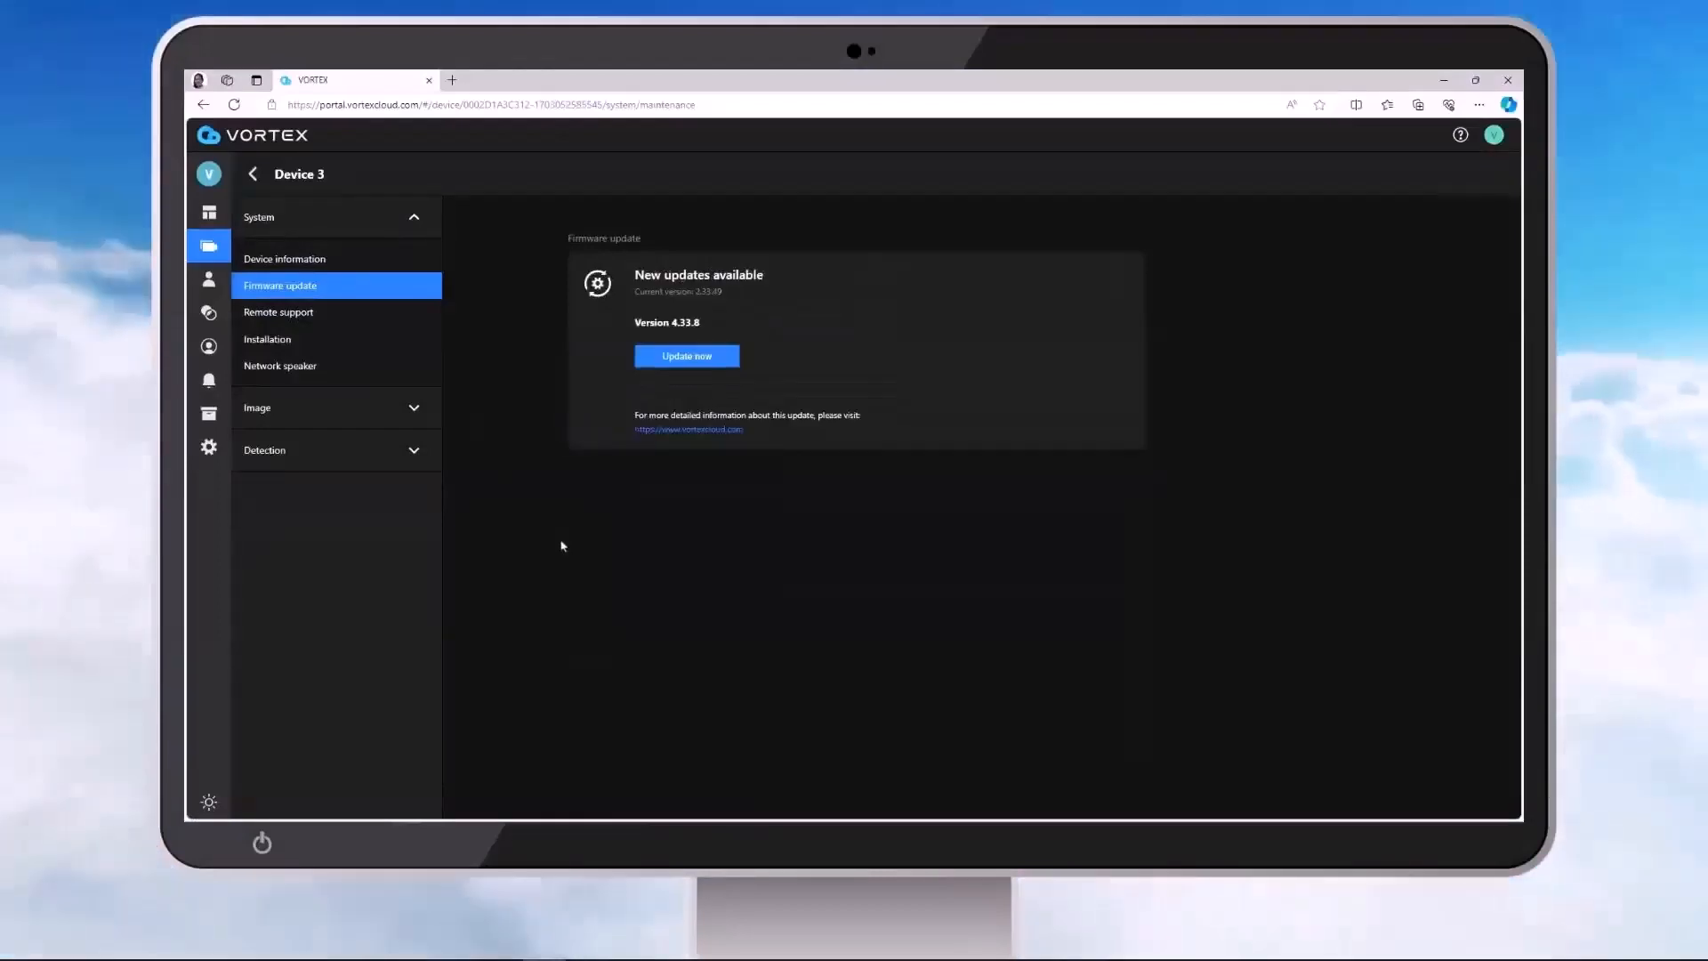
mouse_move(568, 521)
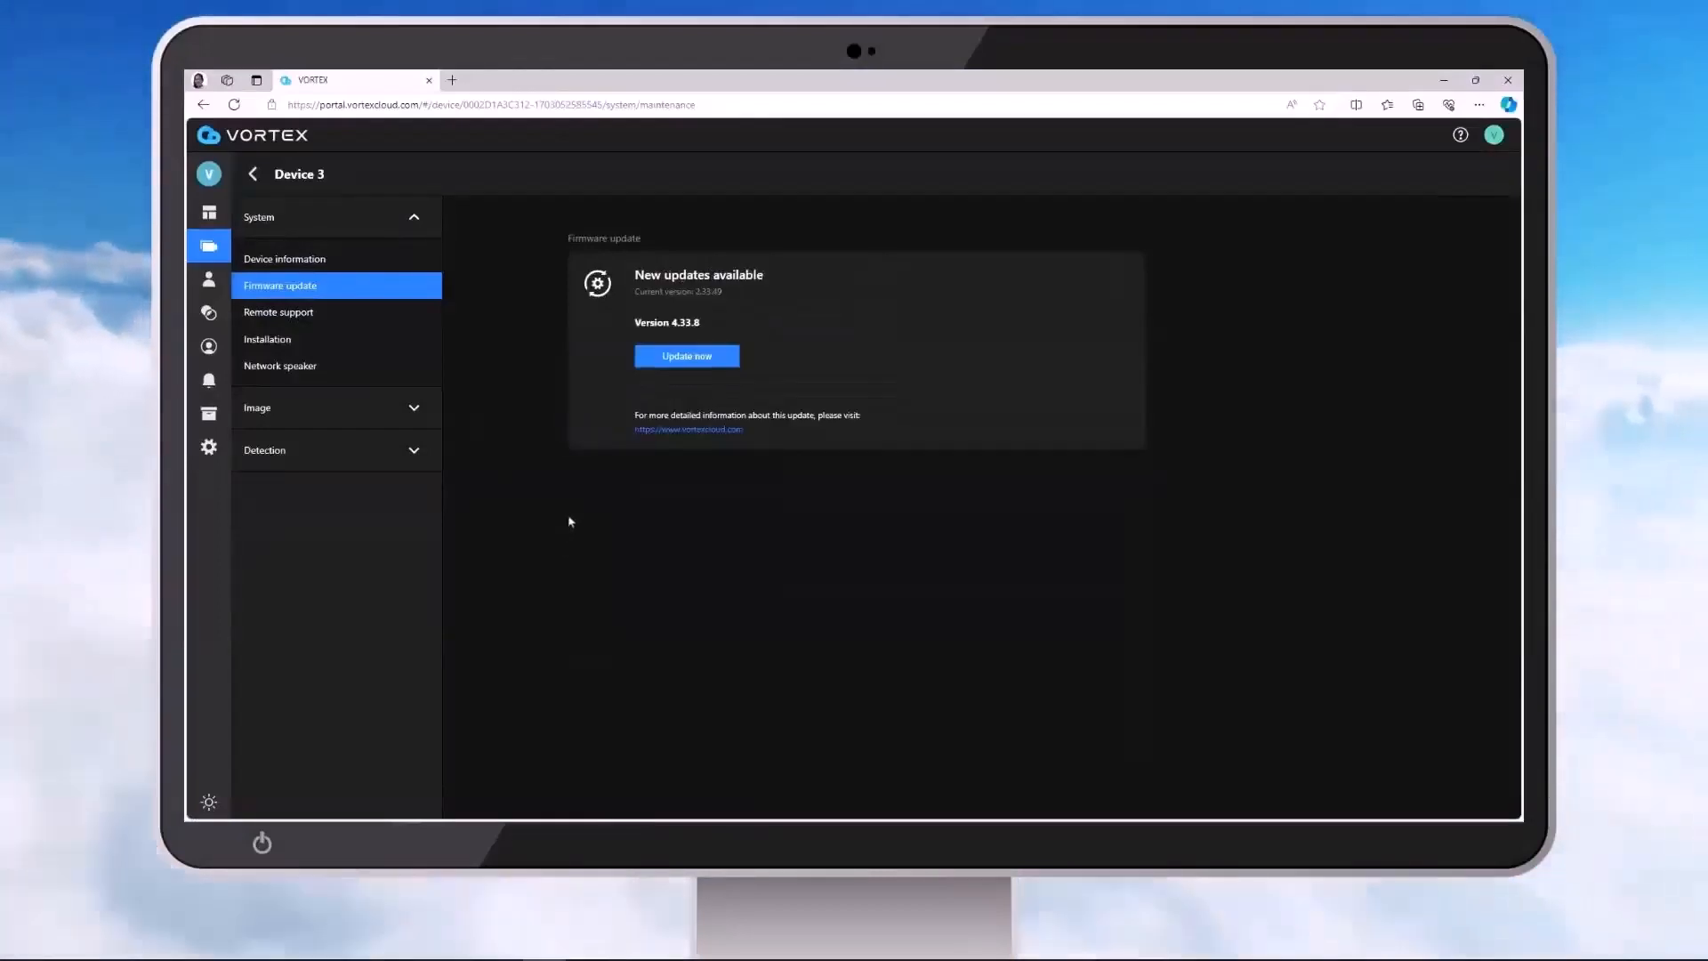
mouse_move(687, 363)
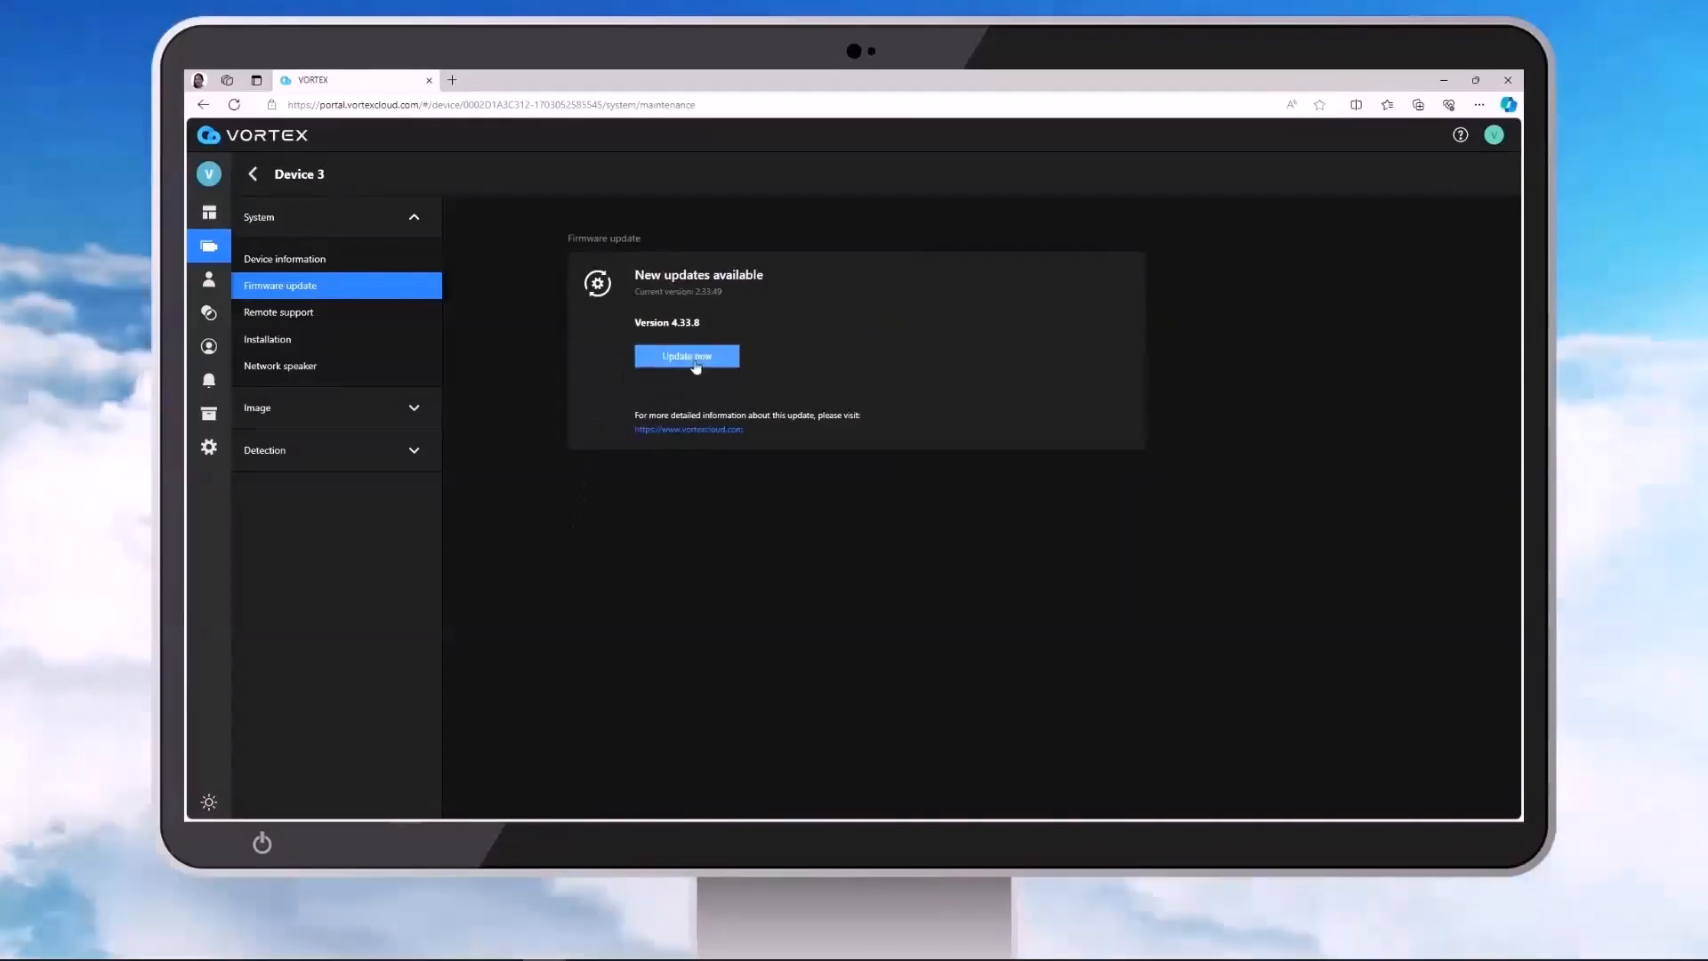
Install the firmware update on Device 3, confirming the disconnection warning, until it reports up to date
click(687, 355)
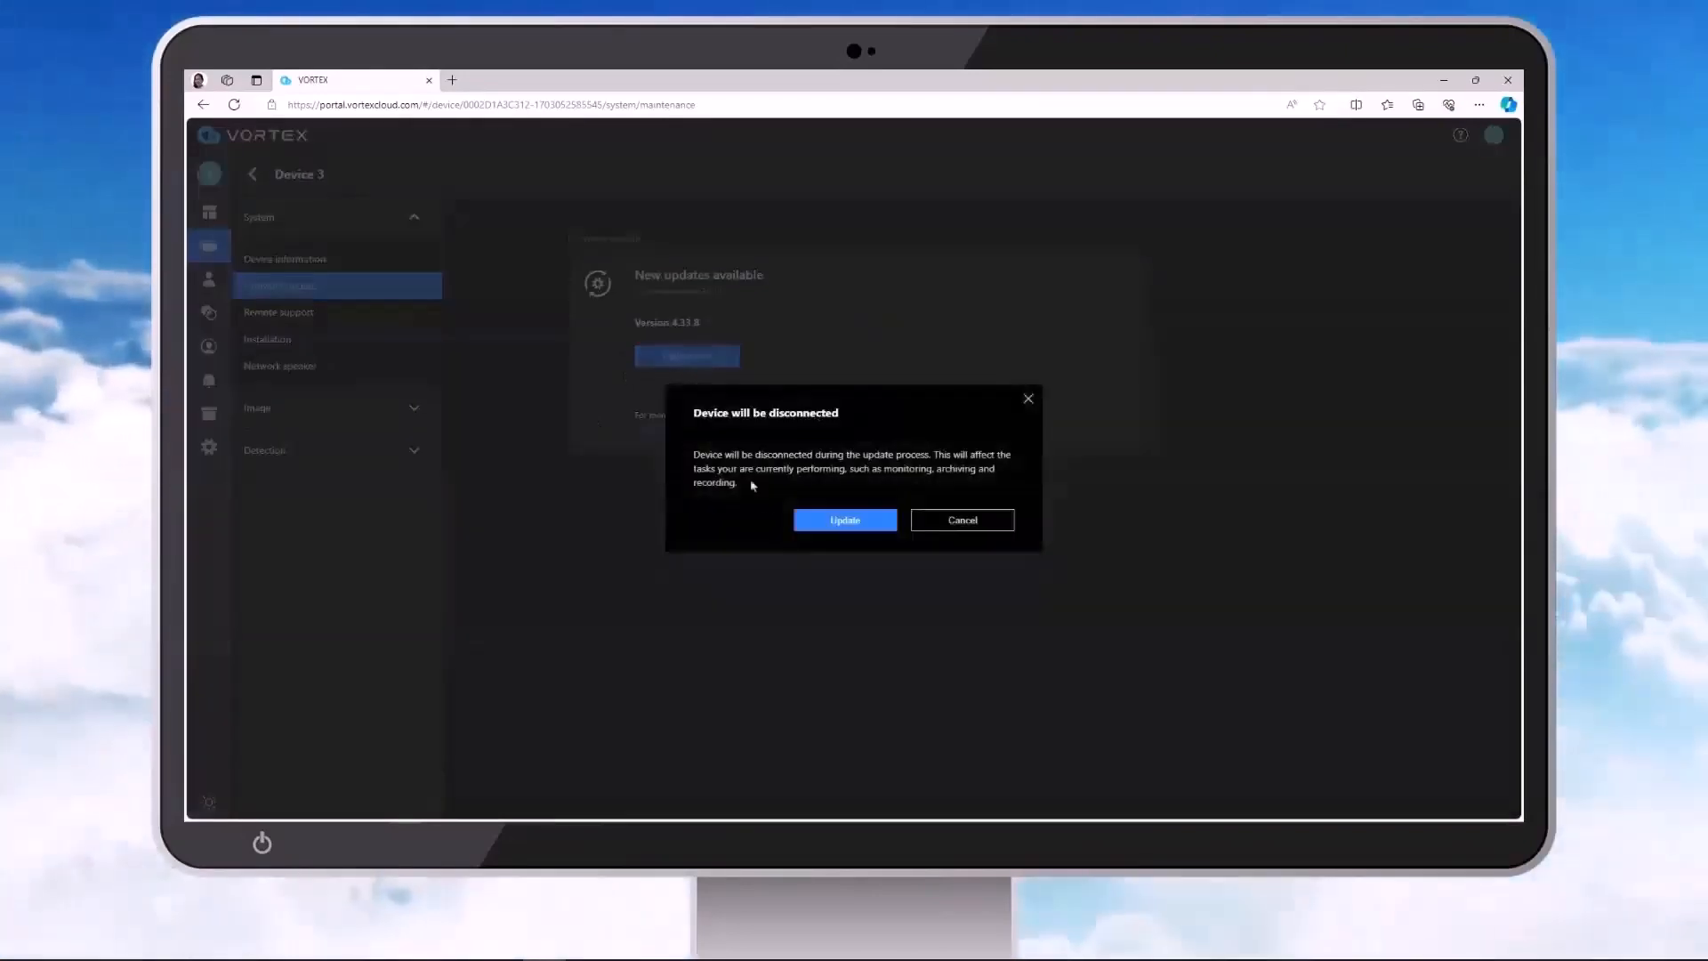
click(843, 520)
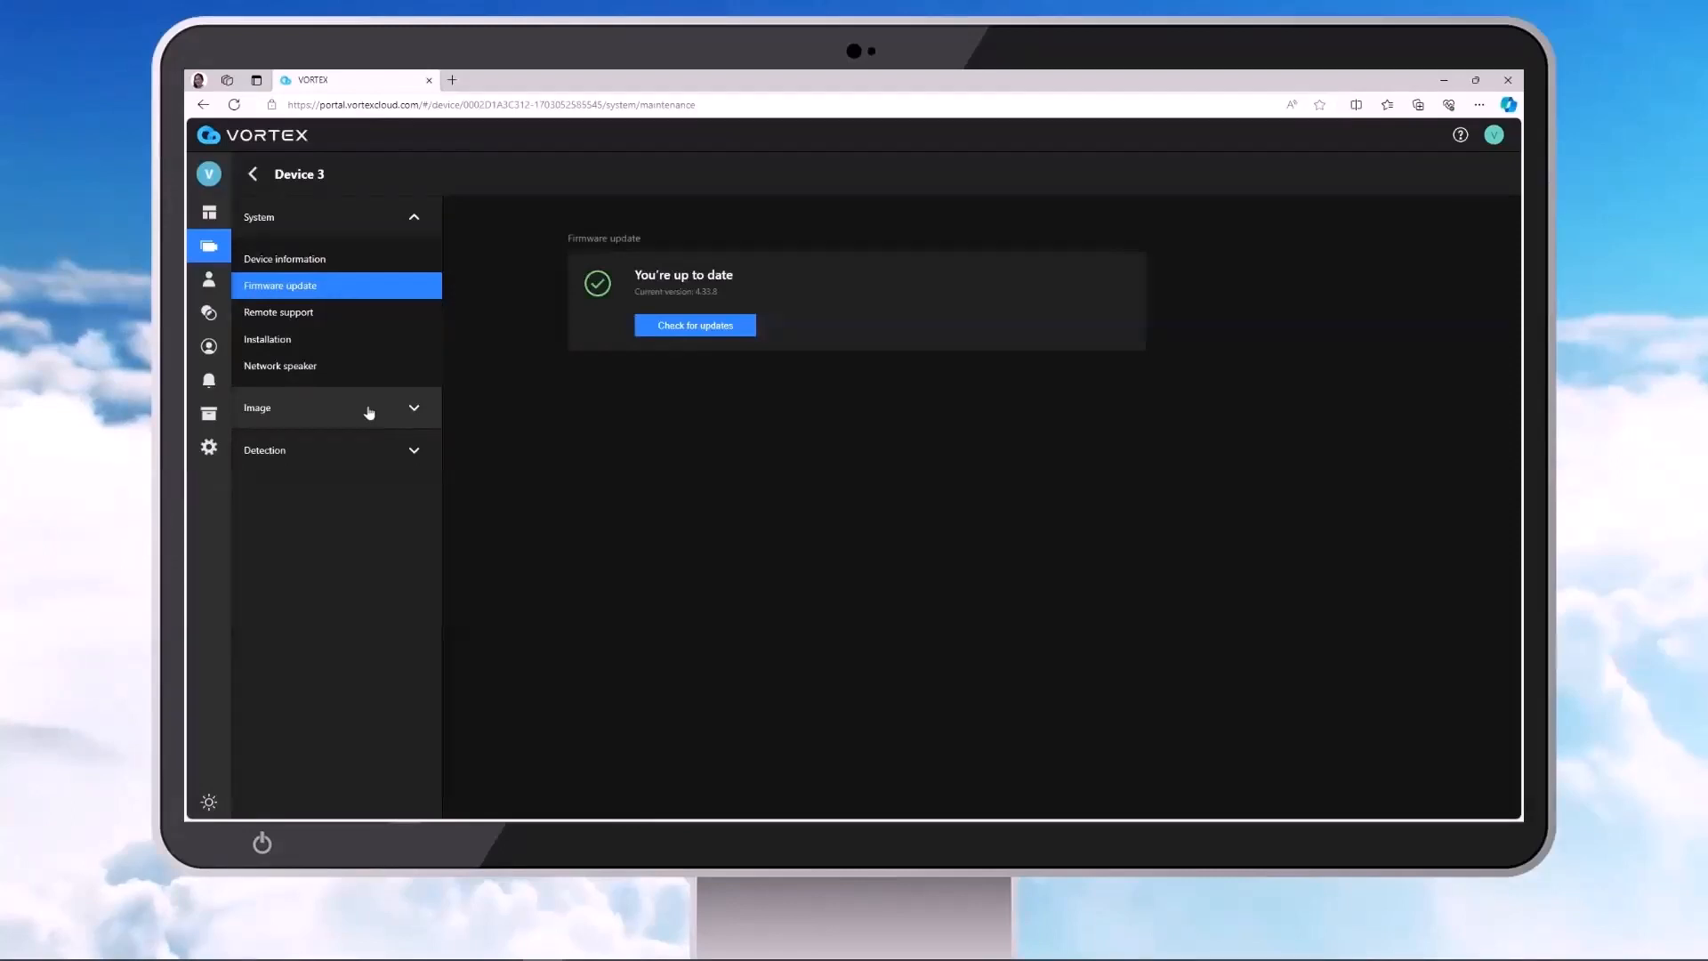
mouse_move(486, 423)
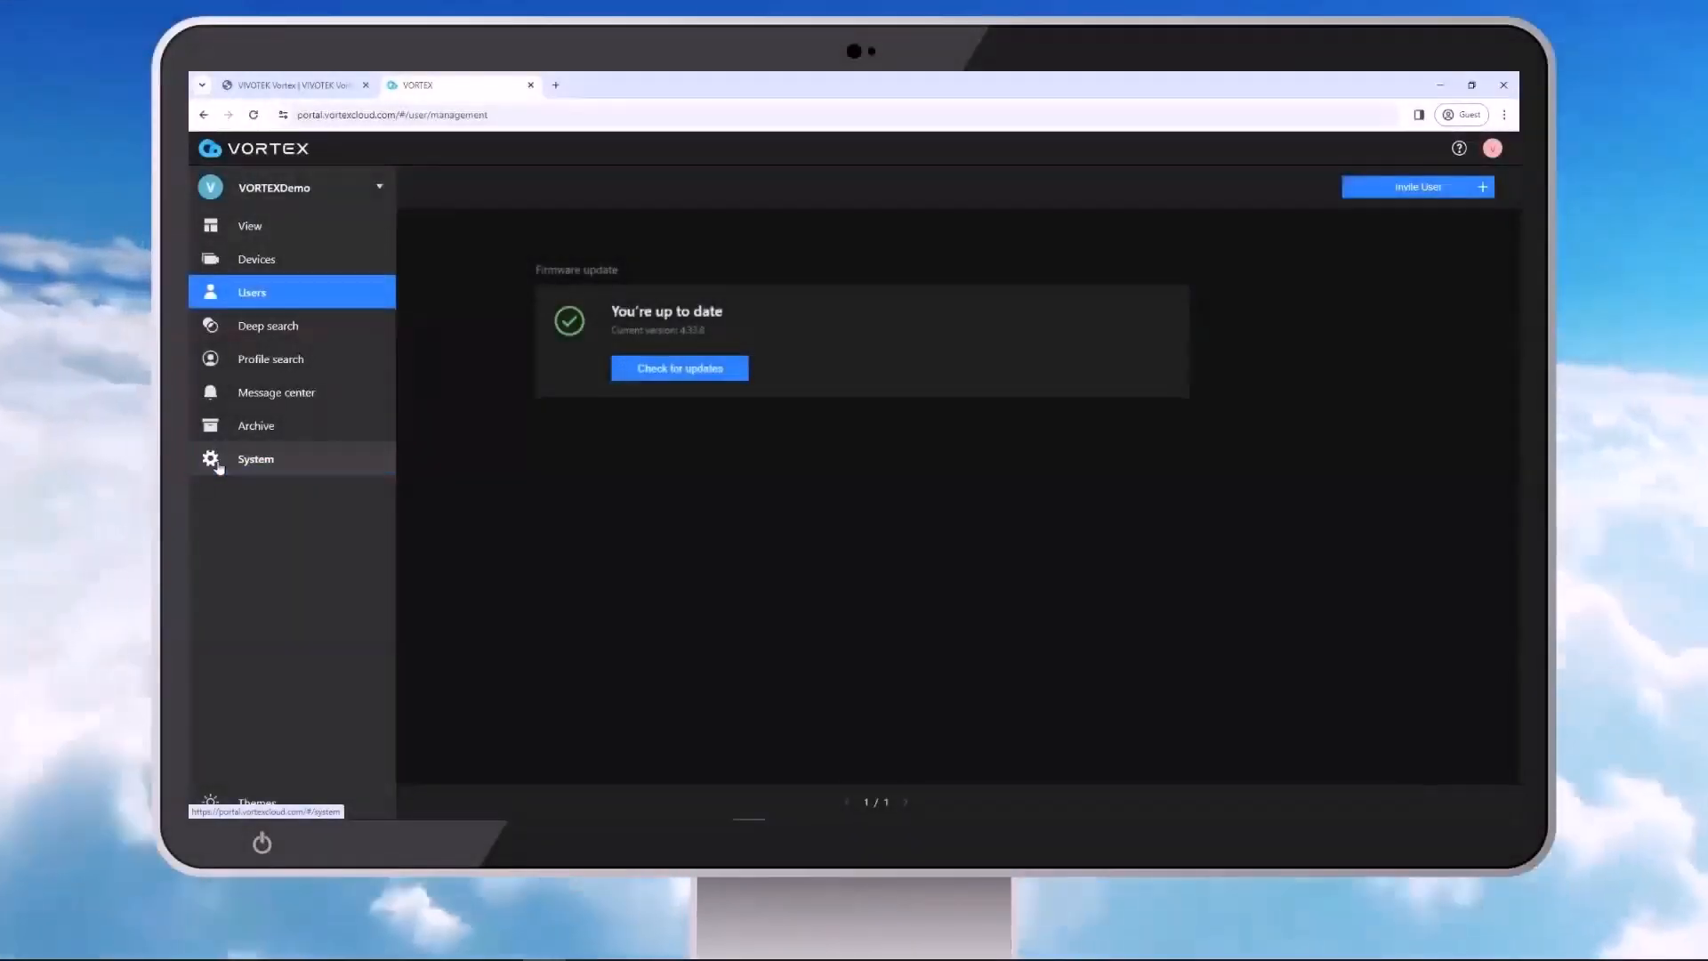
Set the auto firmware update window to 07:00–09:00 daily, clearing the 00–02 slot
click(254, 457)
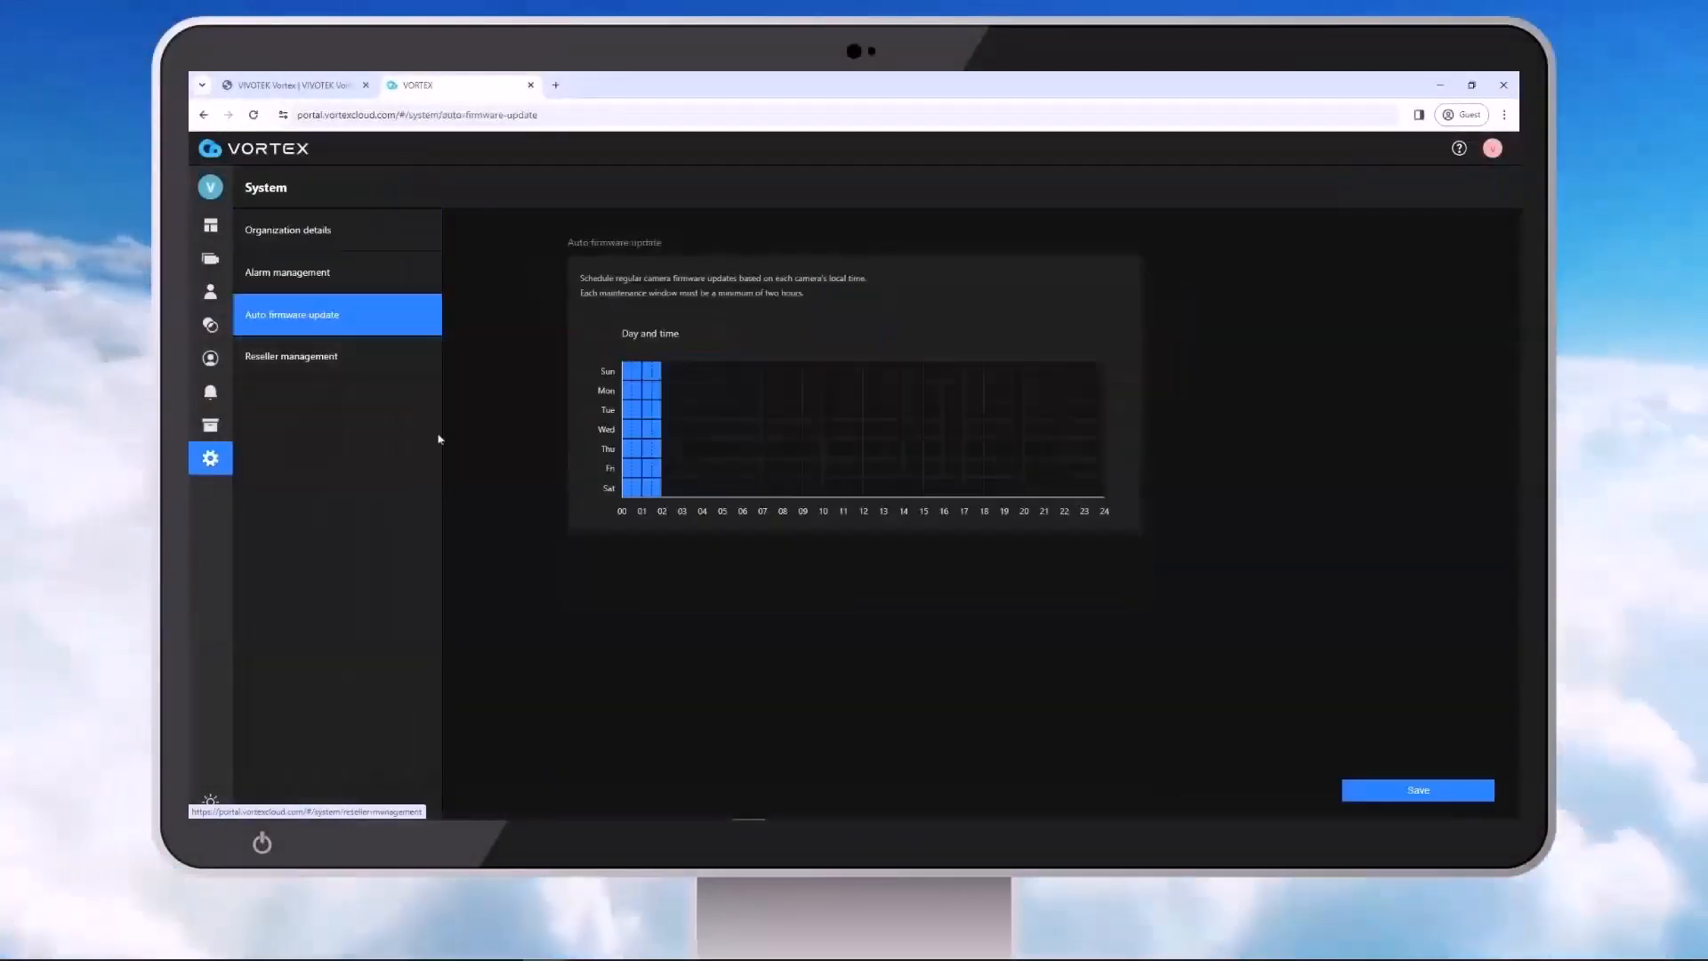
mouse_move(768, 373)
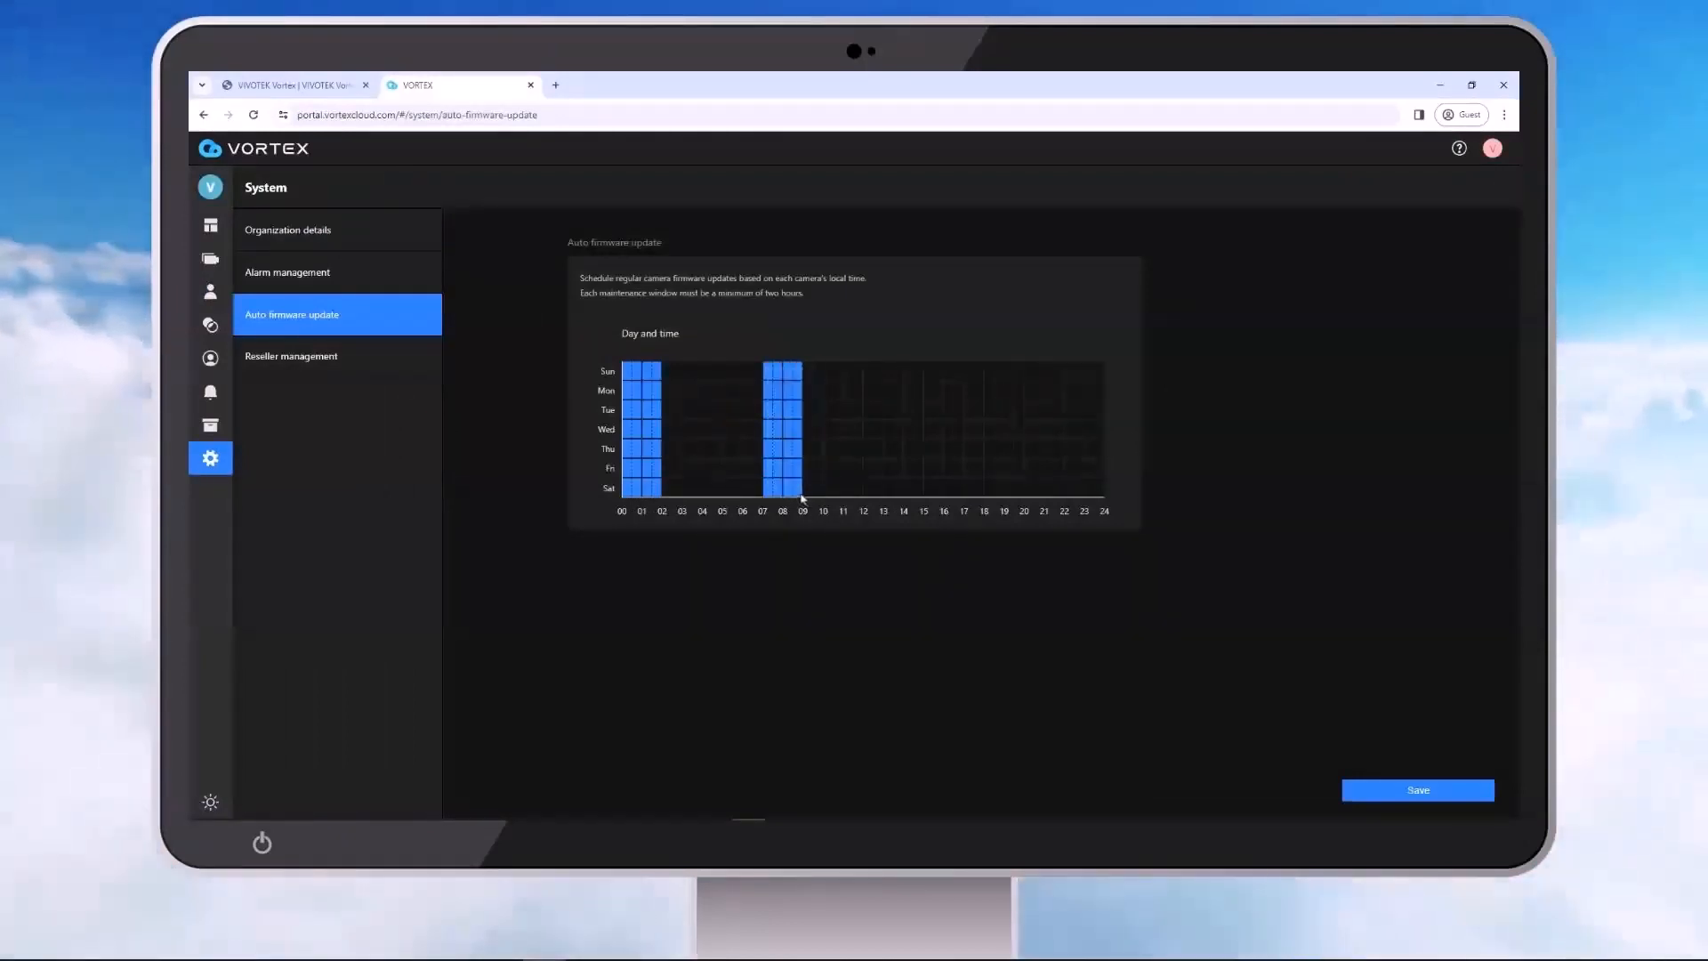
click(640, 425)
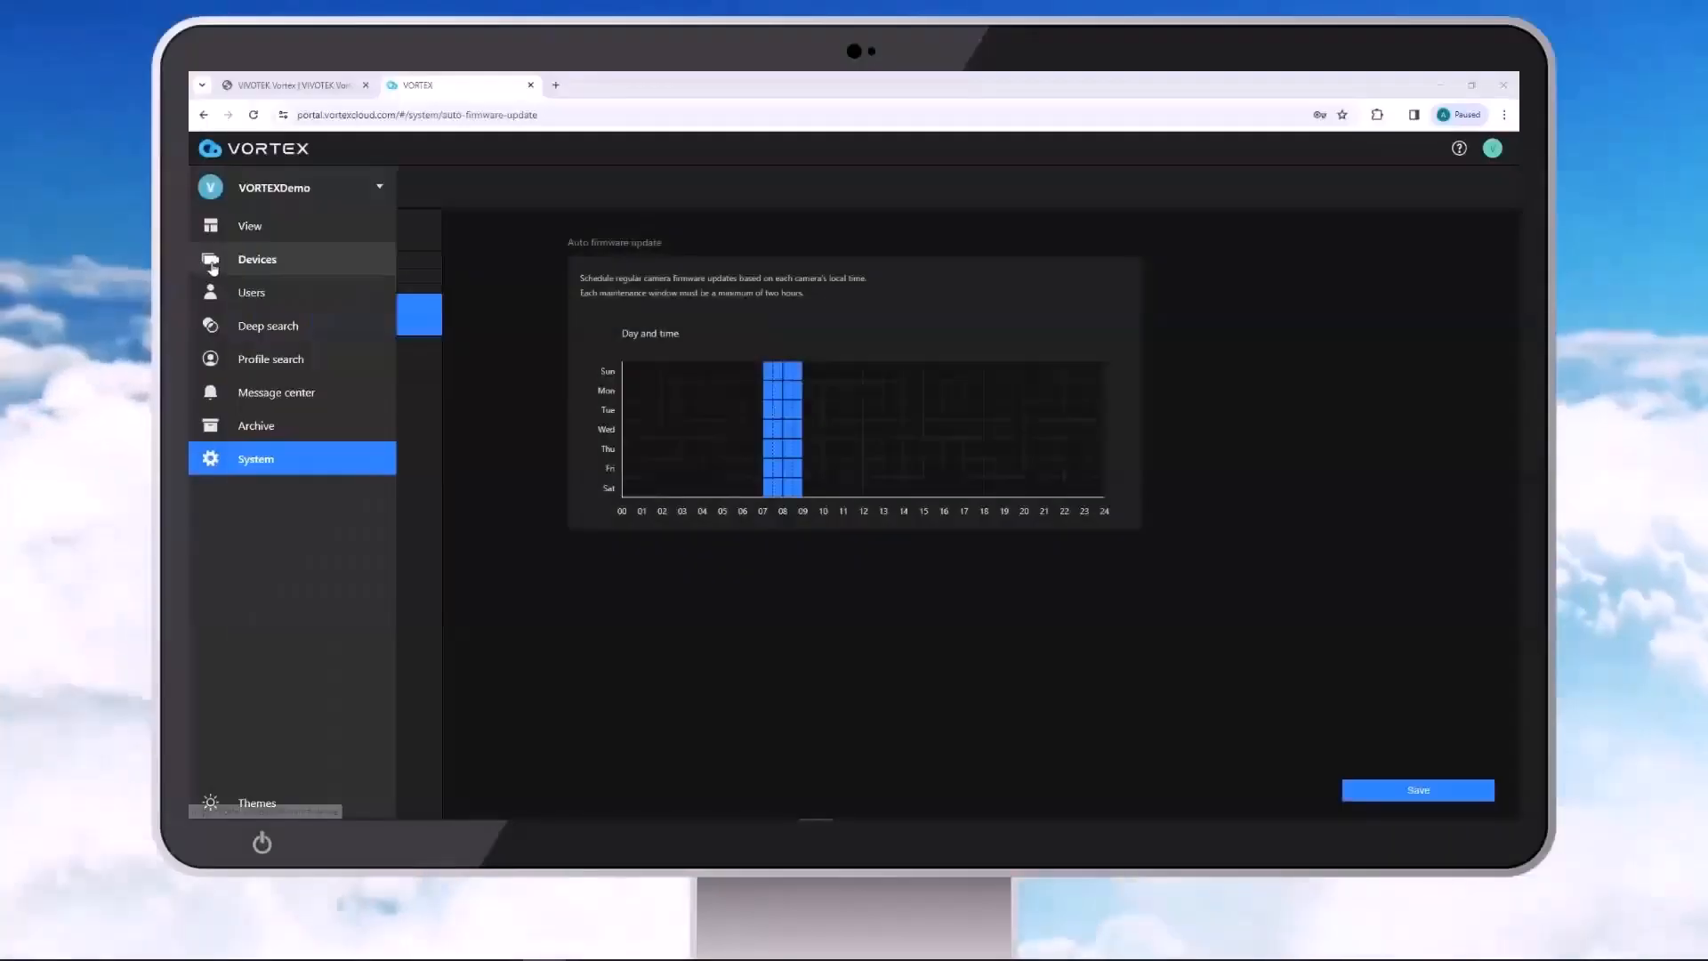
Create two empty device groups named Taiwan and San Jose on the Devices page
click(256, 260)
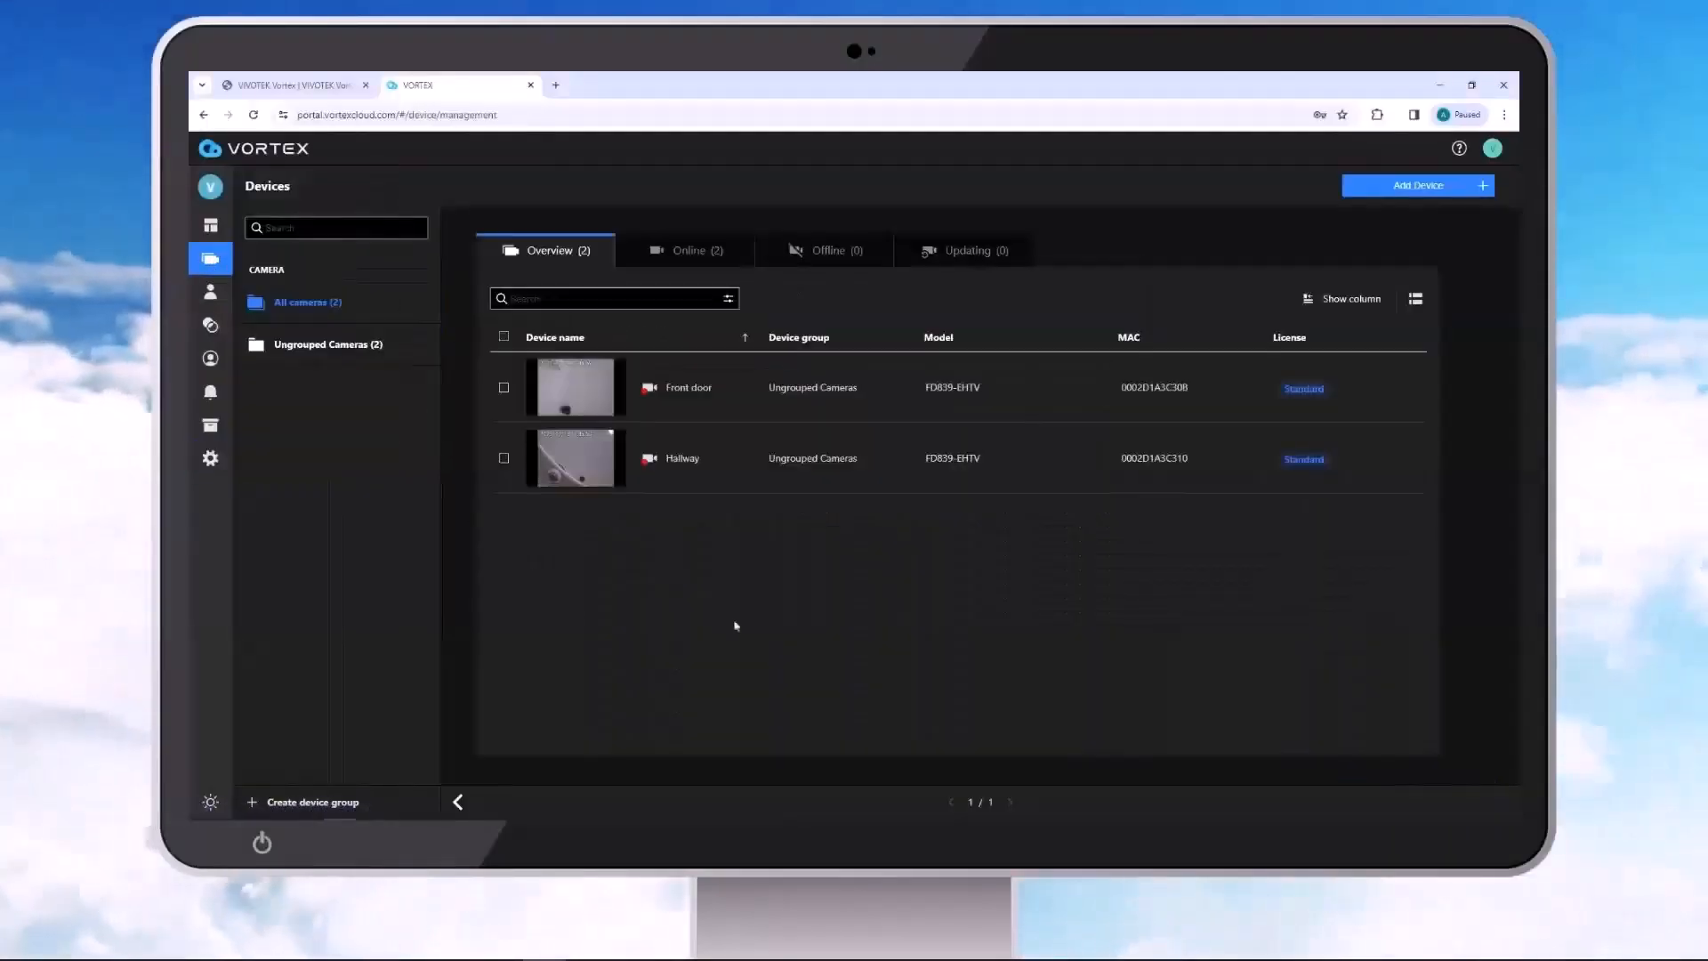
click(311, 802)
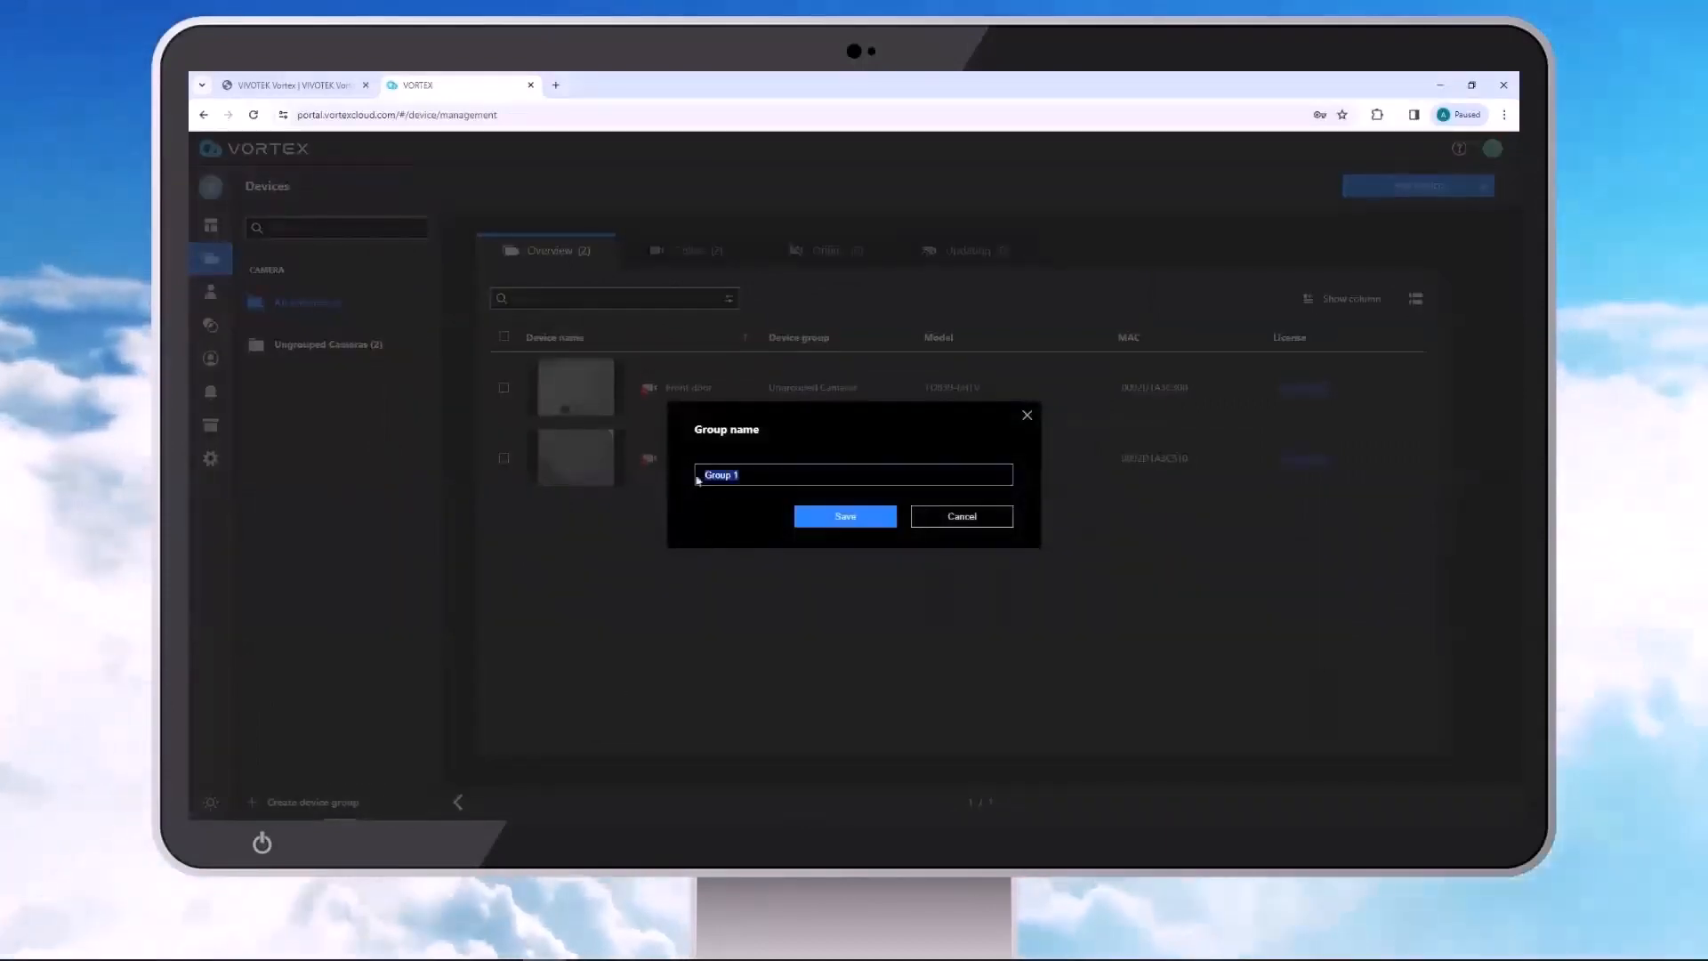
text(Taiwan)
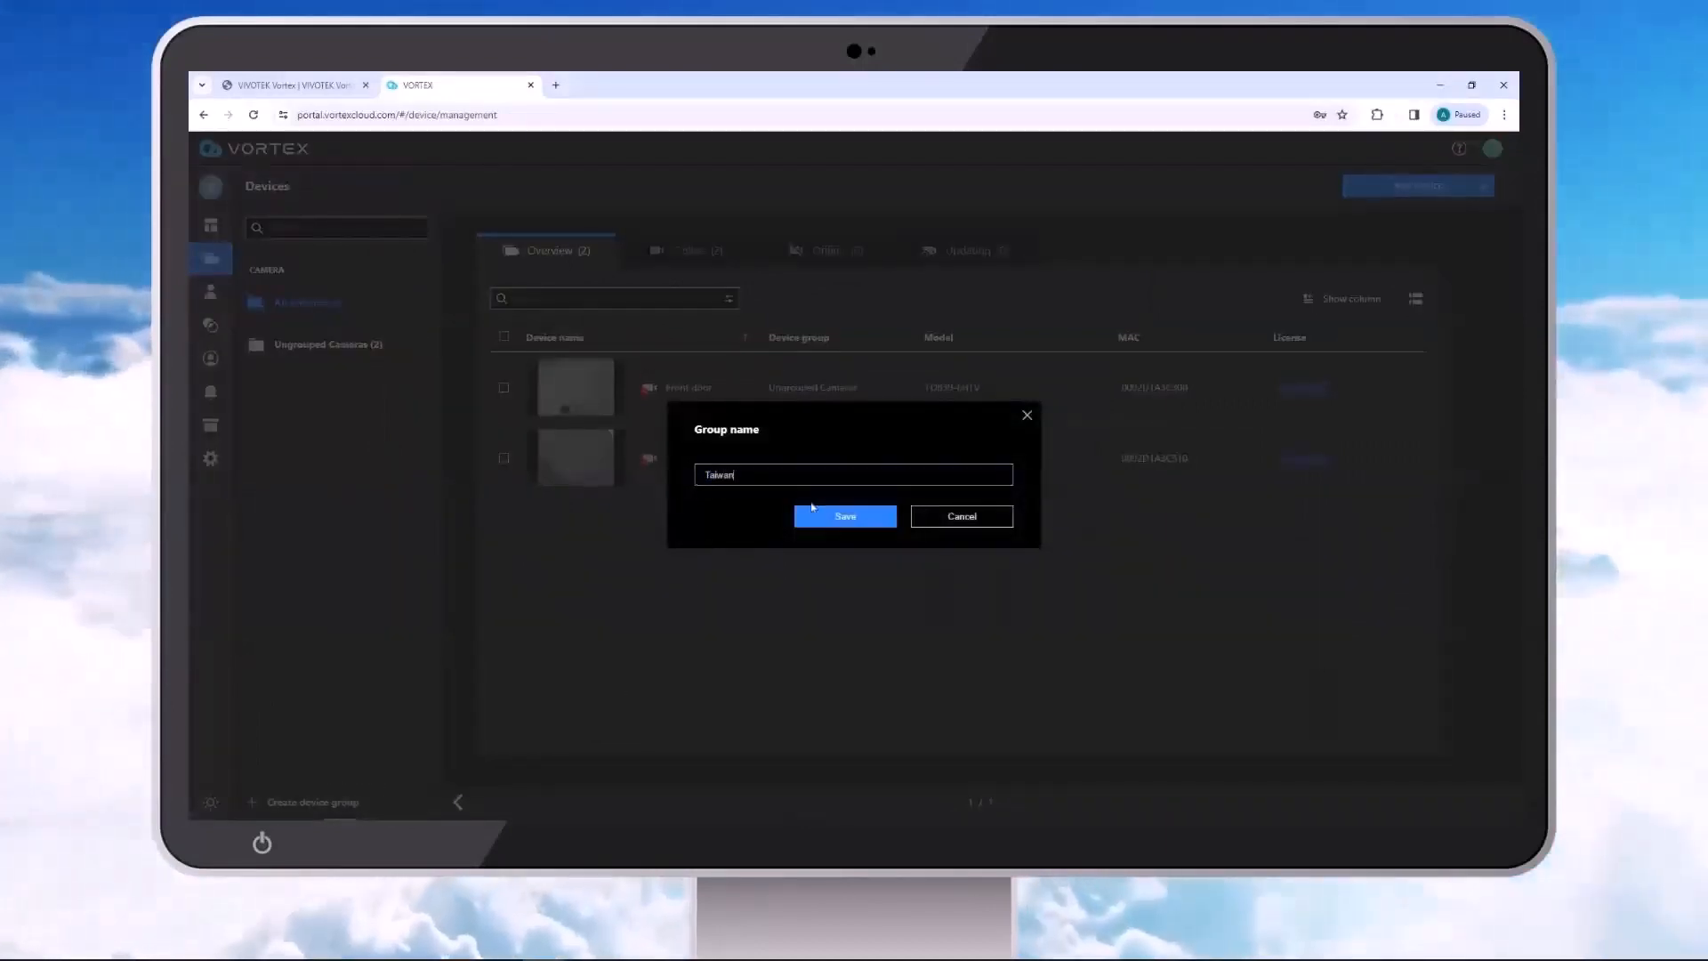
click(843, 516)
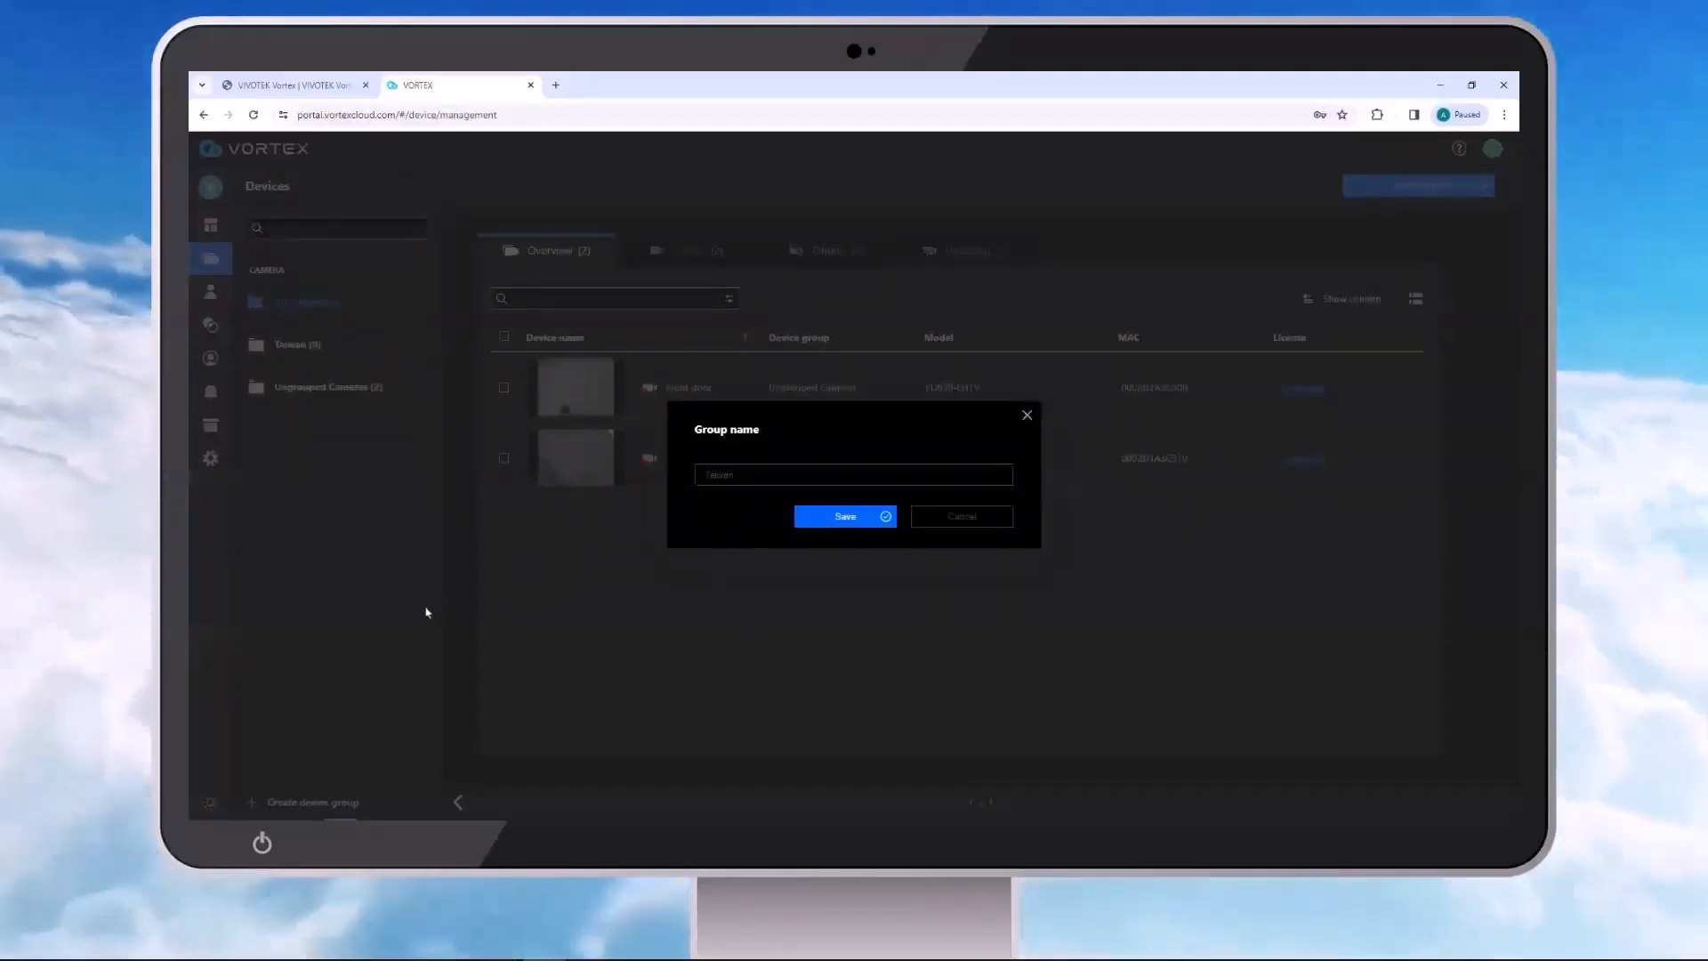
text(Group 2)
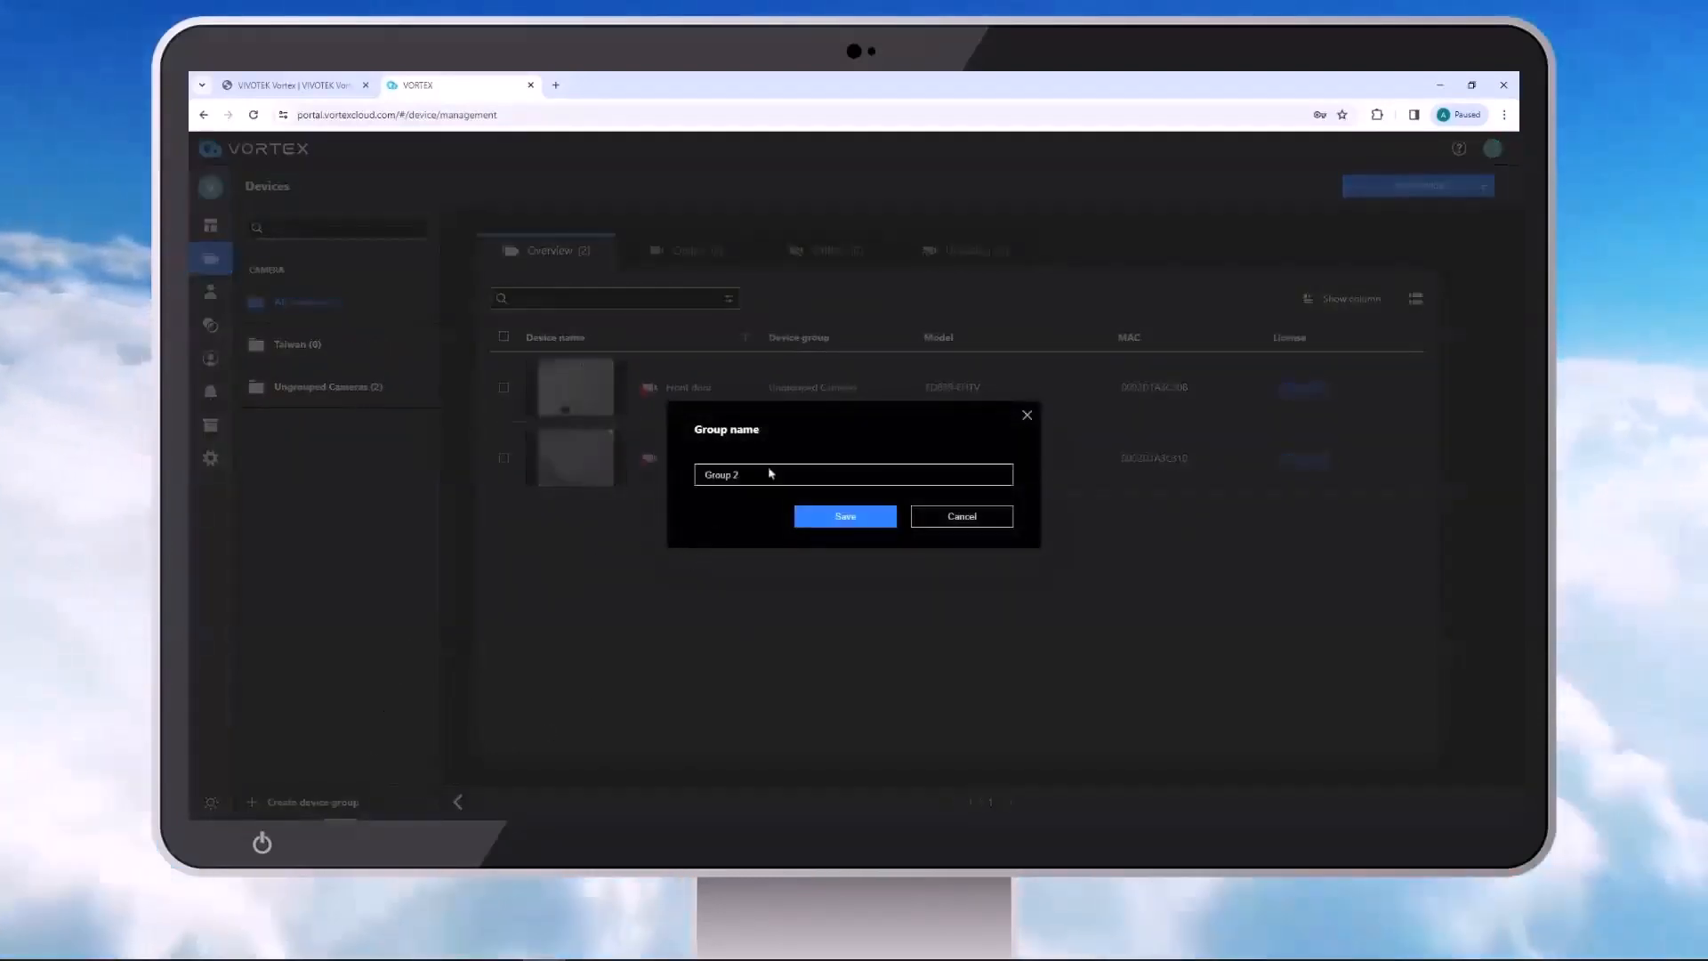
text(San Jose)
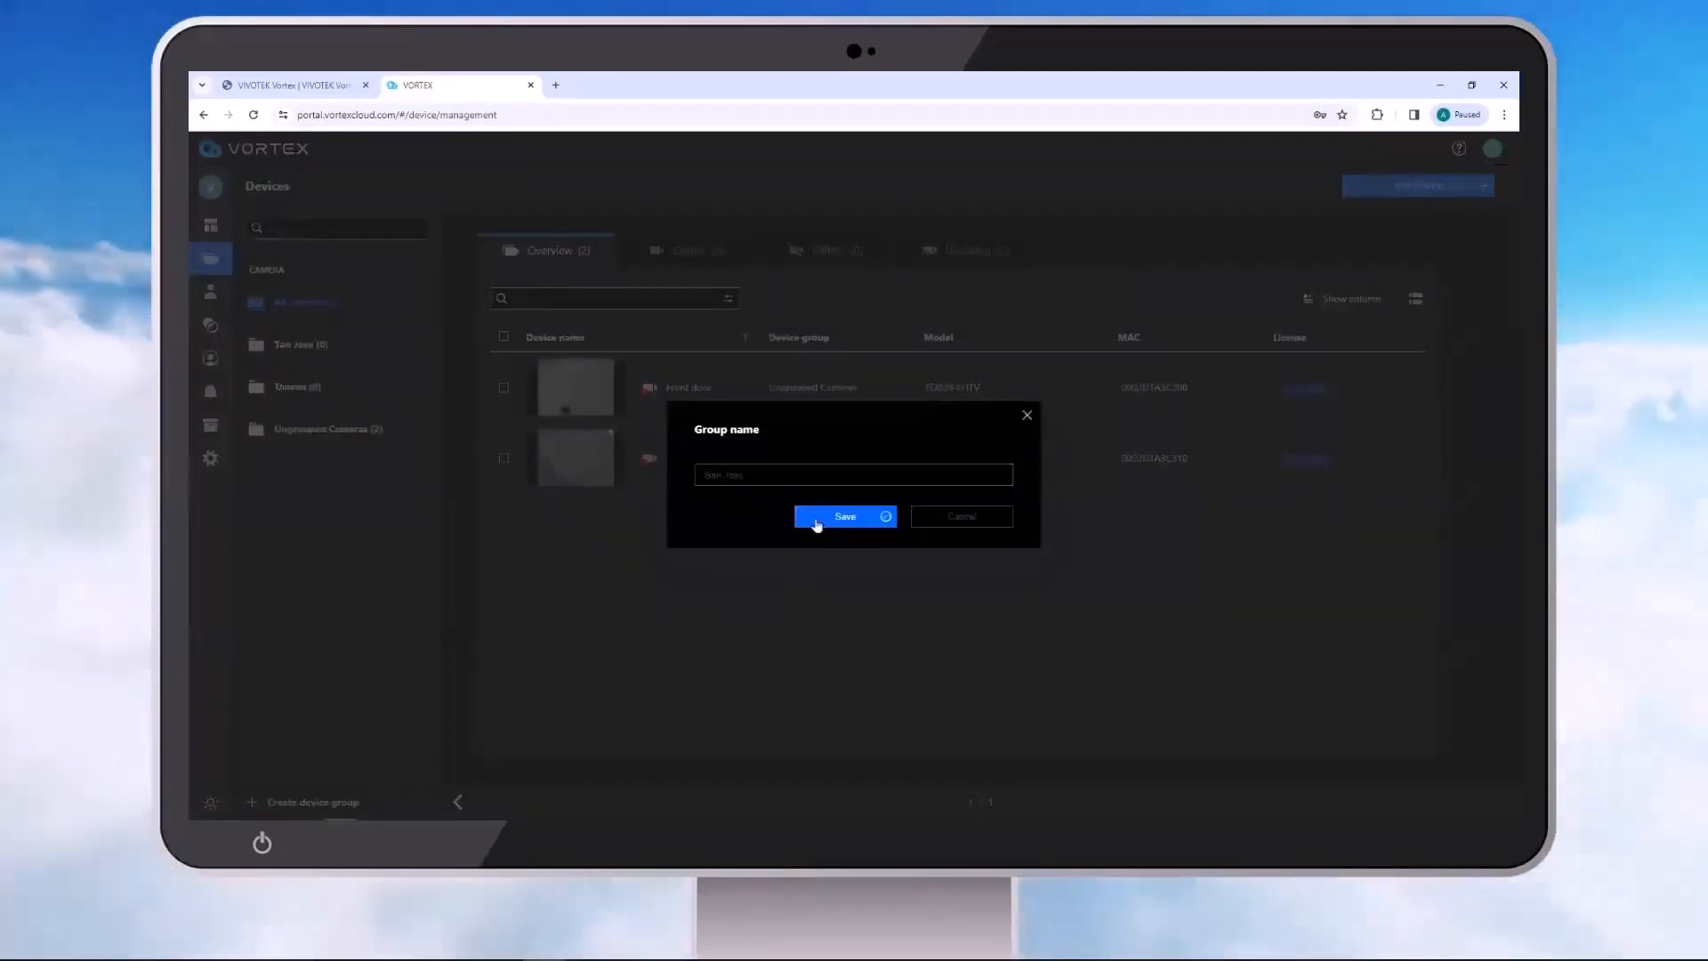
click(843, 516)
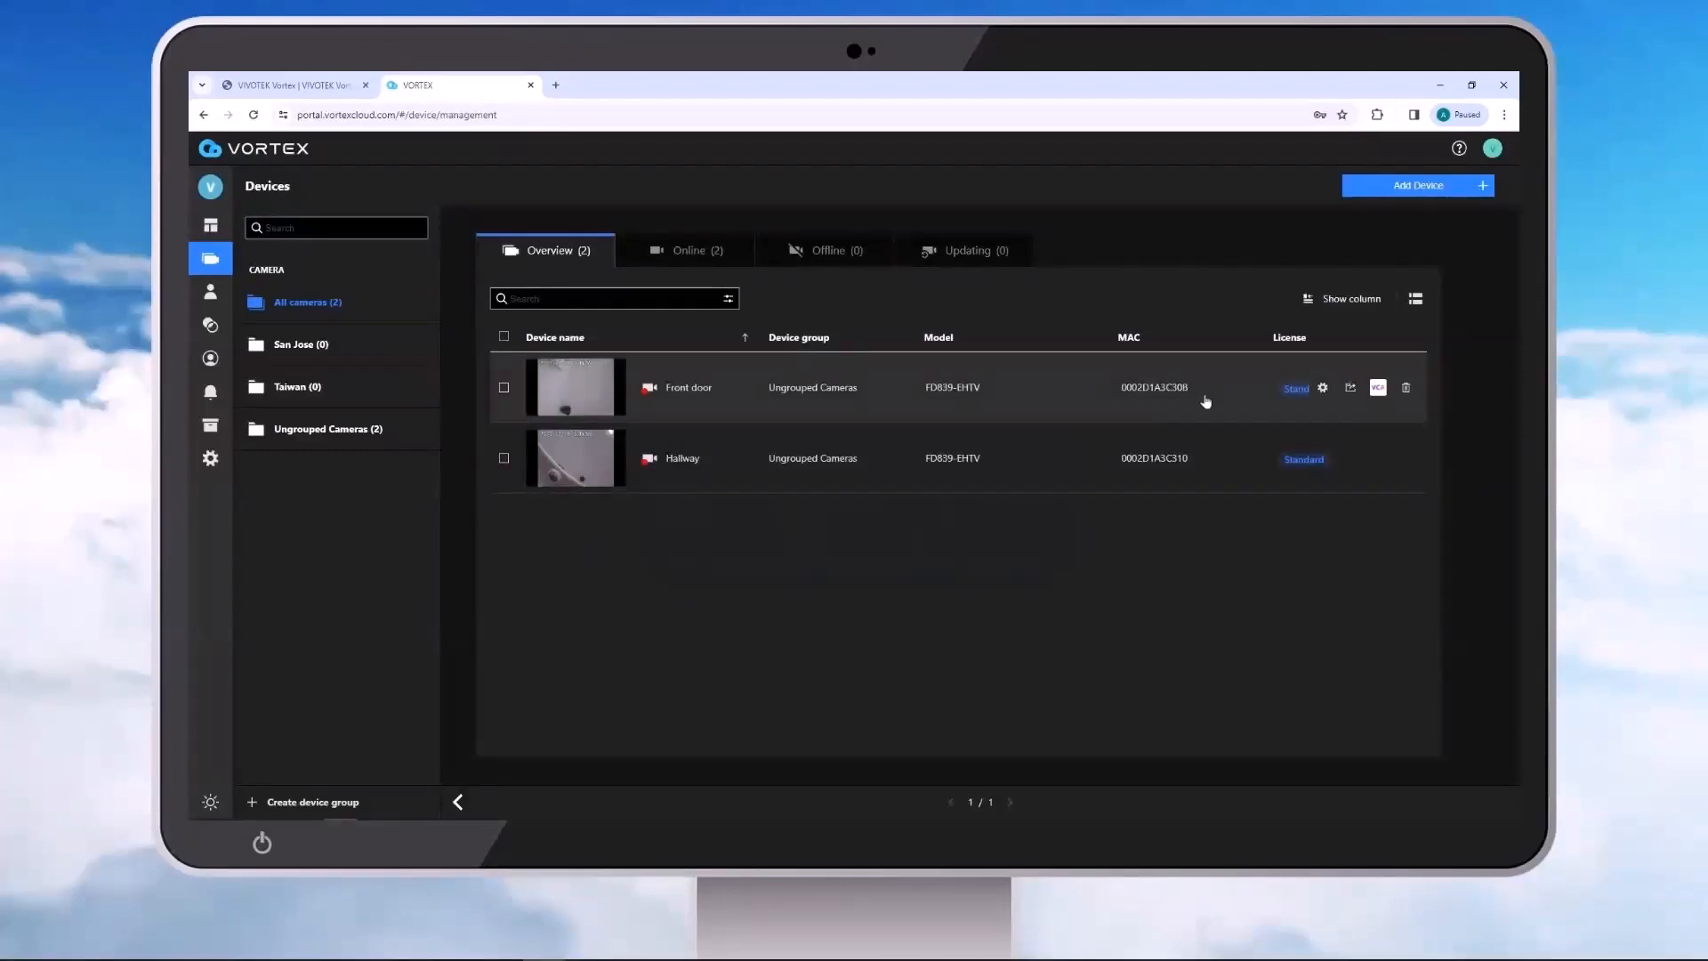
Move the Front door camera into San Jose and the Hallway camera into Taiwan
click(1350, 388)
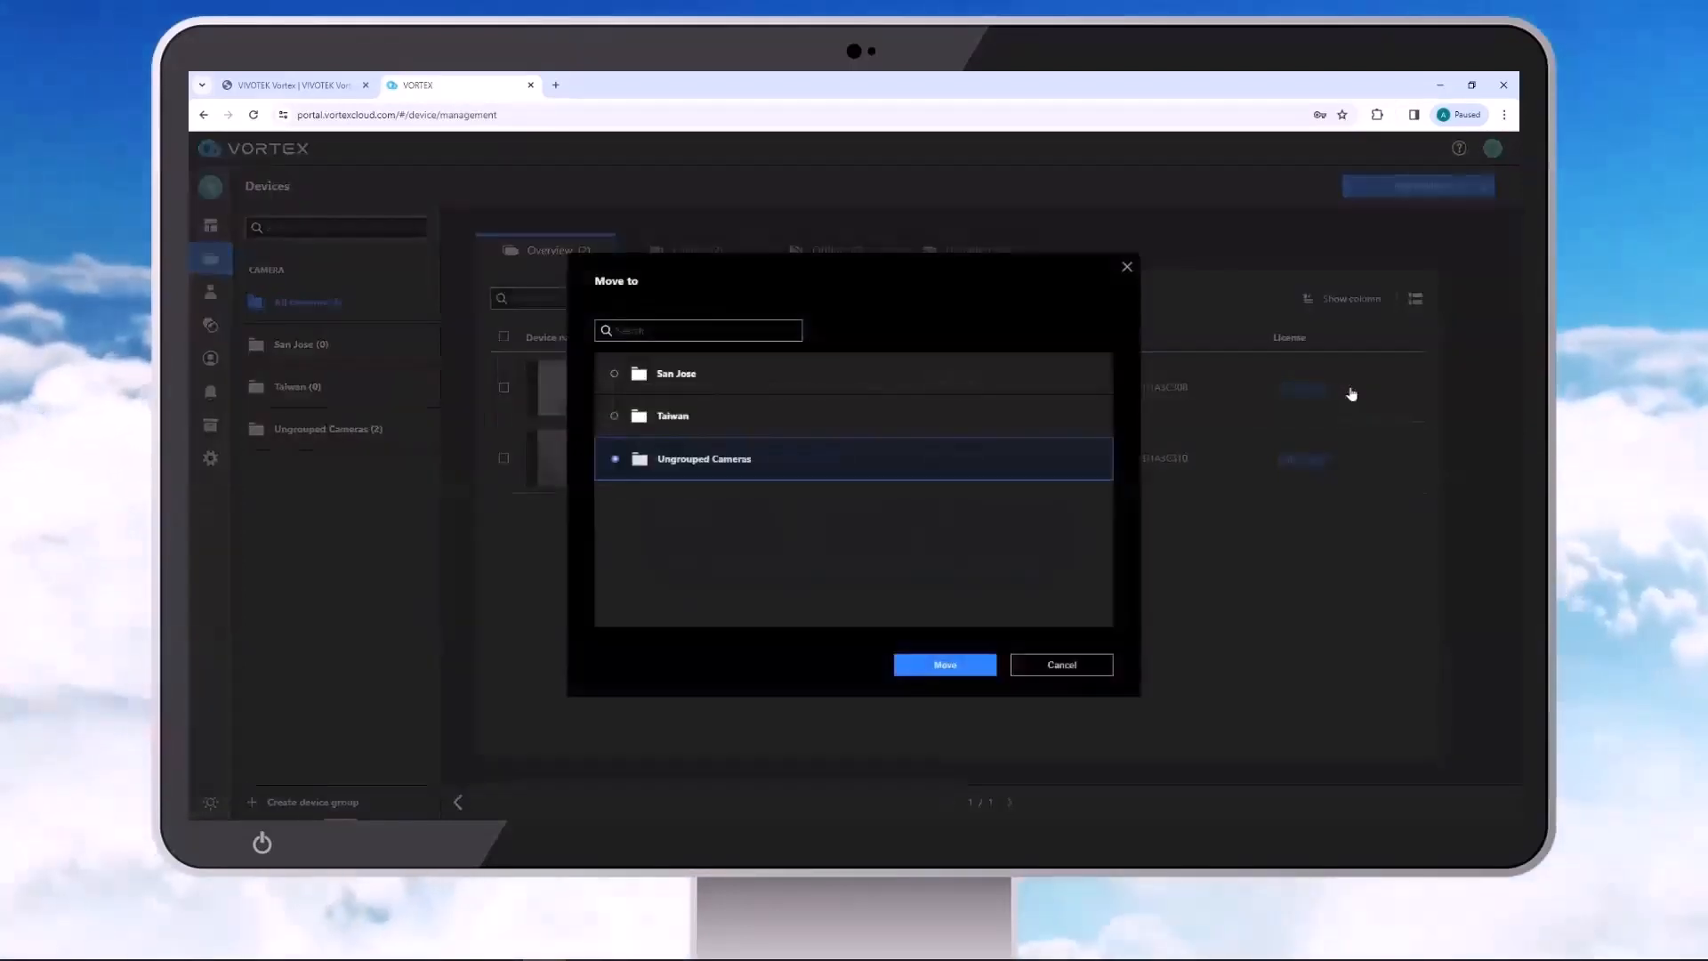
click(676, 373)
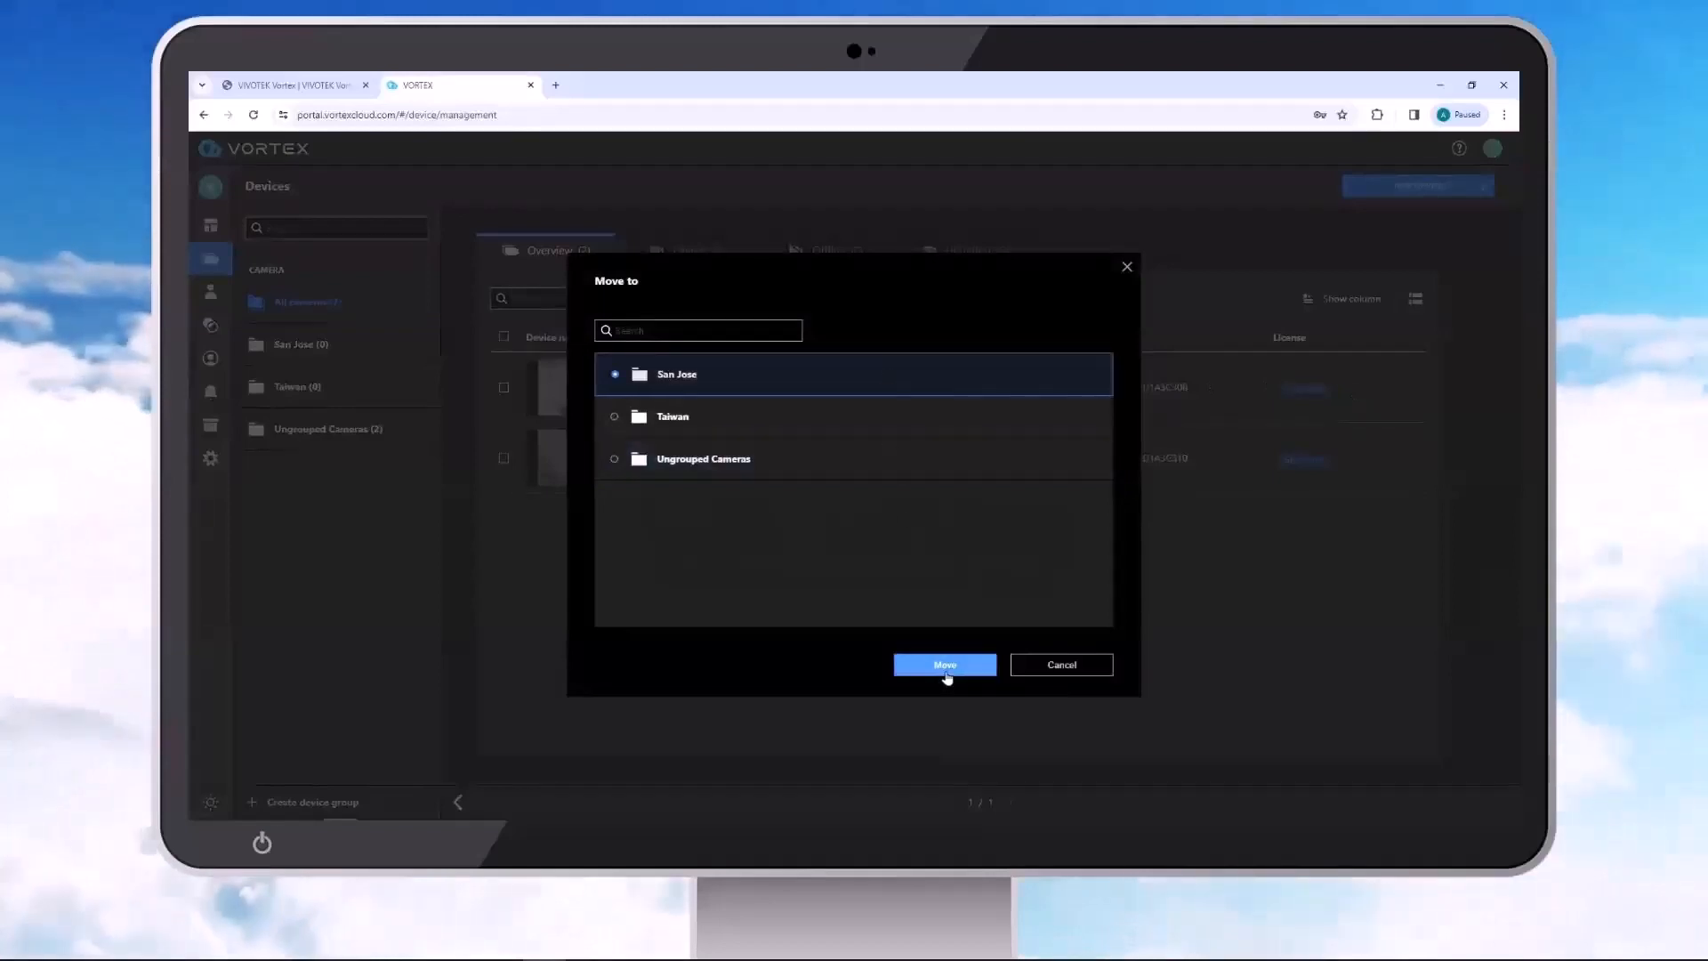
click(943, 663)
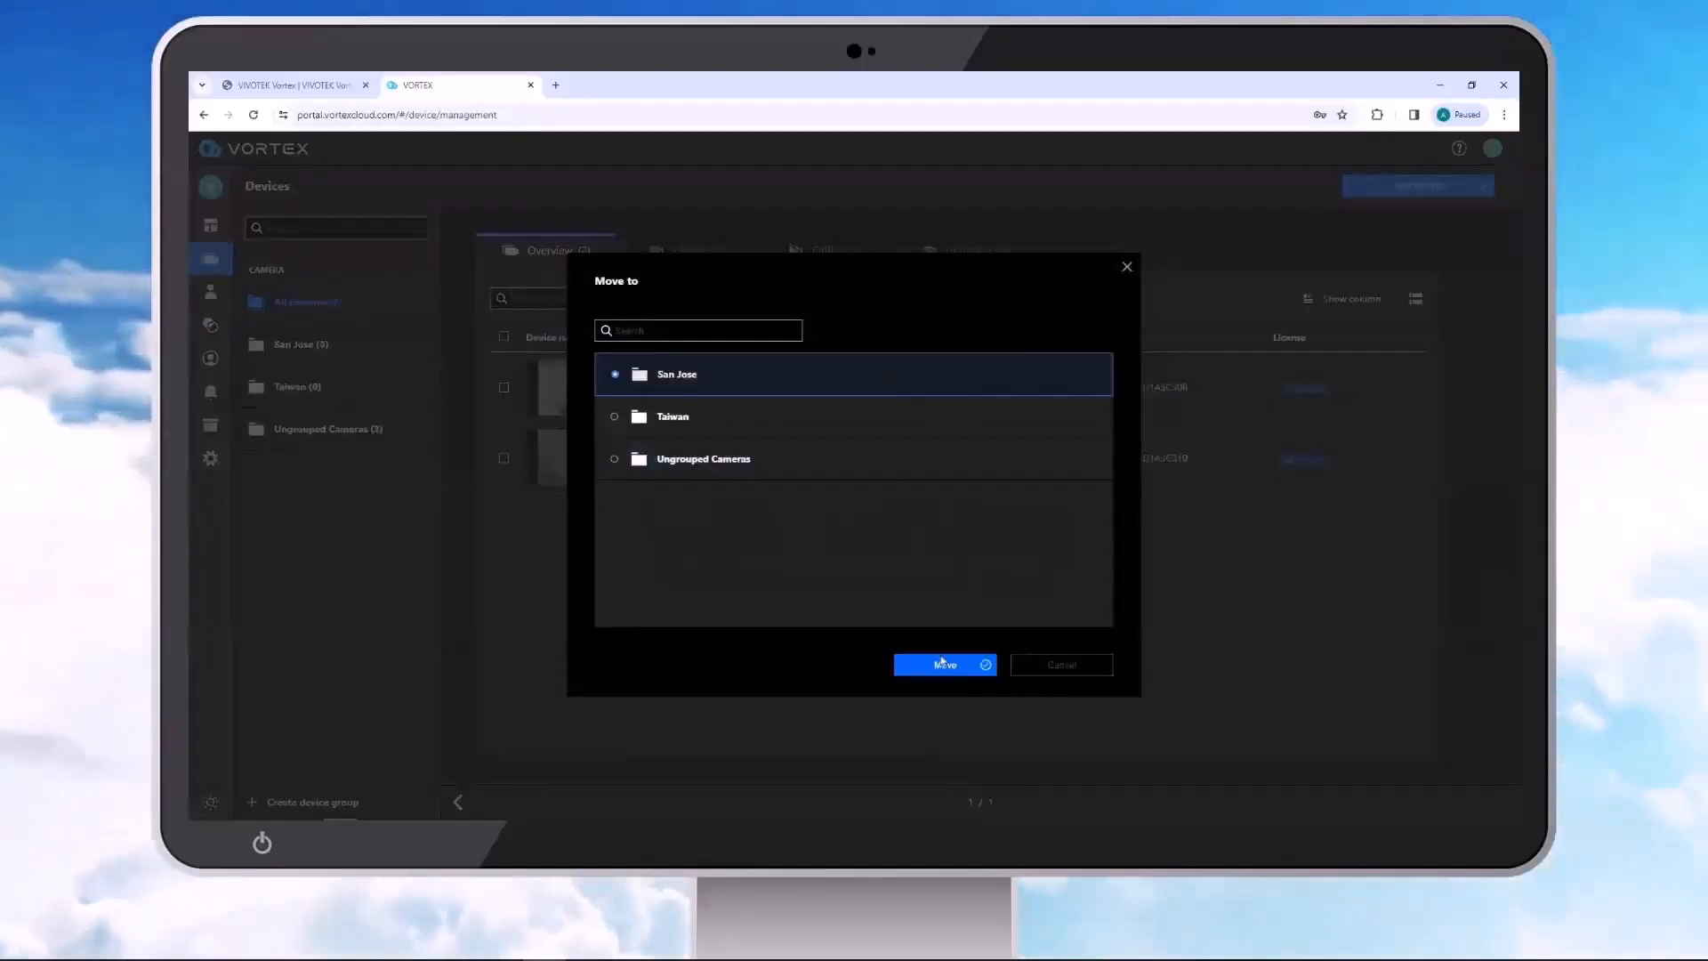
click(701, 457)
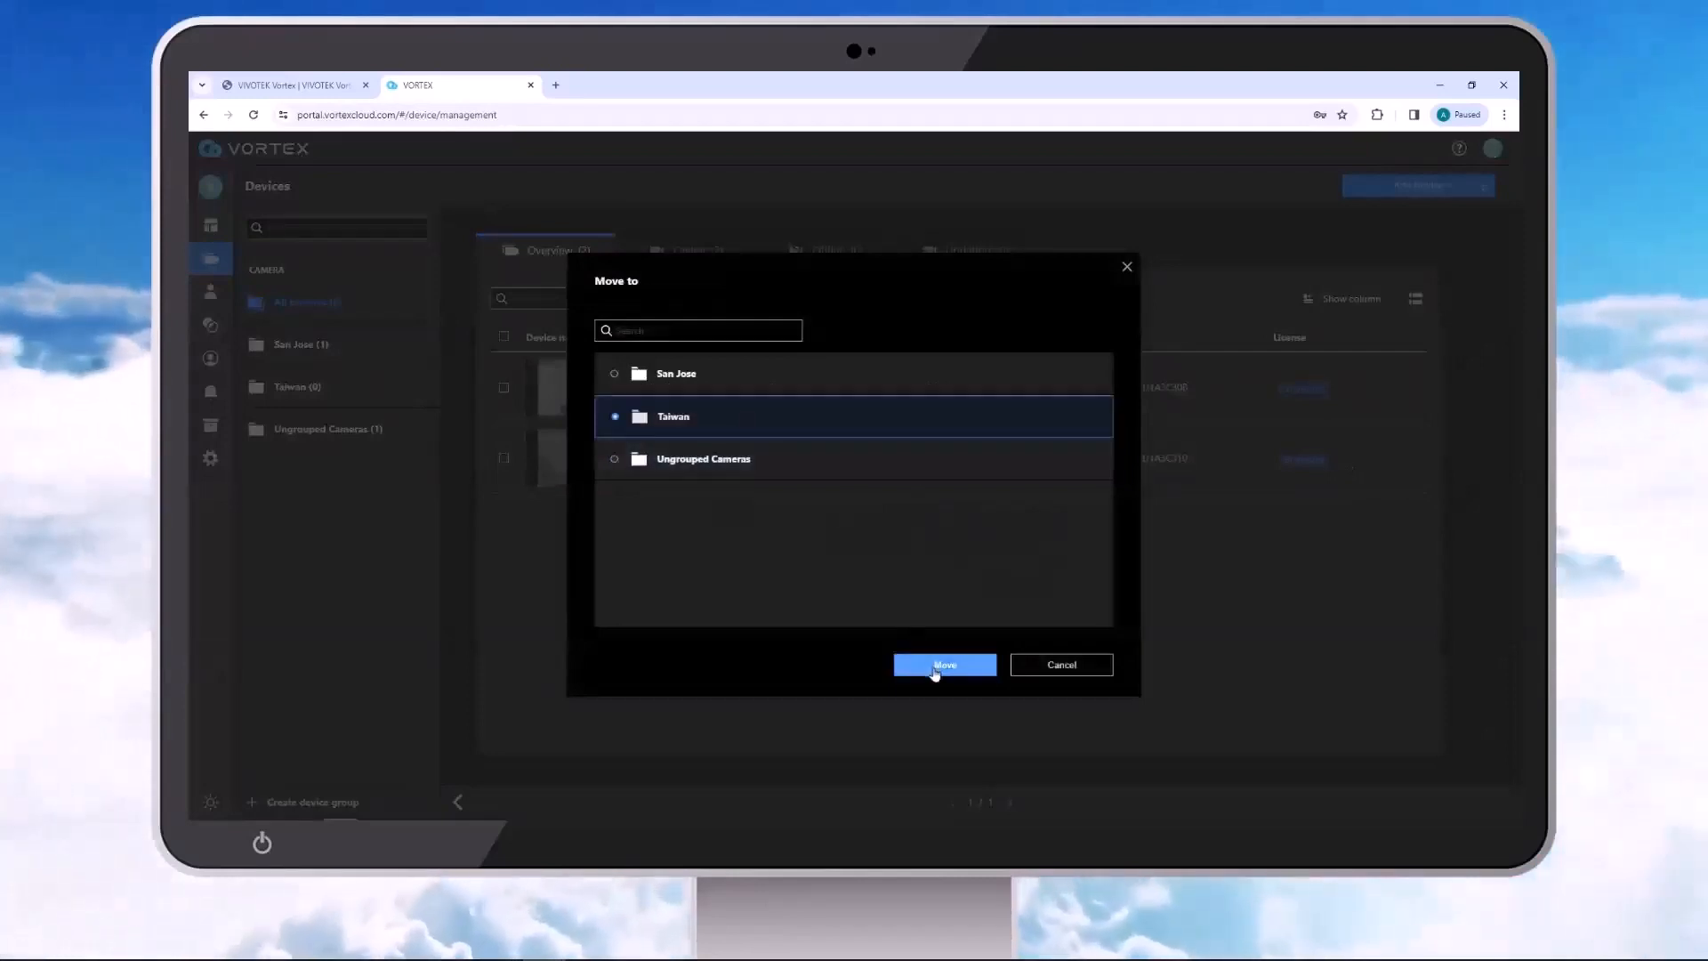
click(943, 663)
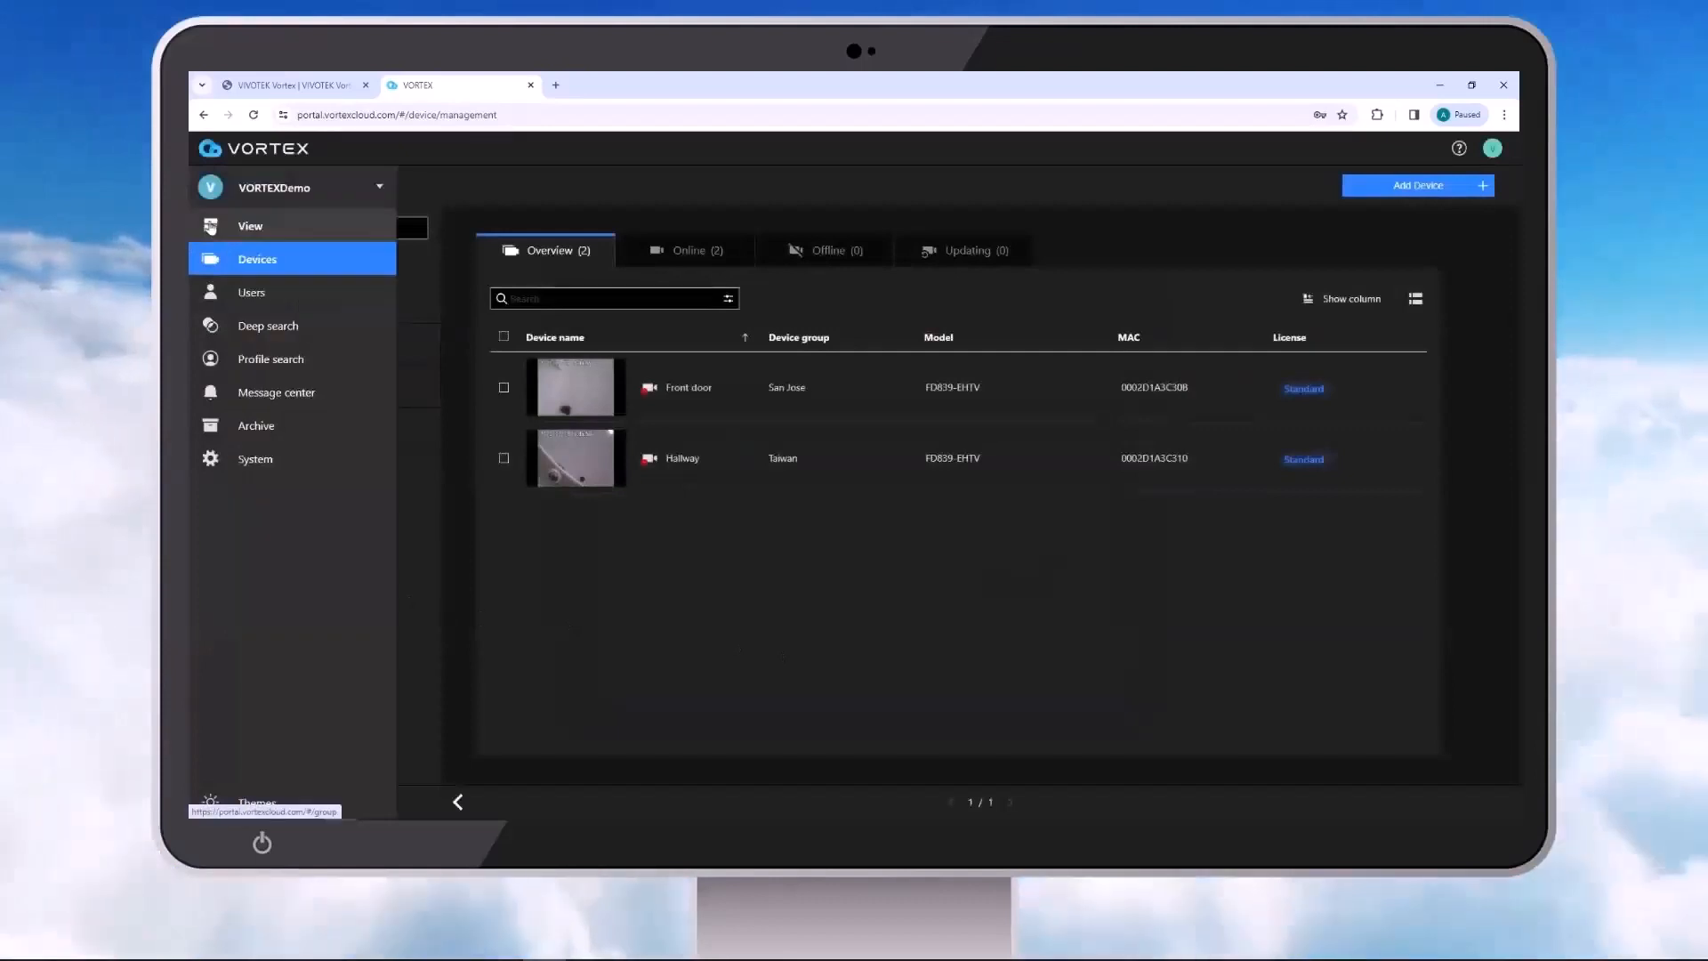
click(249, 226)
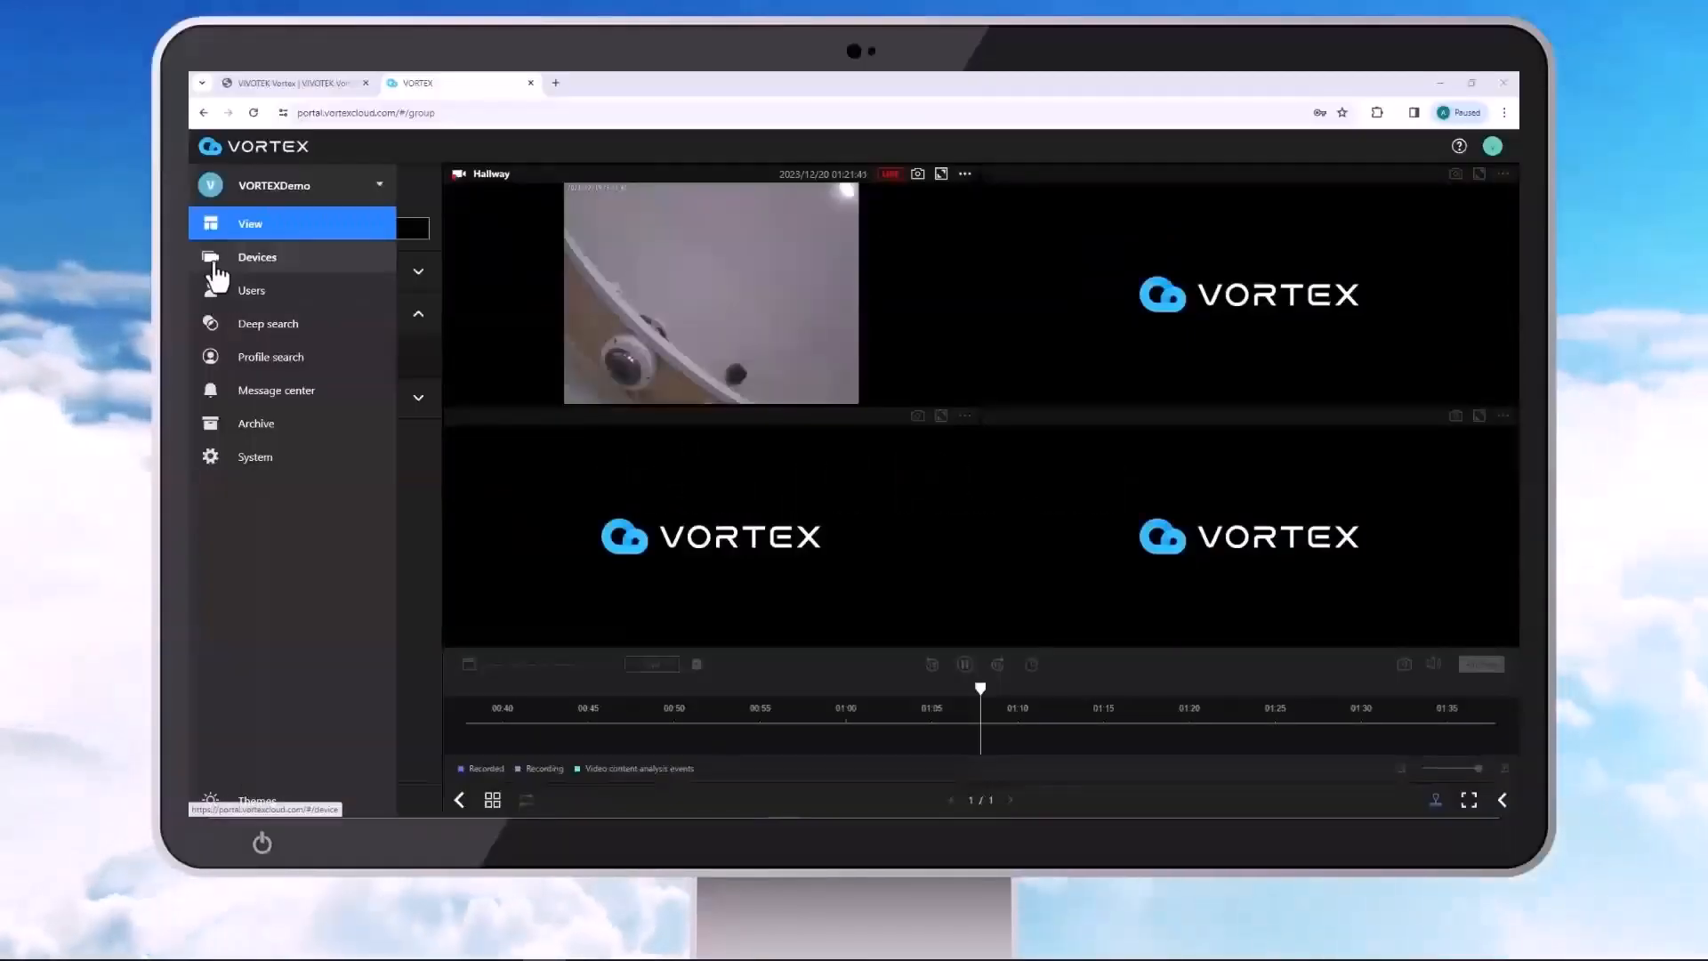
Save a line-crossing rule on 192_1F_HQ Side Street_2 for all objects, condition Out→In
click(256, 256)
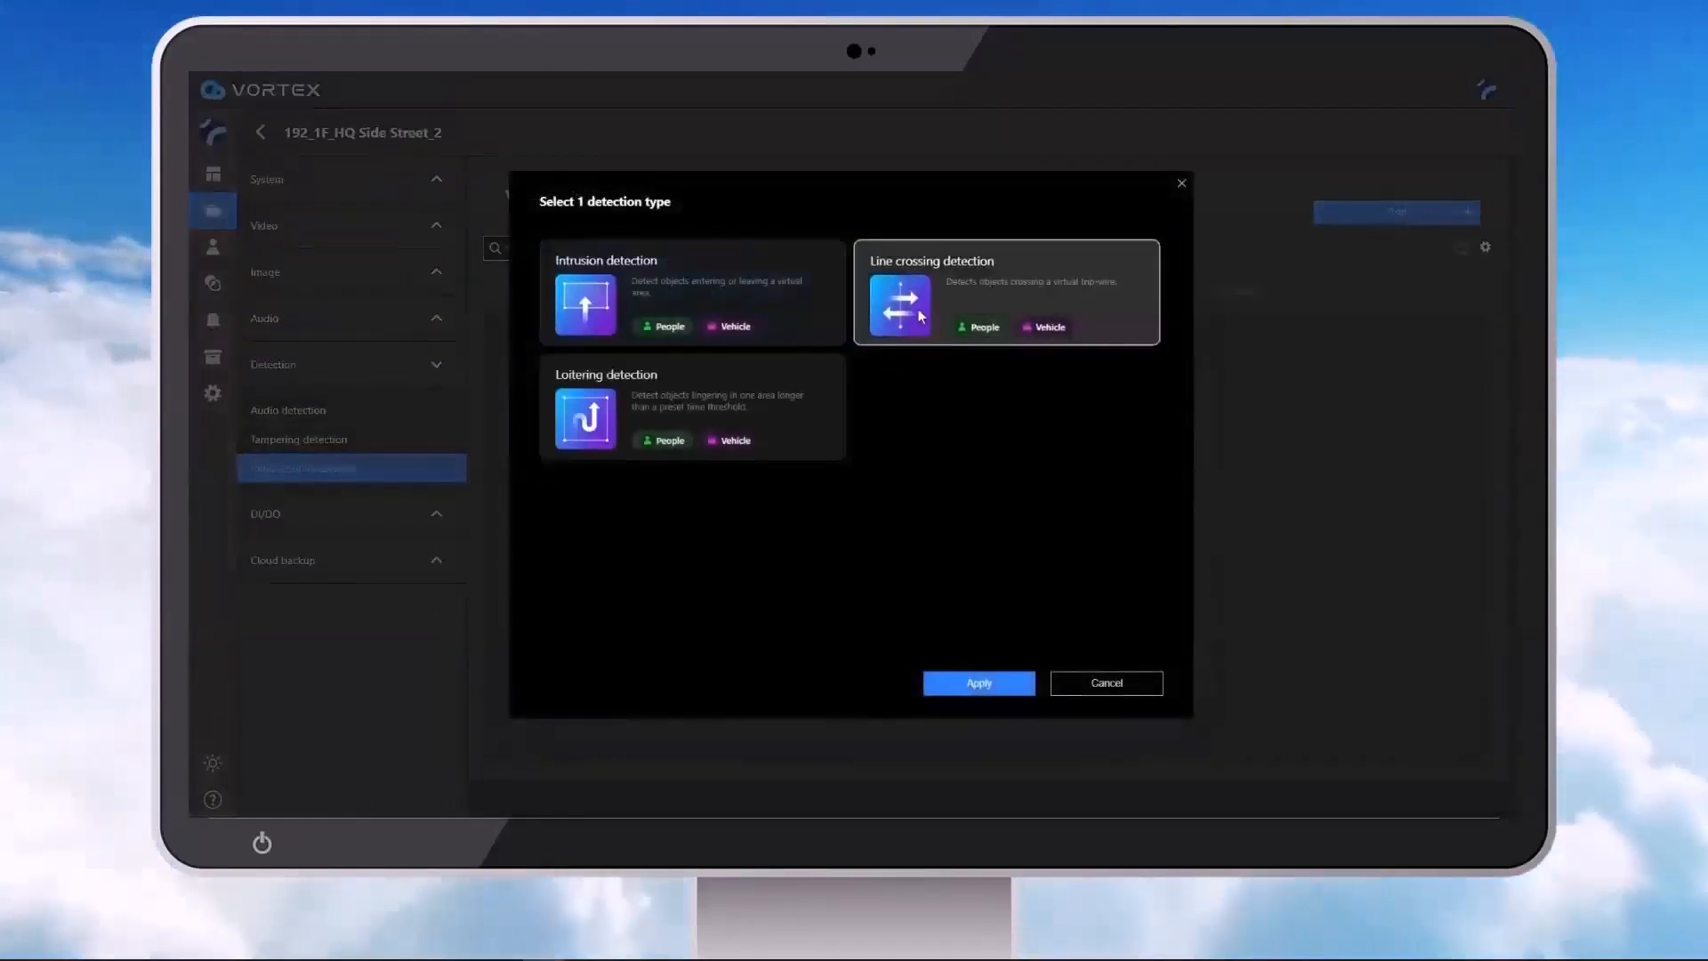
click(977, 683)
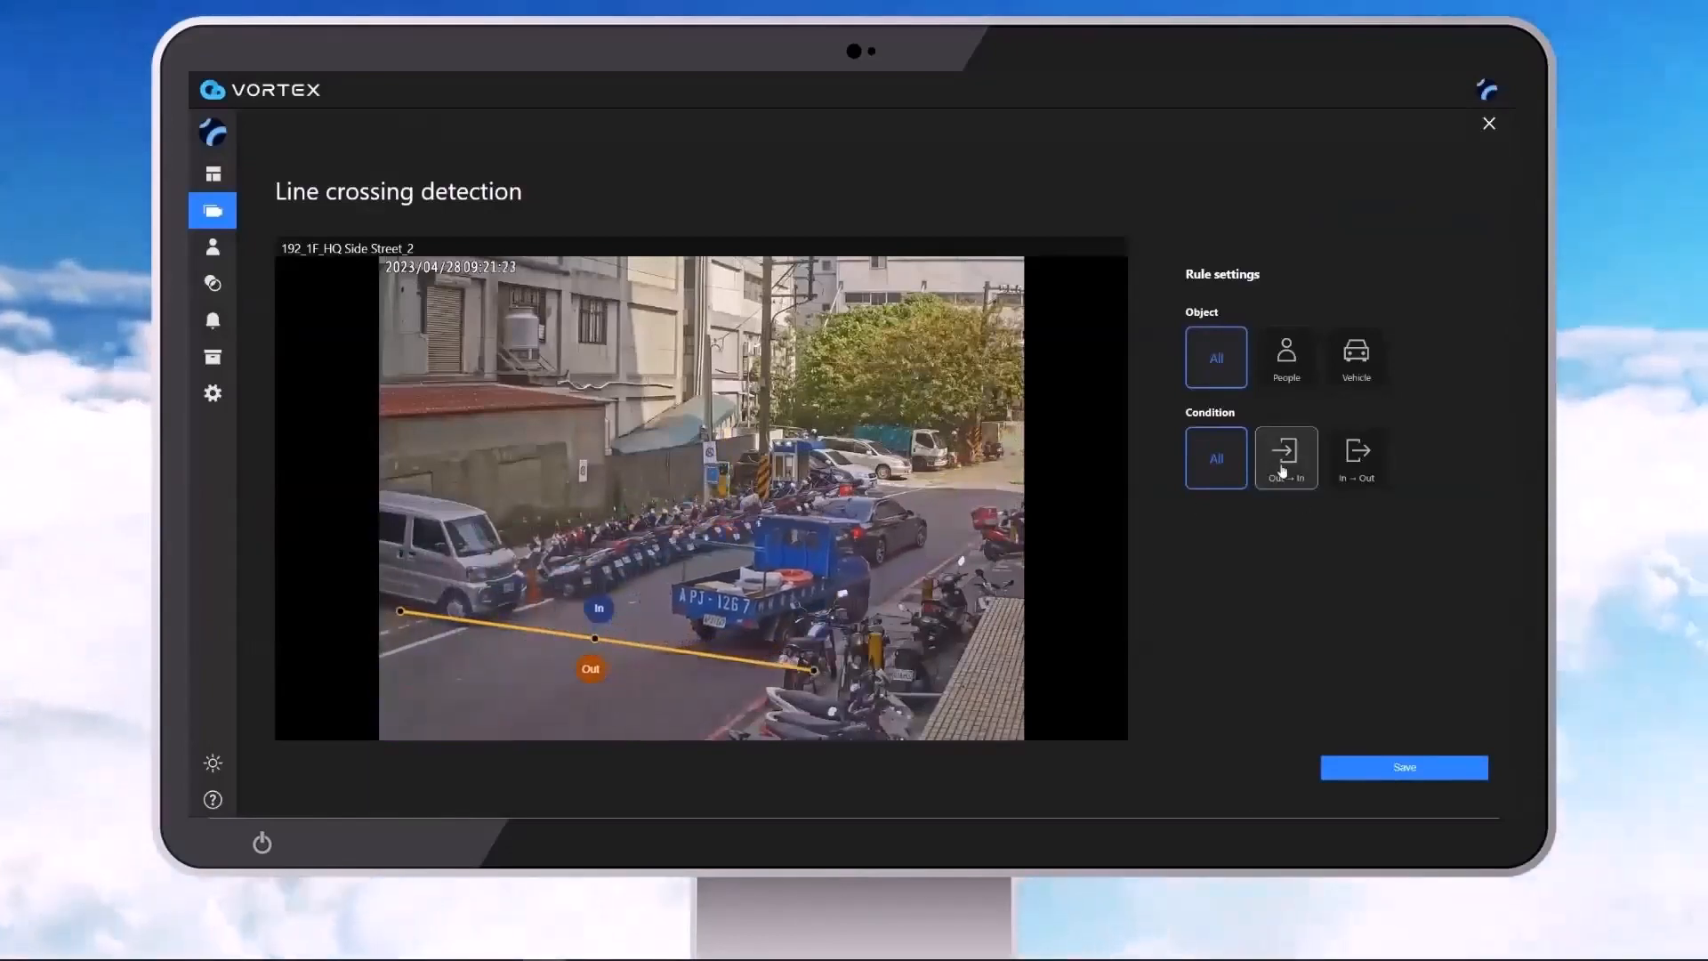
click(1286, 457)
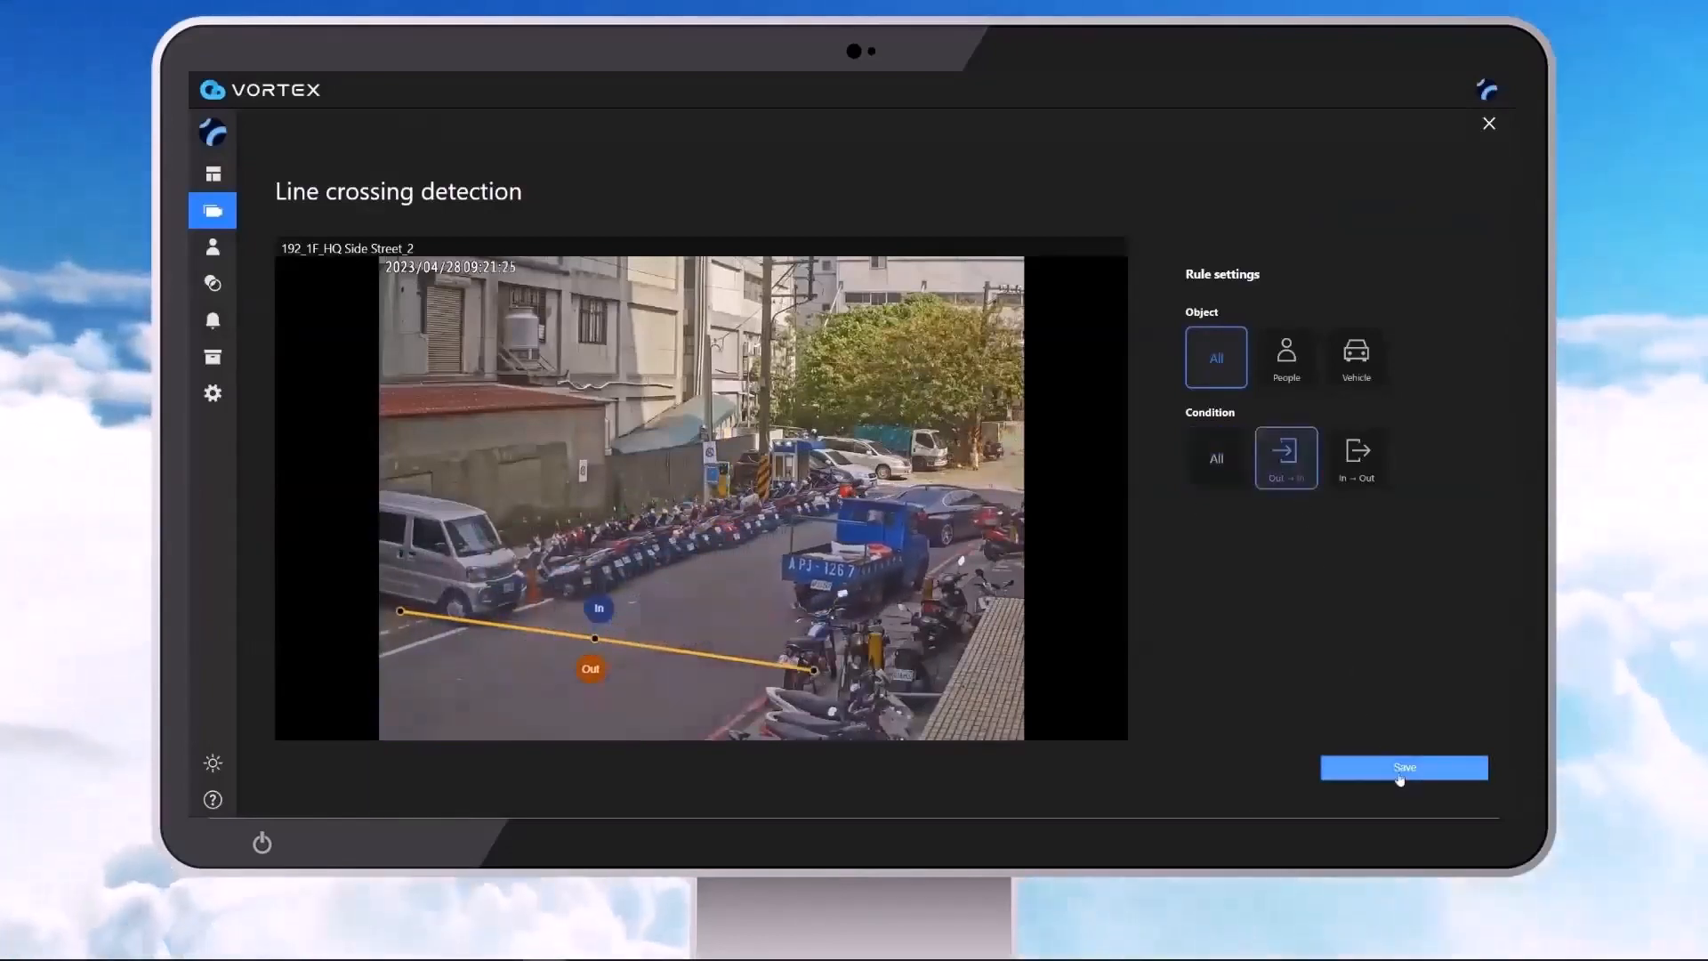
click(1403, 767)
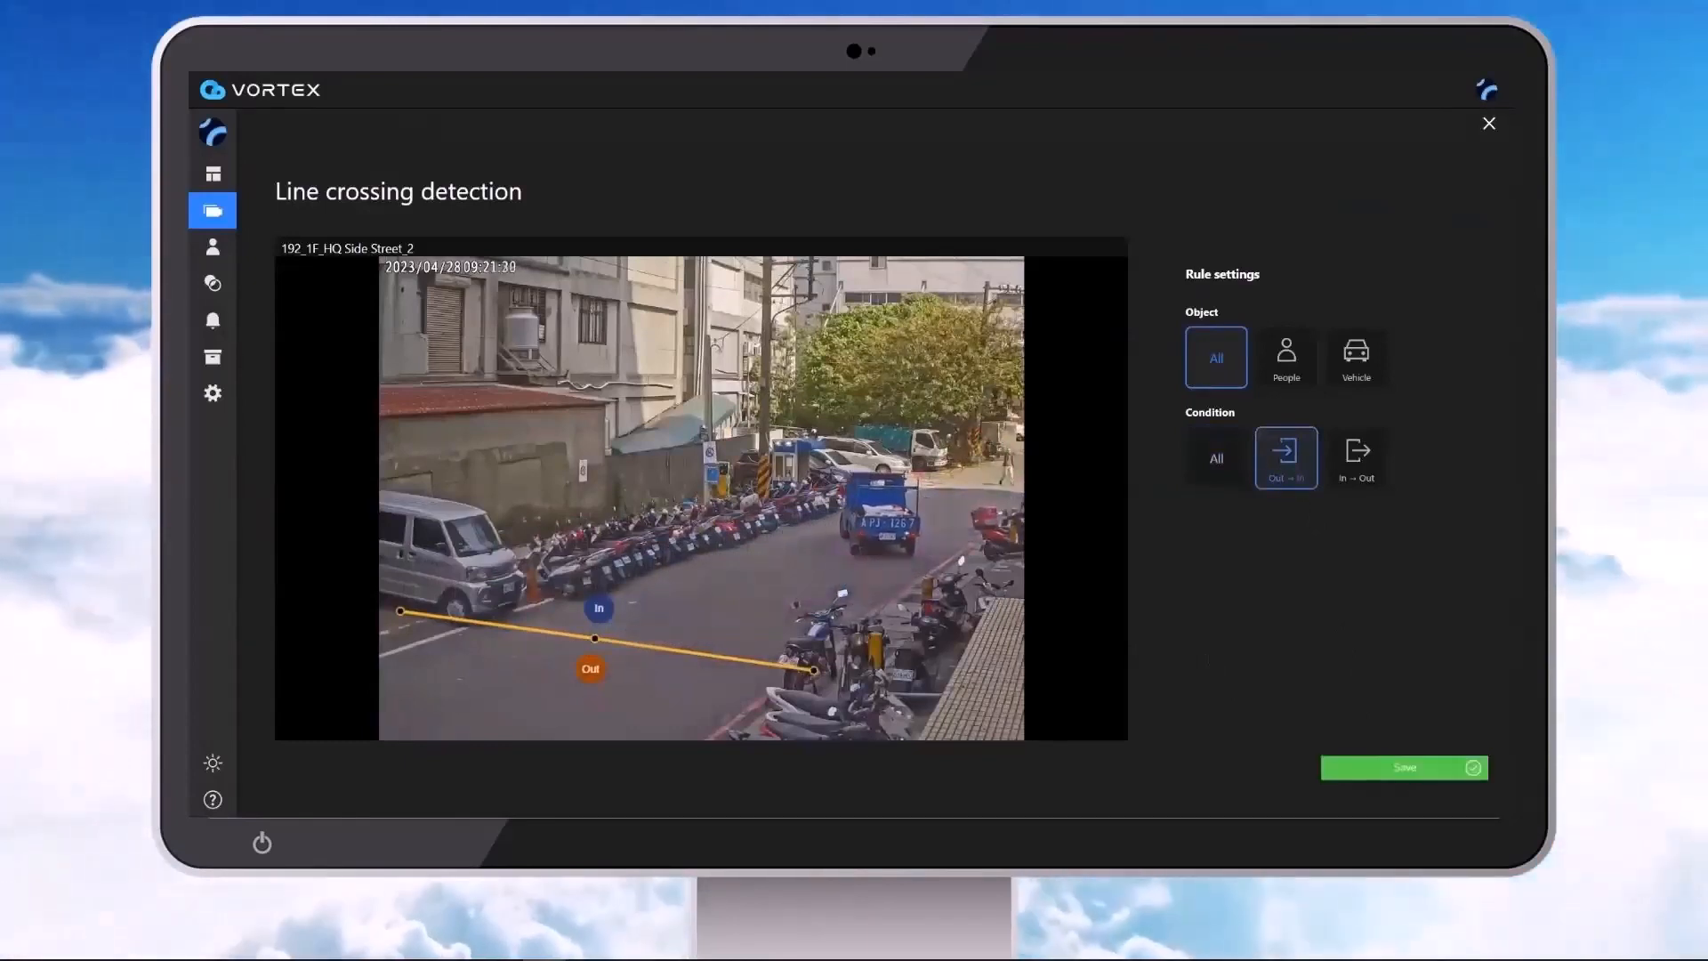
click(1403, 767)
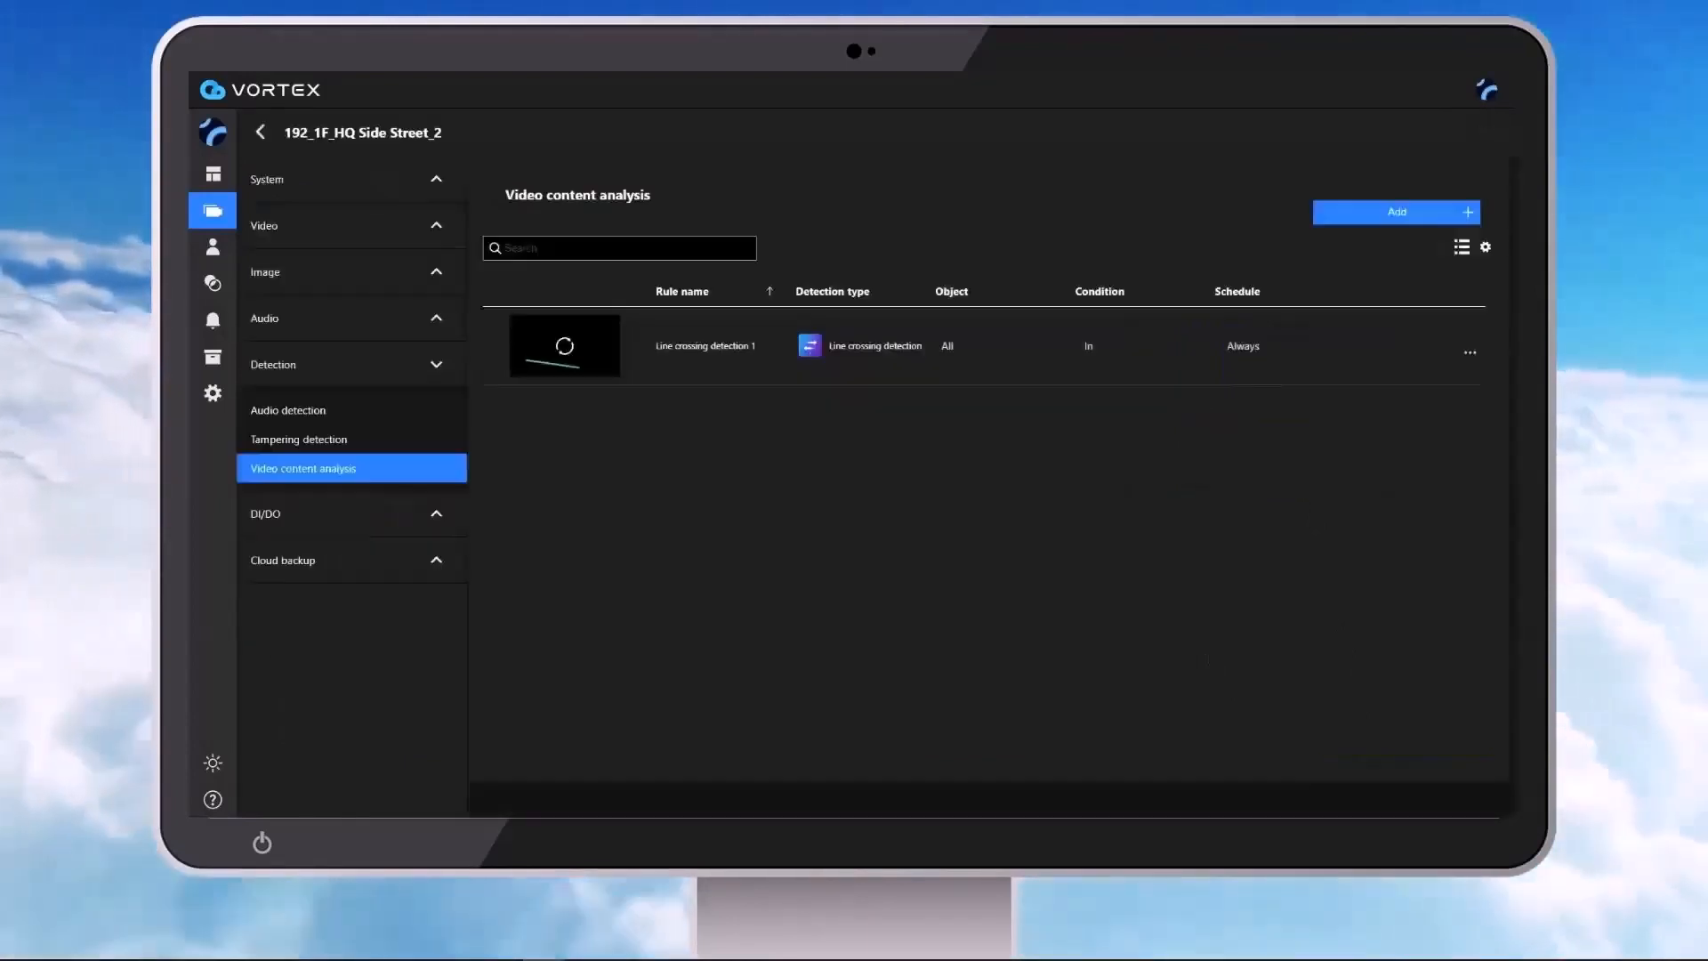
Add an intrusion detection rule for vehicles moving Out→In across the zone and save it
click(1394, 211)
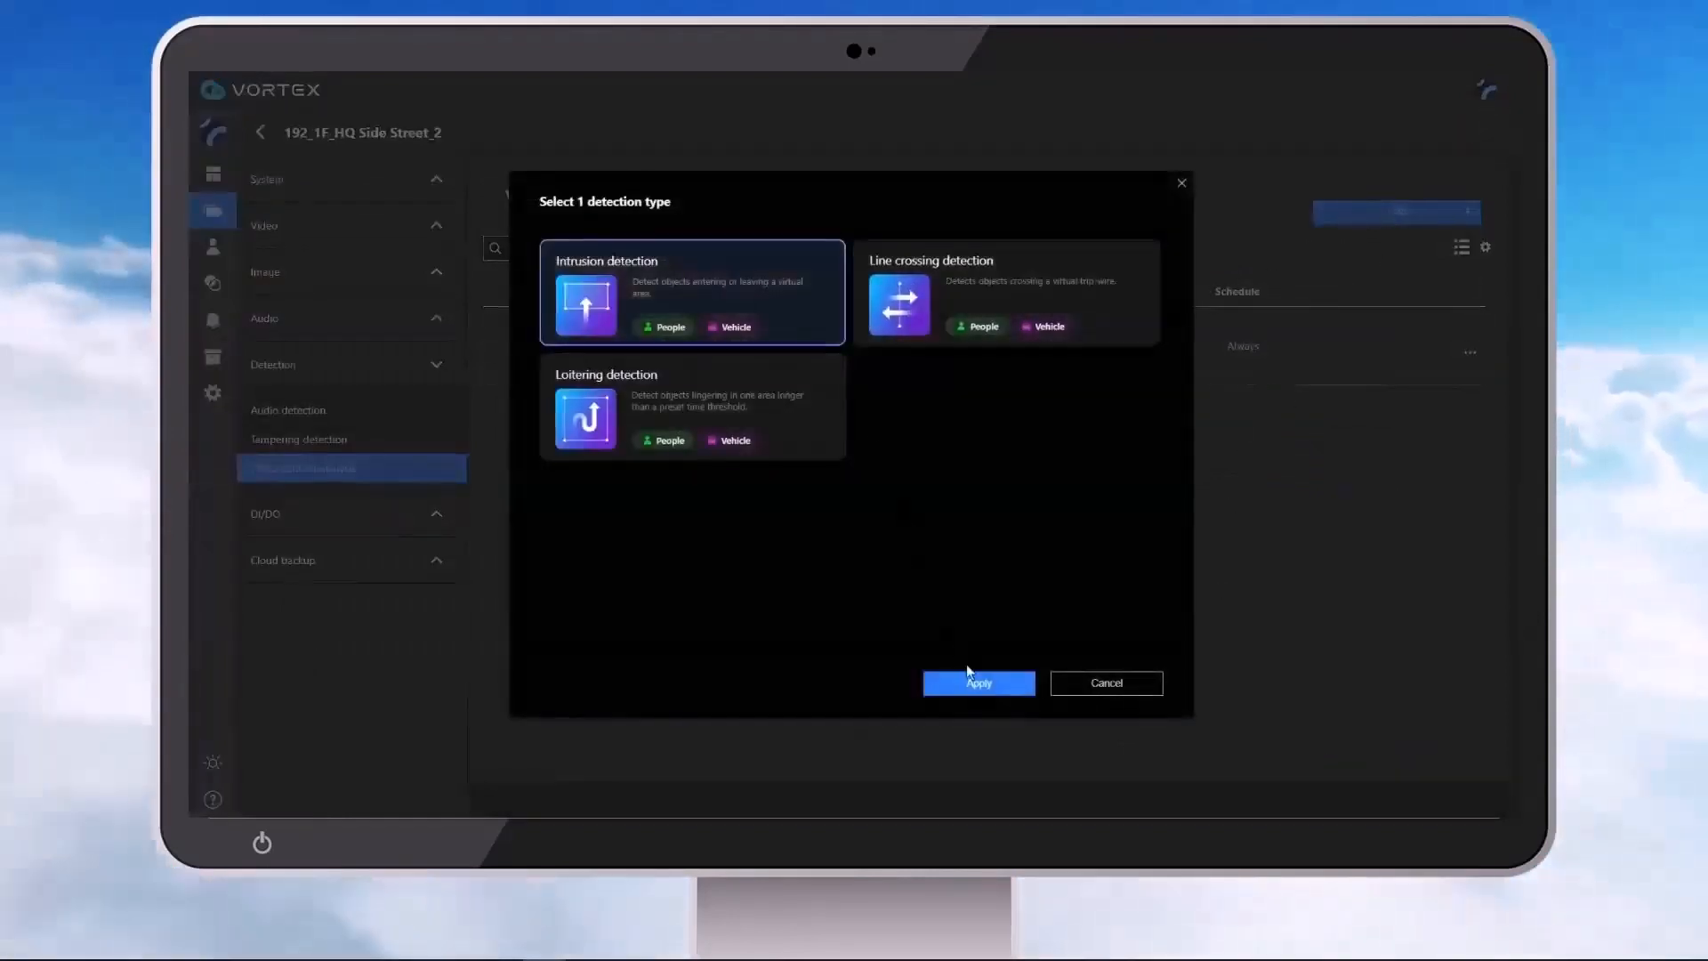
click(977, 683)
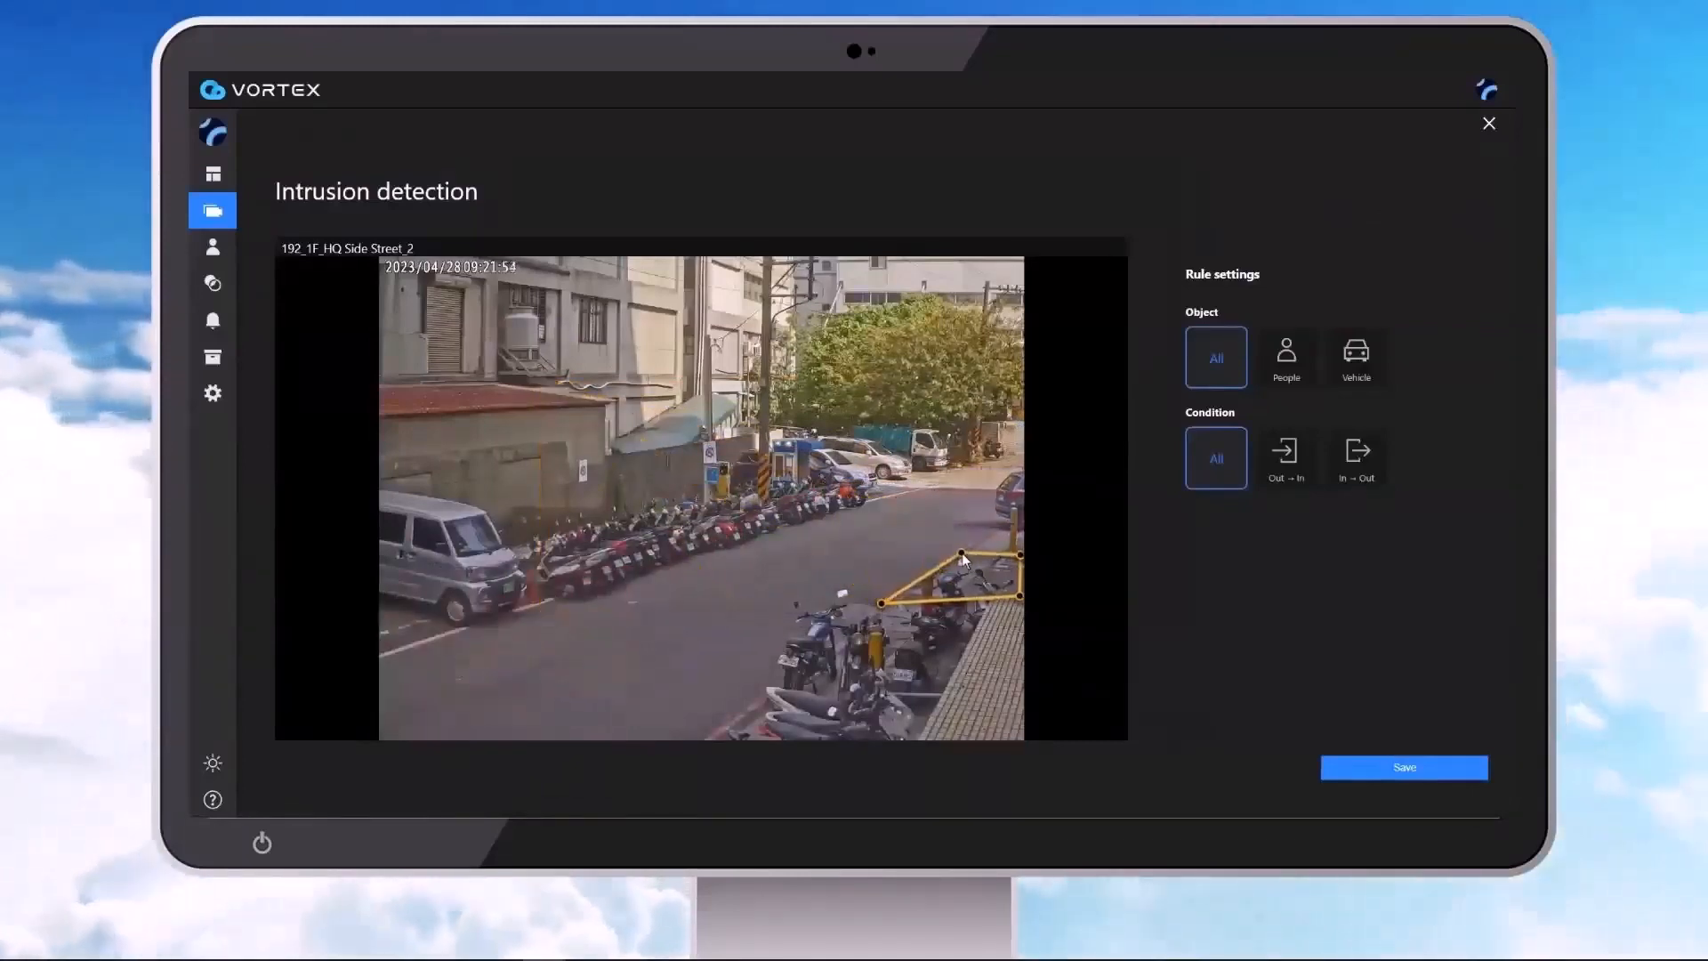
click(1356, 357)
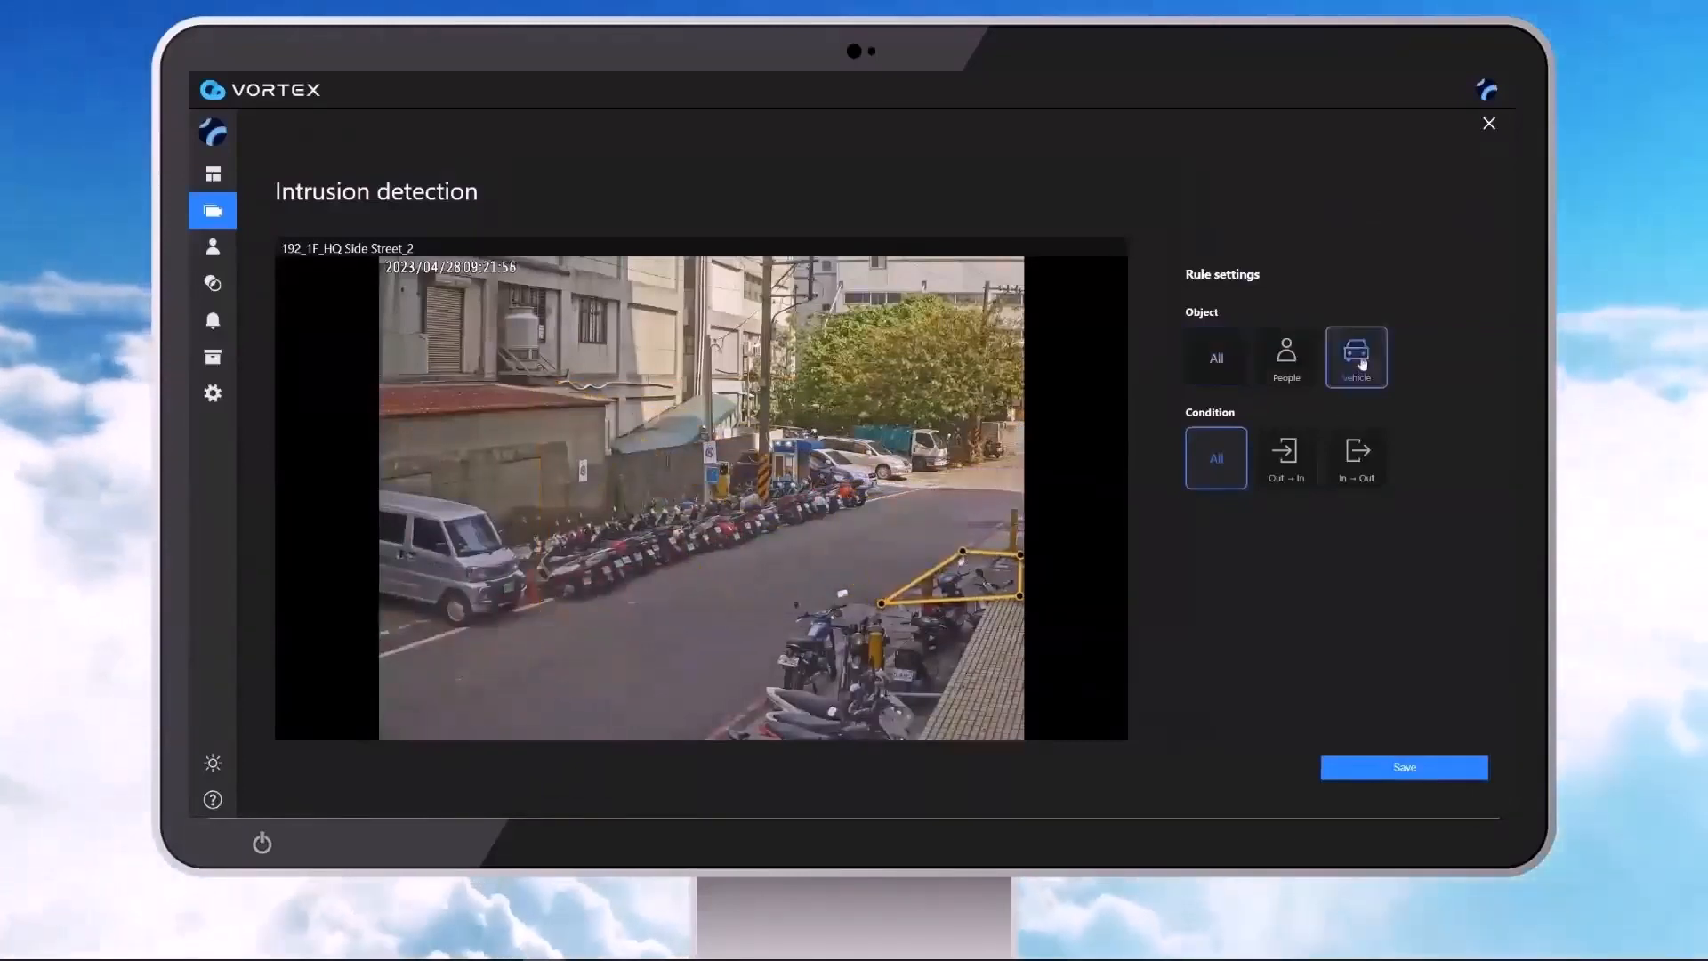
click(1285, 457)
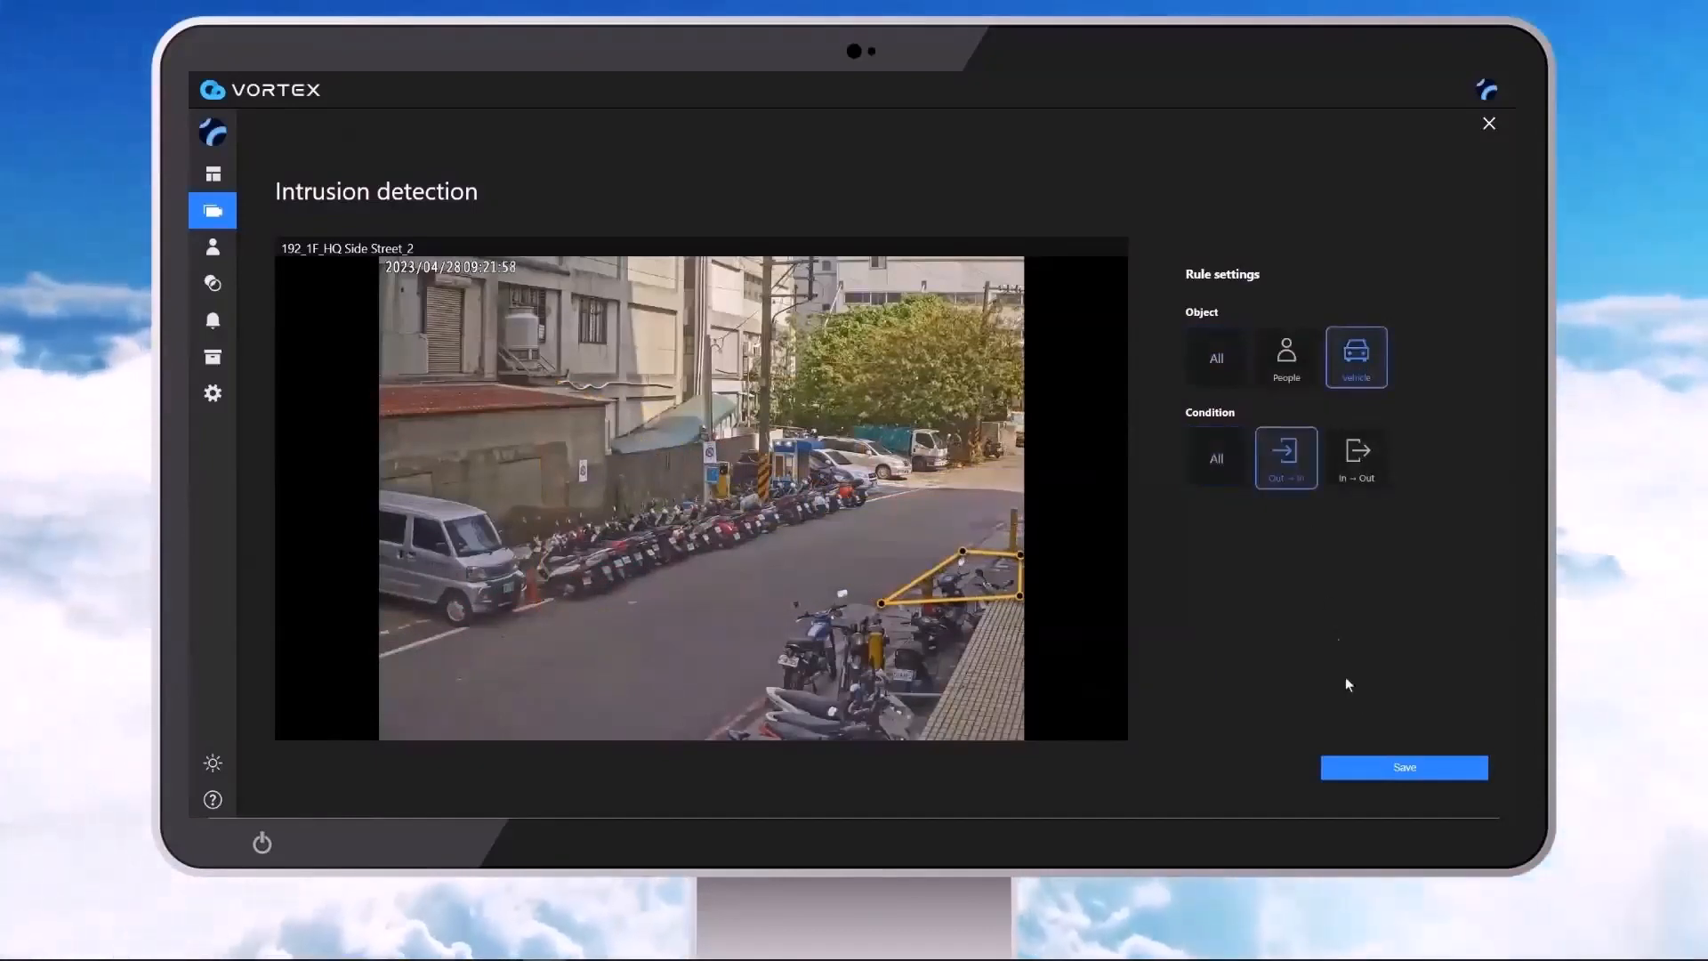
click(1403, 766)
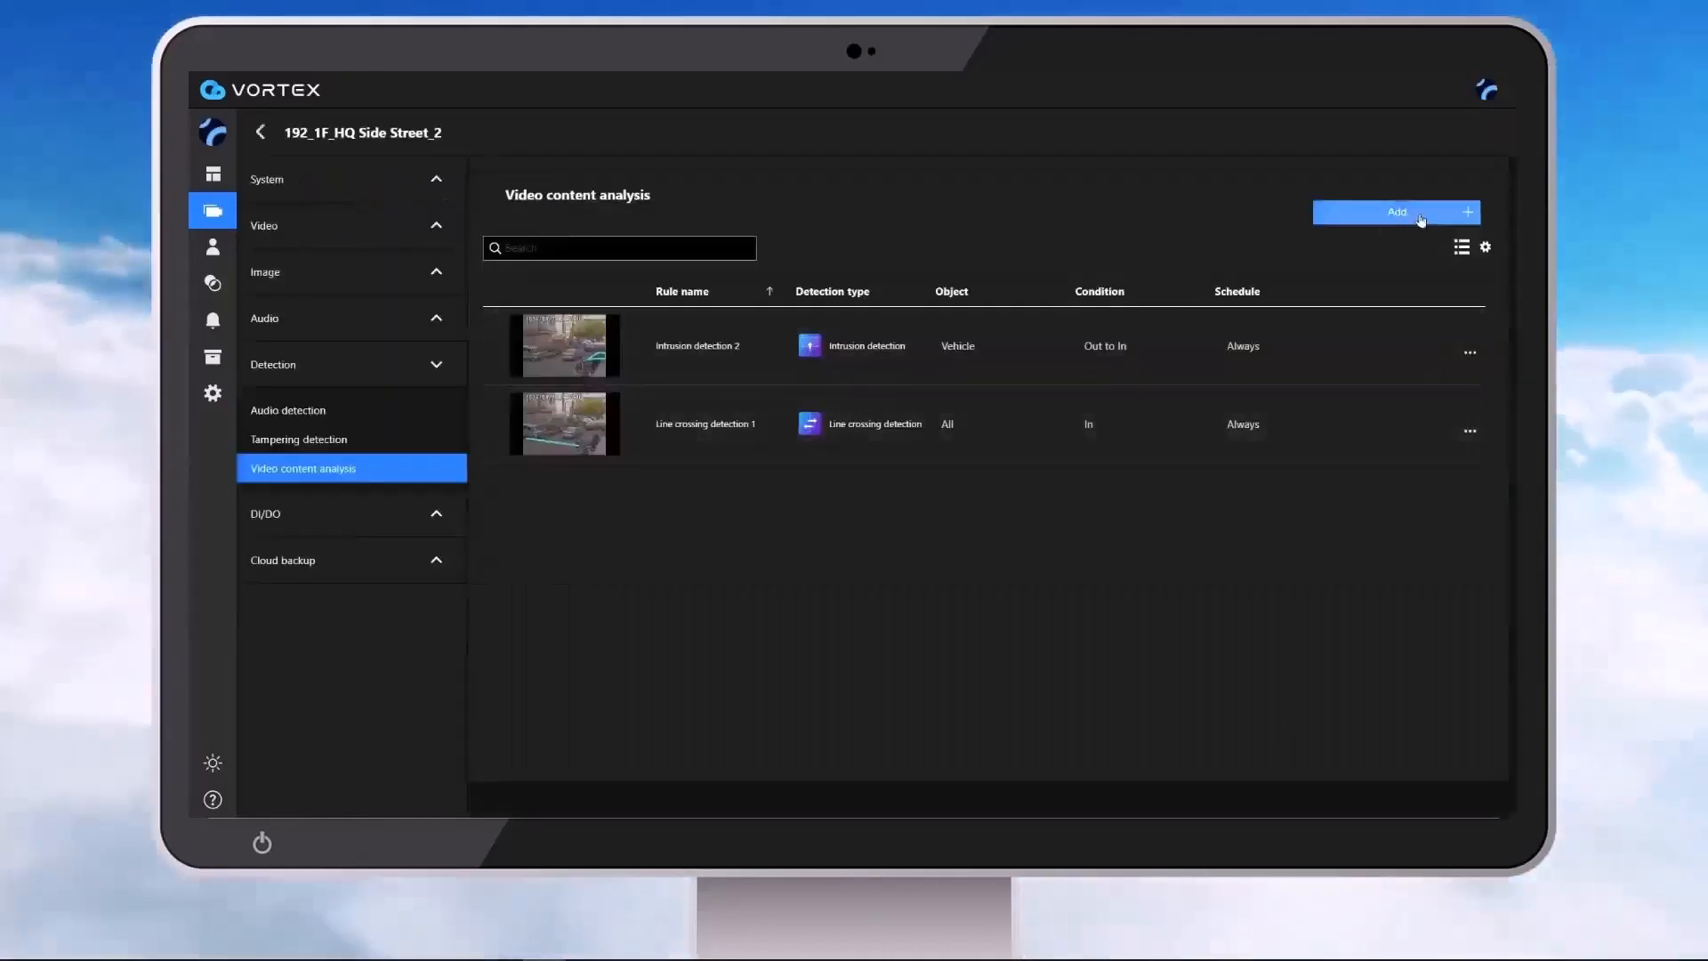
Add a loitering detection rule for vehicles staying over 30 seconds and save it
click(1397, 211)
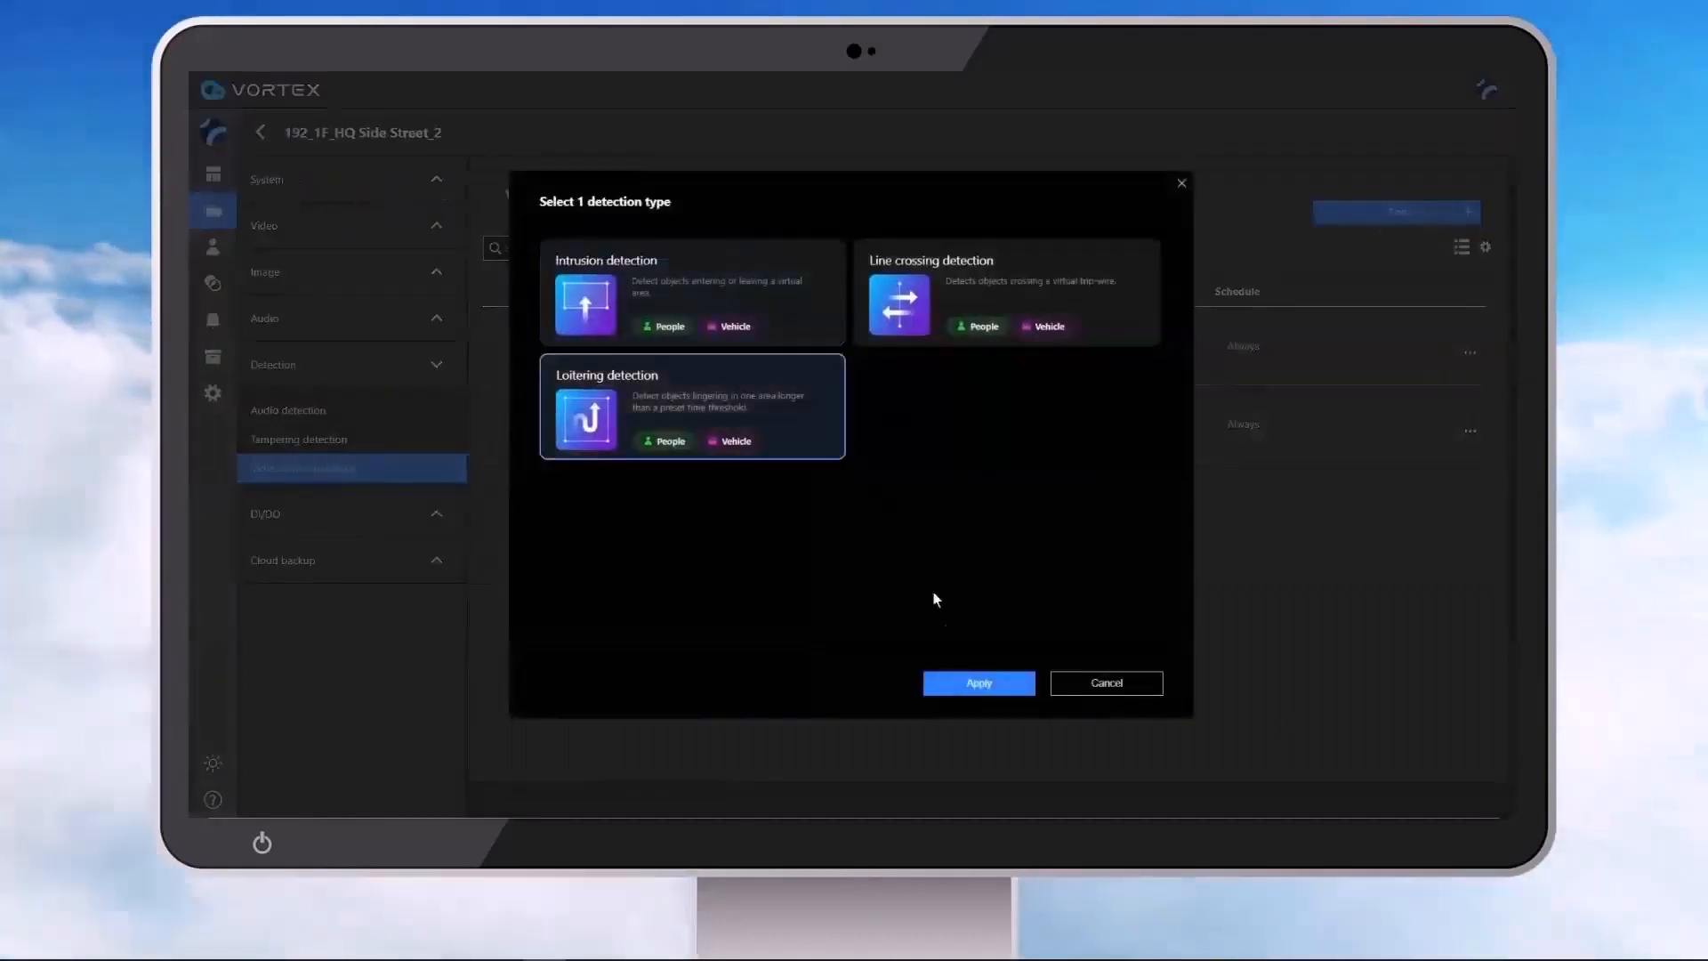
click(976, 683)
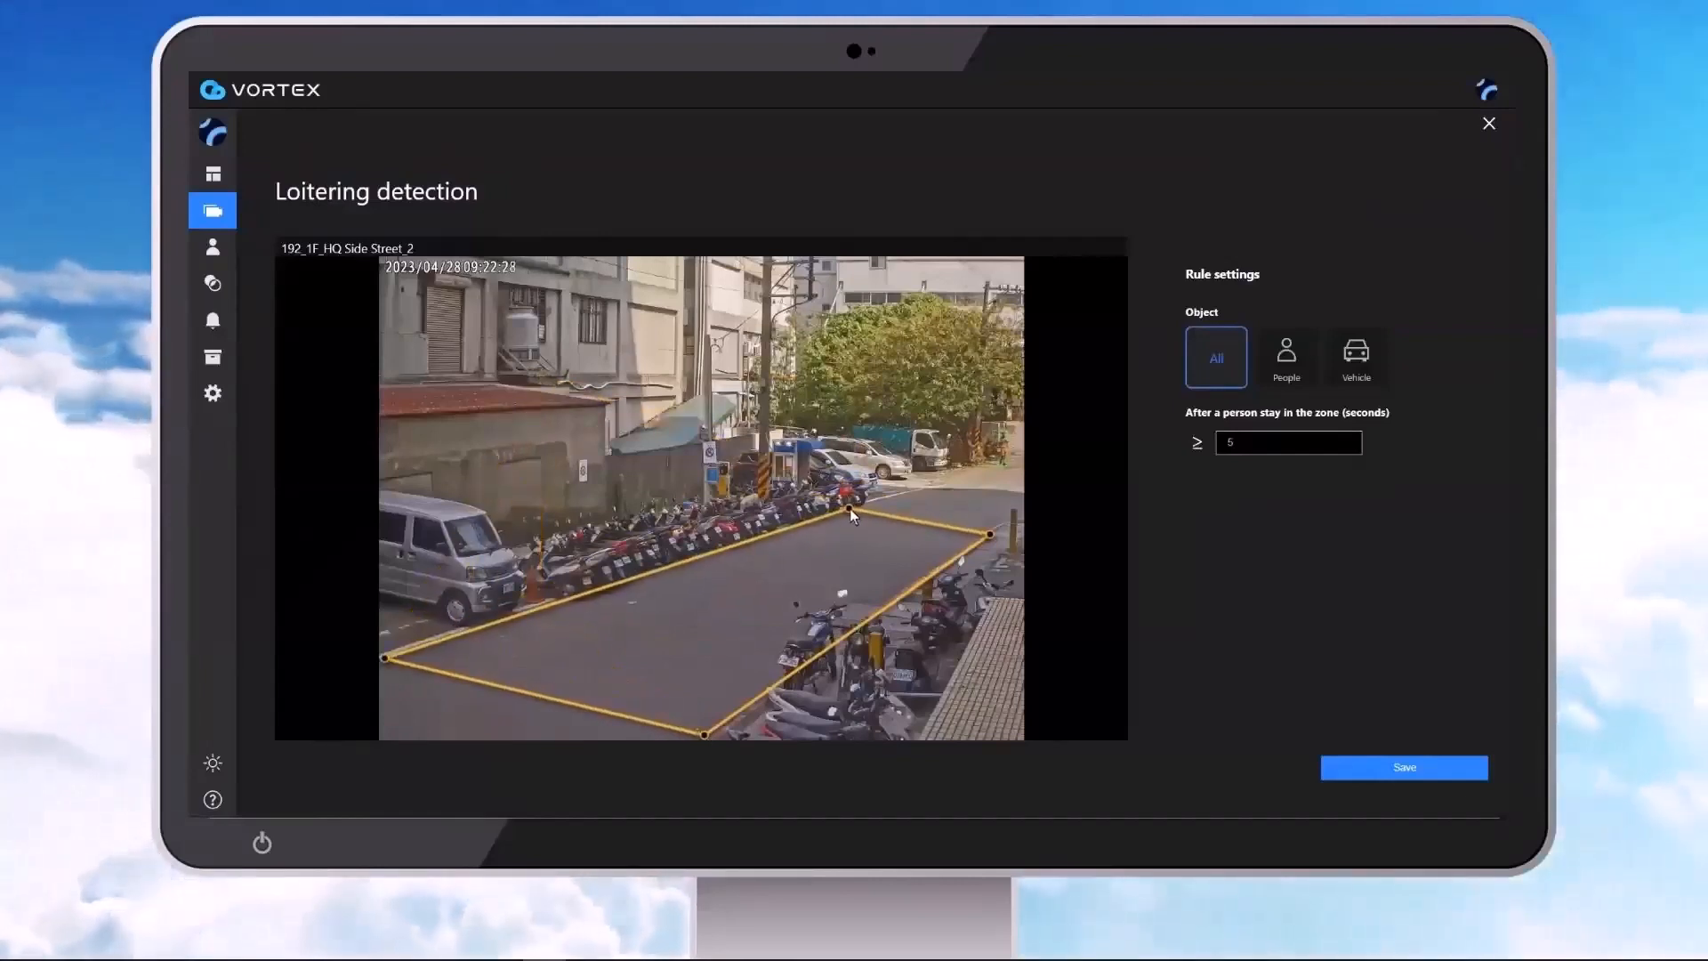
click(1356, 356)
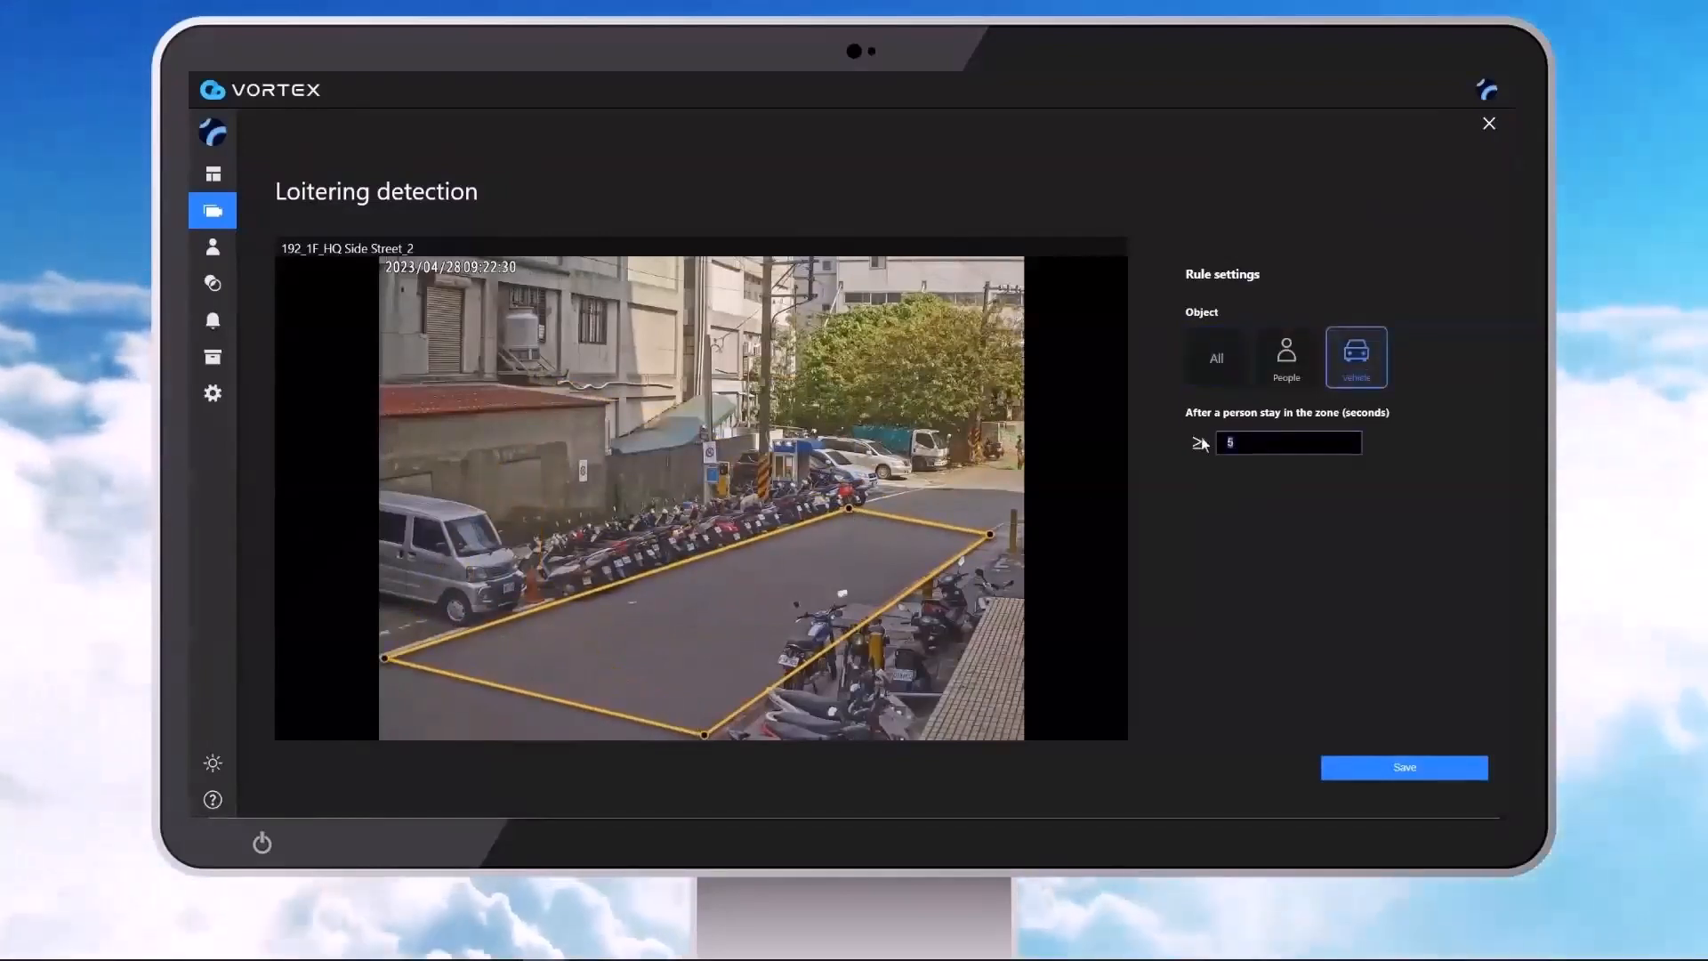
text(30)
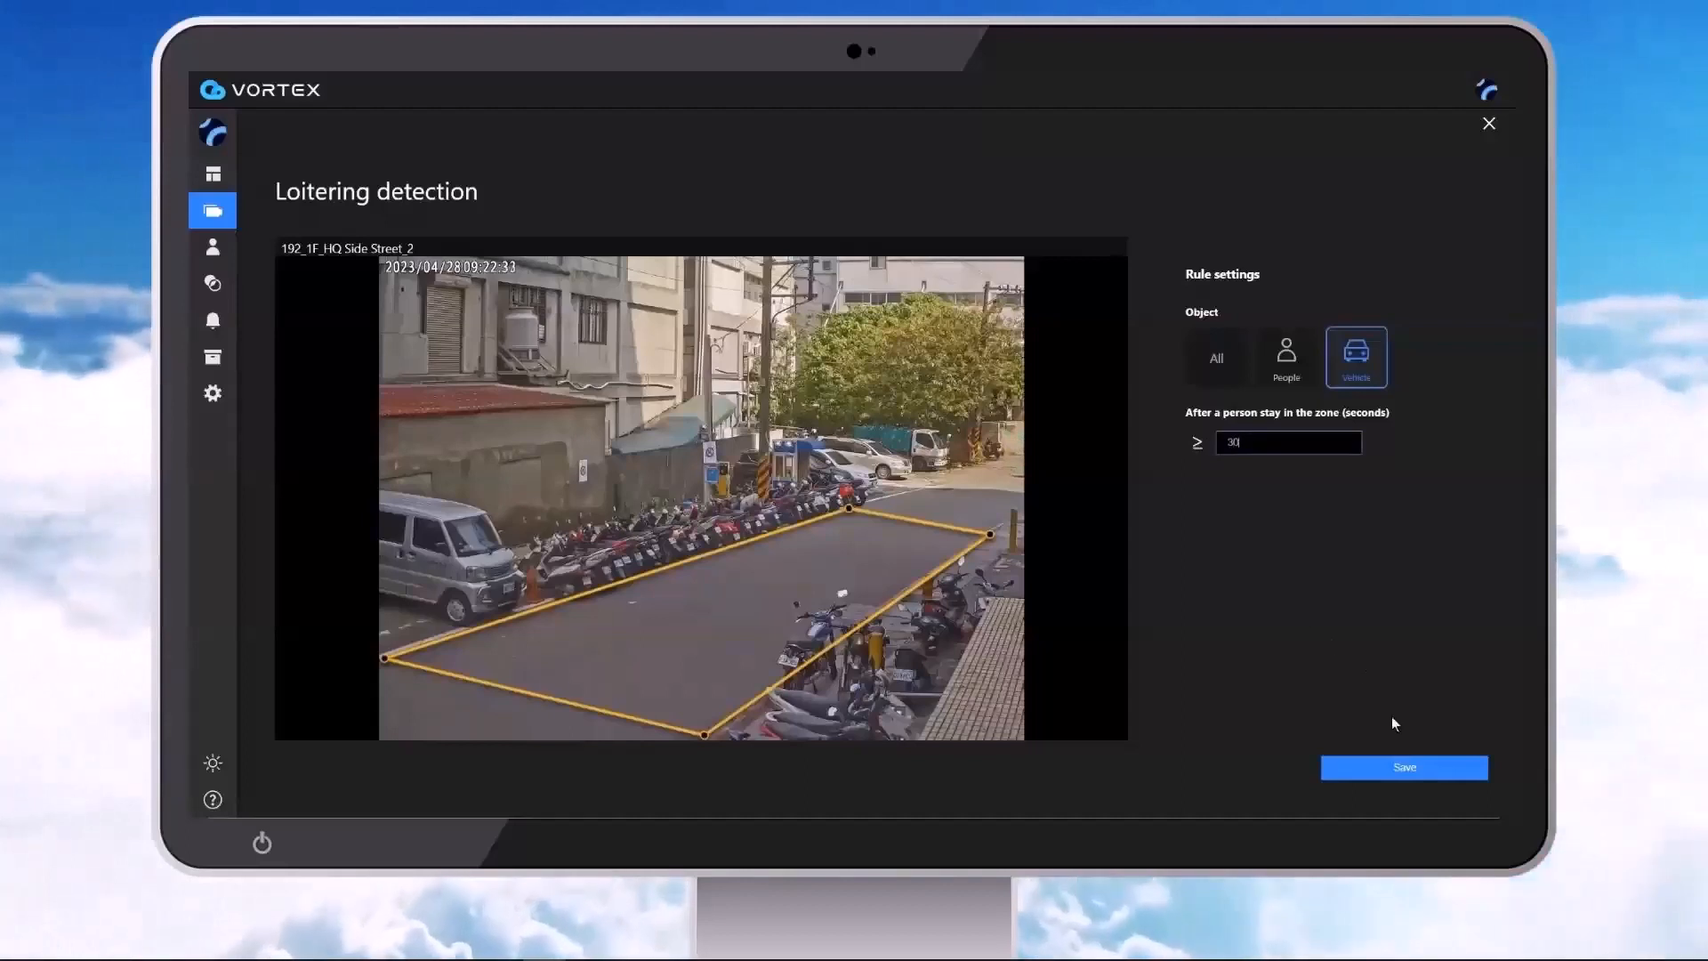
click(1404, 767)
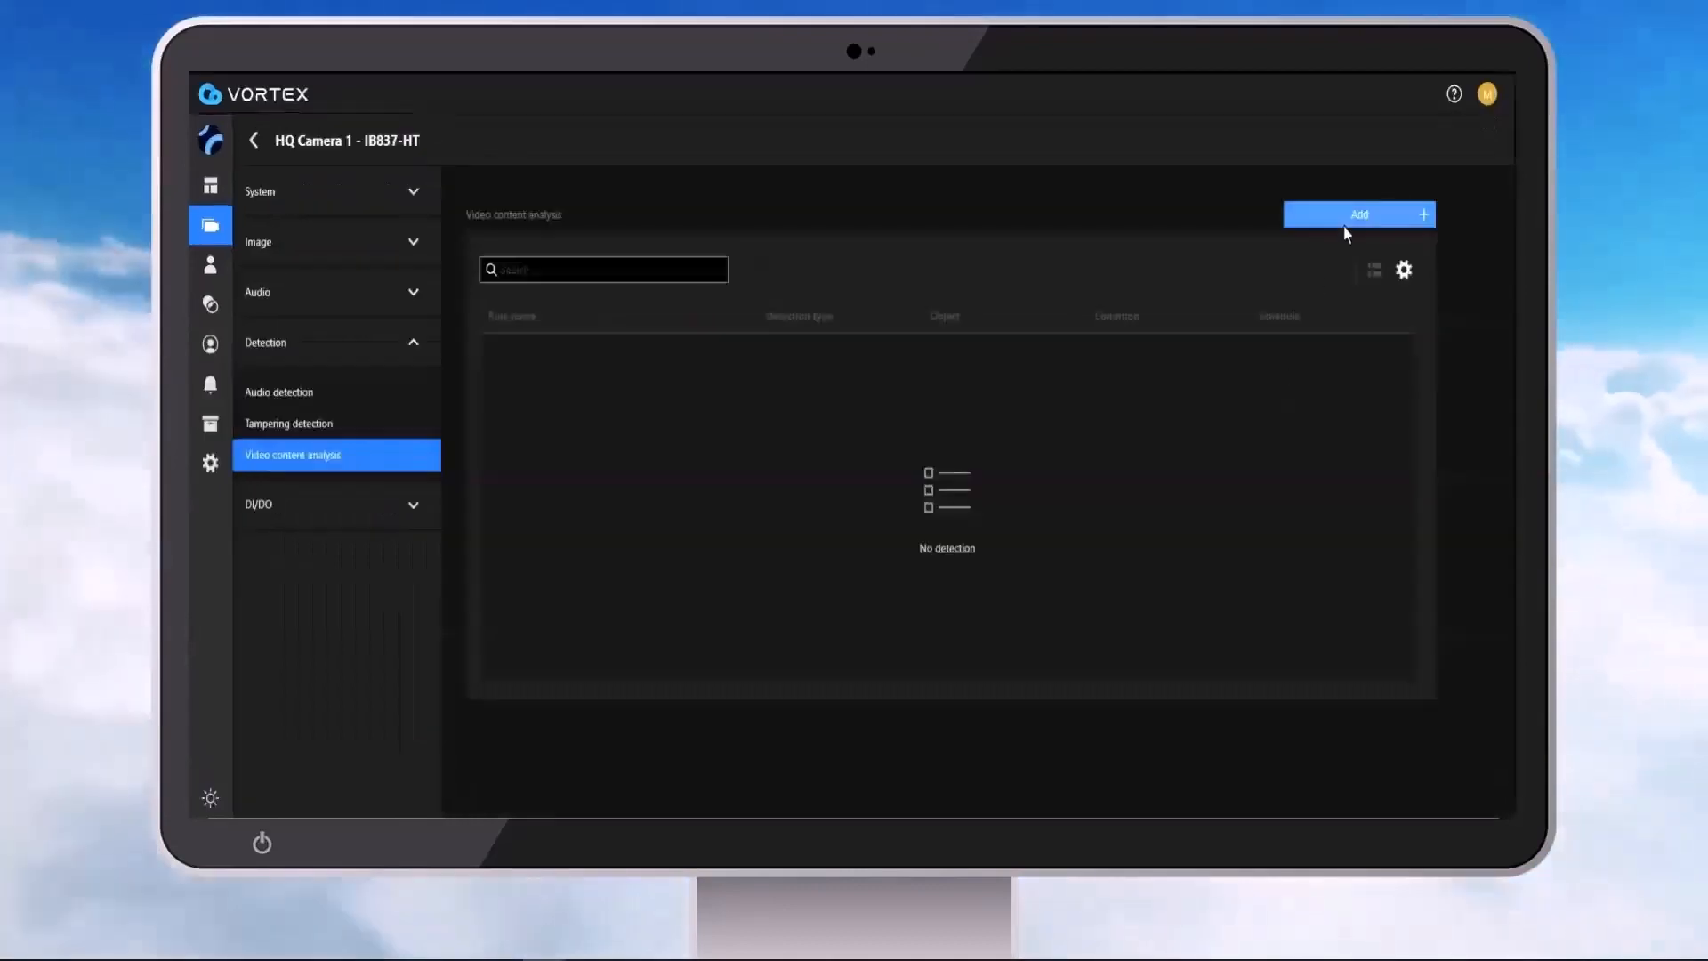
Add a missing object detection rule with a 6-second disappearance threshold and save it
click(1357, 213)
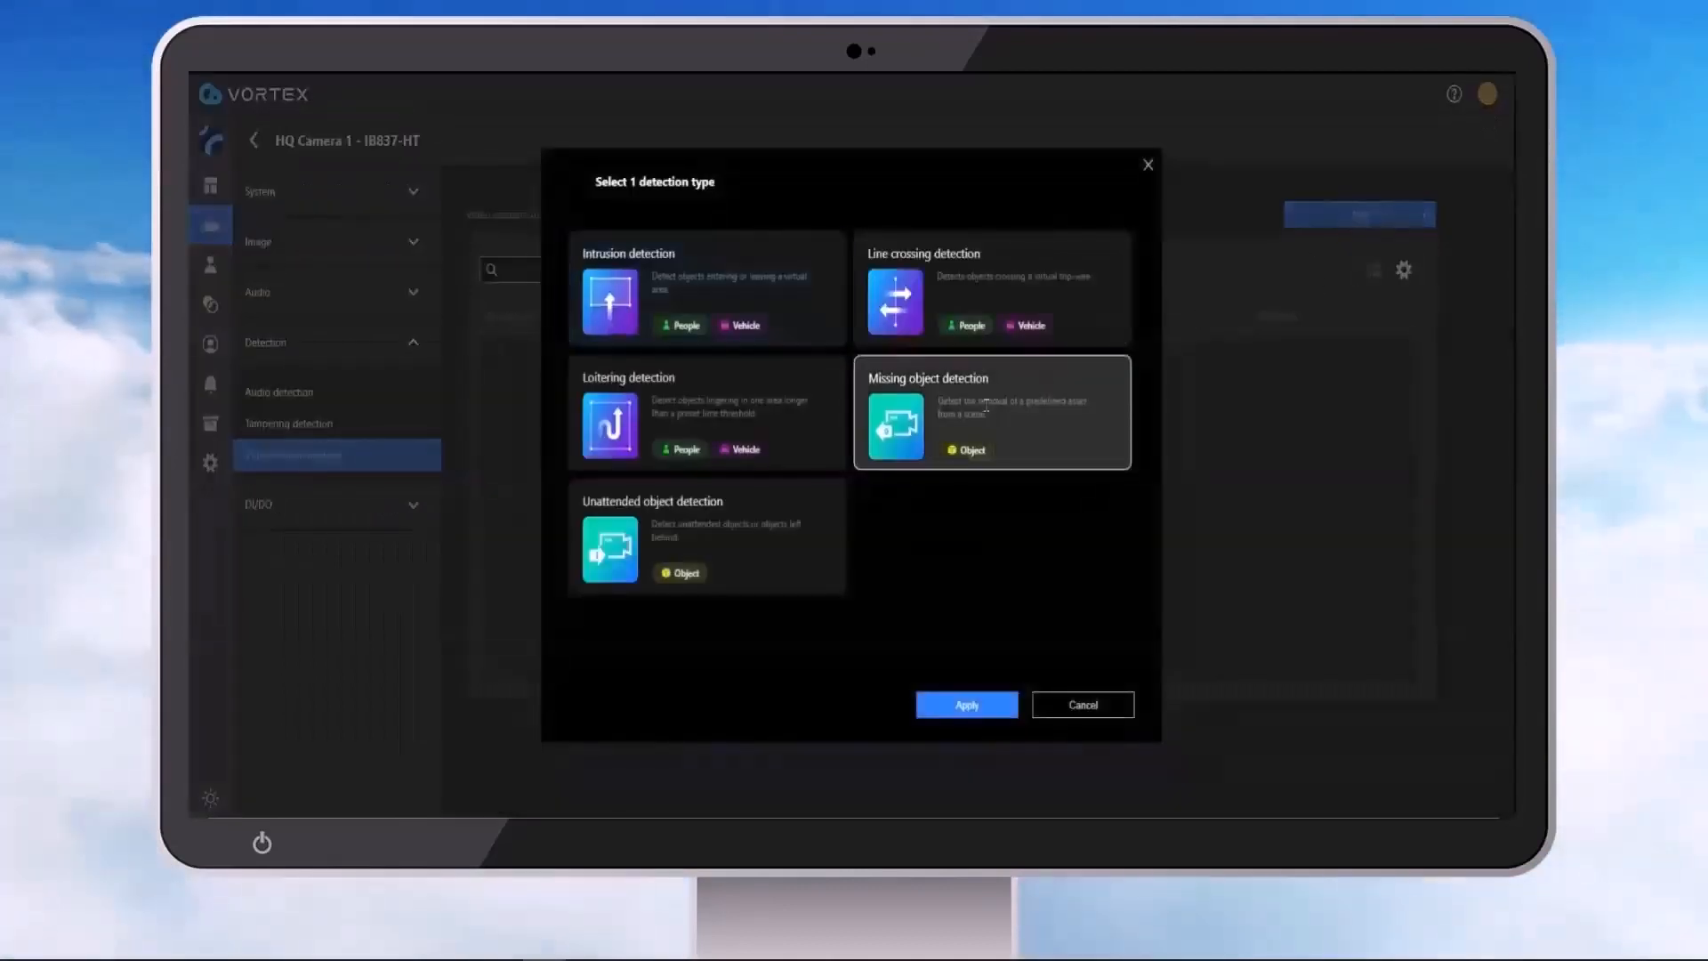
click(965, 704)
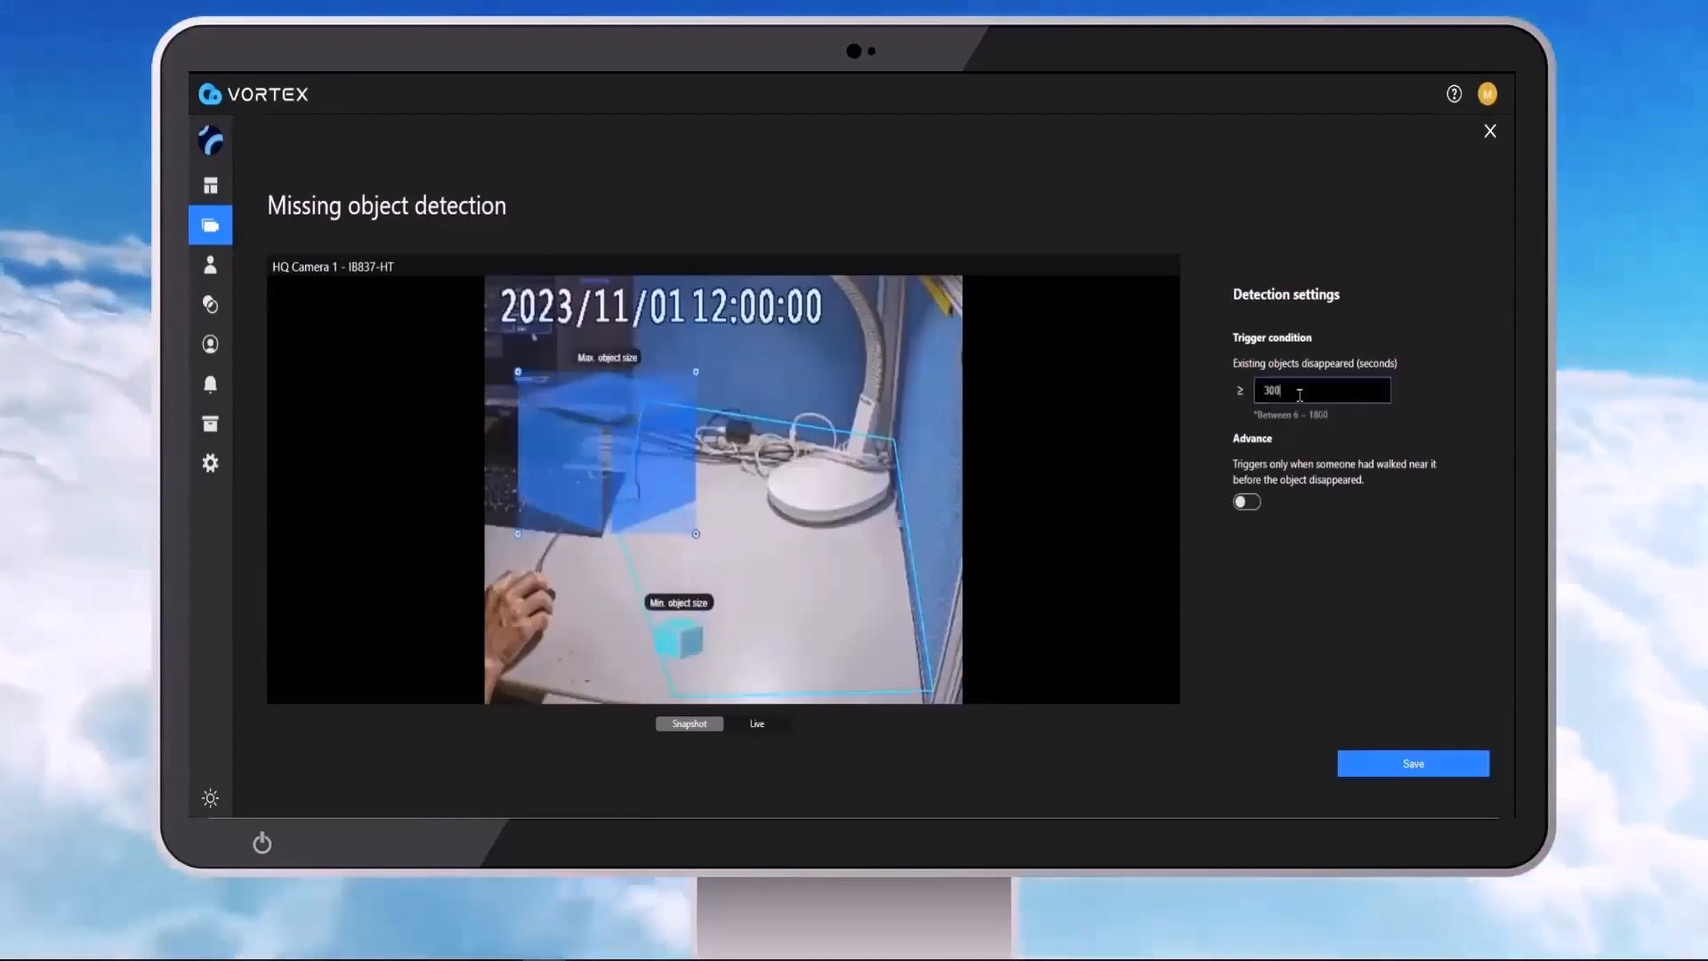
triple_click(1322, 390)
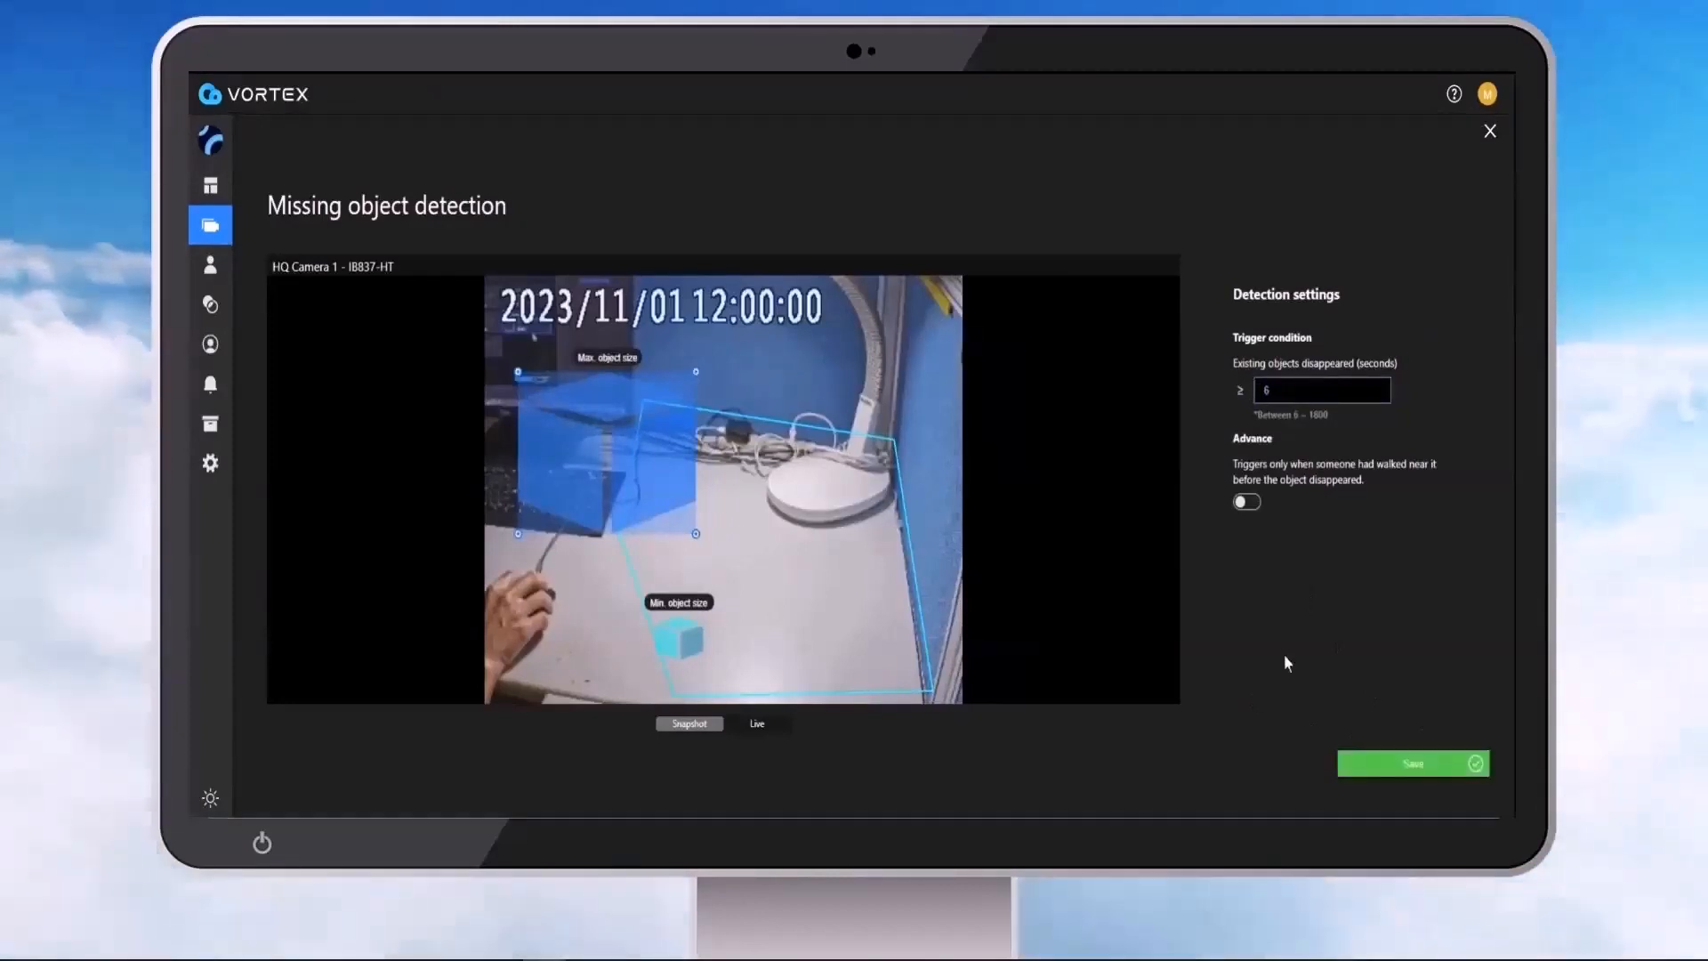
click(1411, 763)
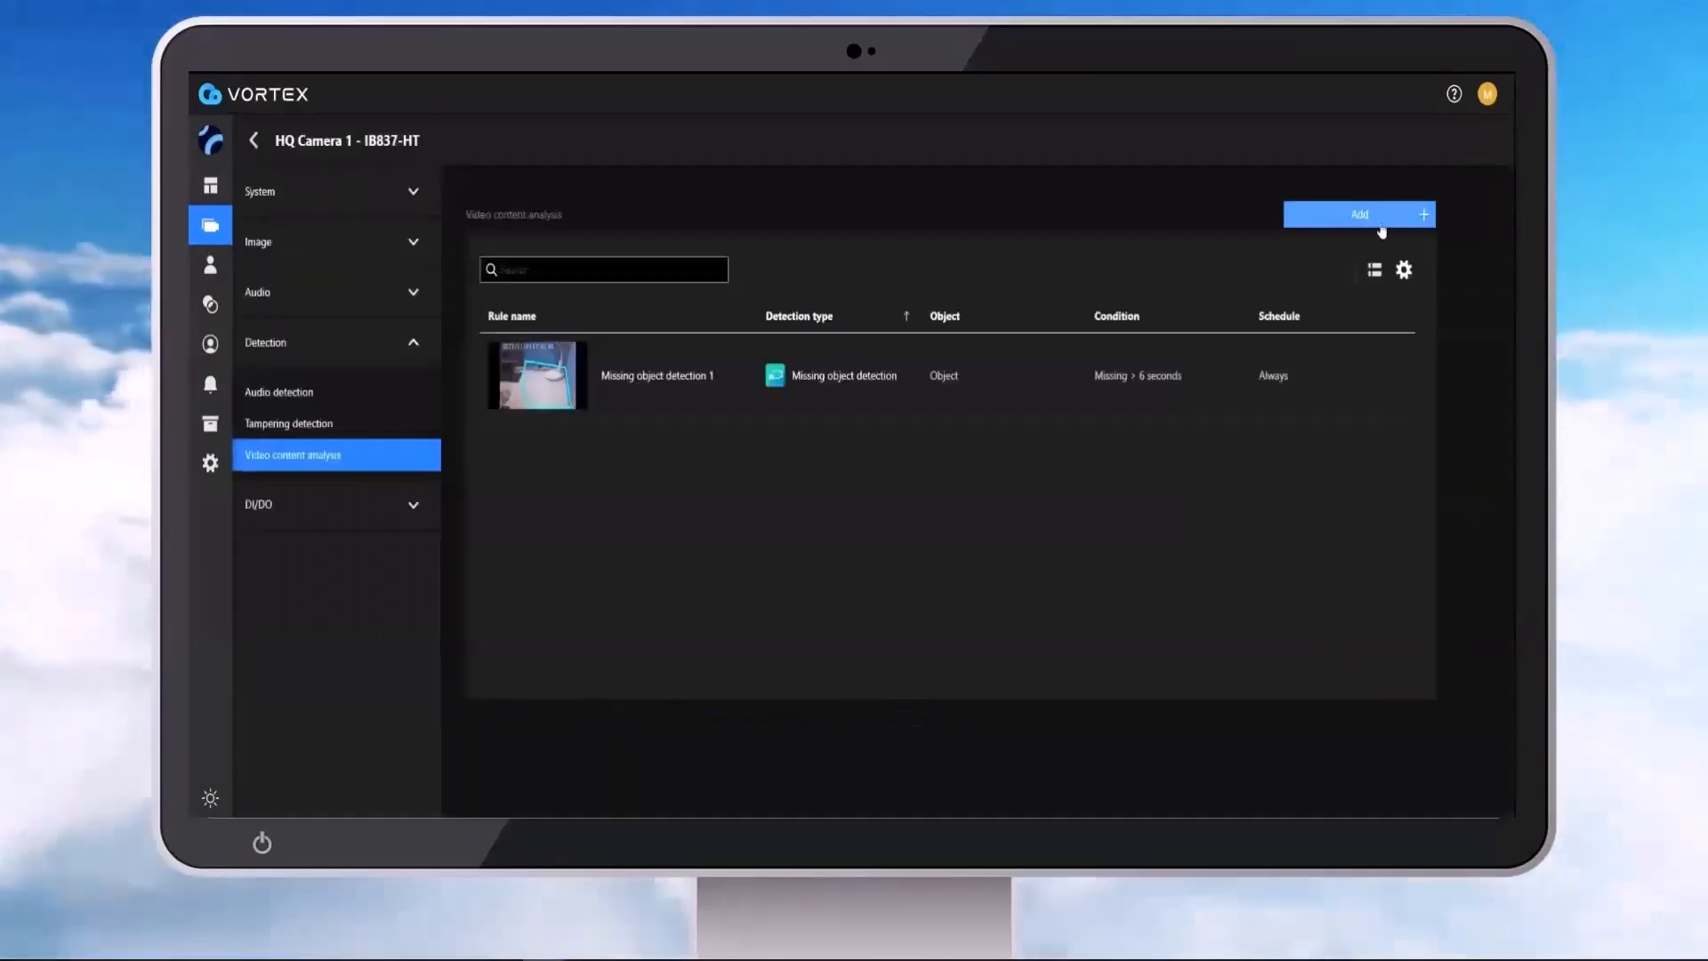
Add an unattended object detection rule and edit its appearance-time seconds value
click(1358, 214)
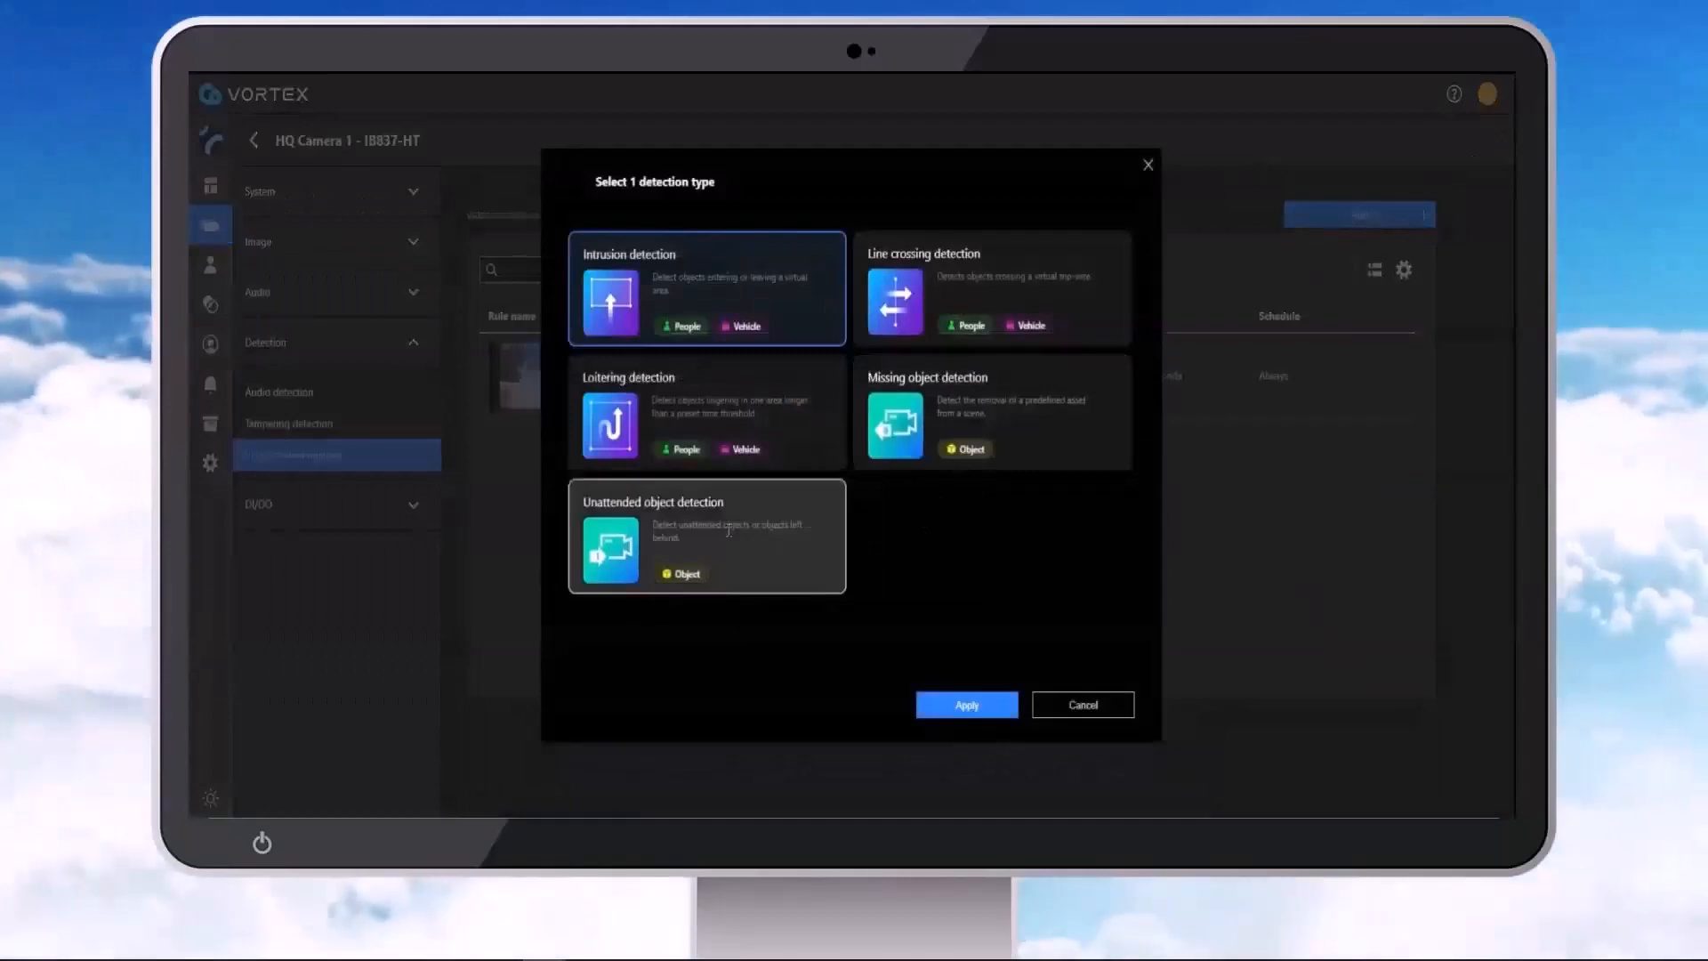
click(964, 705)
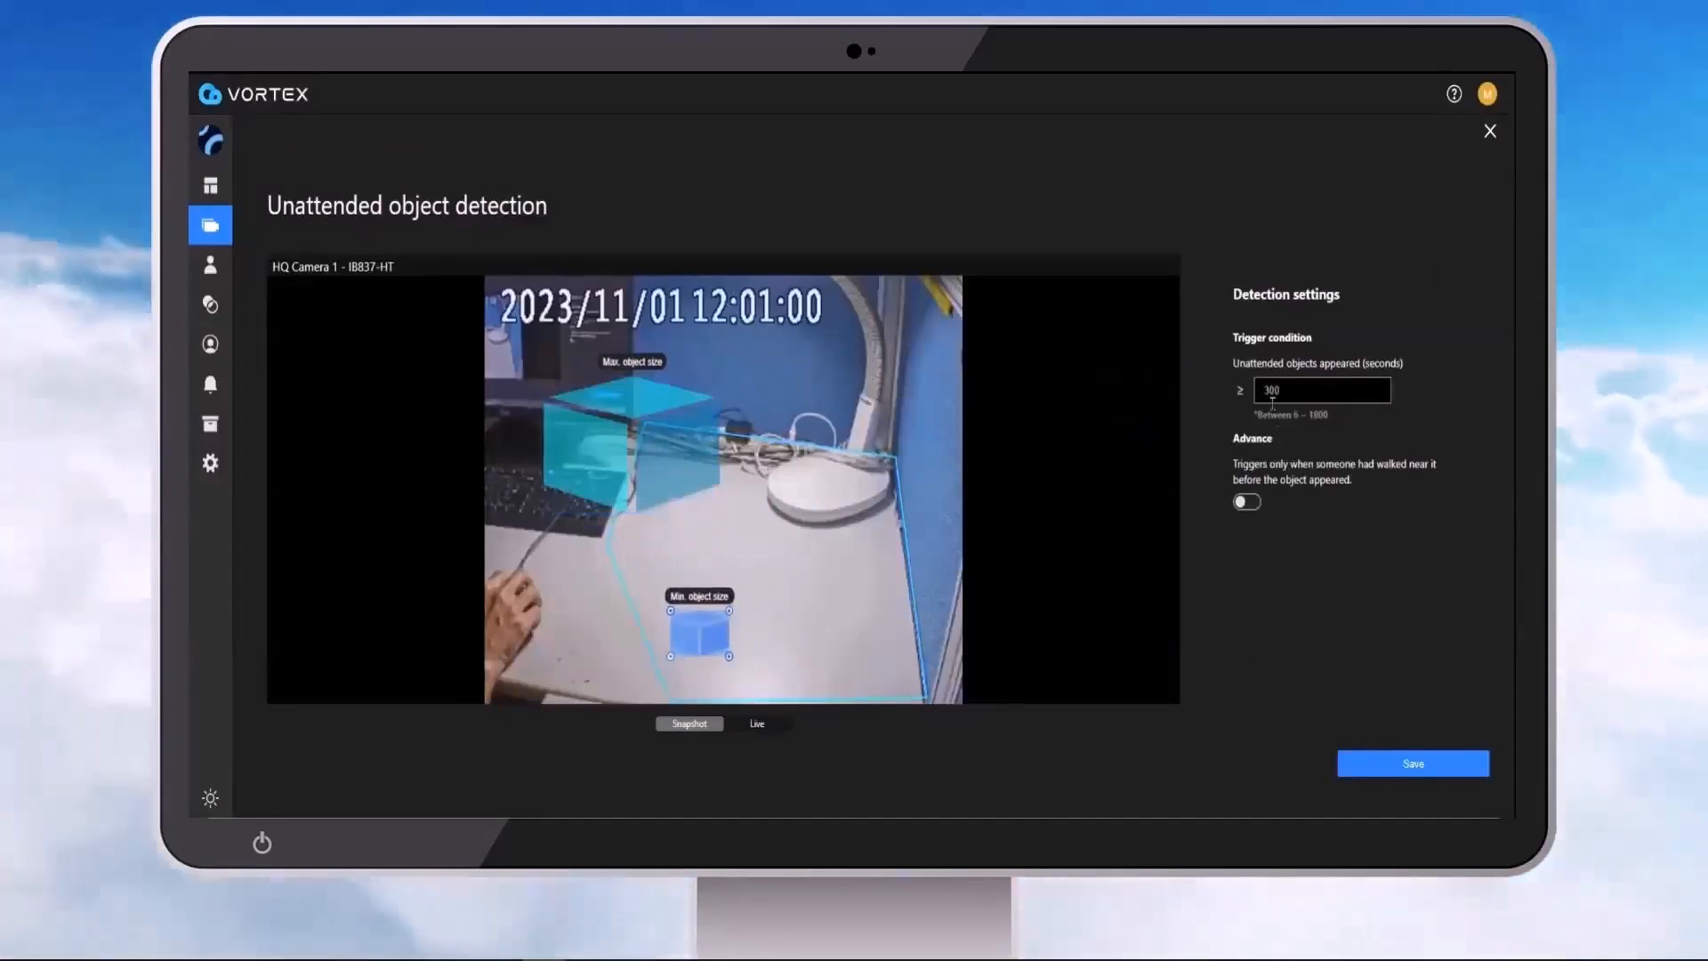
triple_click(1322, 389)
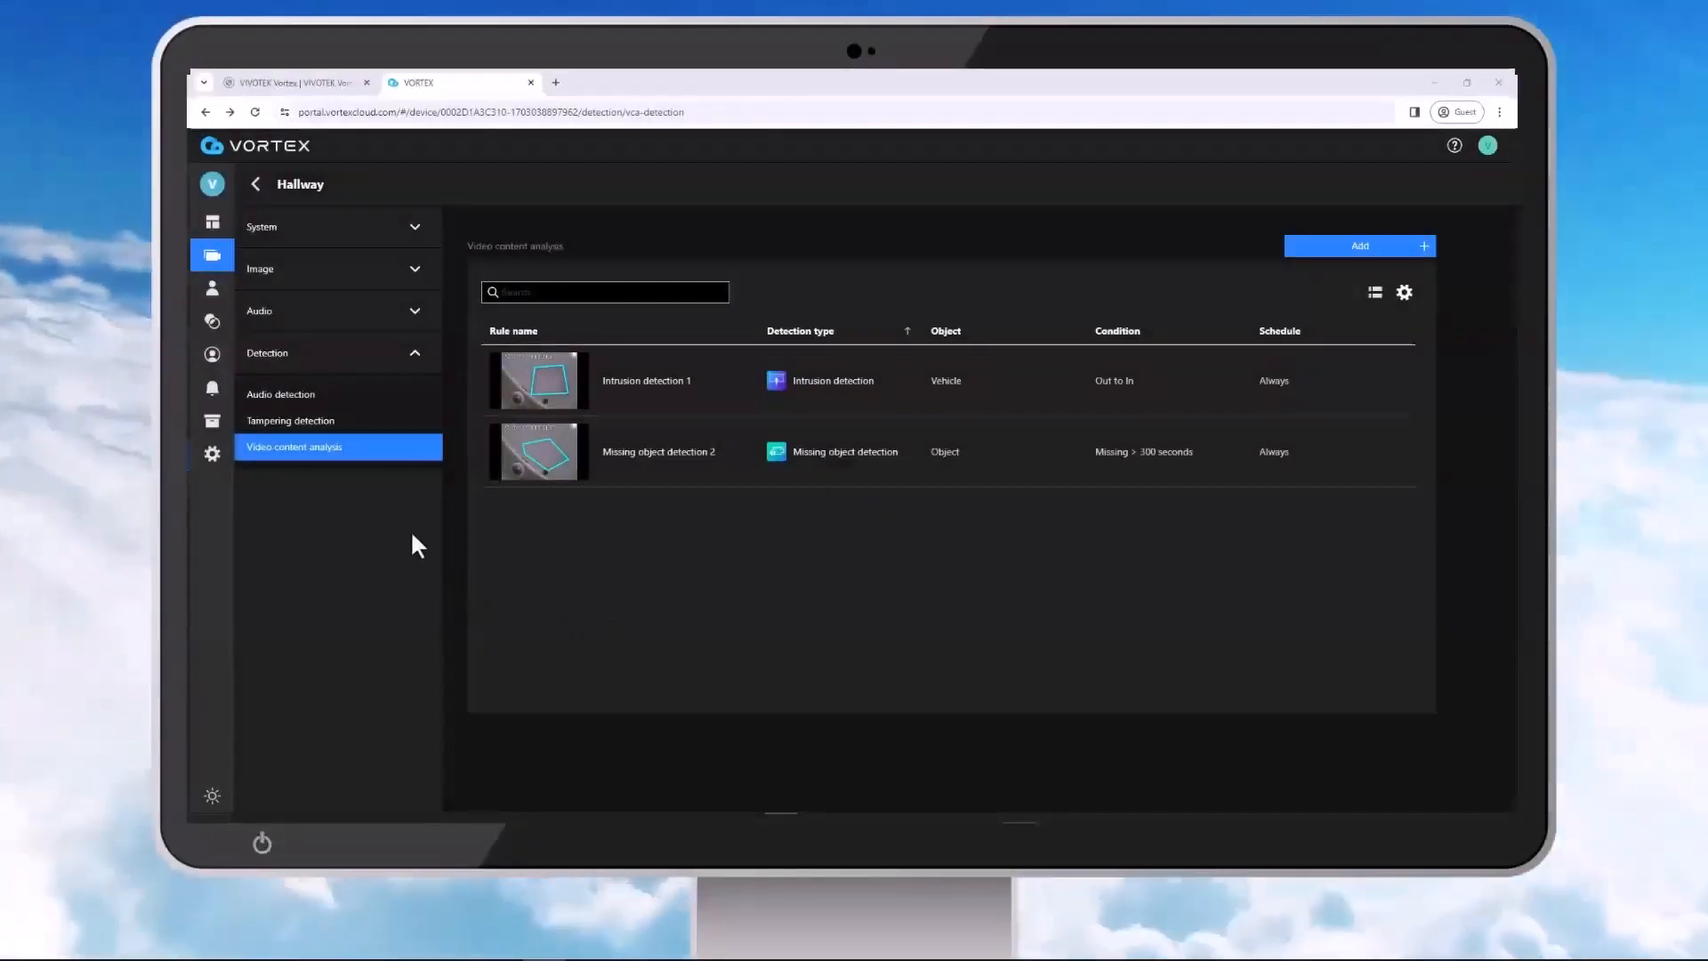
Add a reseller to the organization under System > Reseller management
click(256, 453)
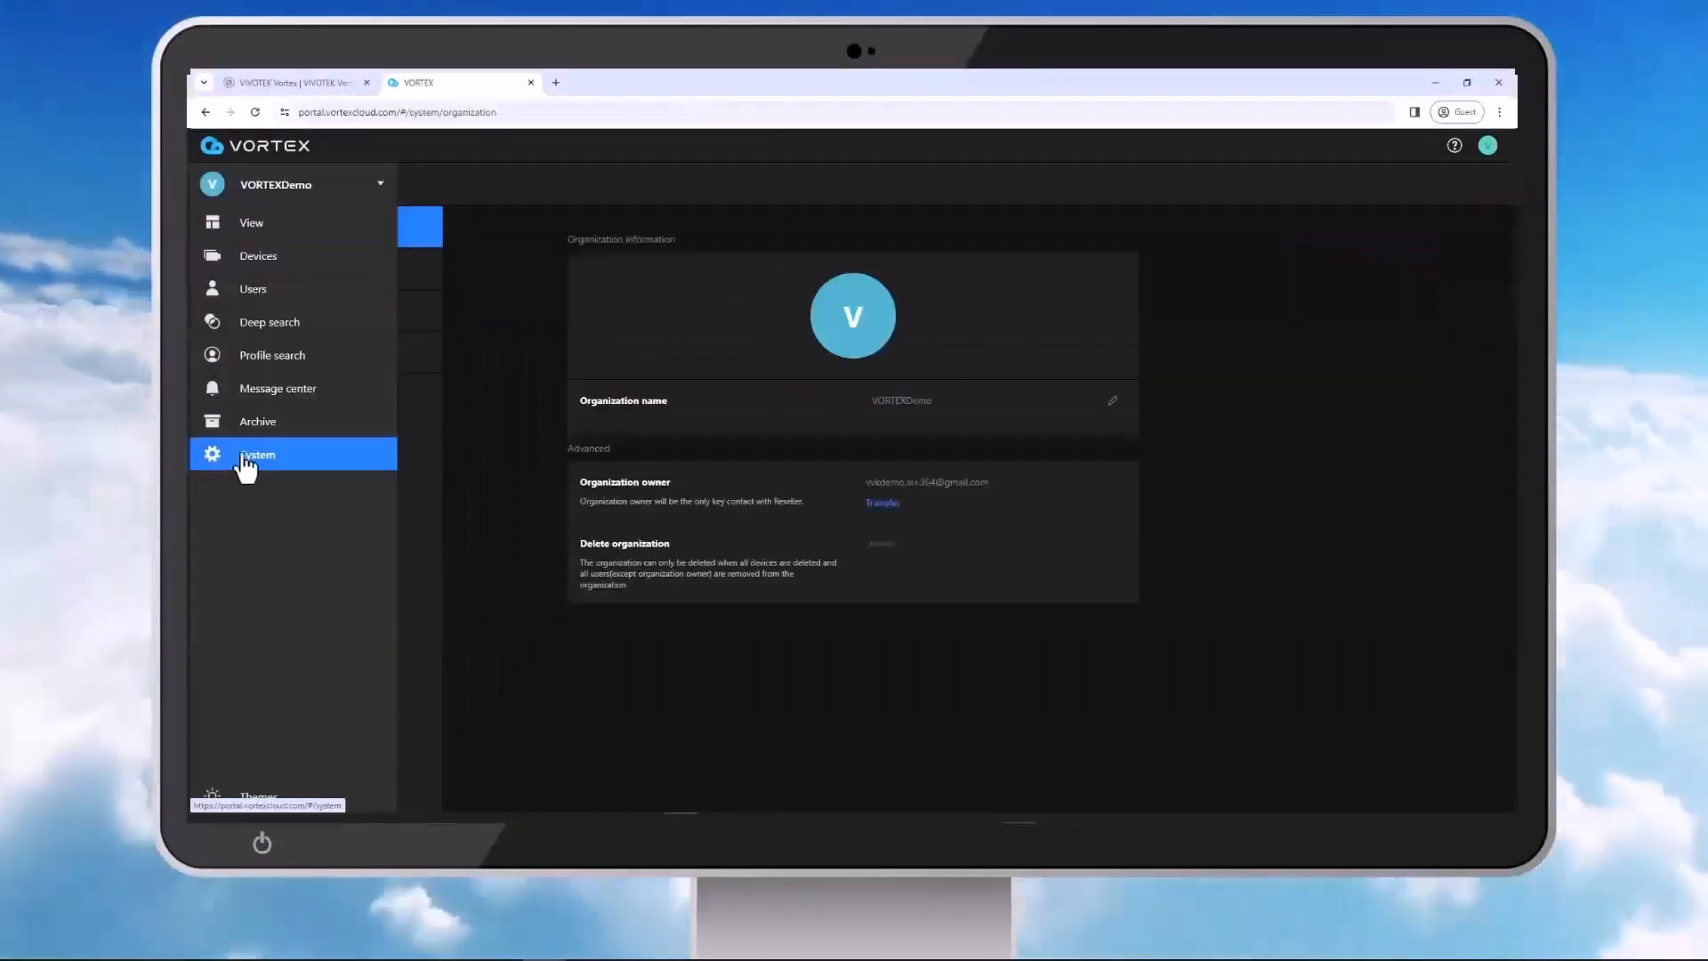
click(258, 454)
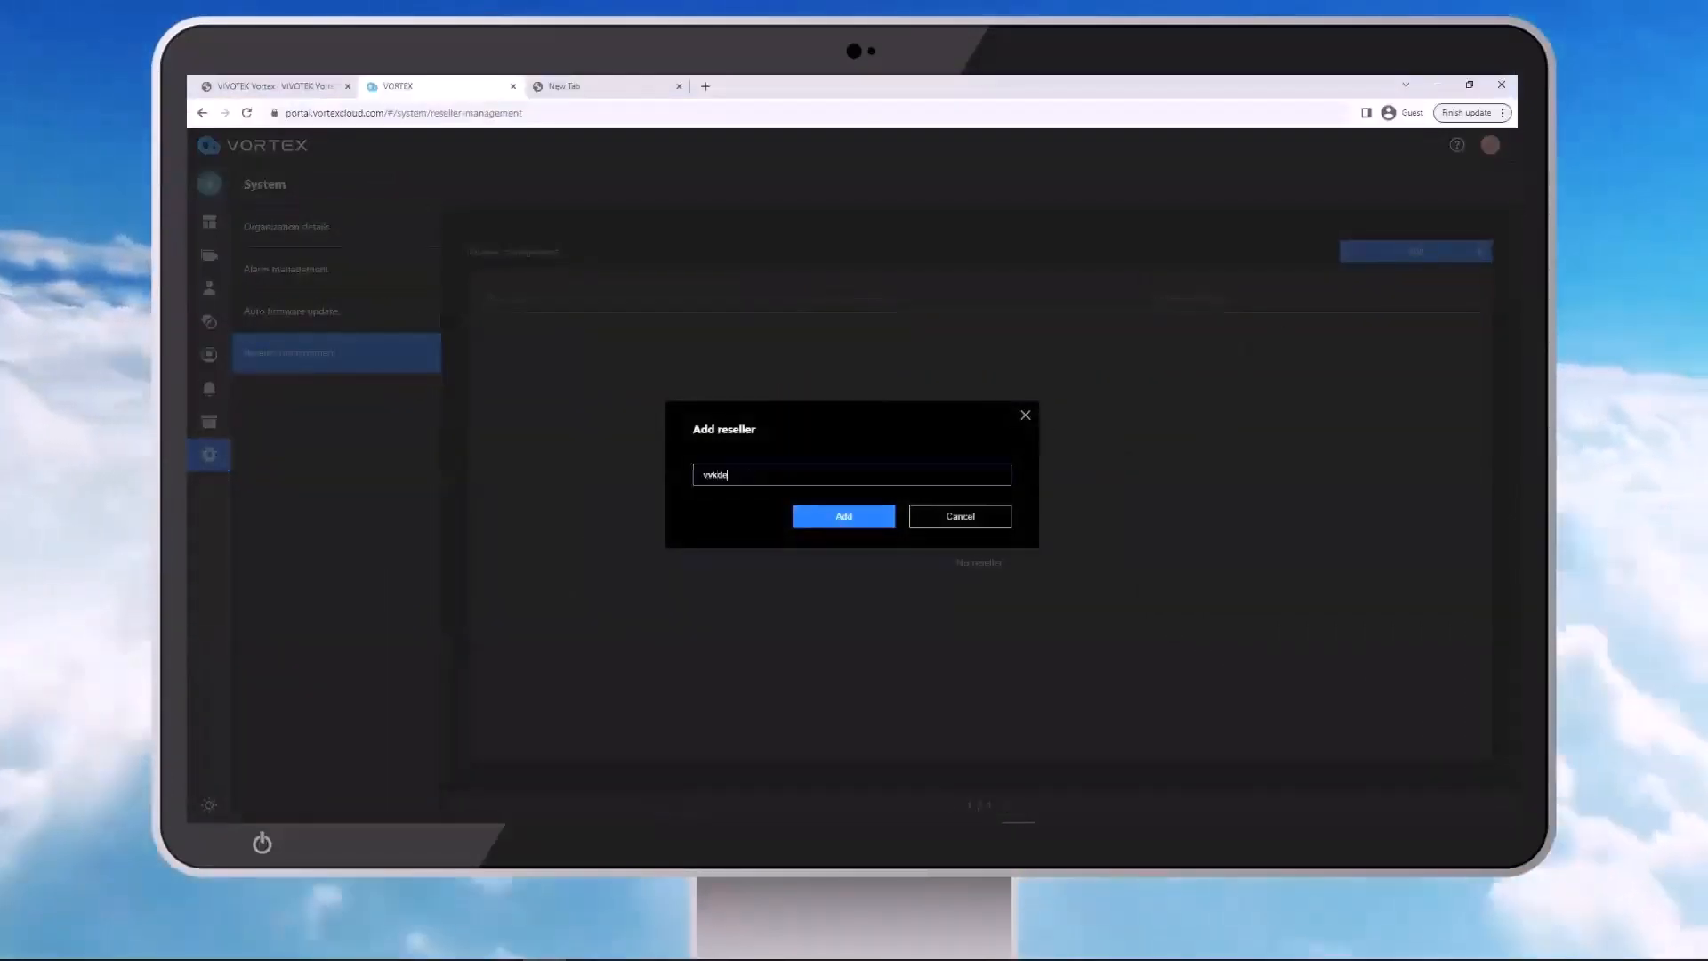
click(841, 516)
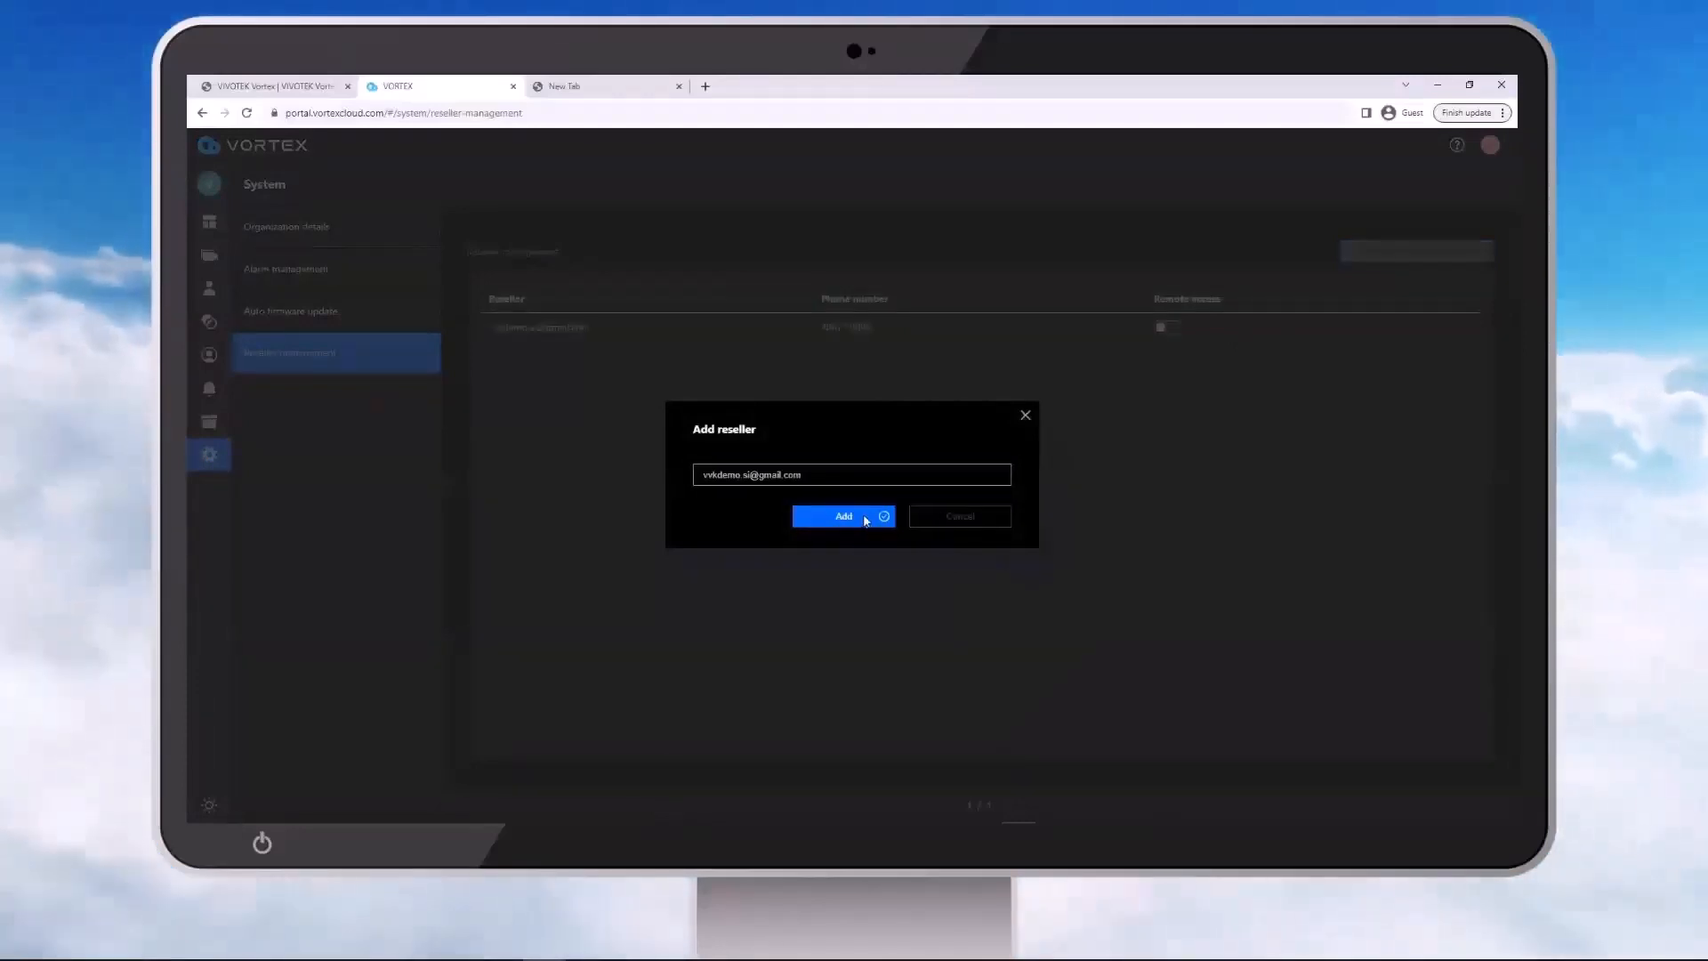
click(842, 516)
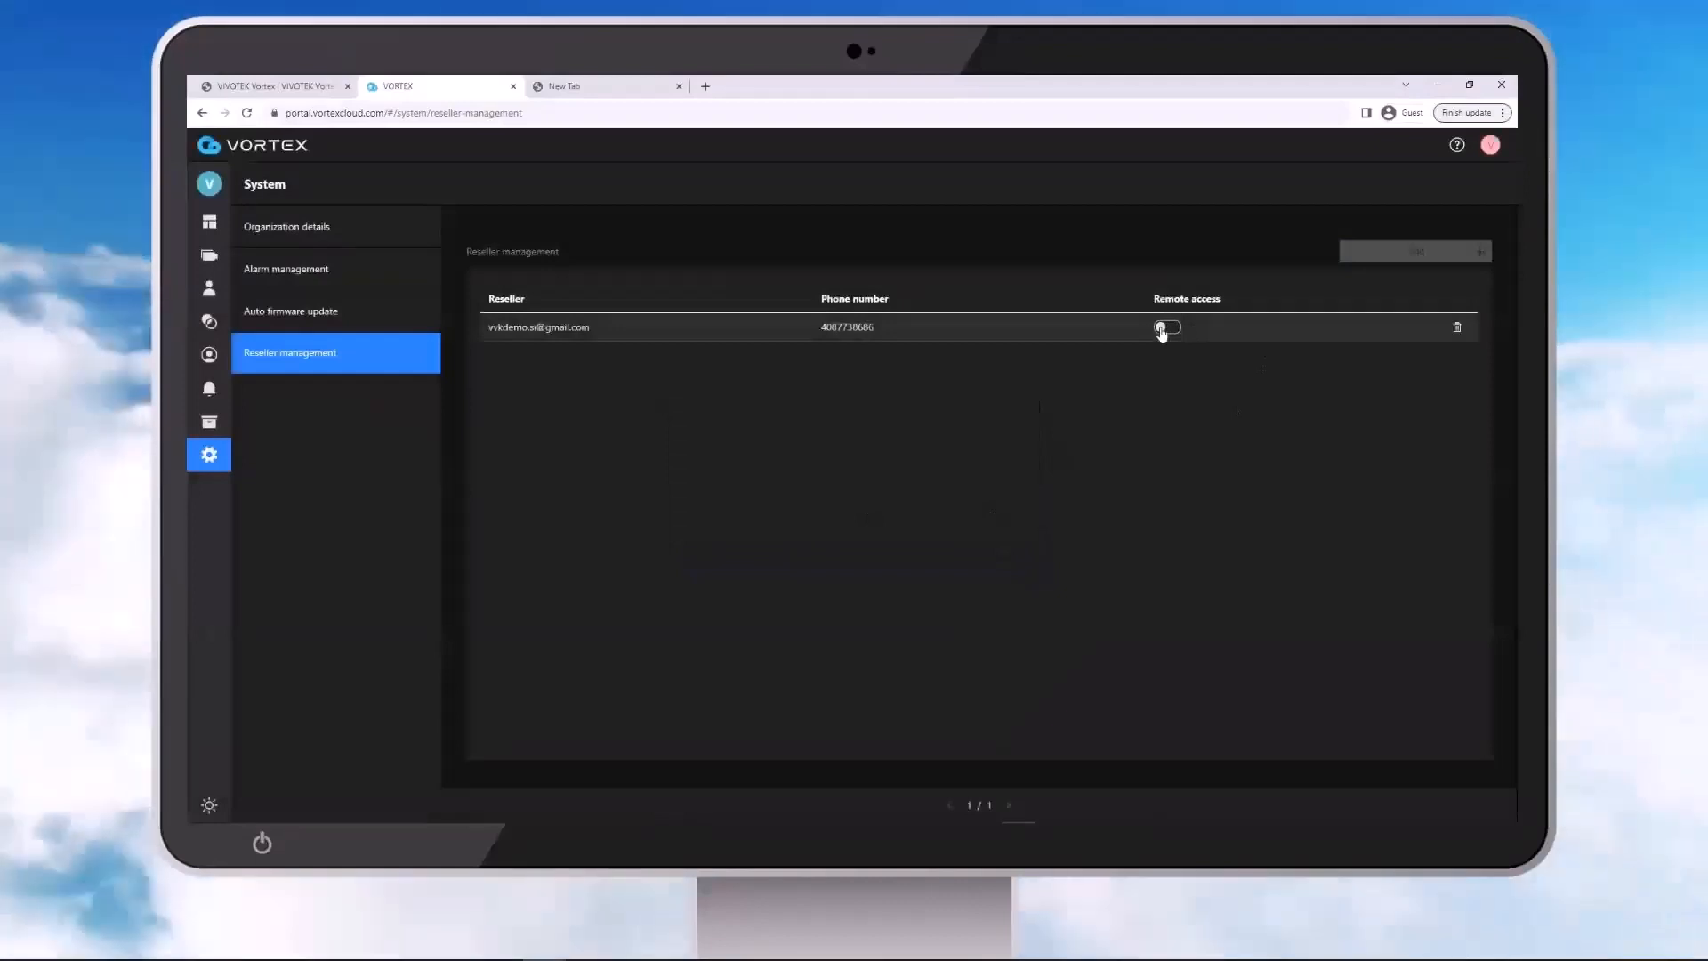
Turn on remote access for the reseller and confirm Allow
click(1167, 328)
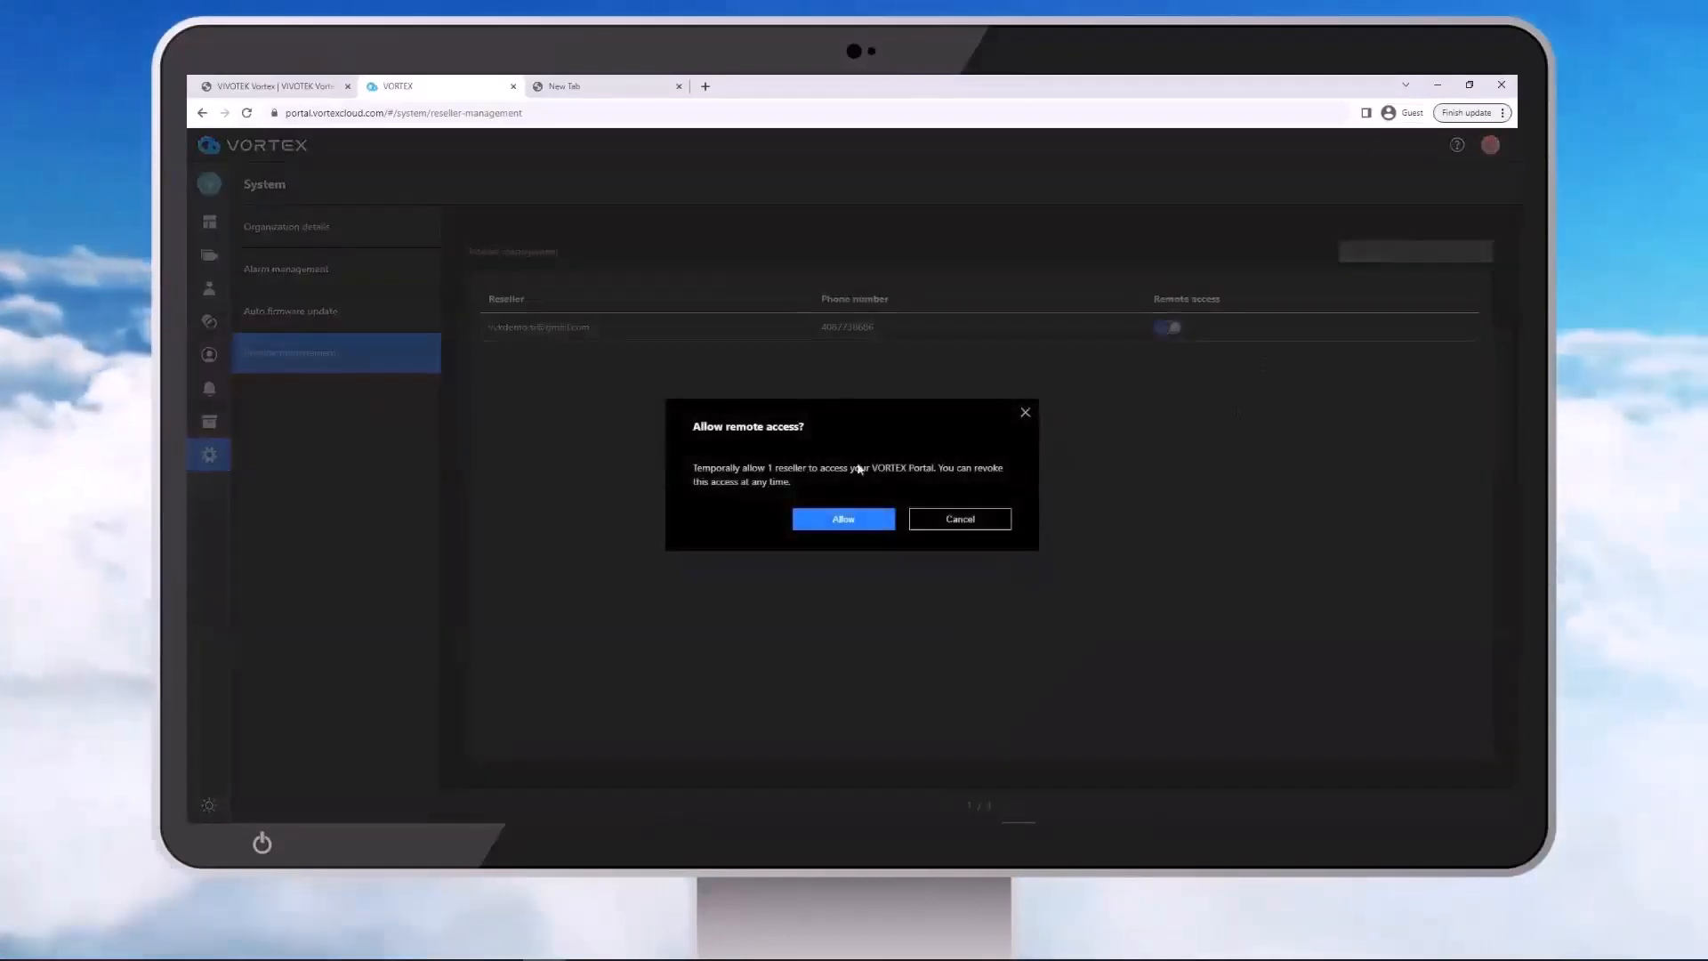
click(841, 517)
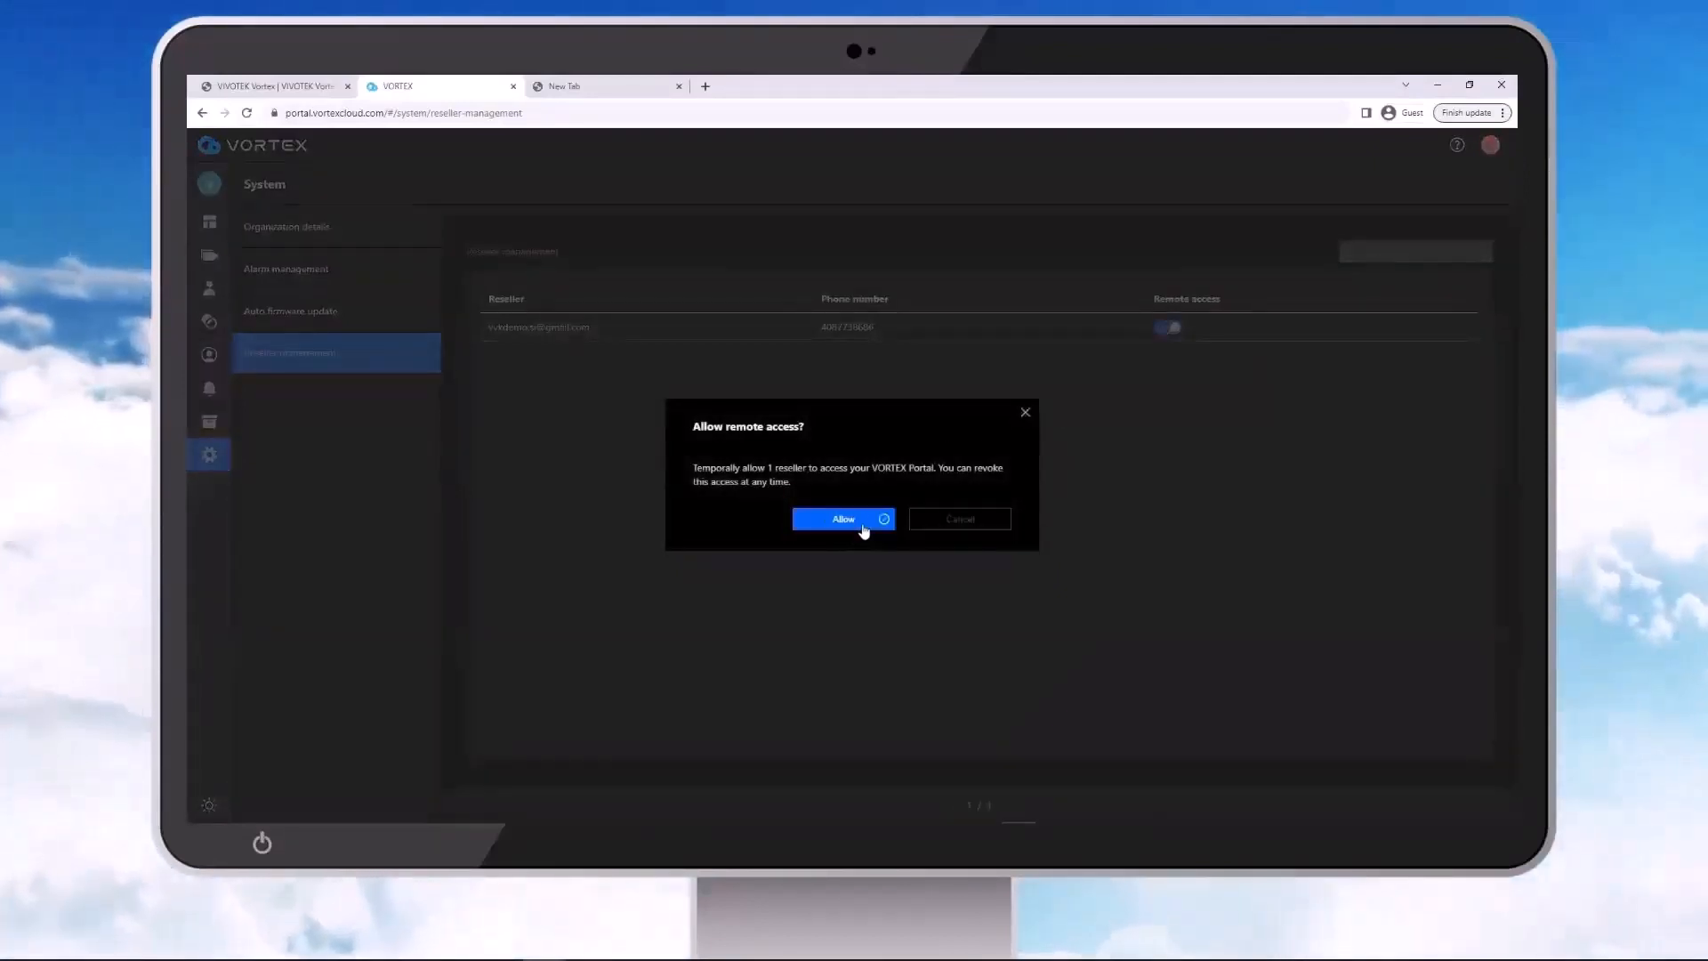
click(841, 517)
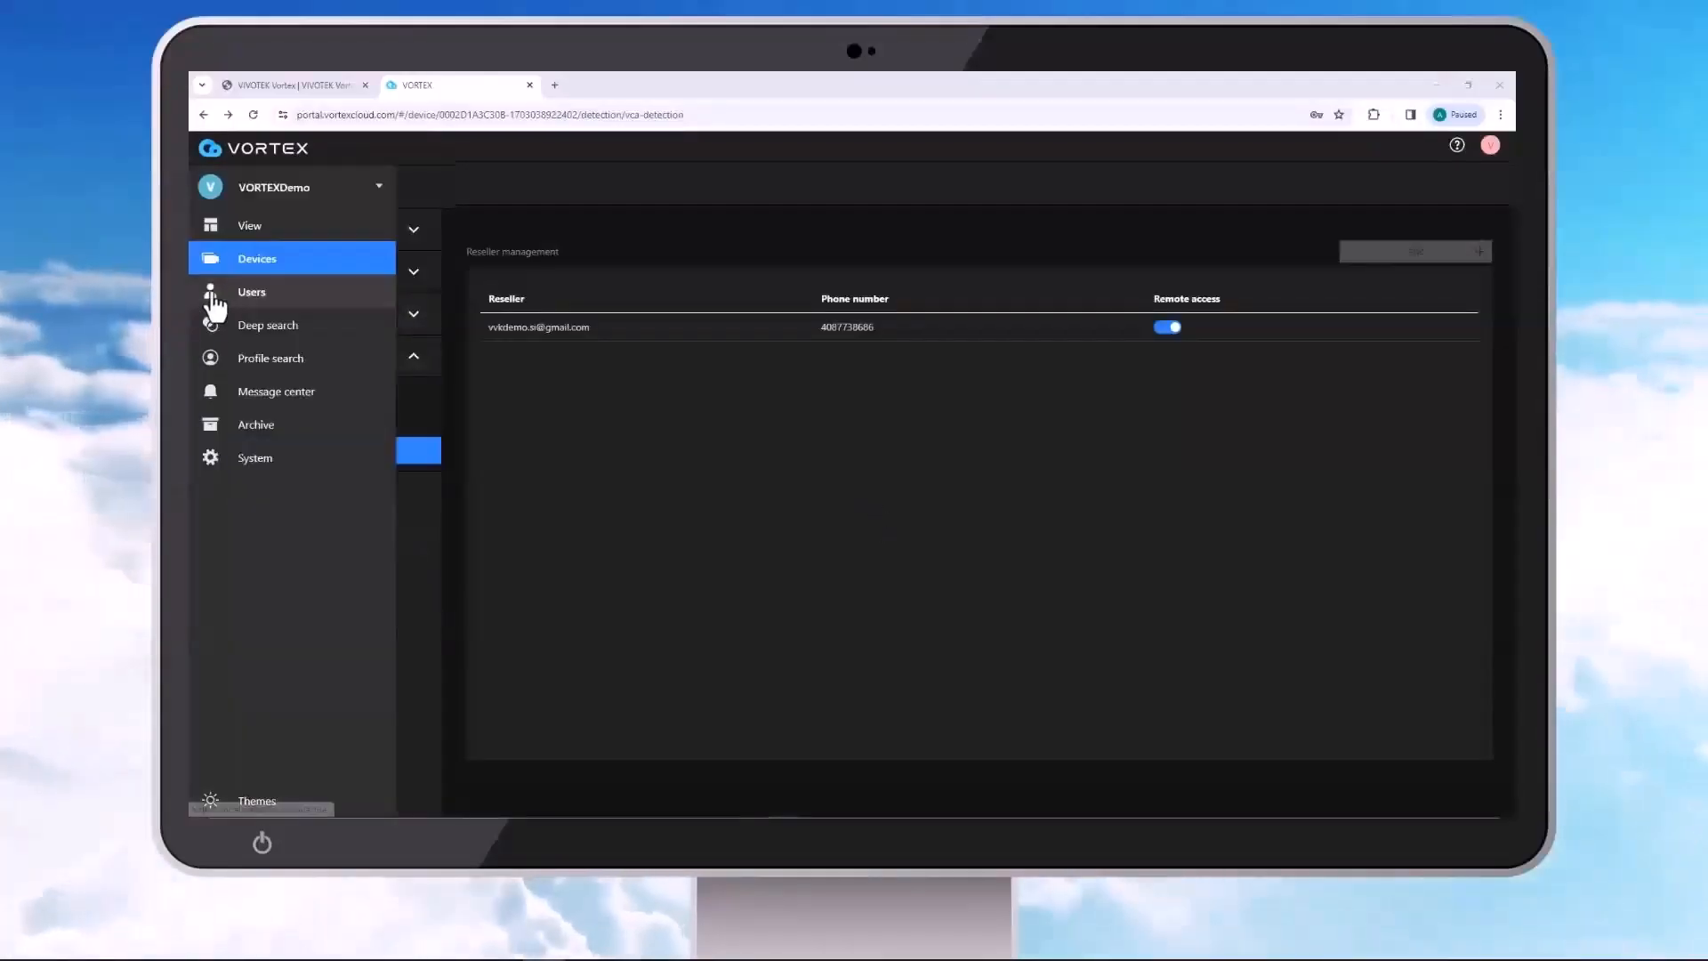
click(251, 290)
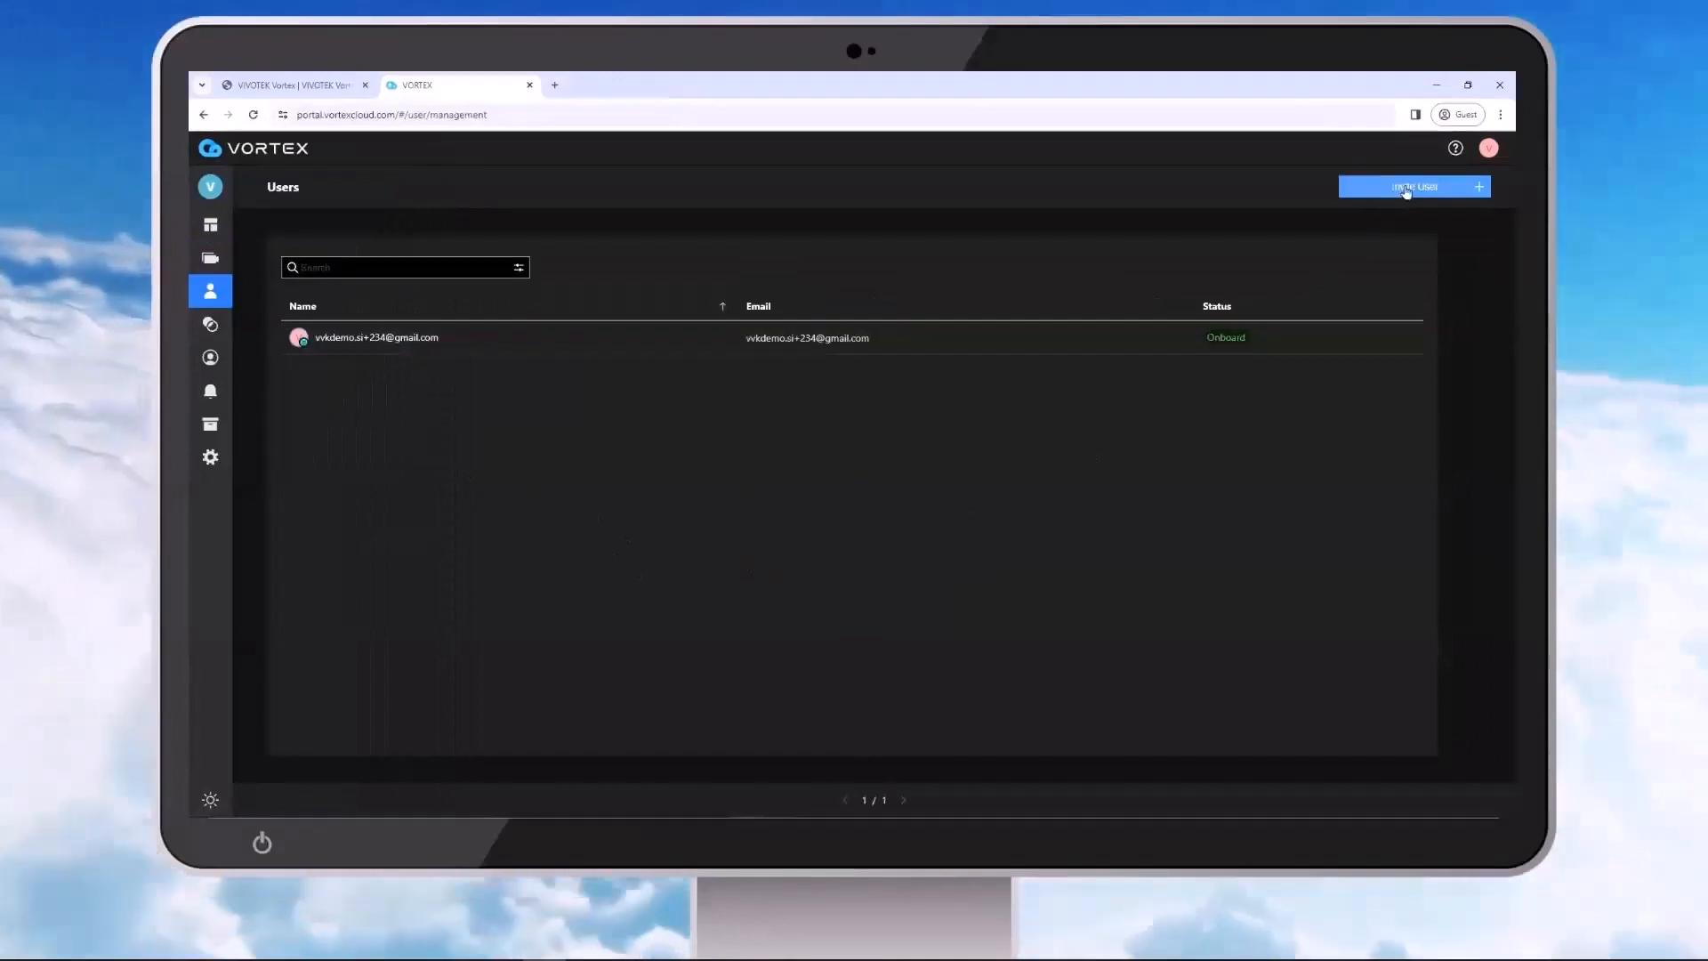
click(1412, 187)
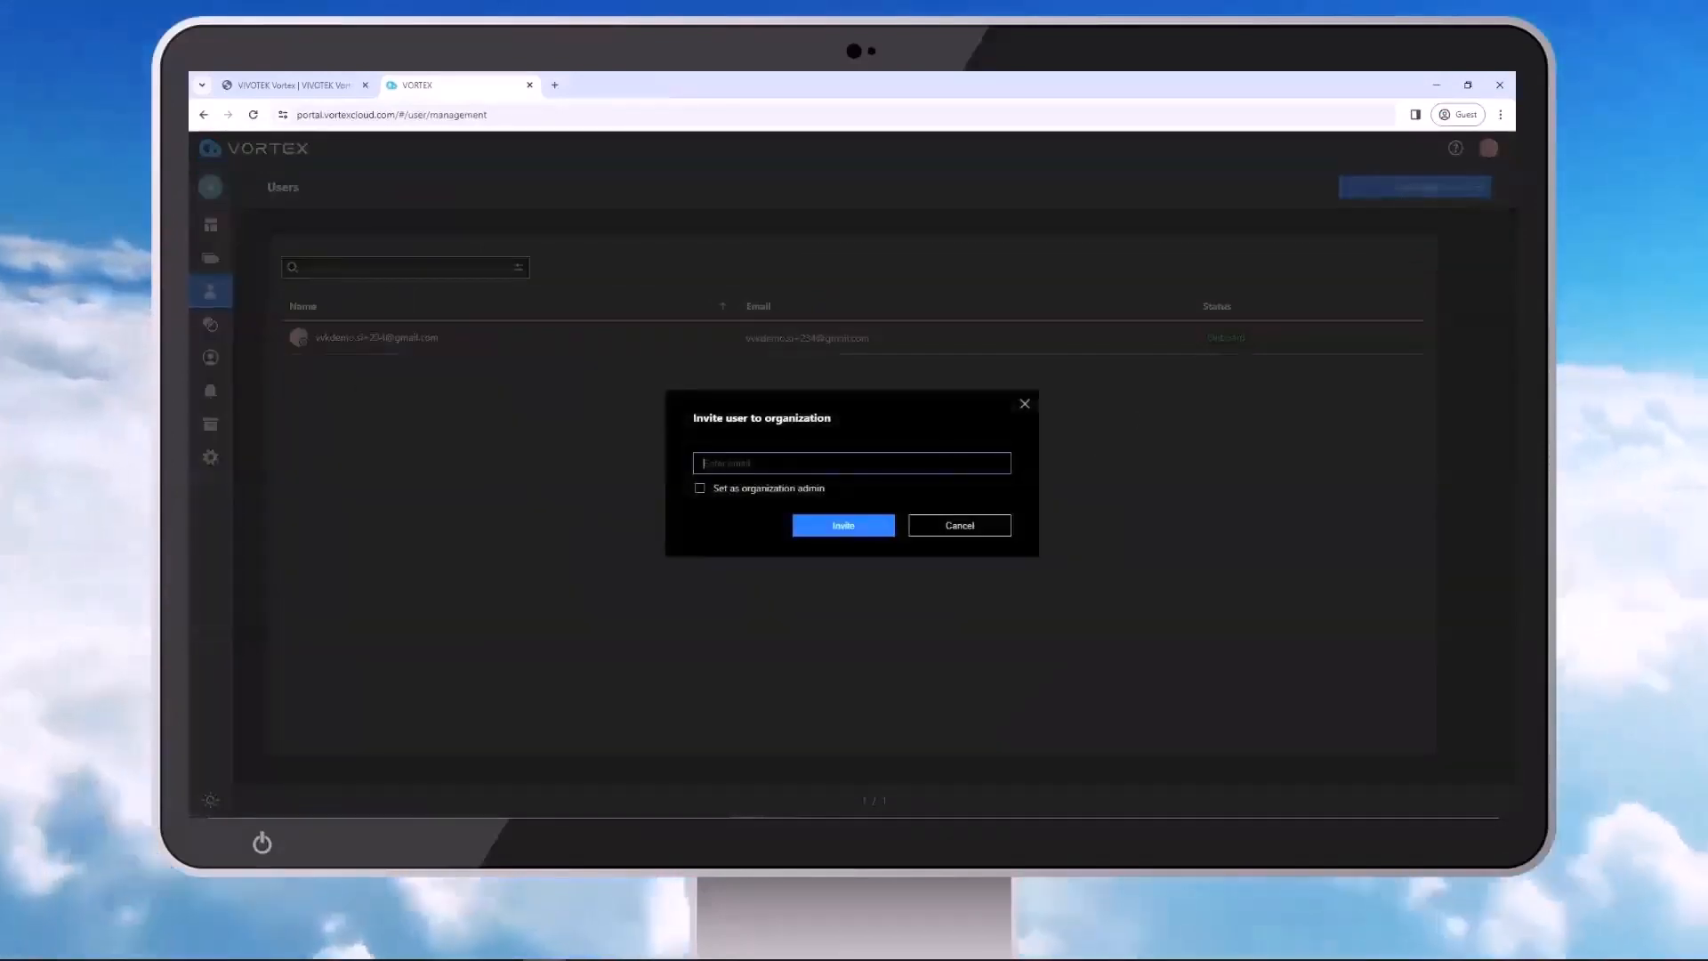
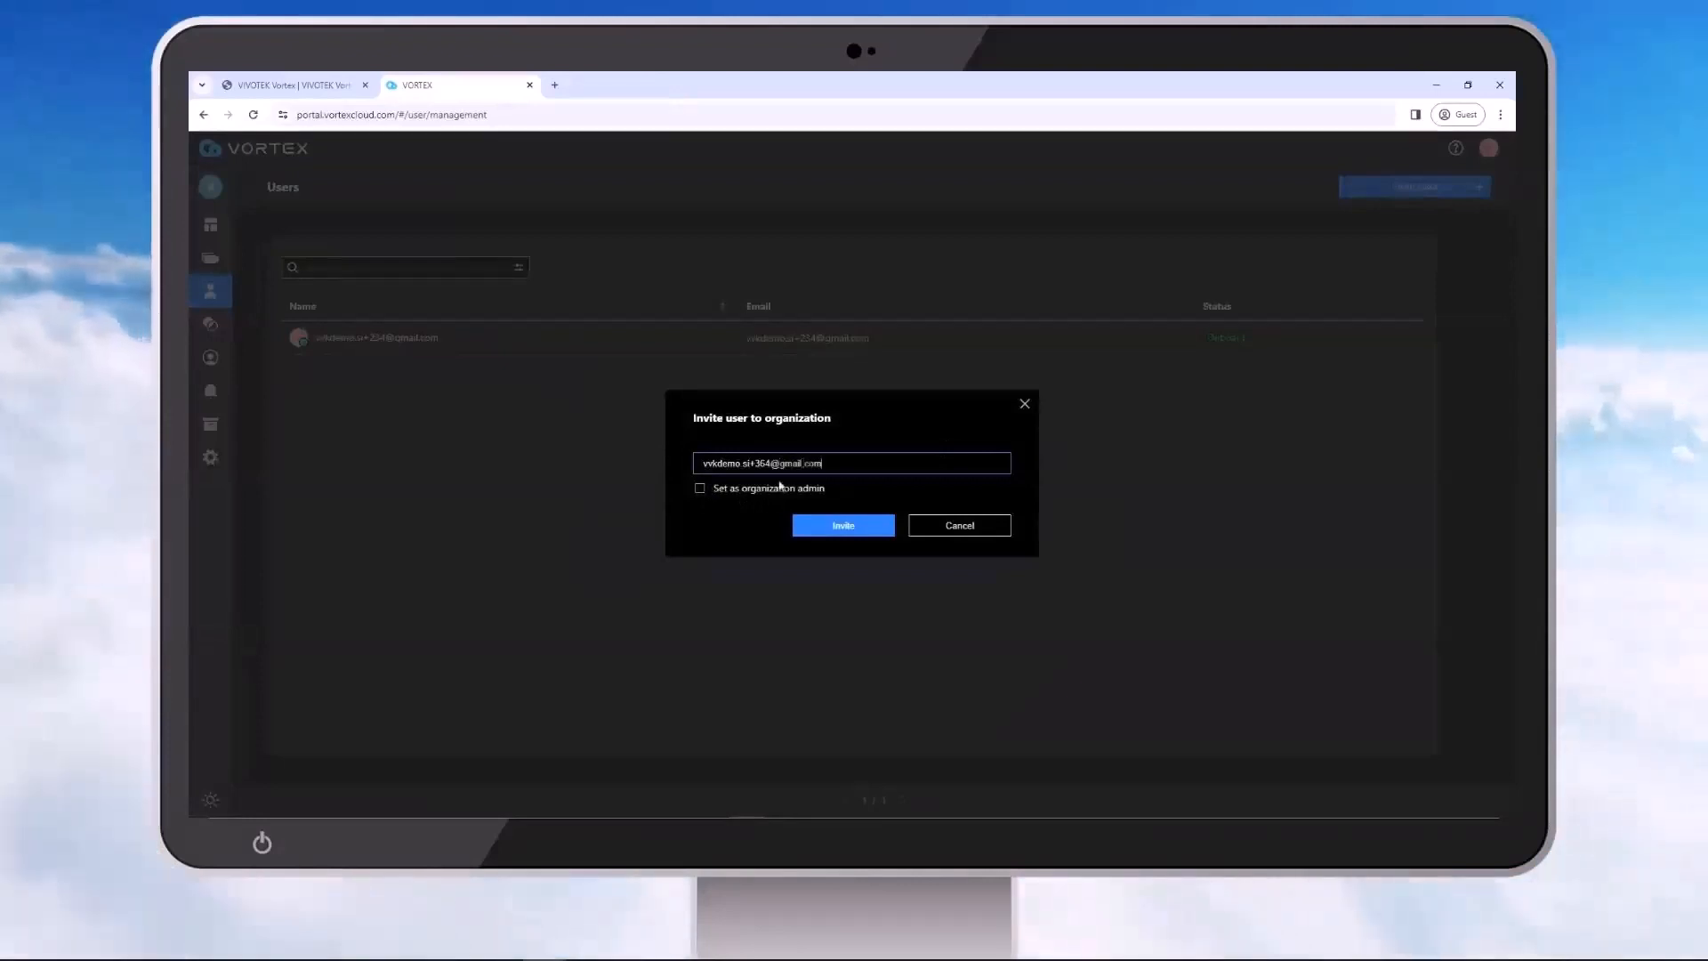
click(842, 525)
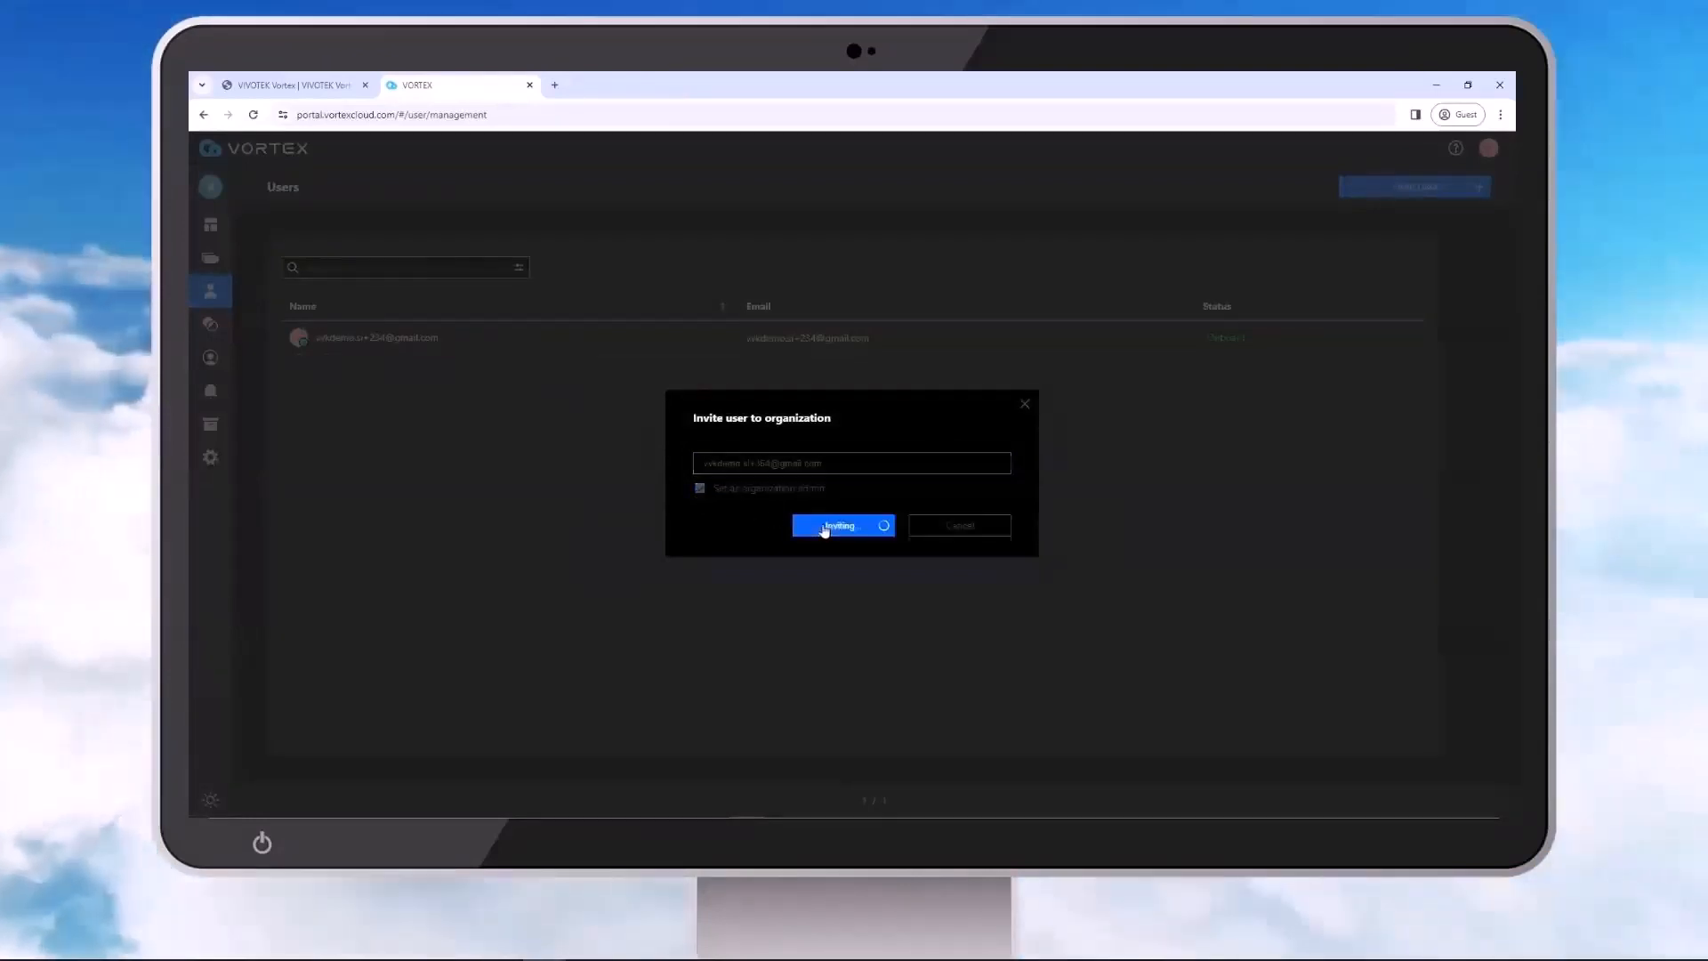
click(841, 524)
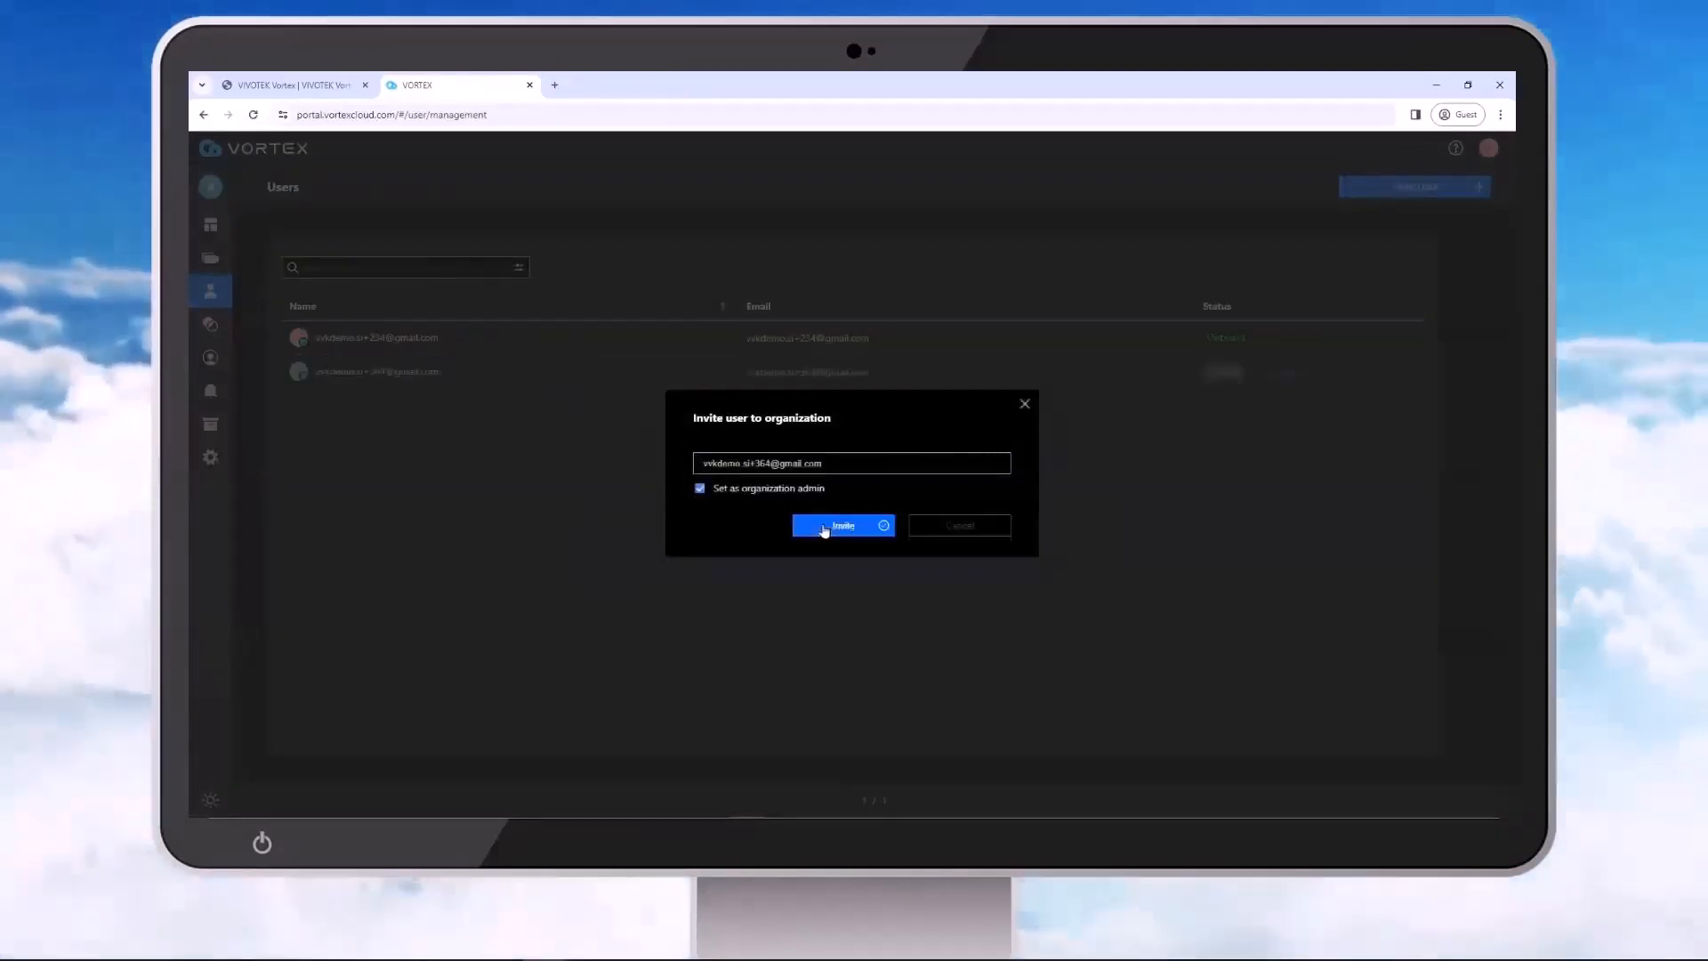
click(840, 525)
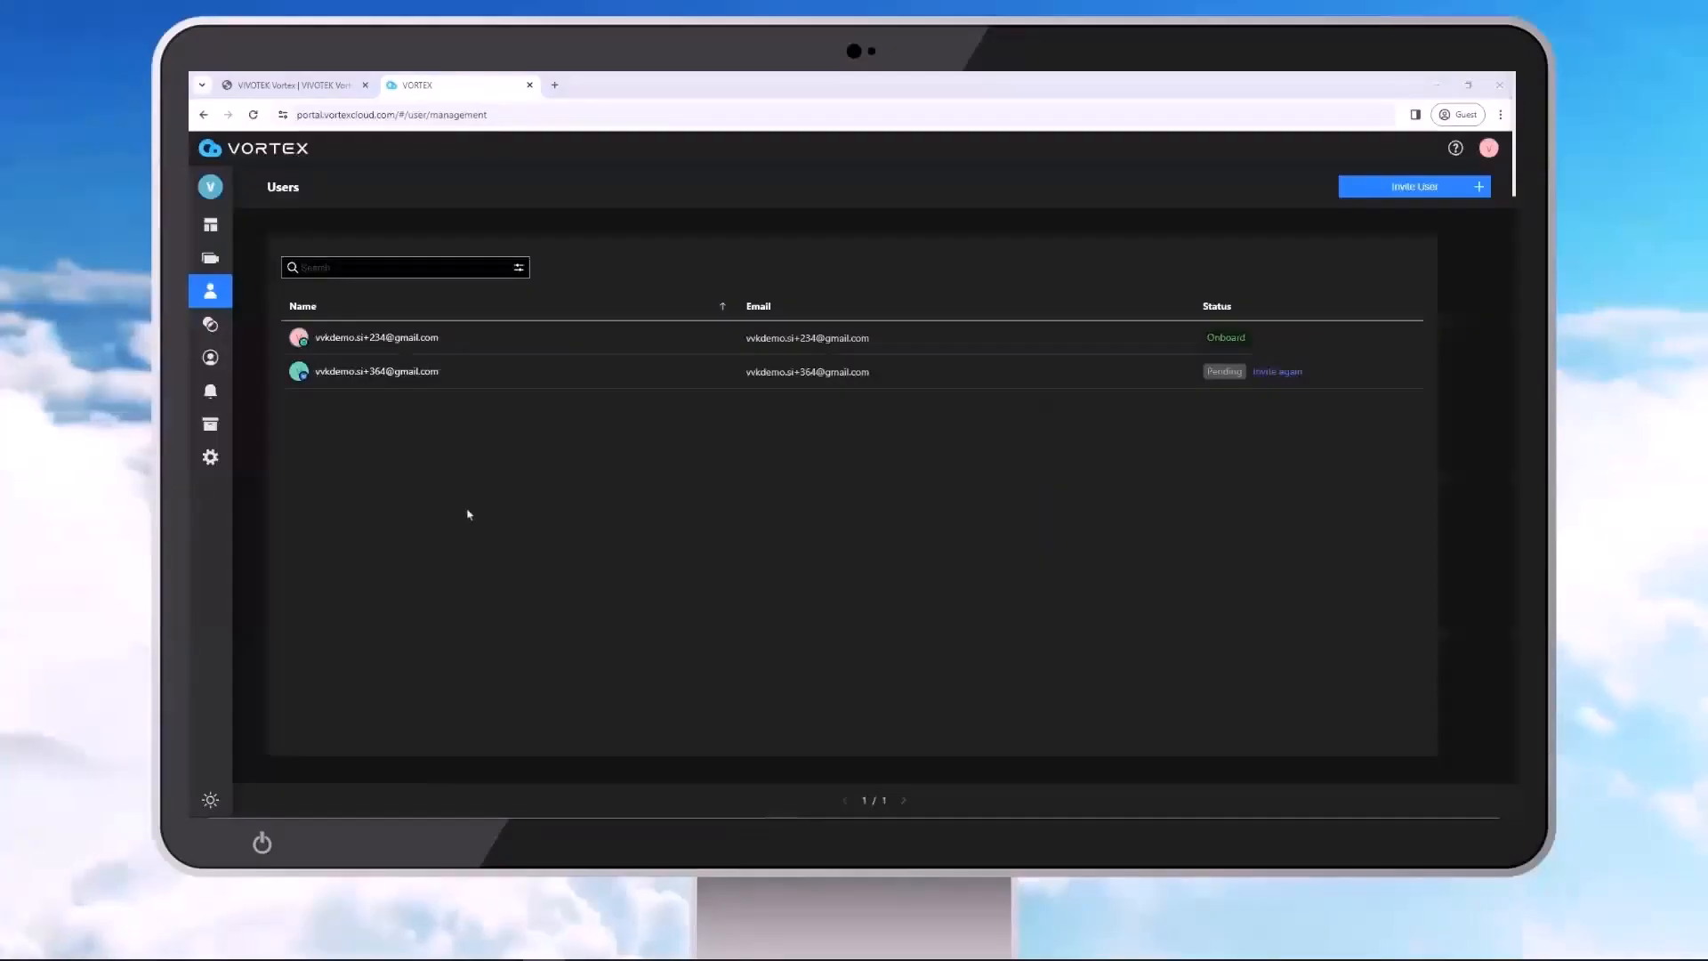
mouse_move(347, 474)
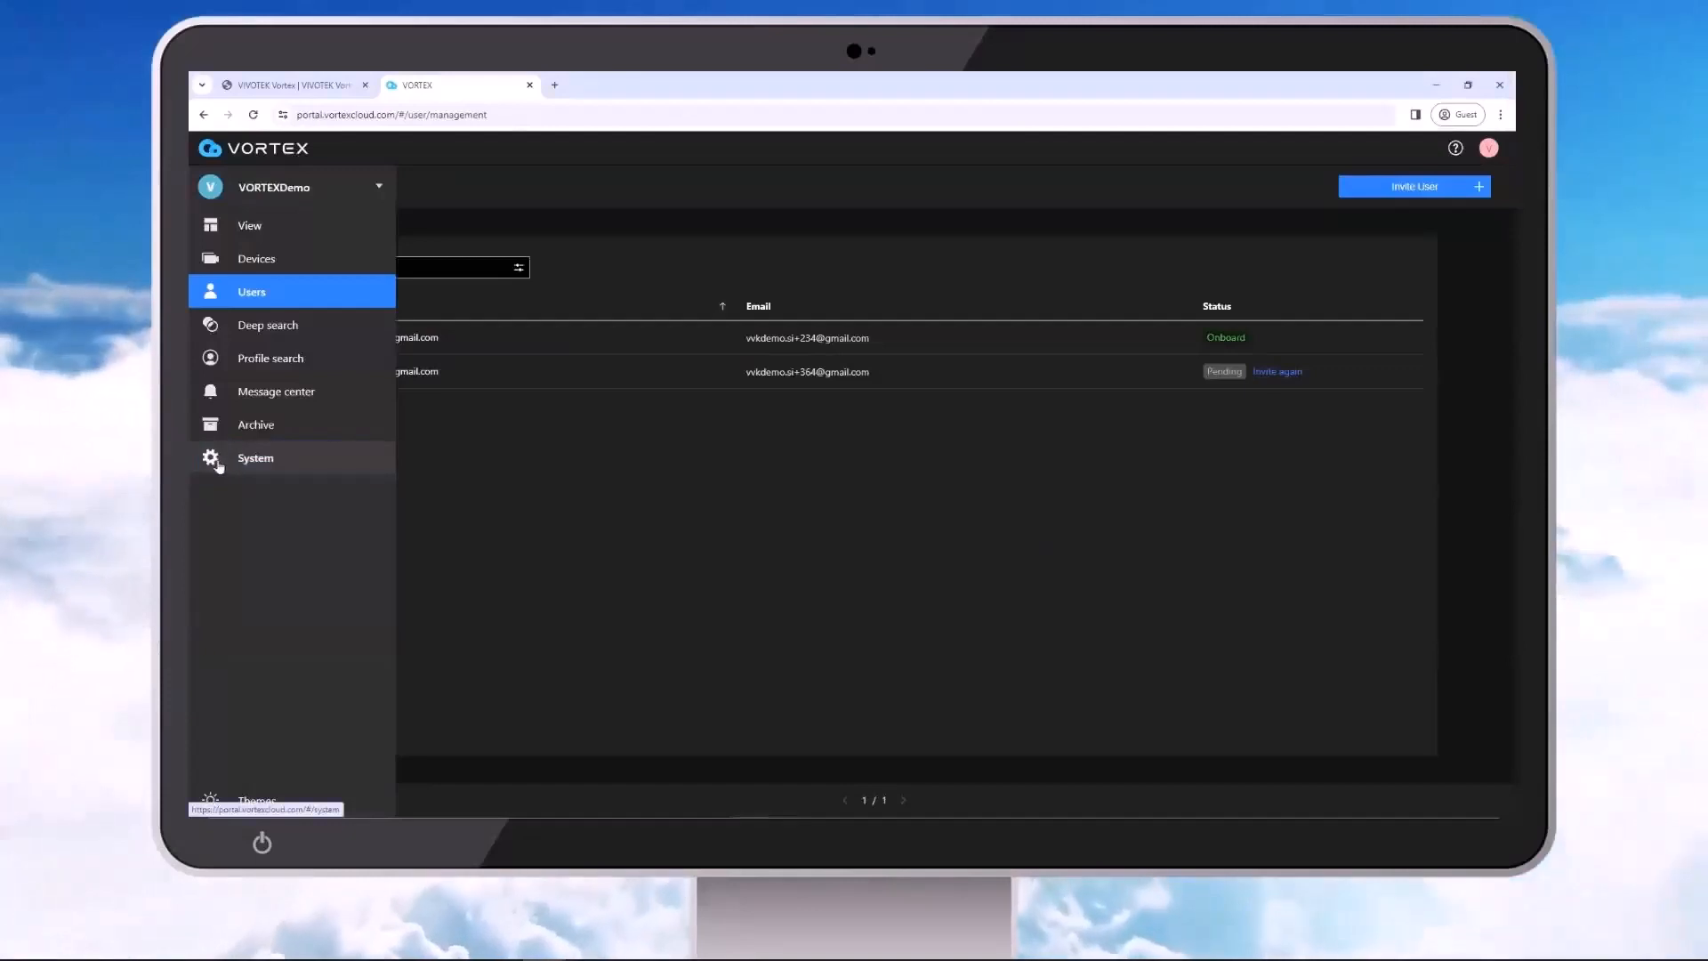
Transfer VORTEXDemo organization ownership to the invited admin and acknowledge the refresh
click(254, 458)
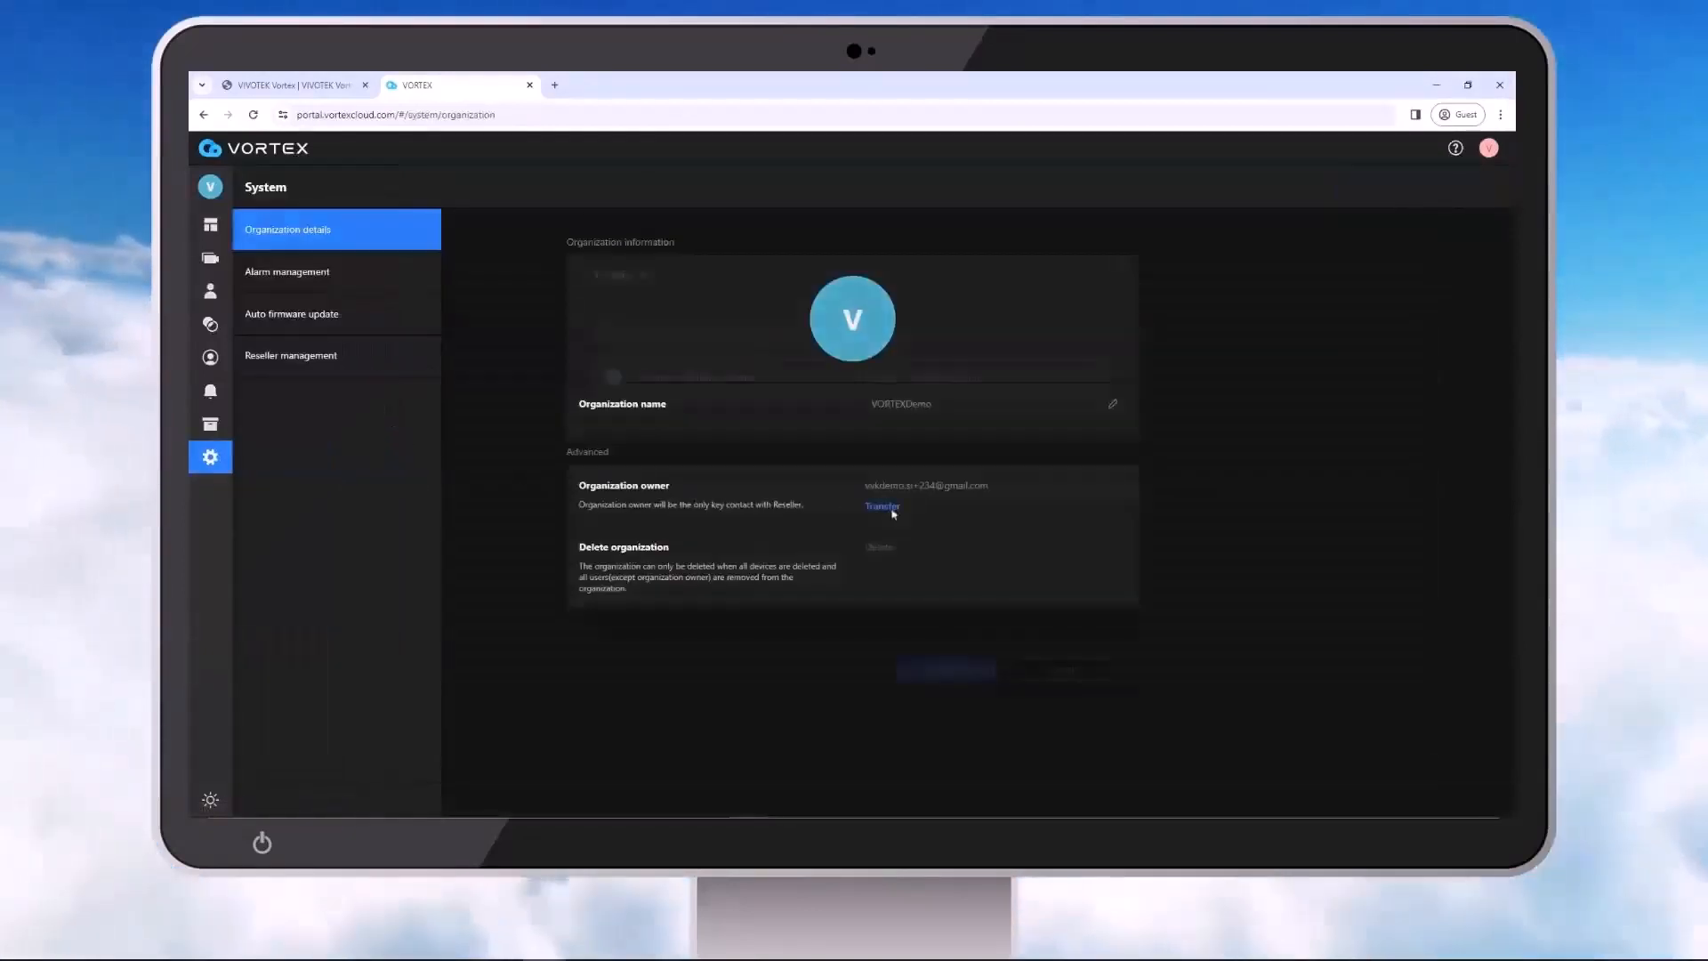
click(881, 506)
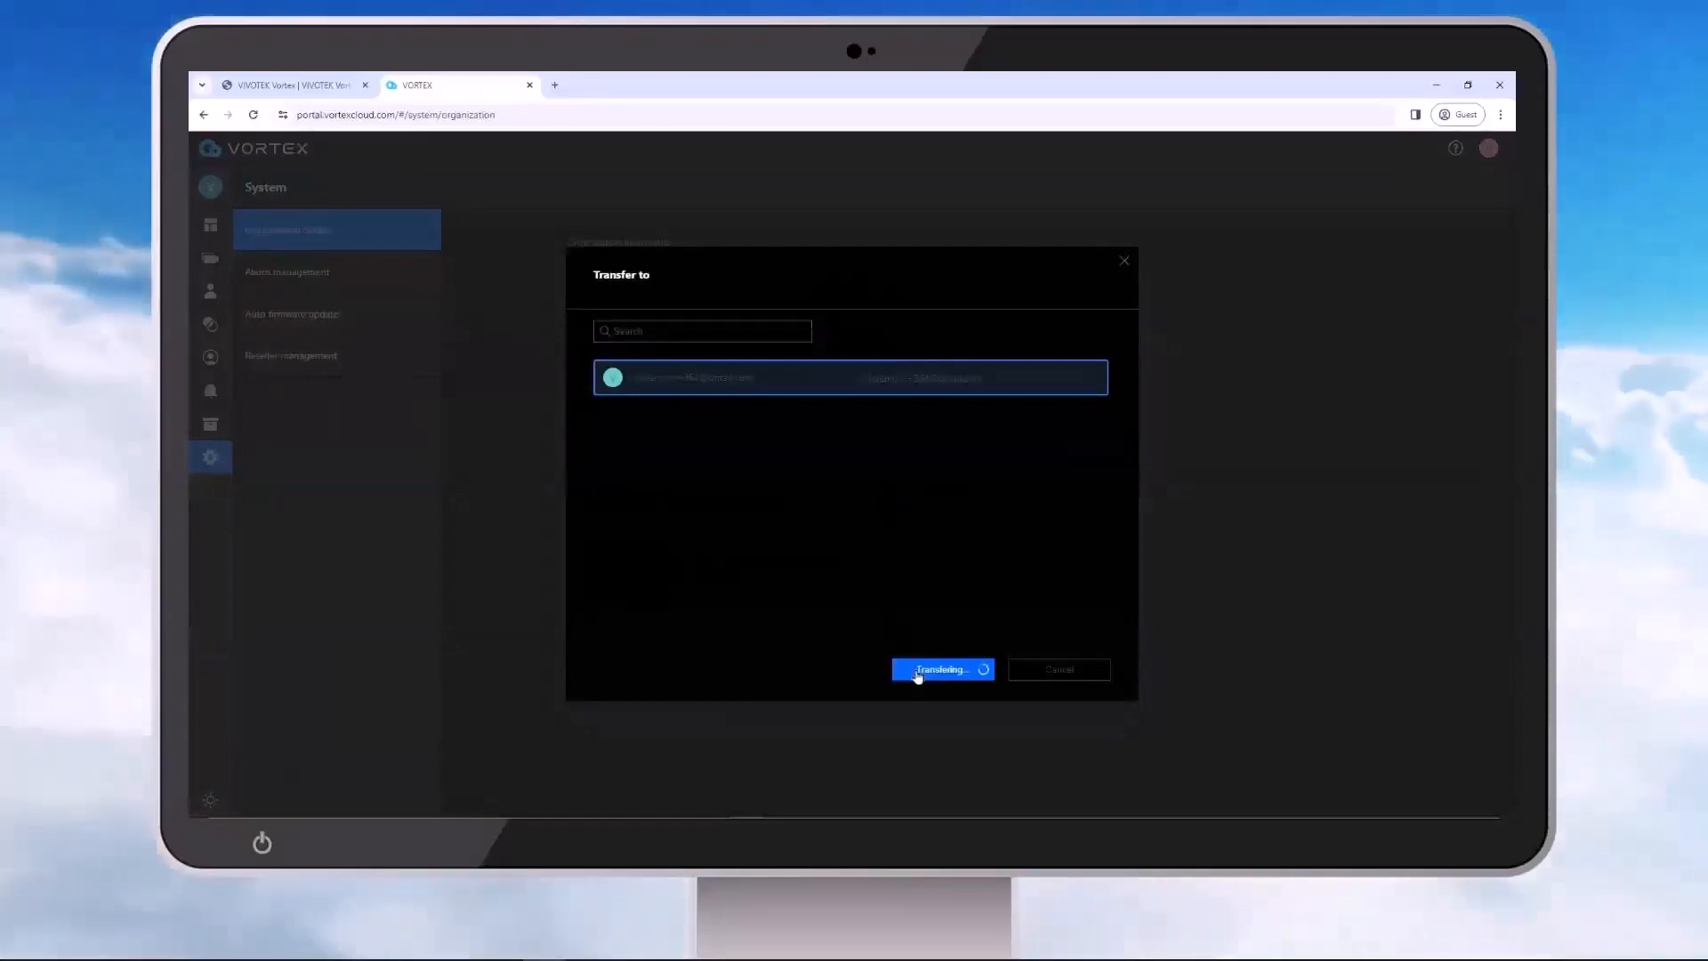
click(941, 669)
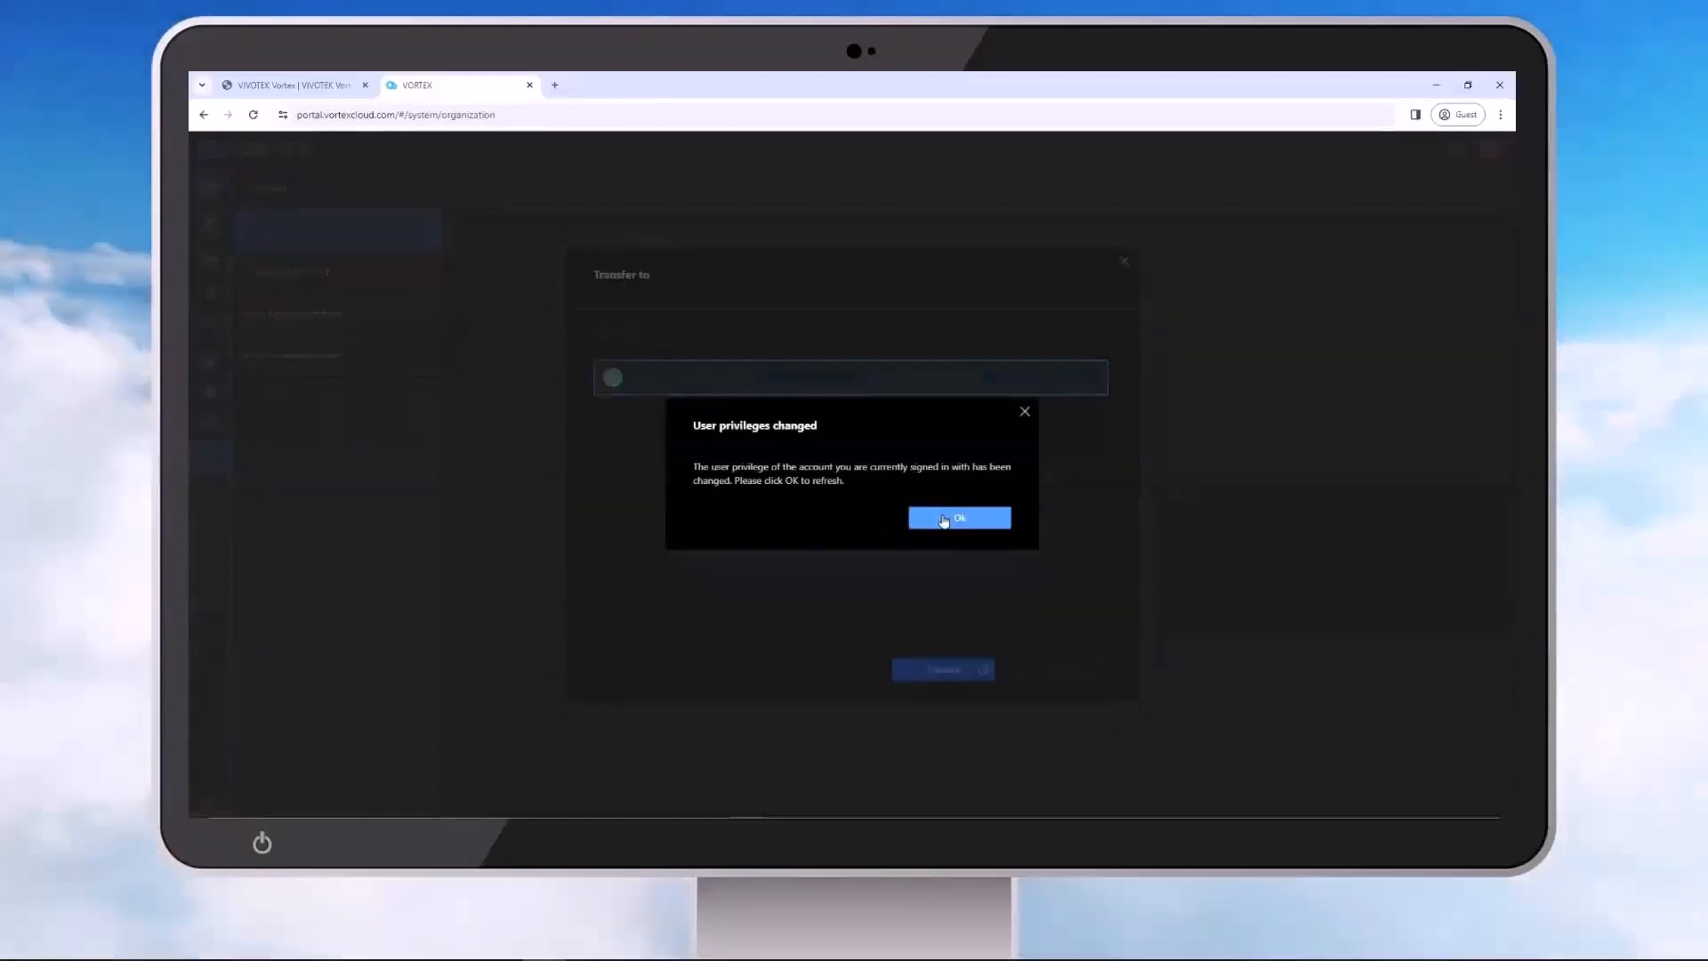
click(957, 518)
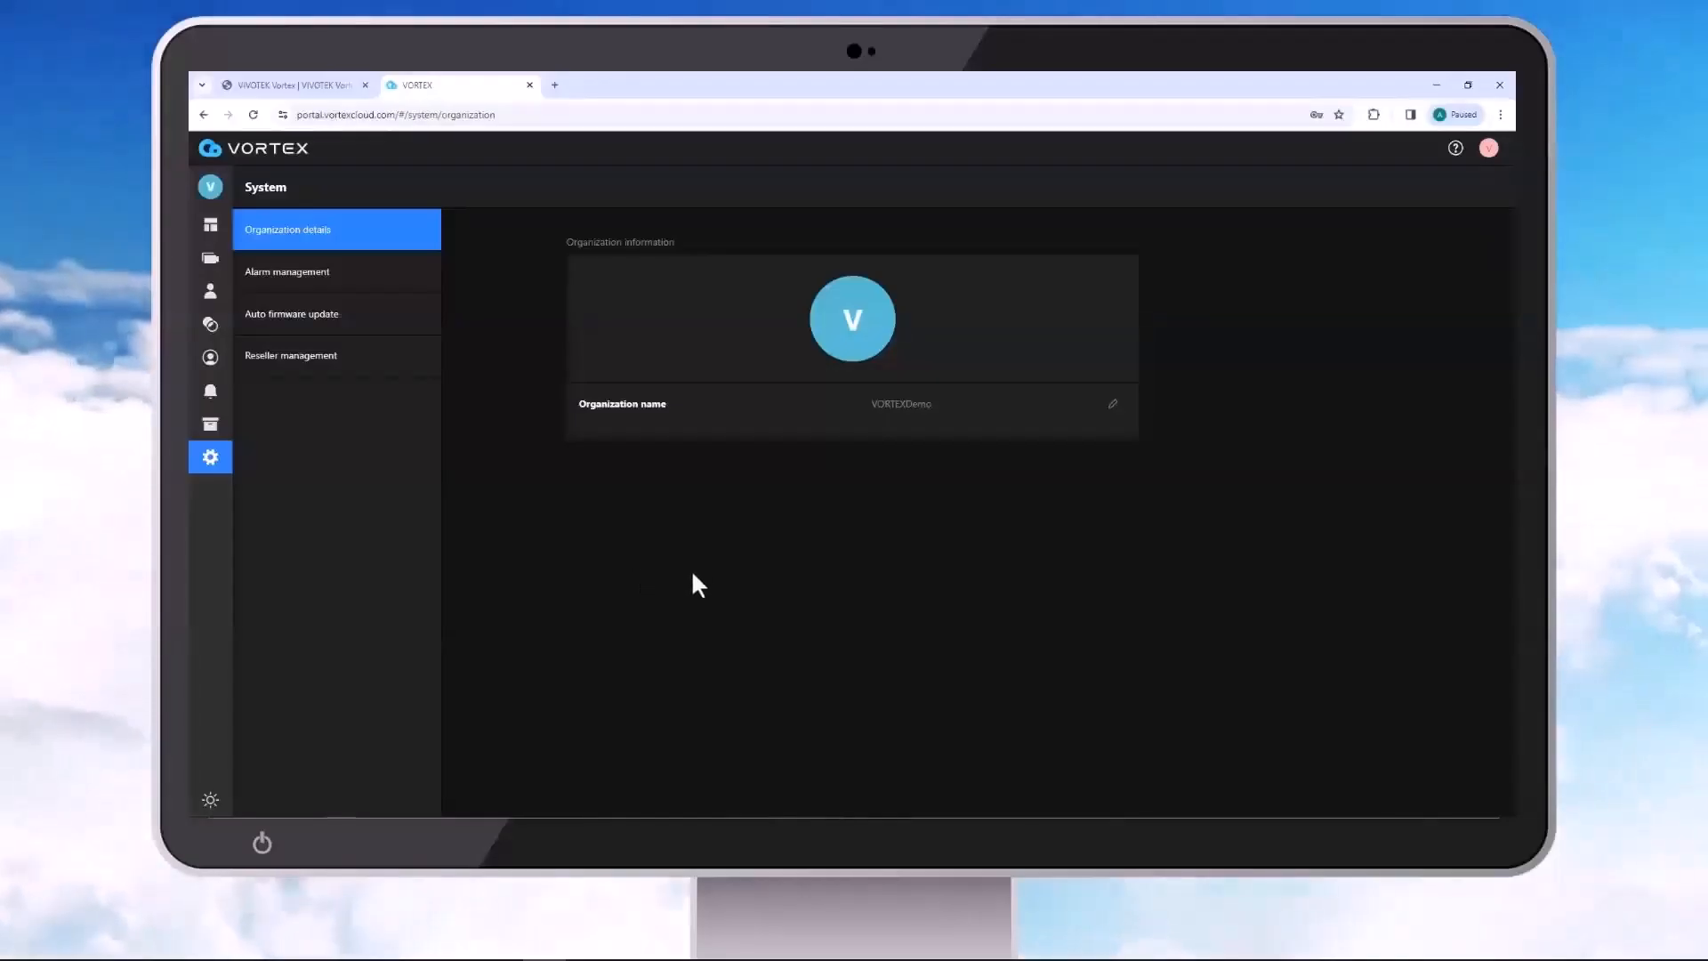
mouse_move(1462, 183)
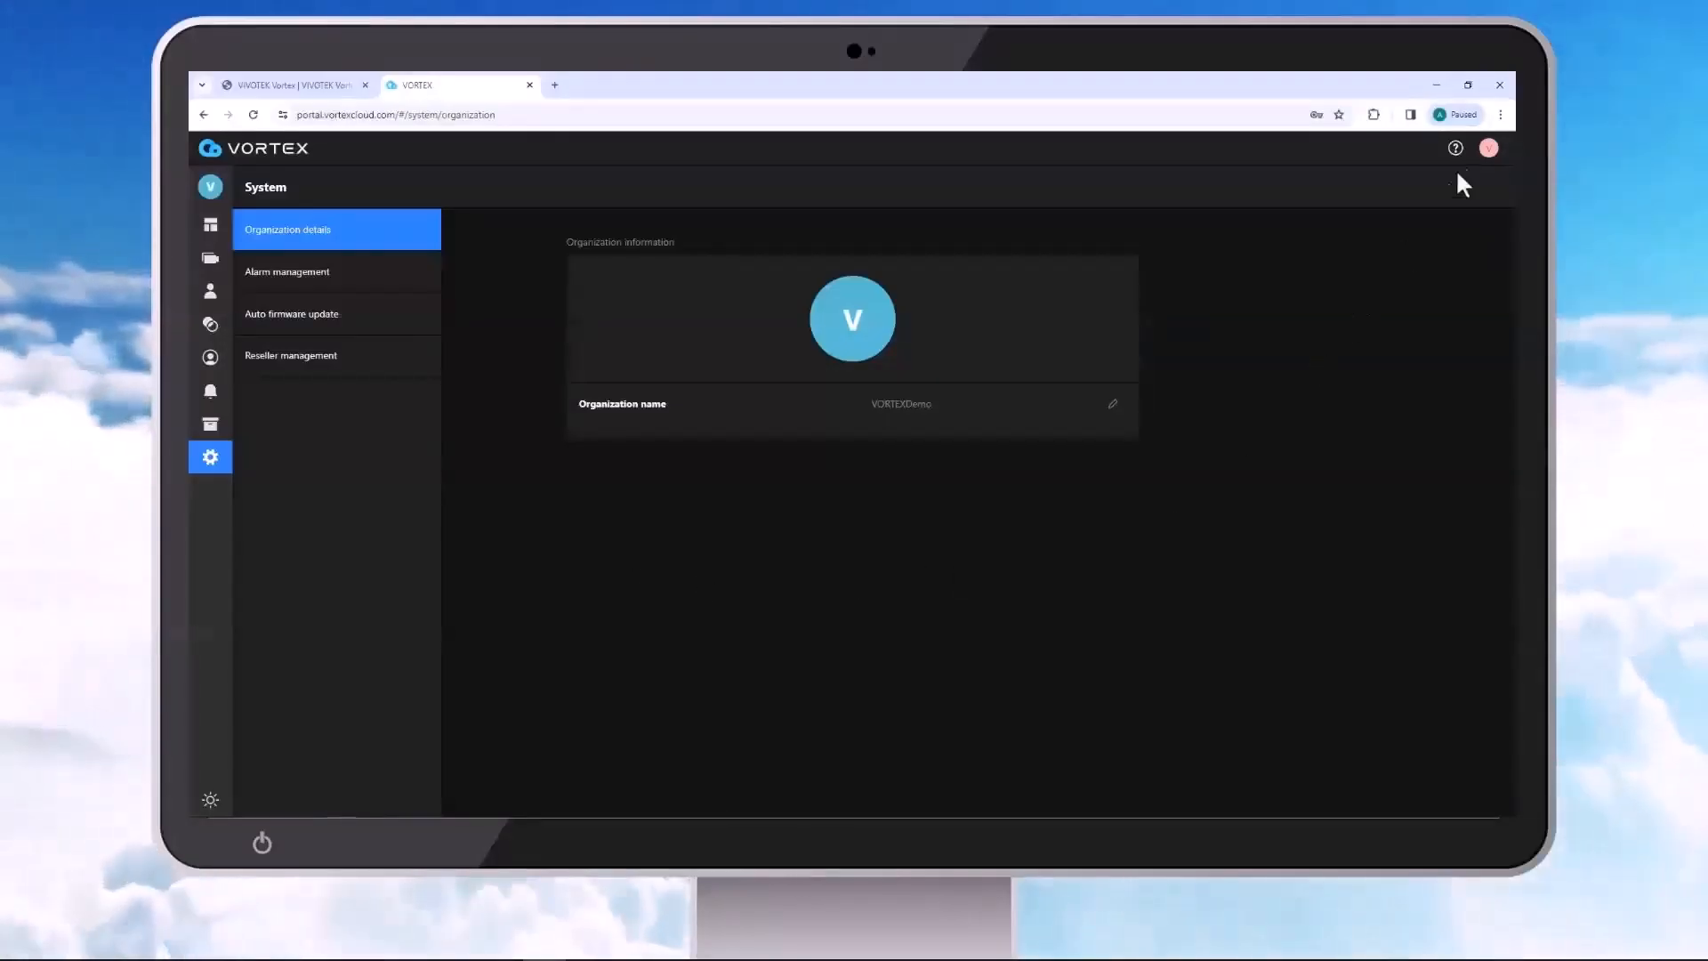
Delete the signed-in reseller account from My account > Advanced and confirm
click(1487, 148)
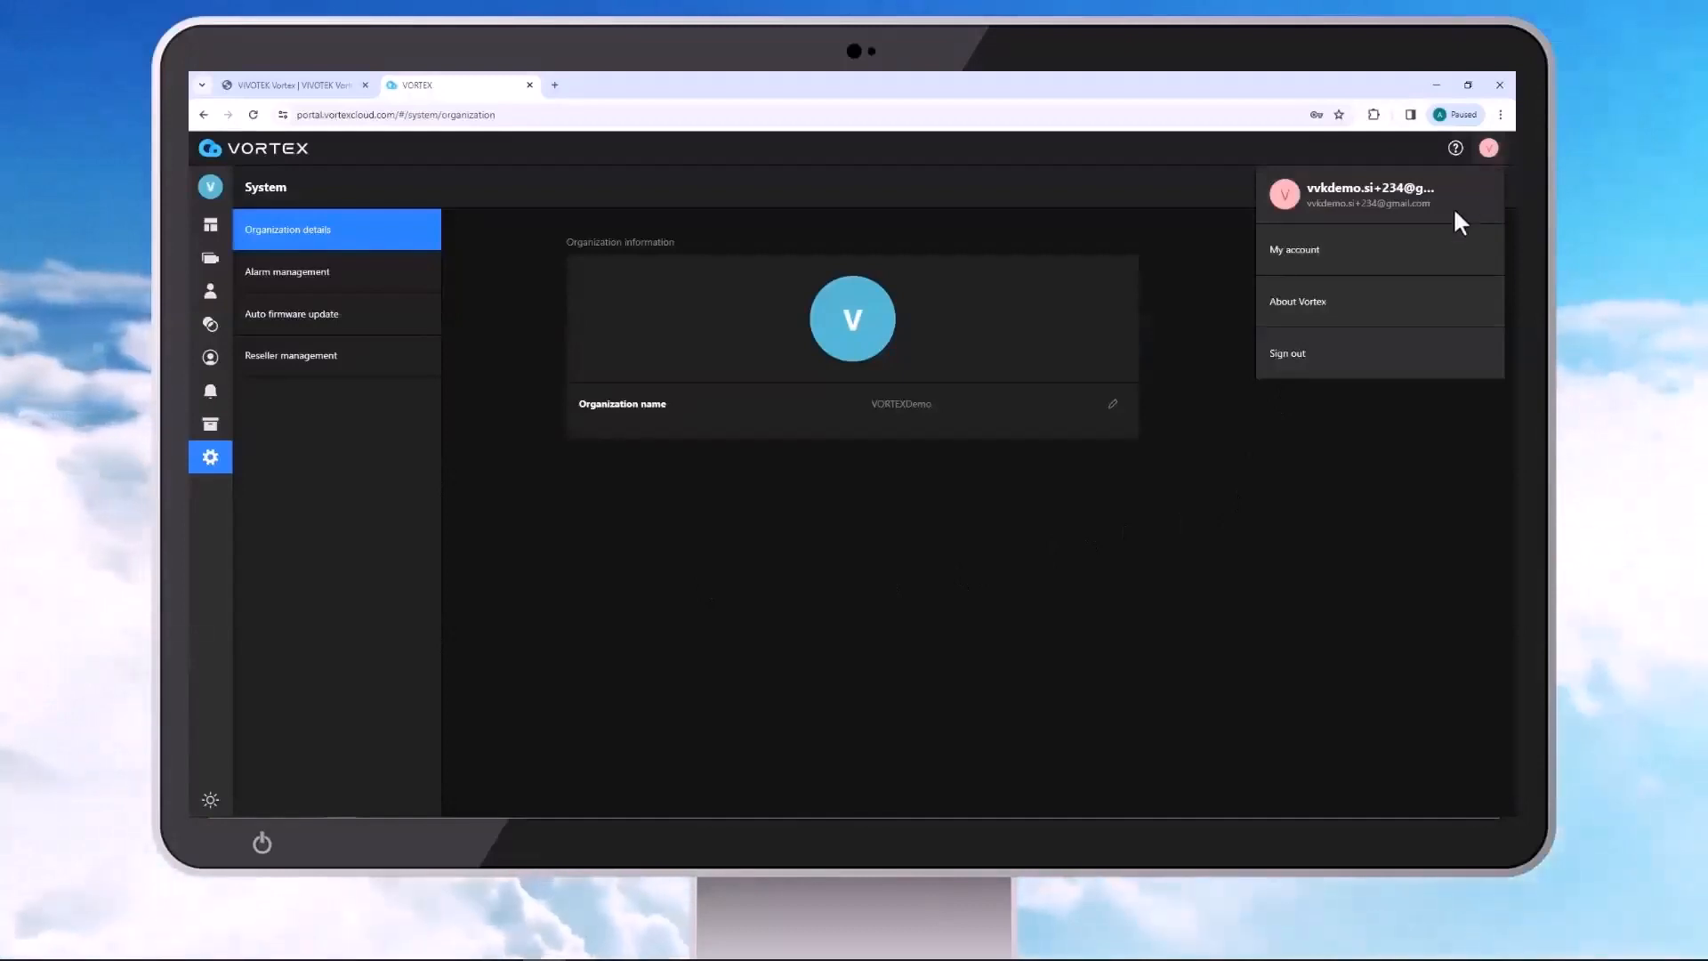
click(1293, 249)
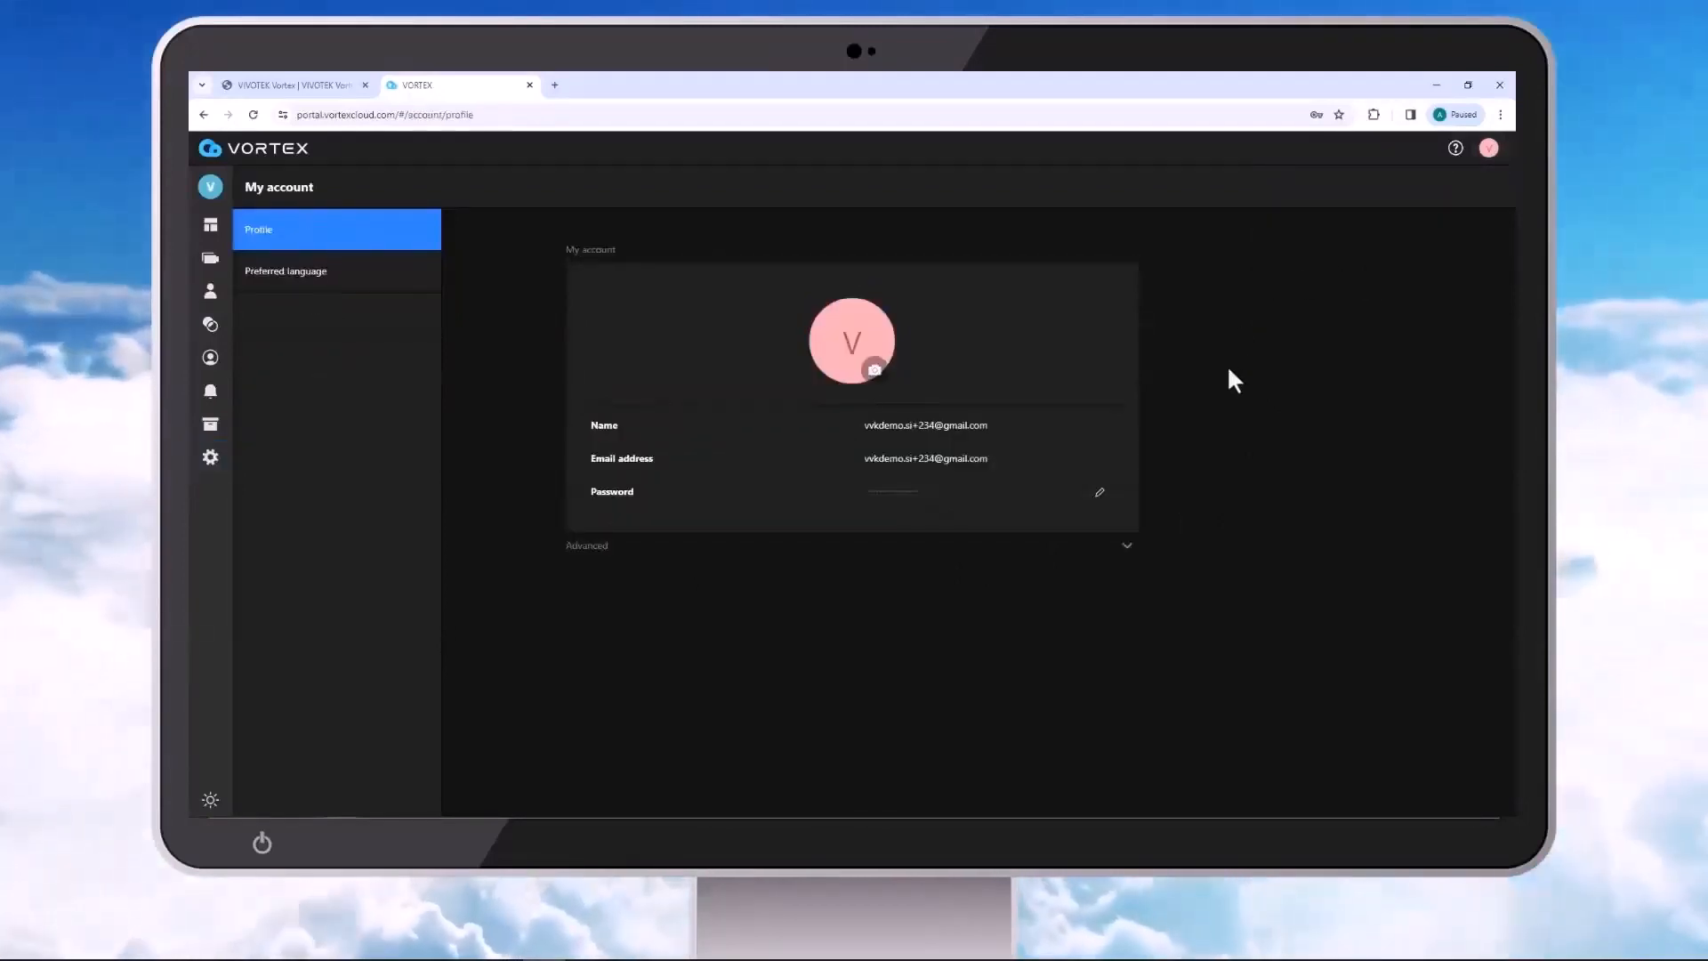
click(1126, 546)
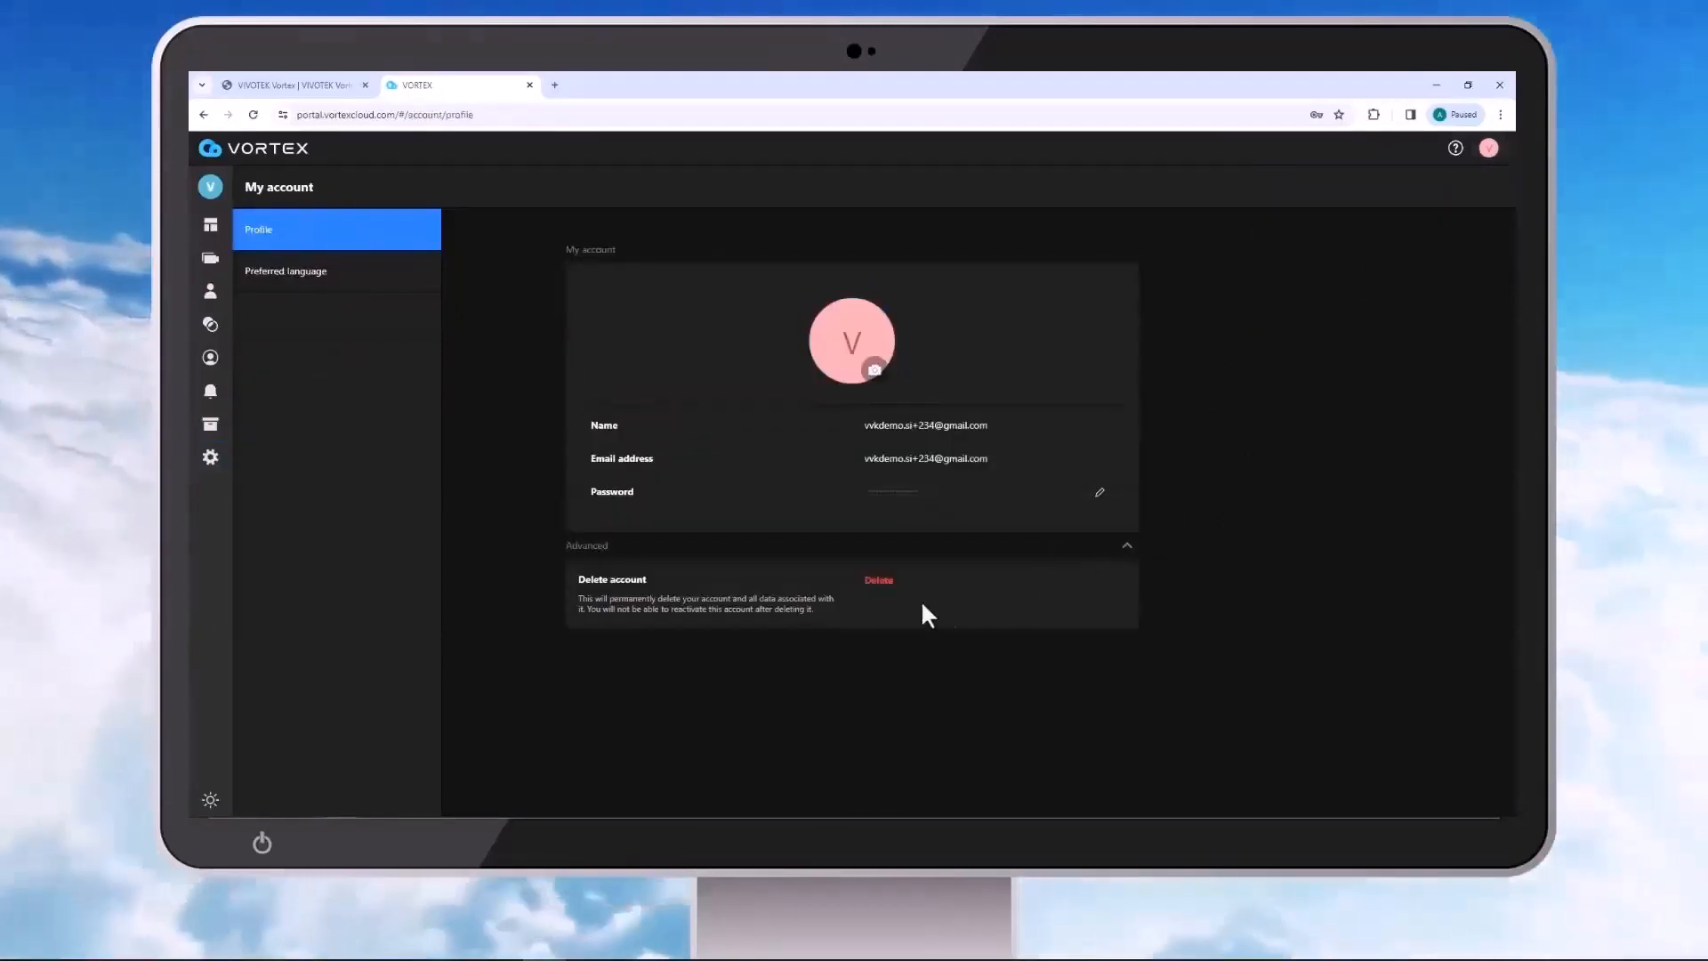
click(877, 578)
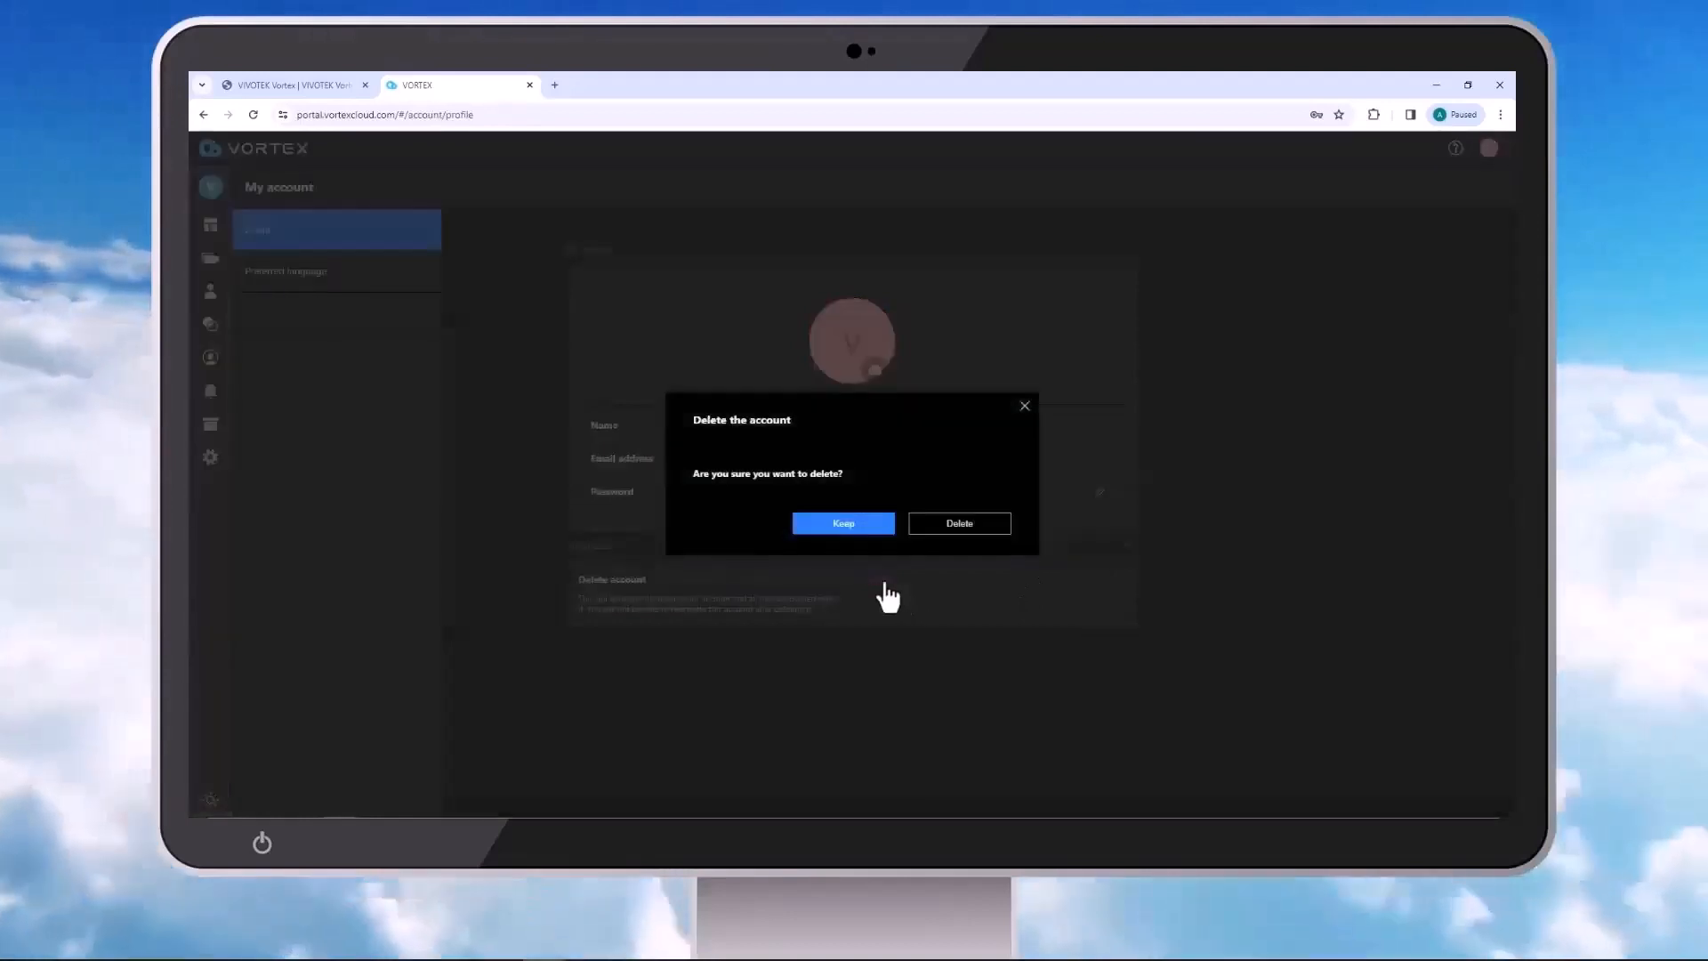
mouse_move(943, 534)
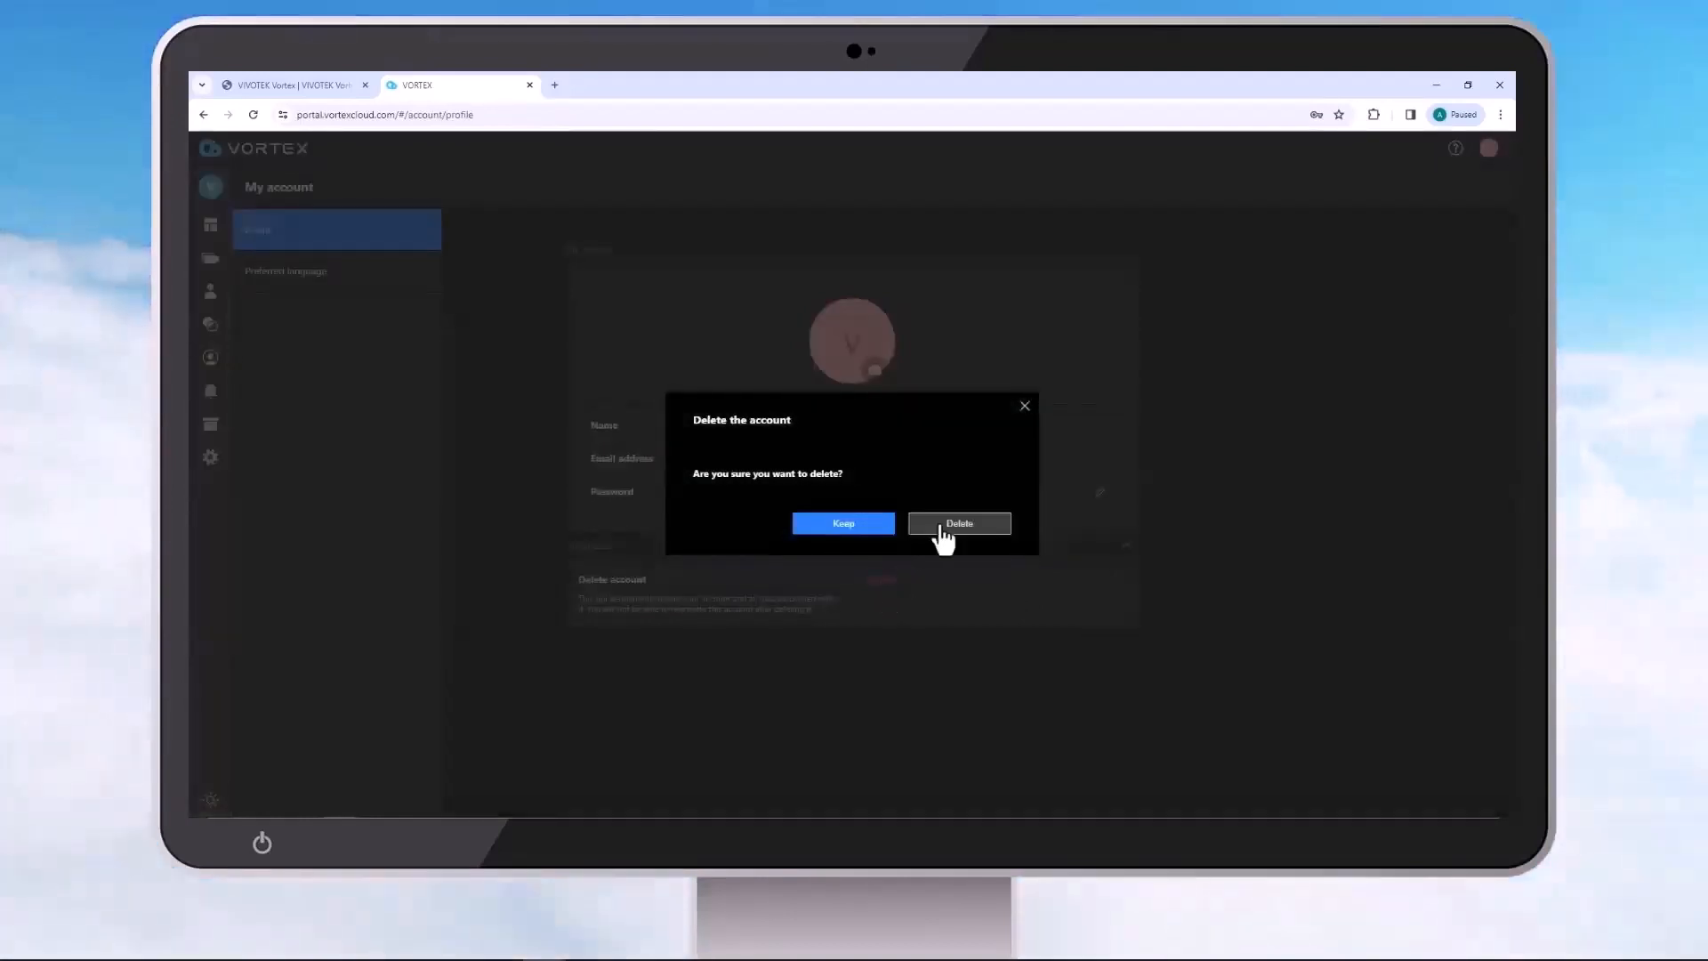
click(957, 523)
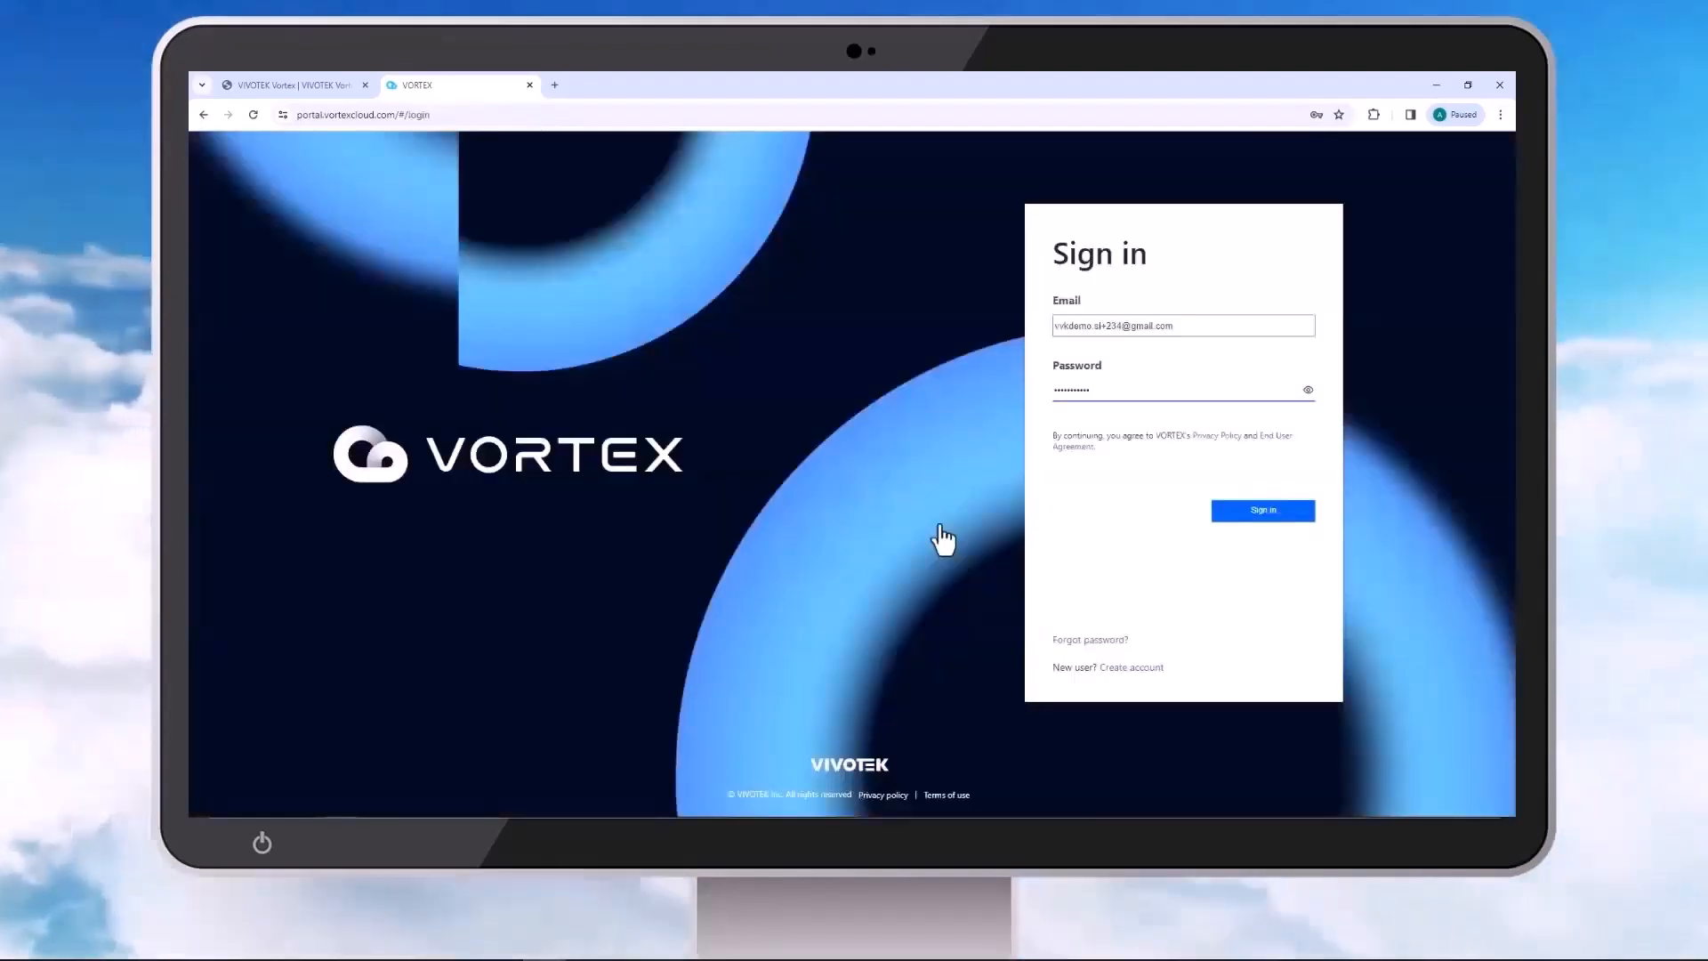
mouse_move(985, 534)
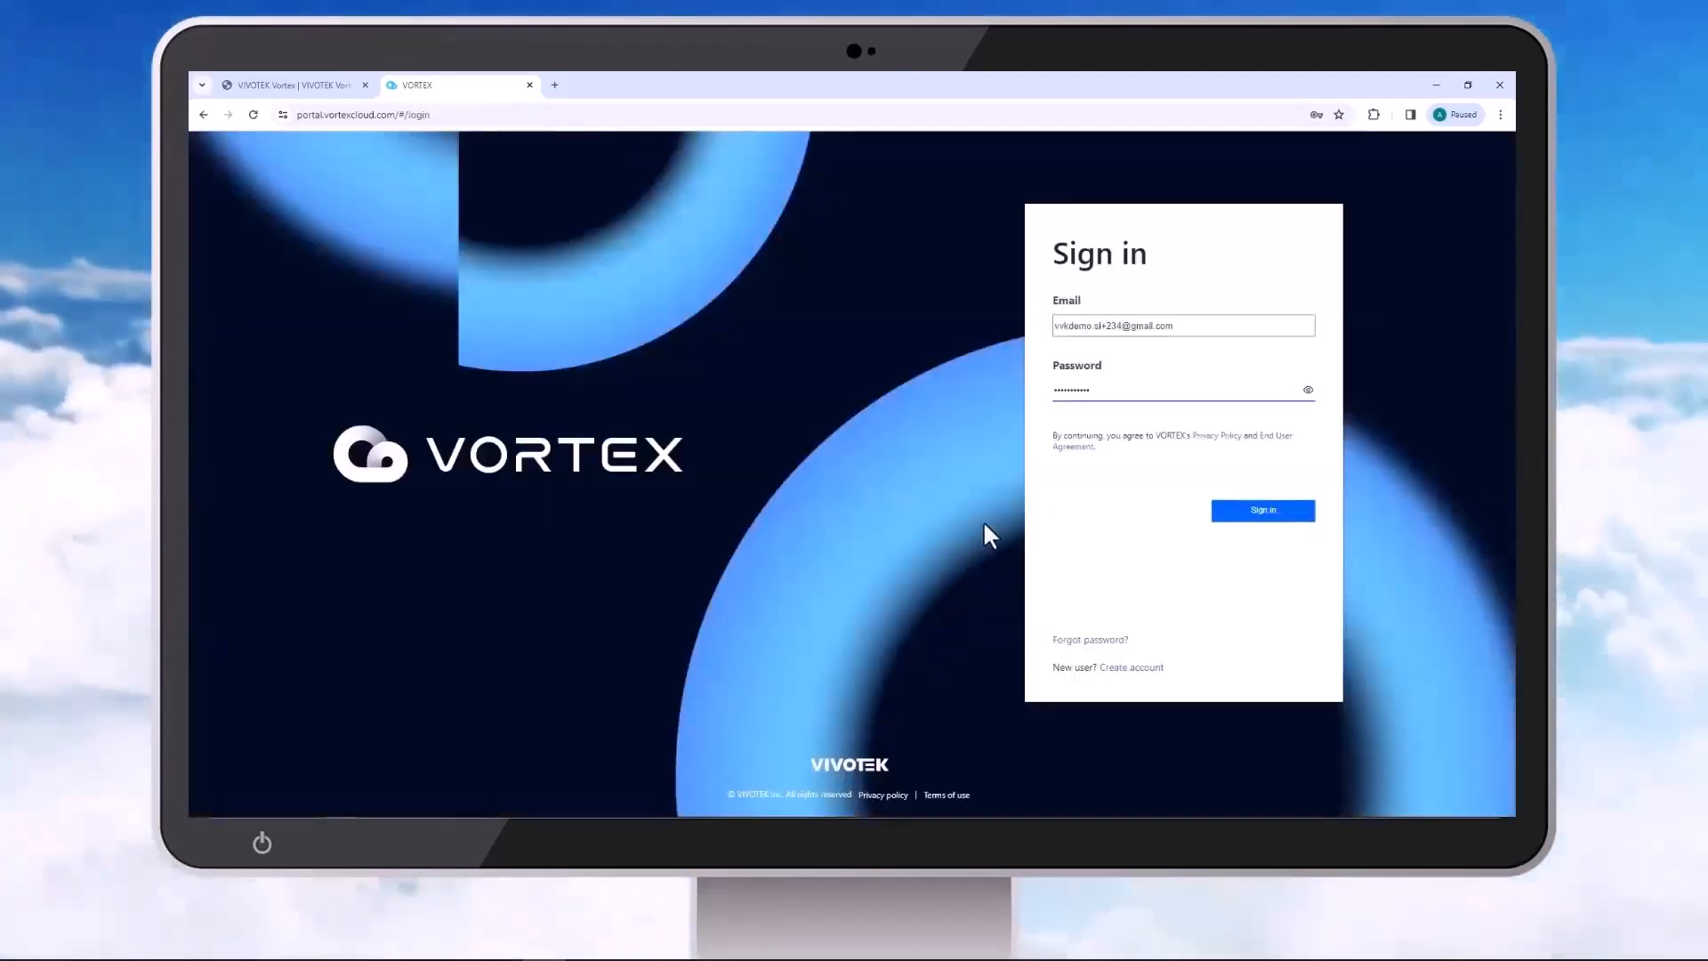
click(1263, 511)
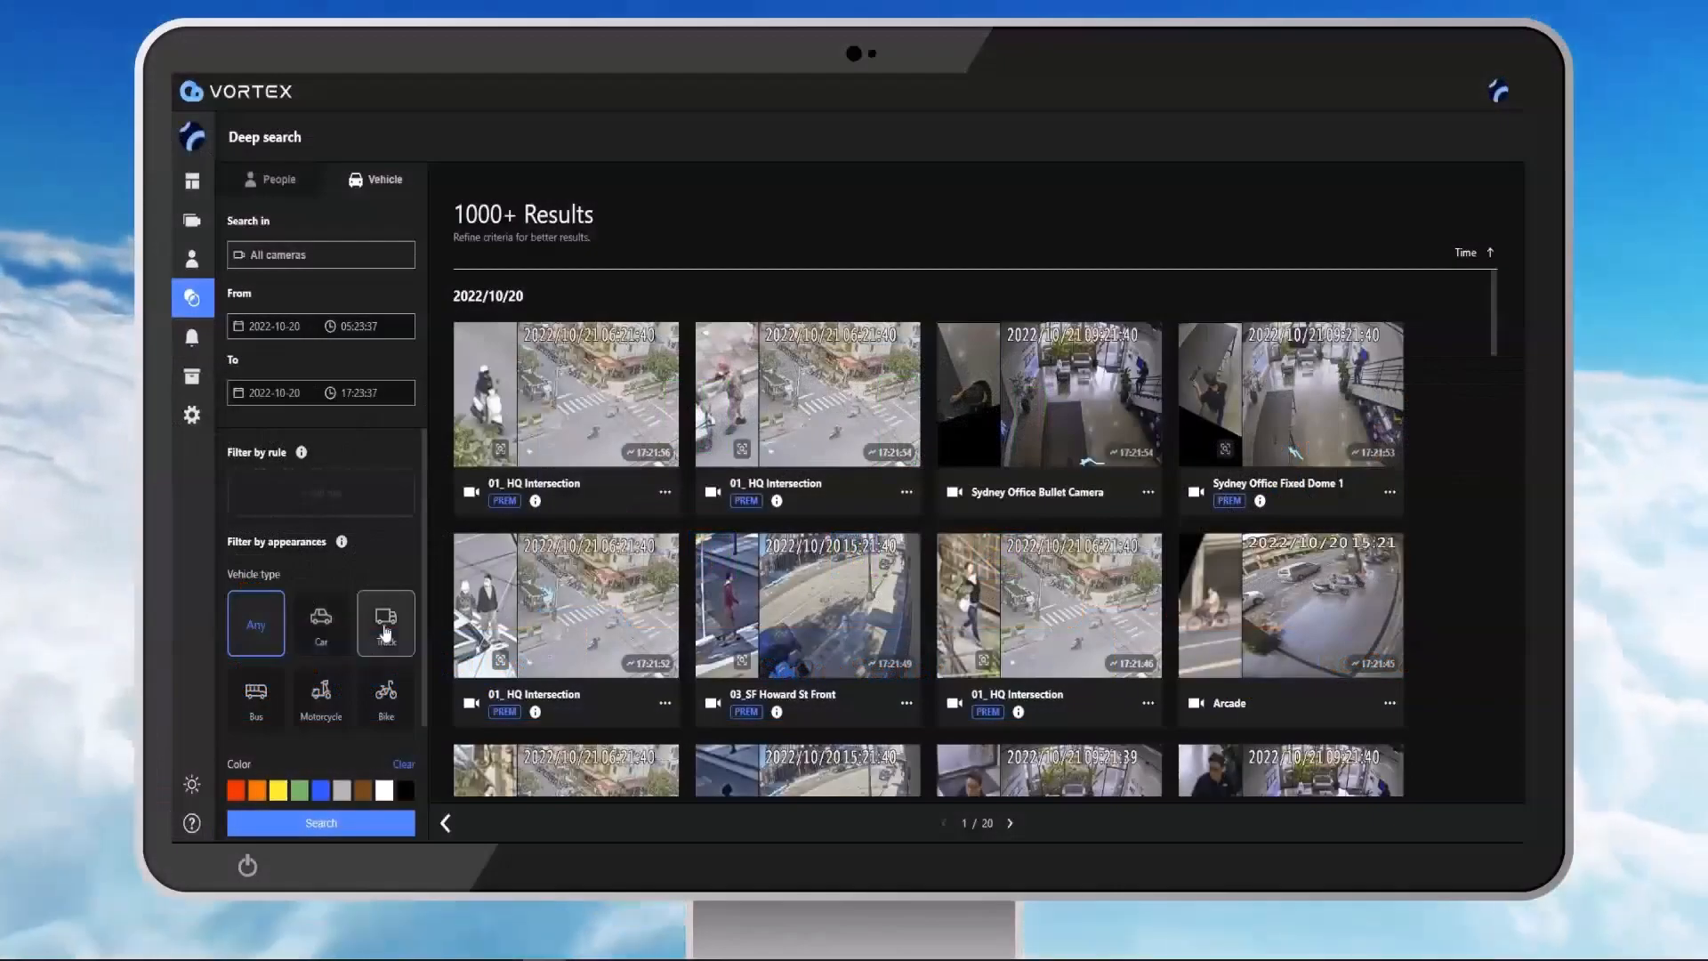
Search all cameras for trucks of the chosen colour in Deep search > Vehicle
click(385, 623)
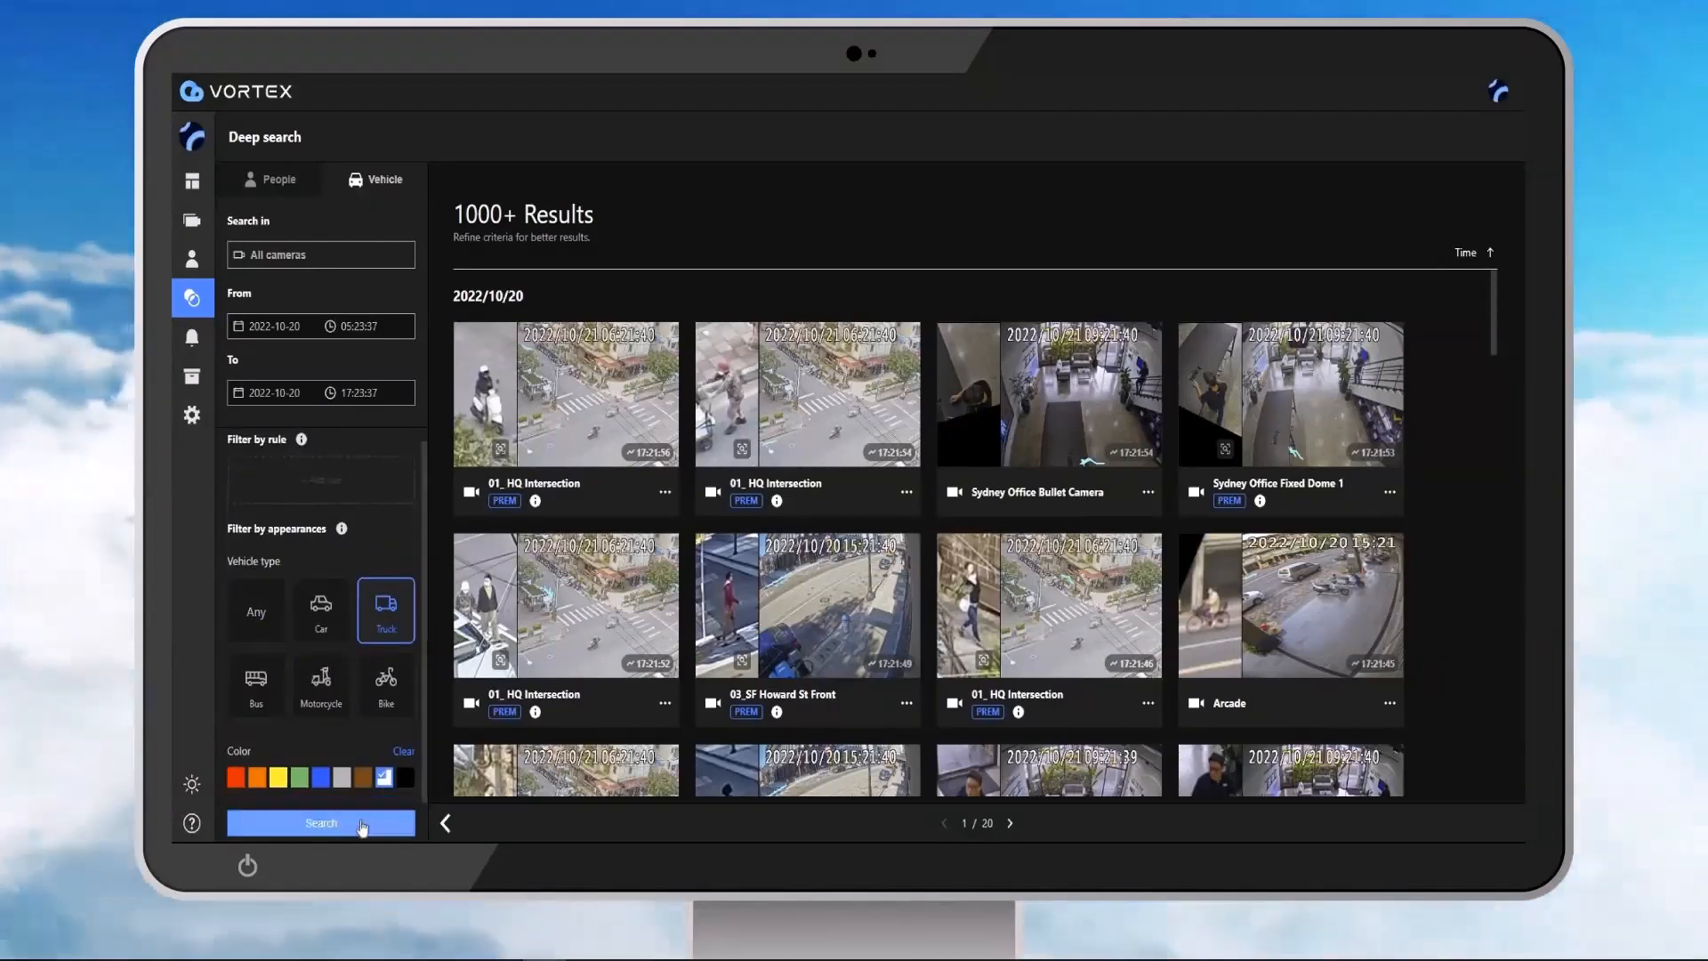
click(321, 822)
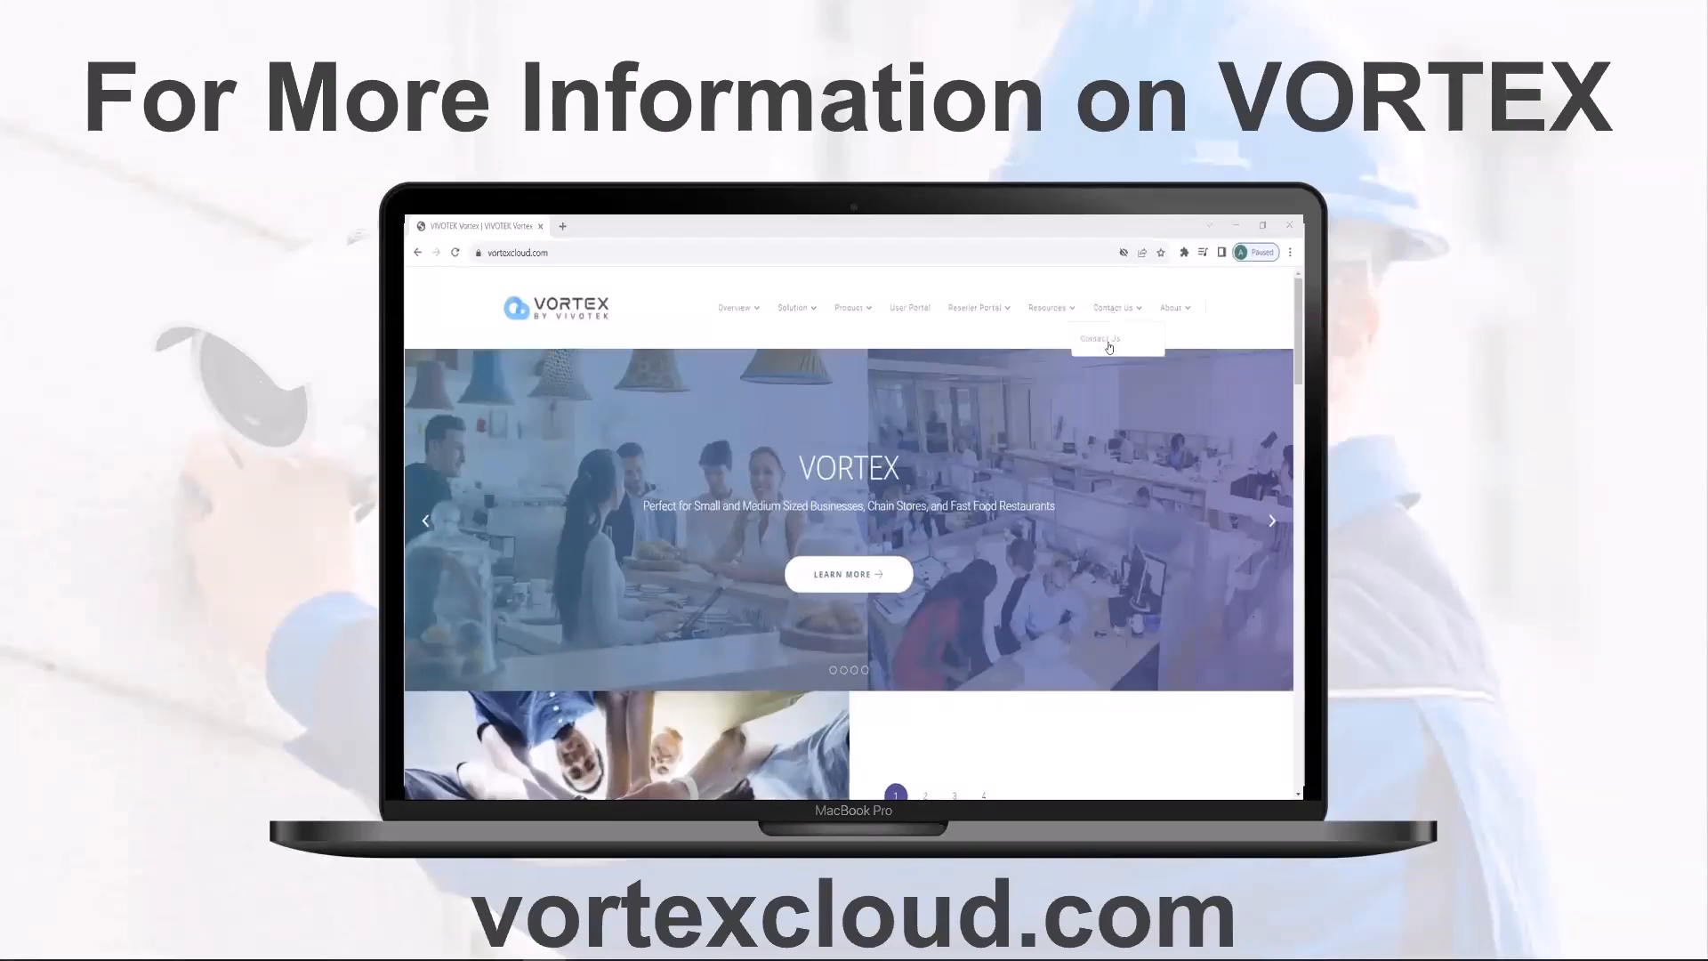
Show VIVOTEK's contact form scrolled to its company, address and phone fields
click(1101, 338)
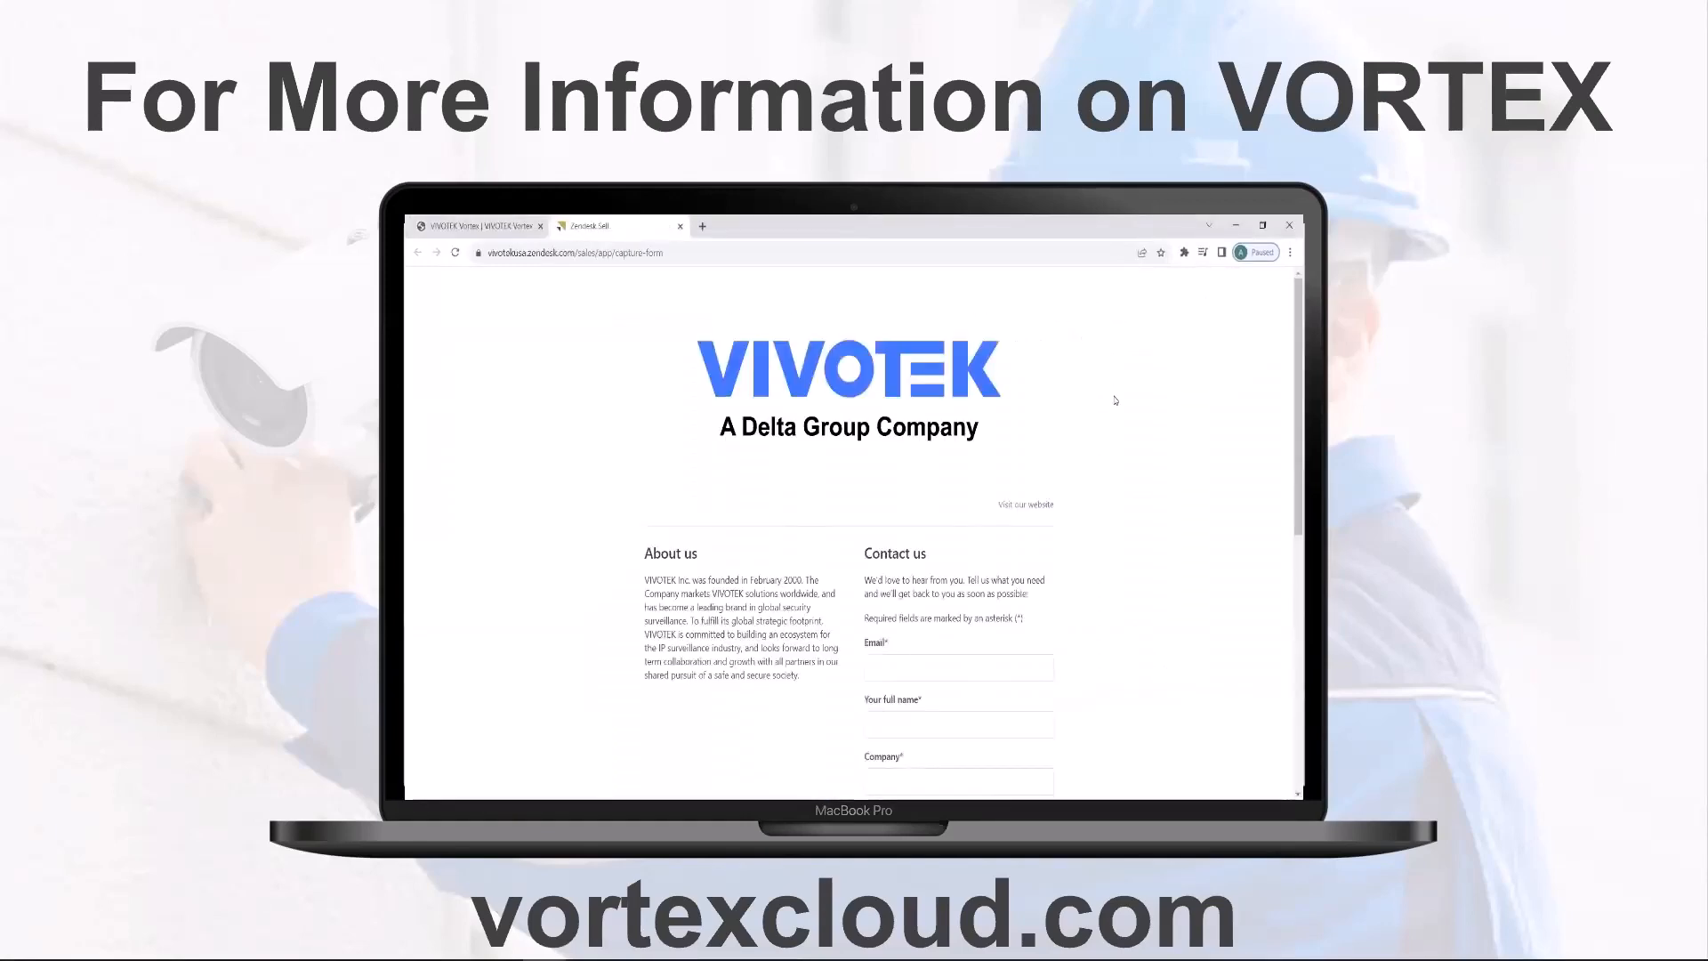
scroll(down, 3)
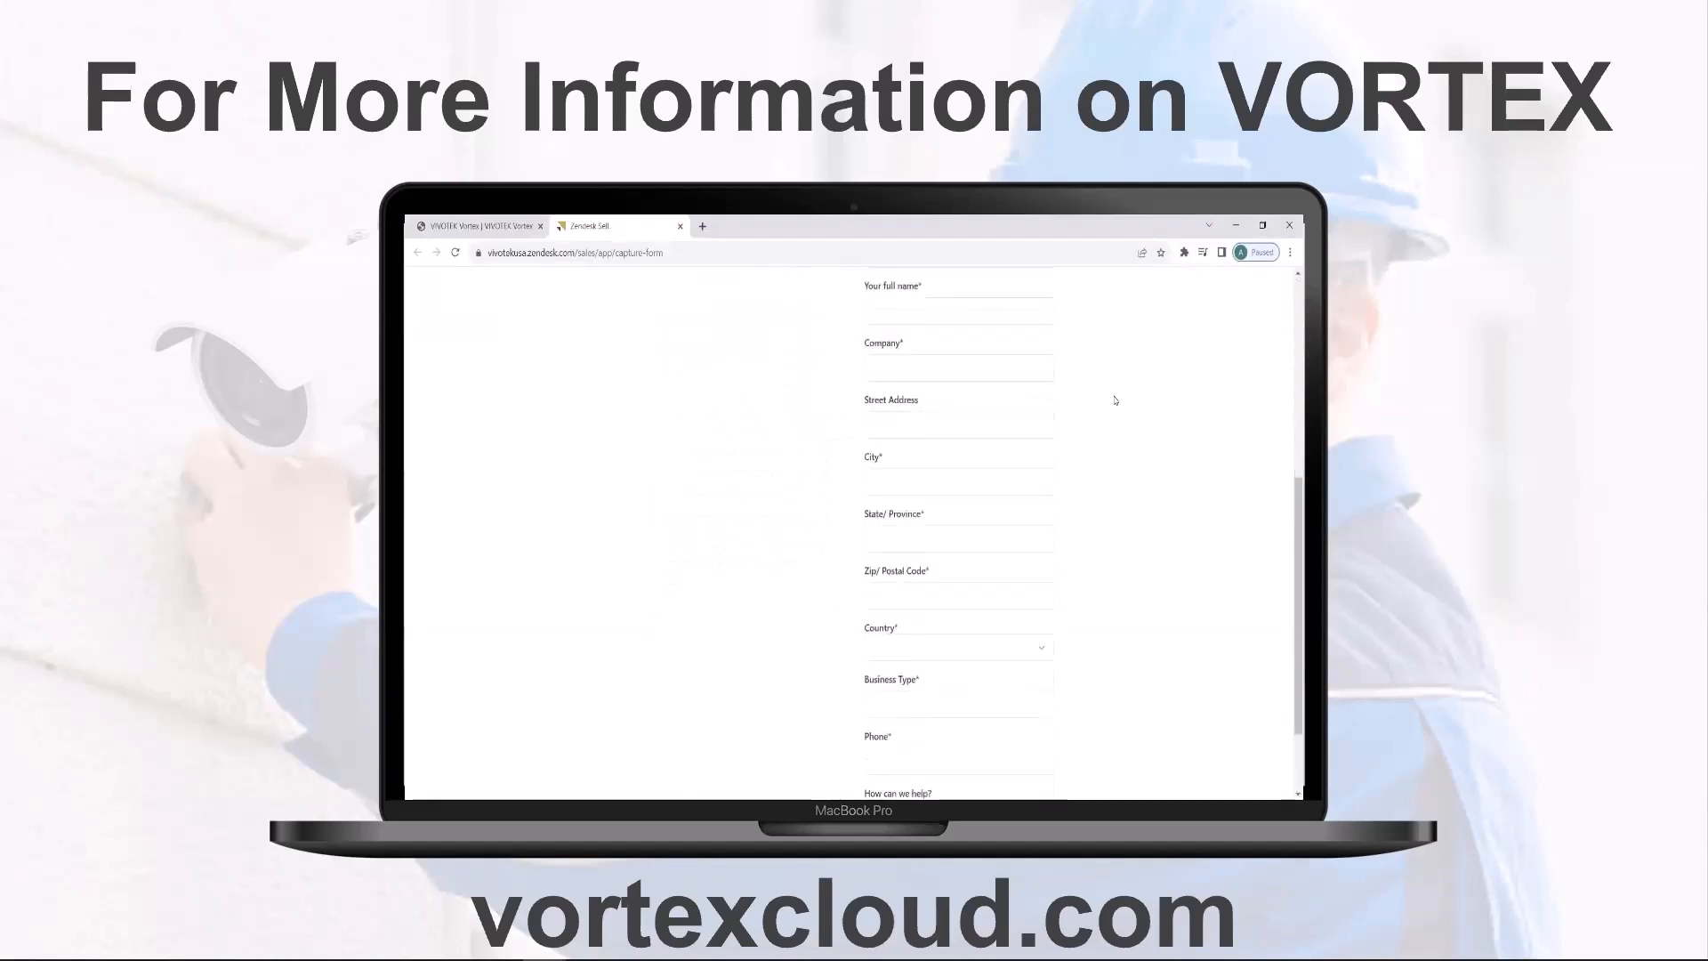